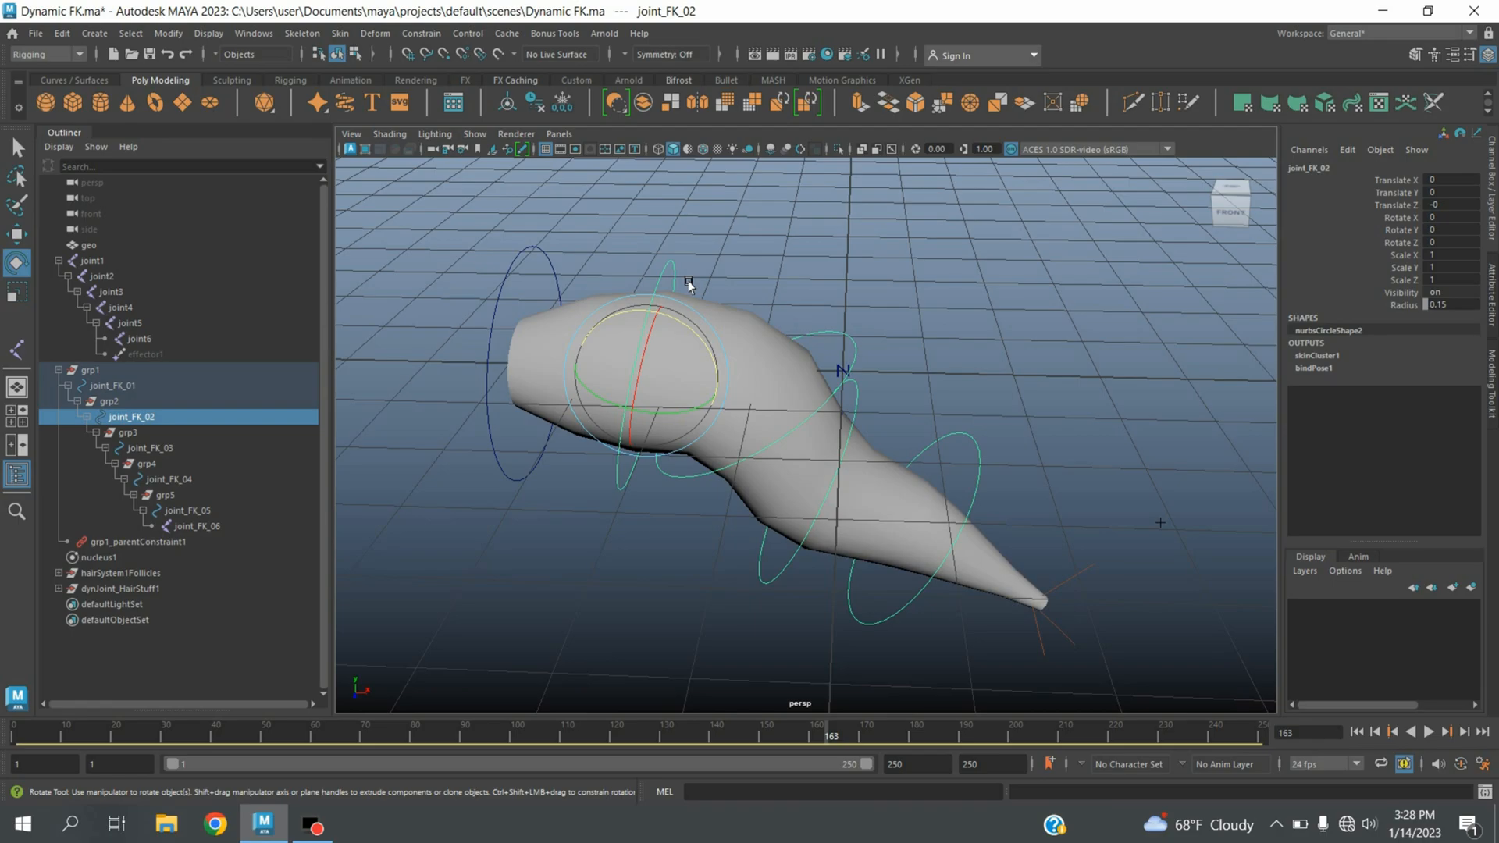
mouse_move(756, 304)
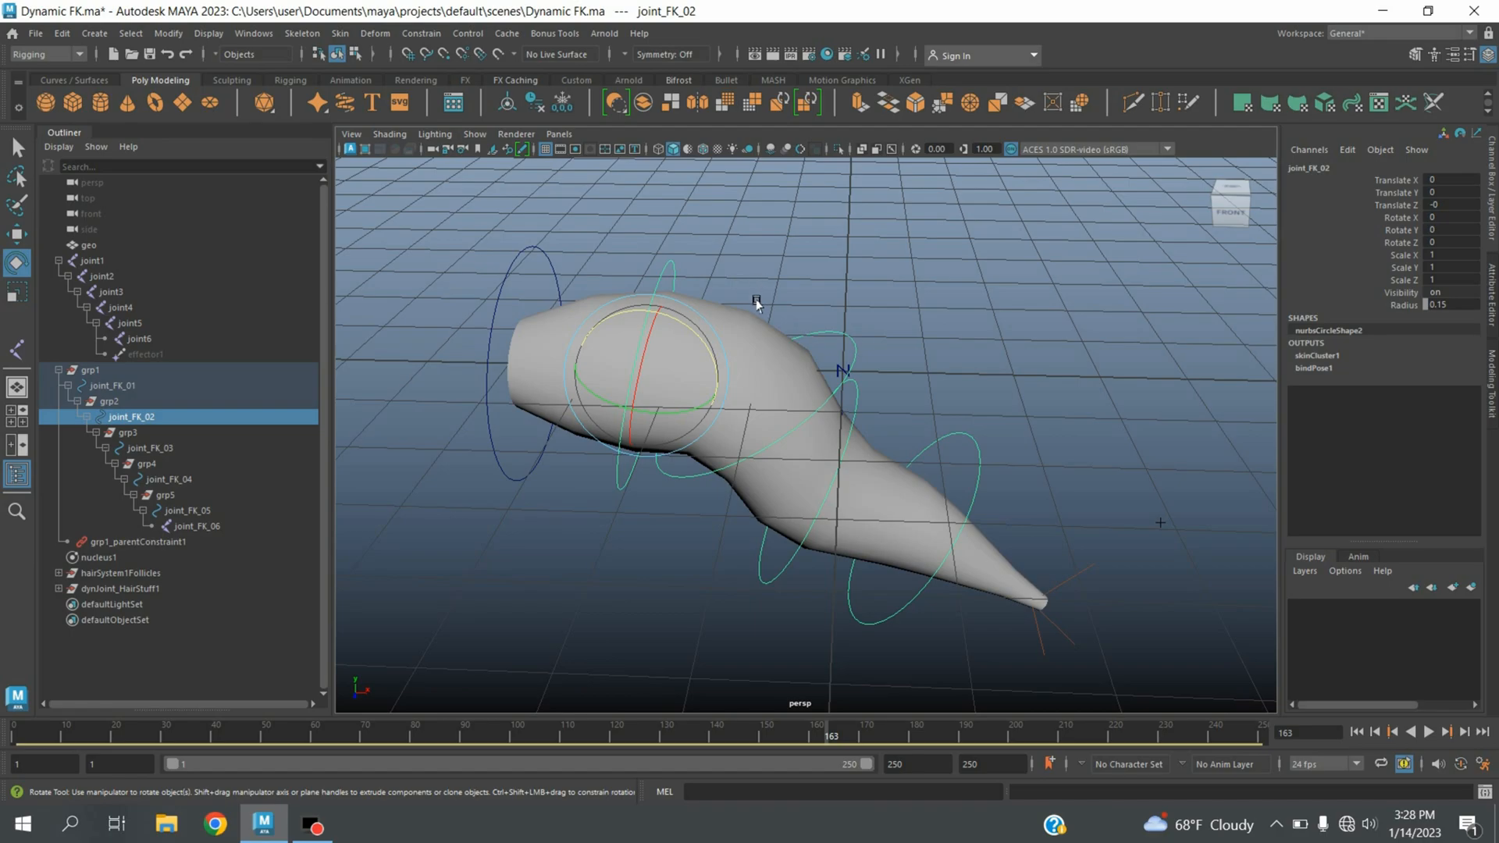
mouse_move(748, 322)
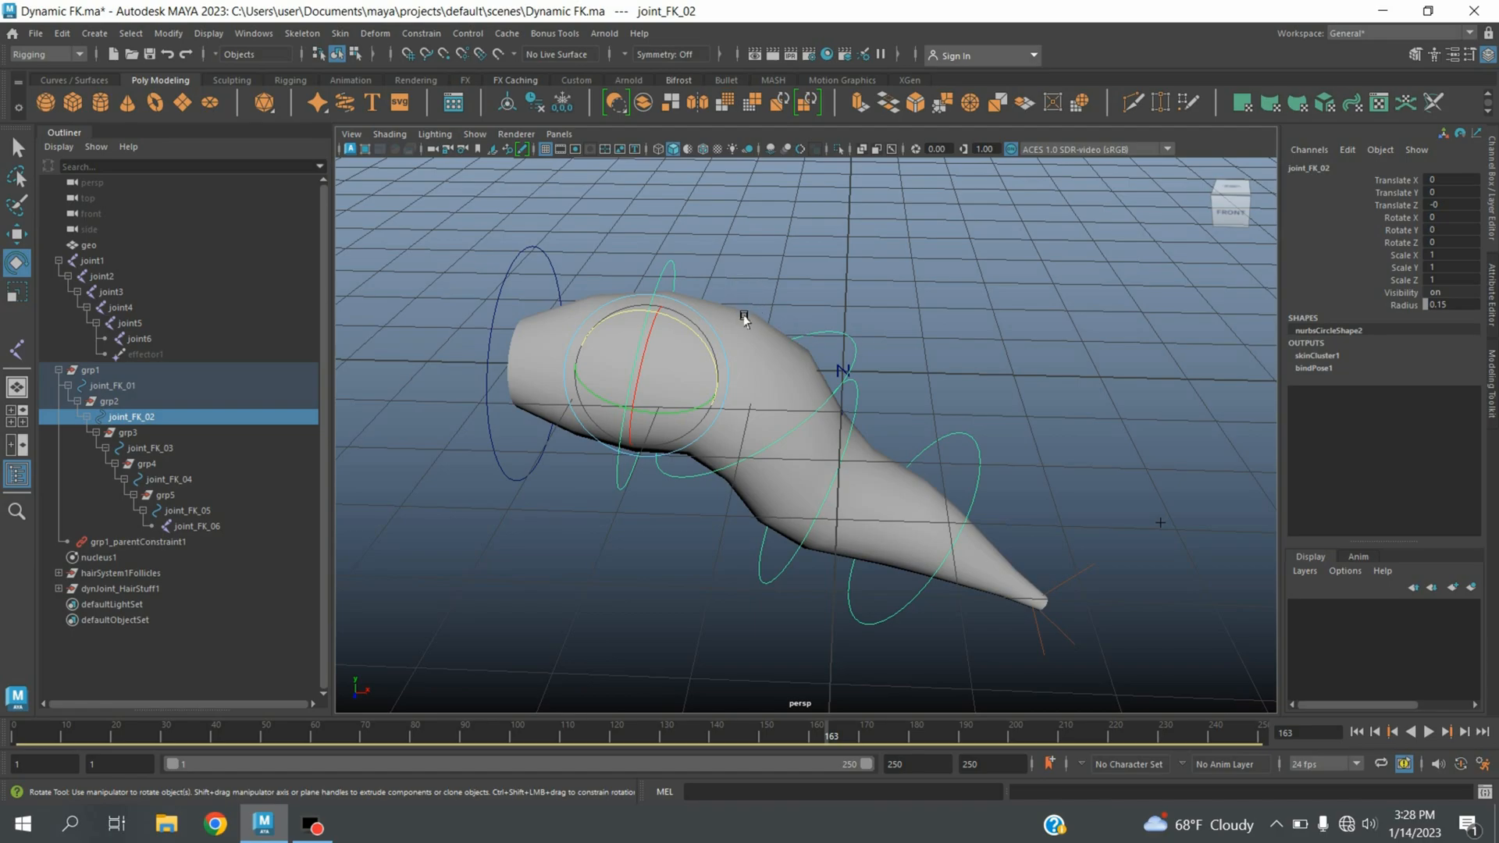
Step: Start playback so the finished dynamic FK rig flops on the tapered shape
left_click(1432, 732)
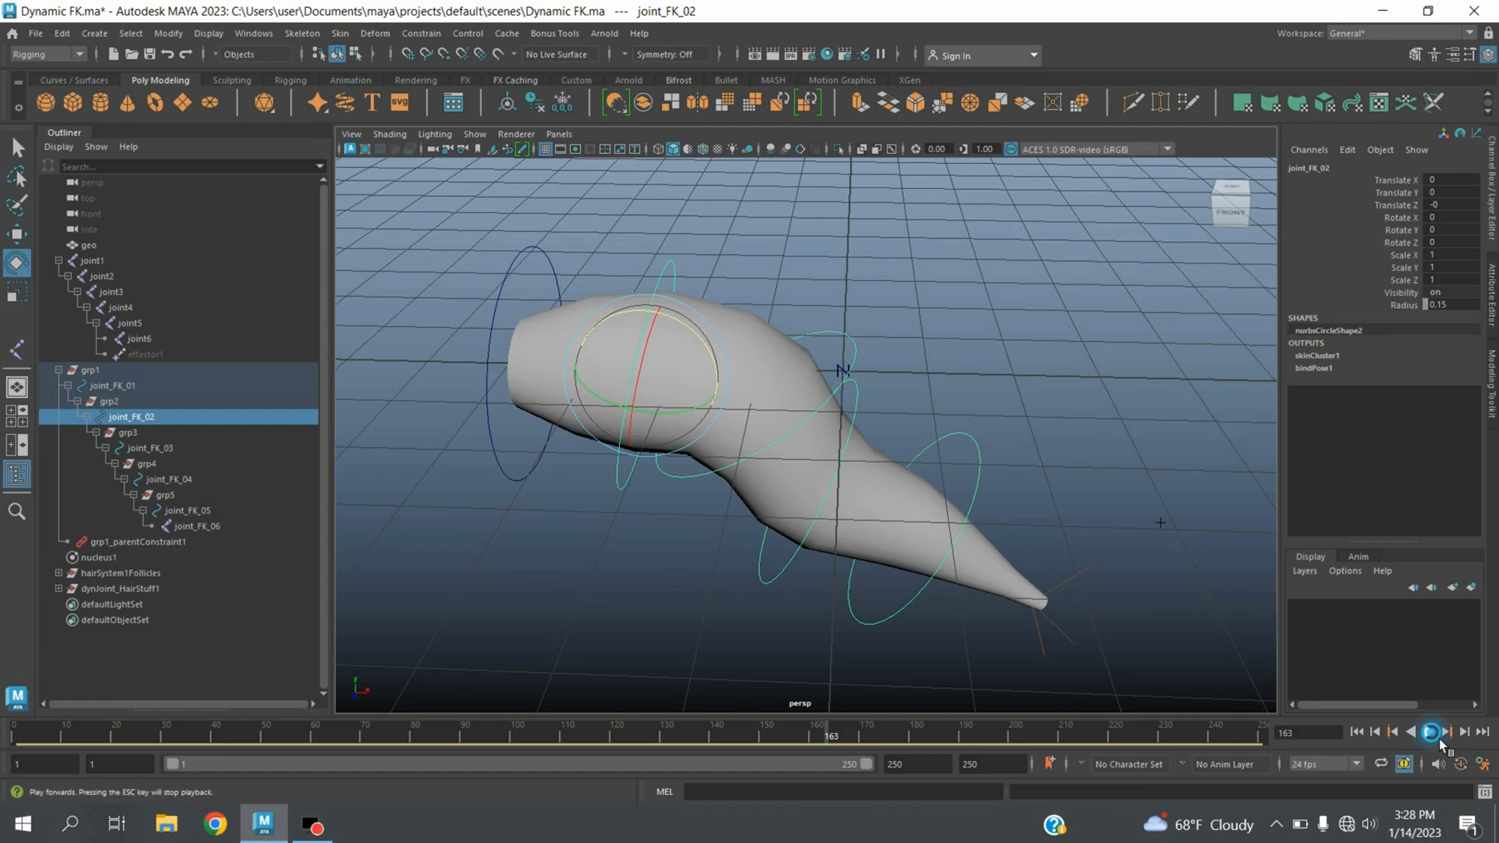
left_click(1436, 733)
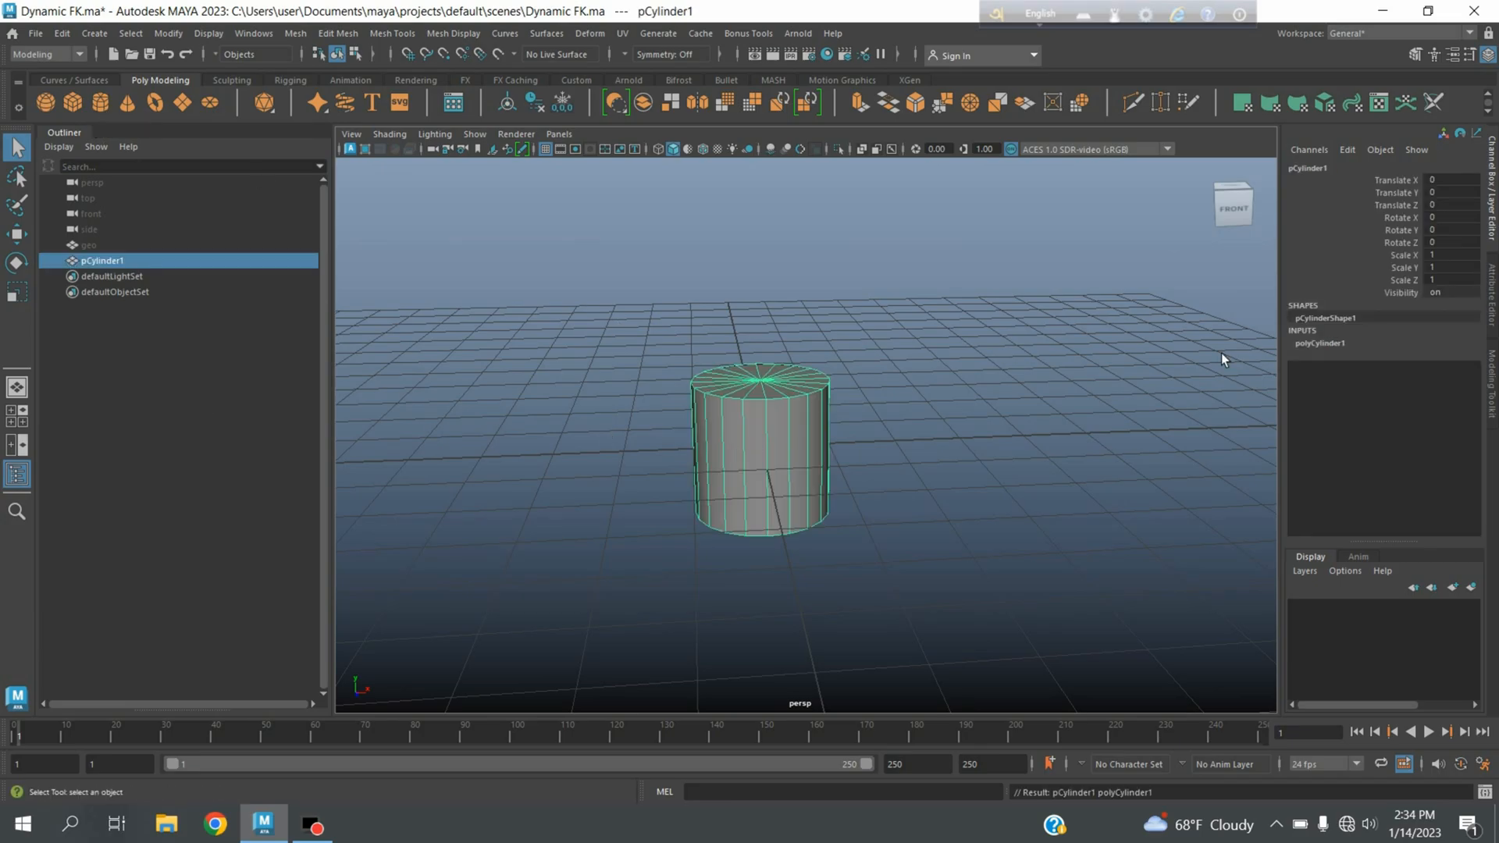
Step: Rotate the cylinder 90 degrees in Z and scale it into a long horizontal tube
left_click(1450, 242)
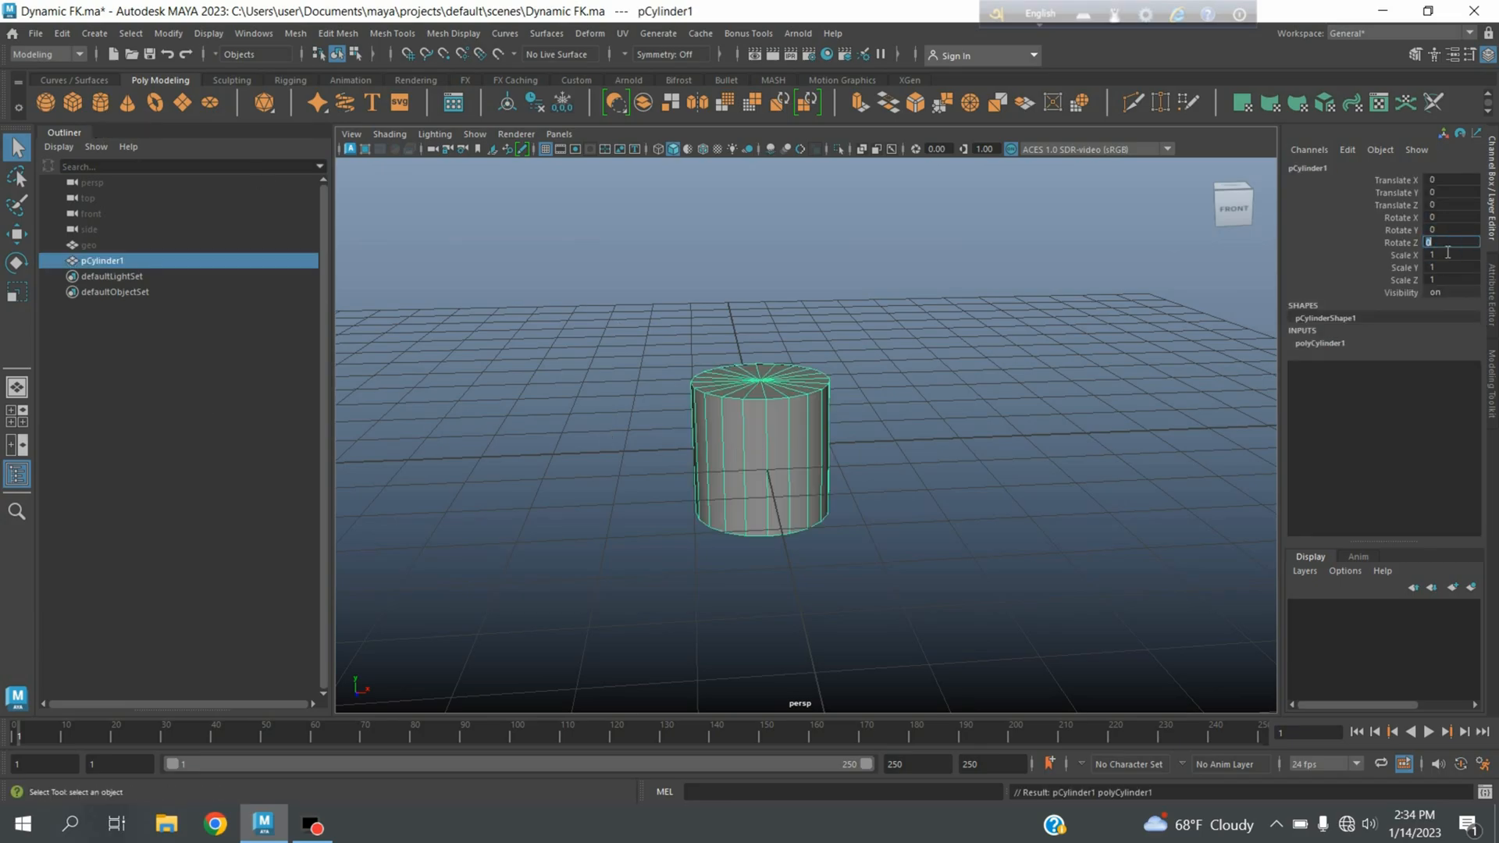
type("90")
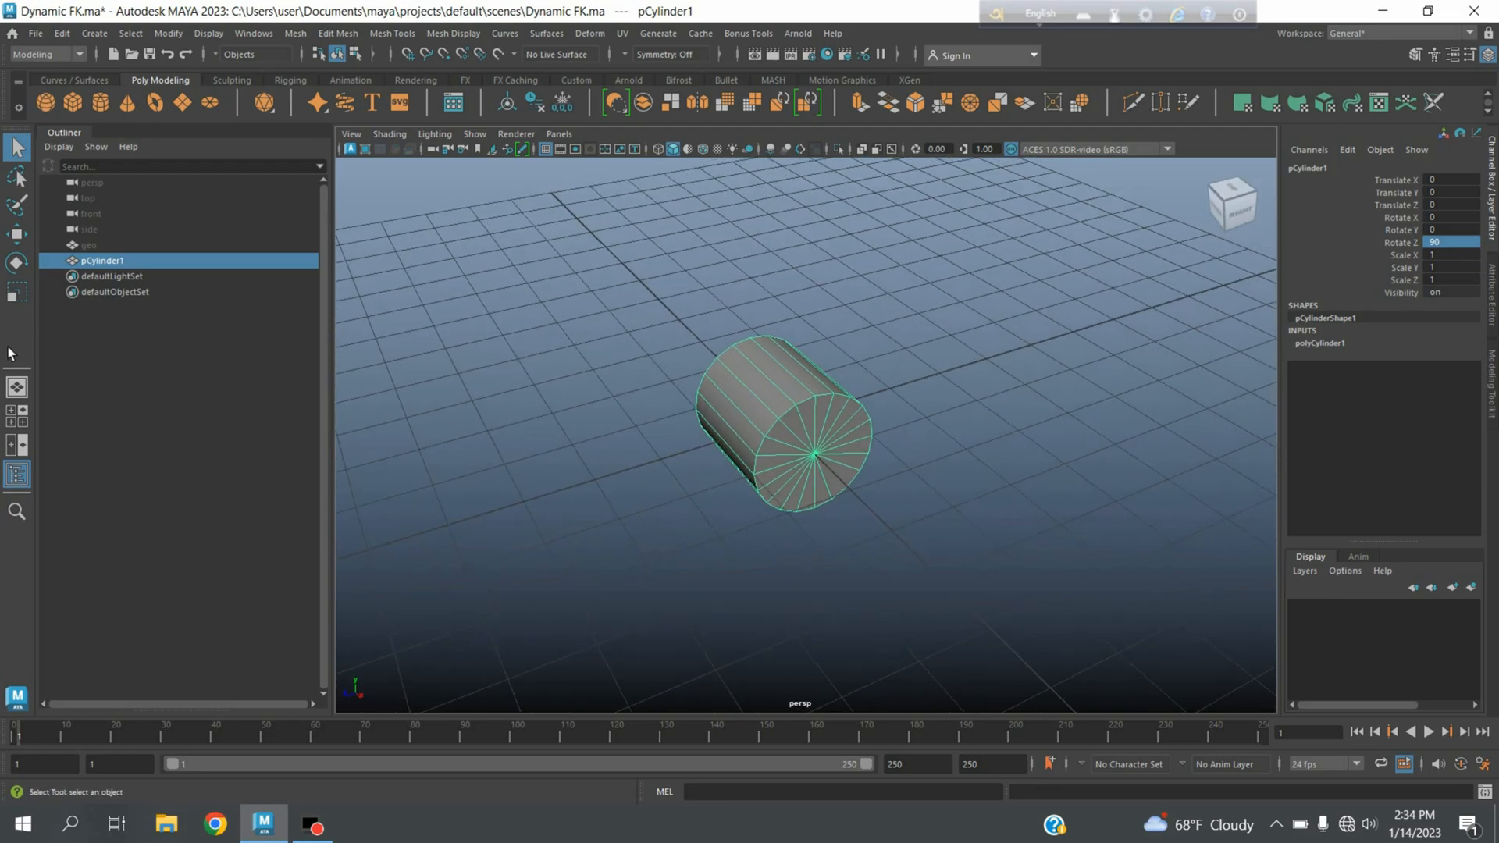
left_click(1318, 342)
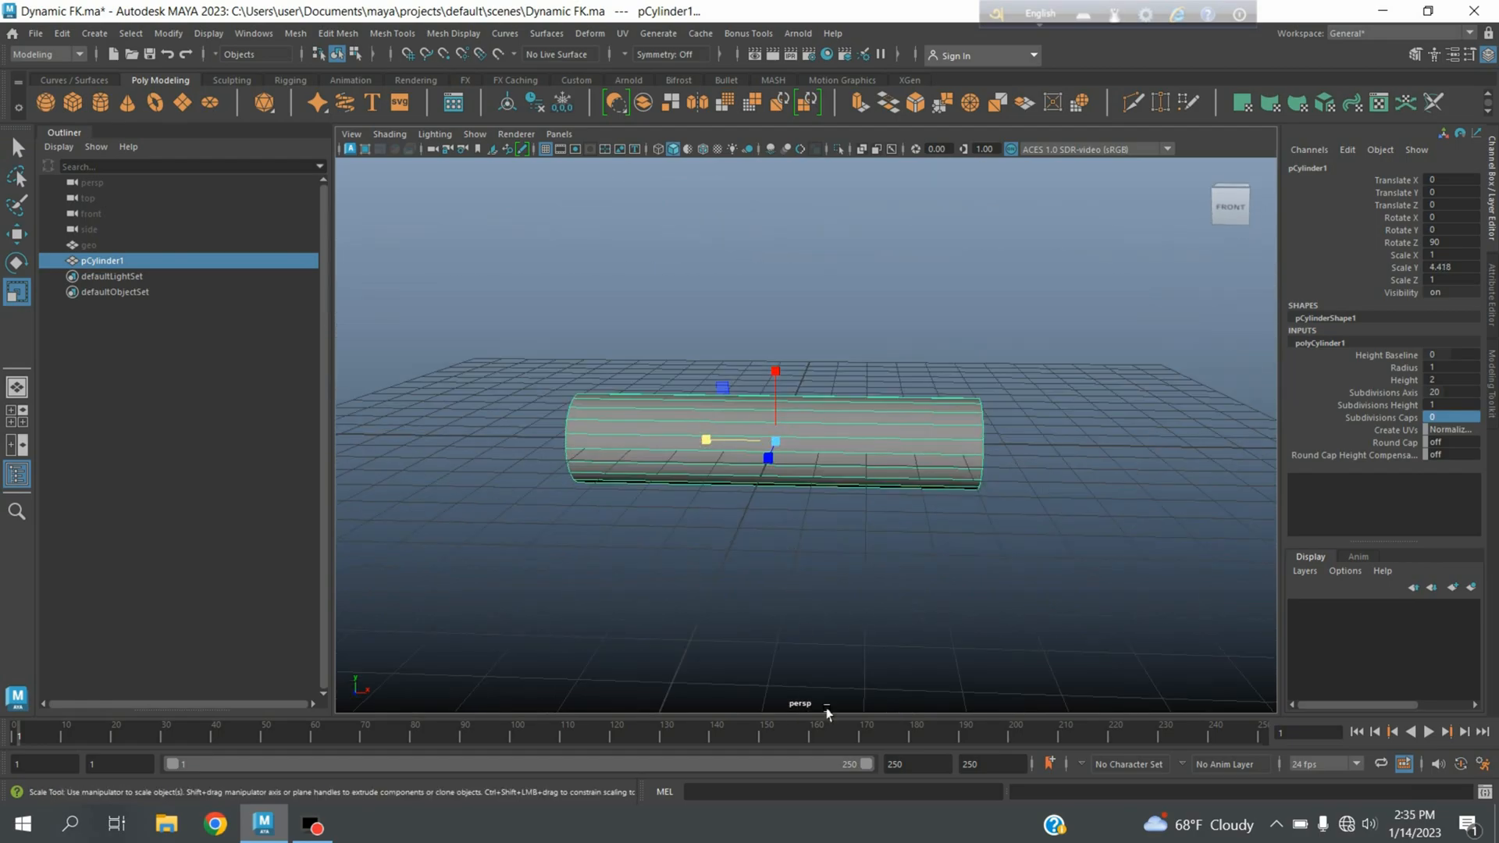
left_click(391, 33)
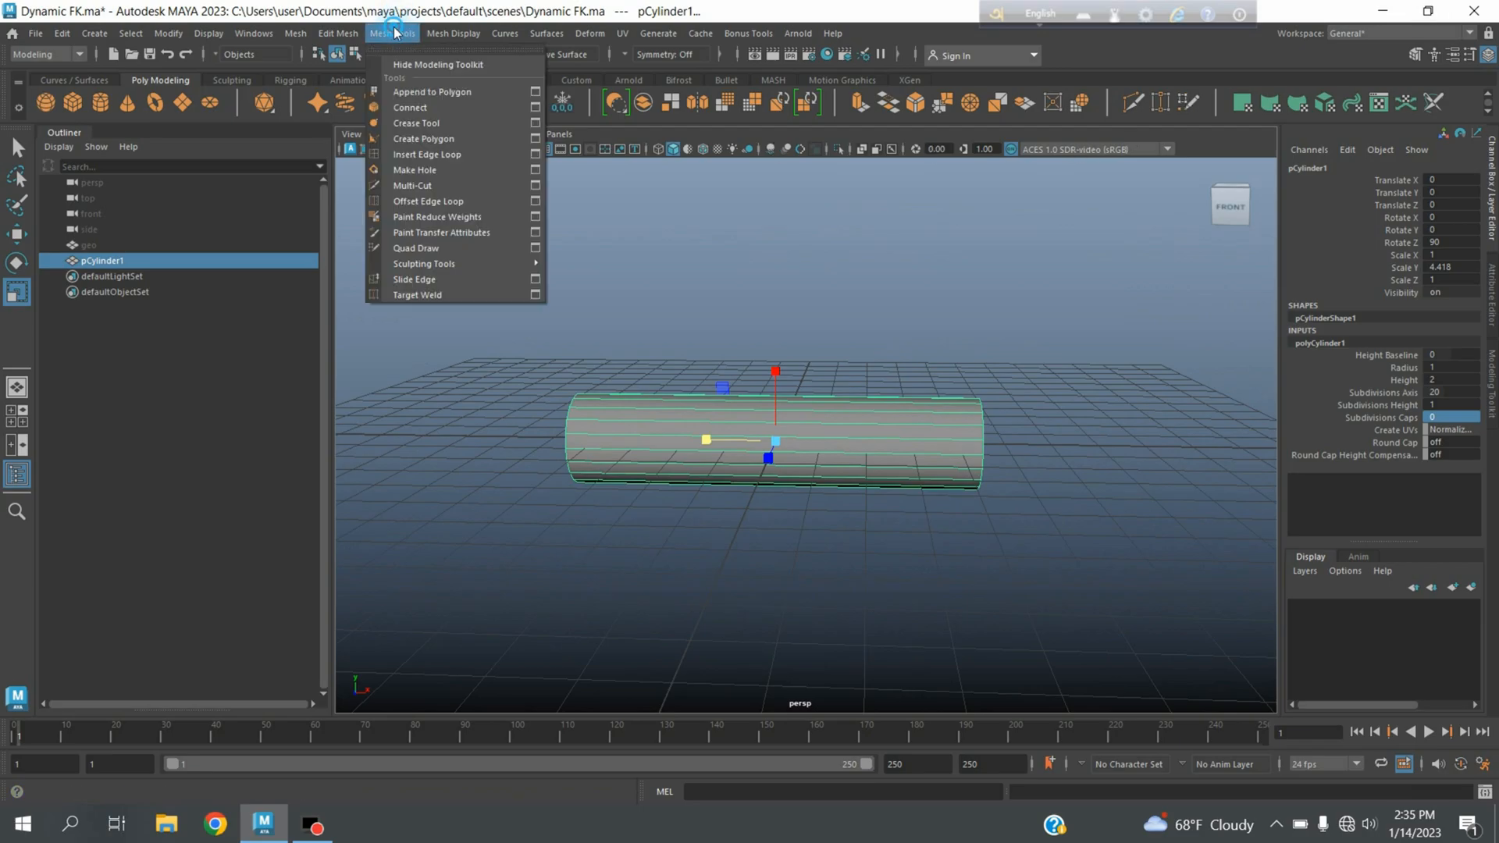
Step: Insert 9 edge loops along the tube and scale end rings to taper it toward the tip
left_click(428, 155)
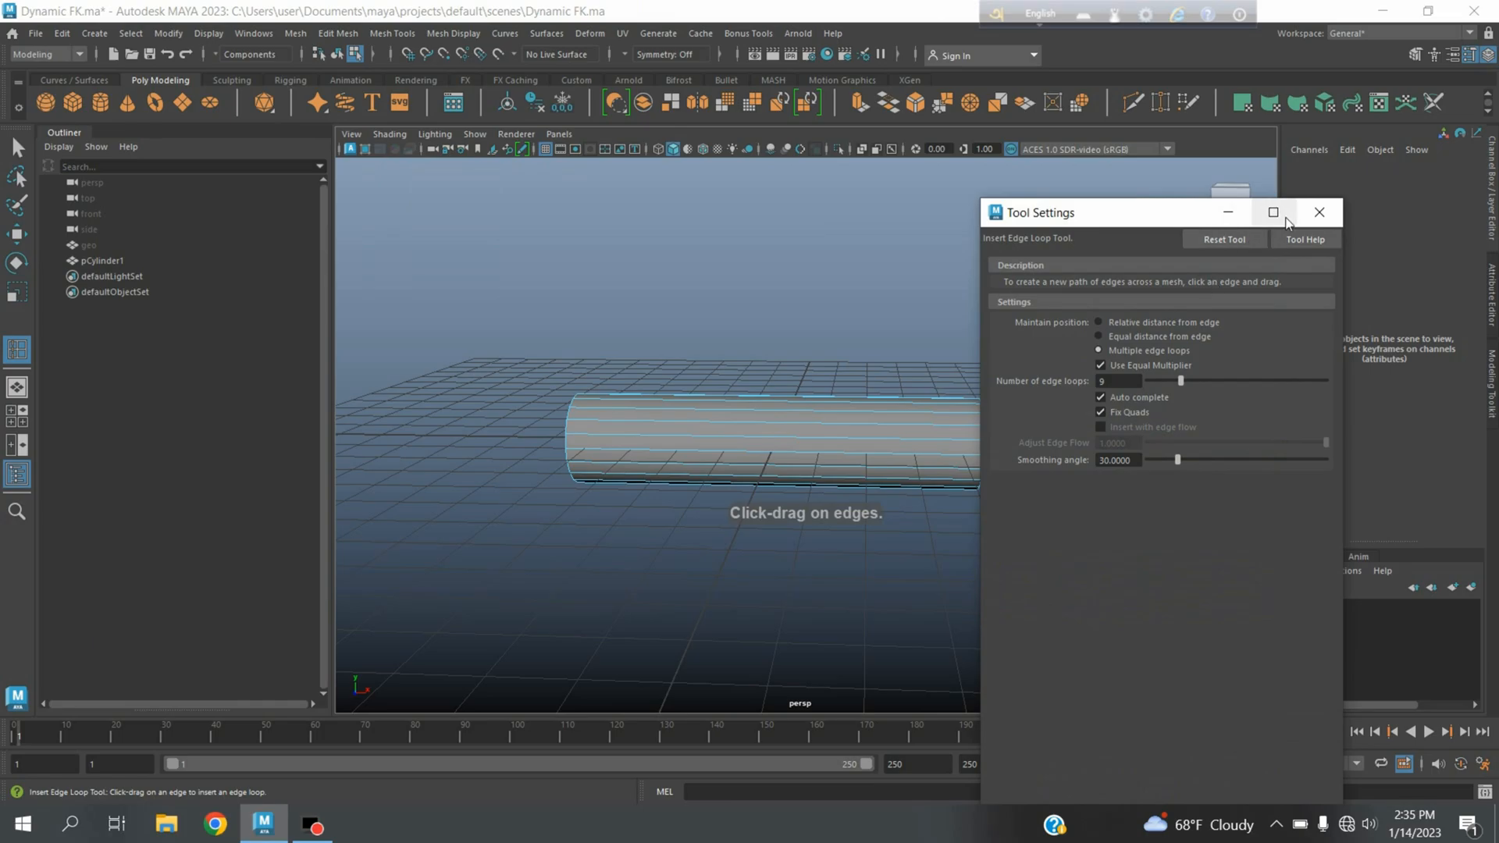
left_click(1318, 212)
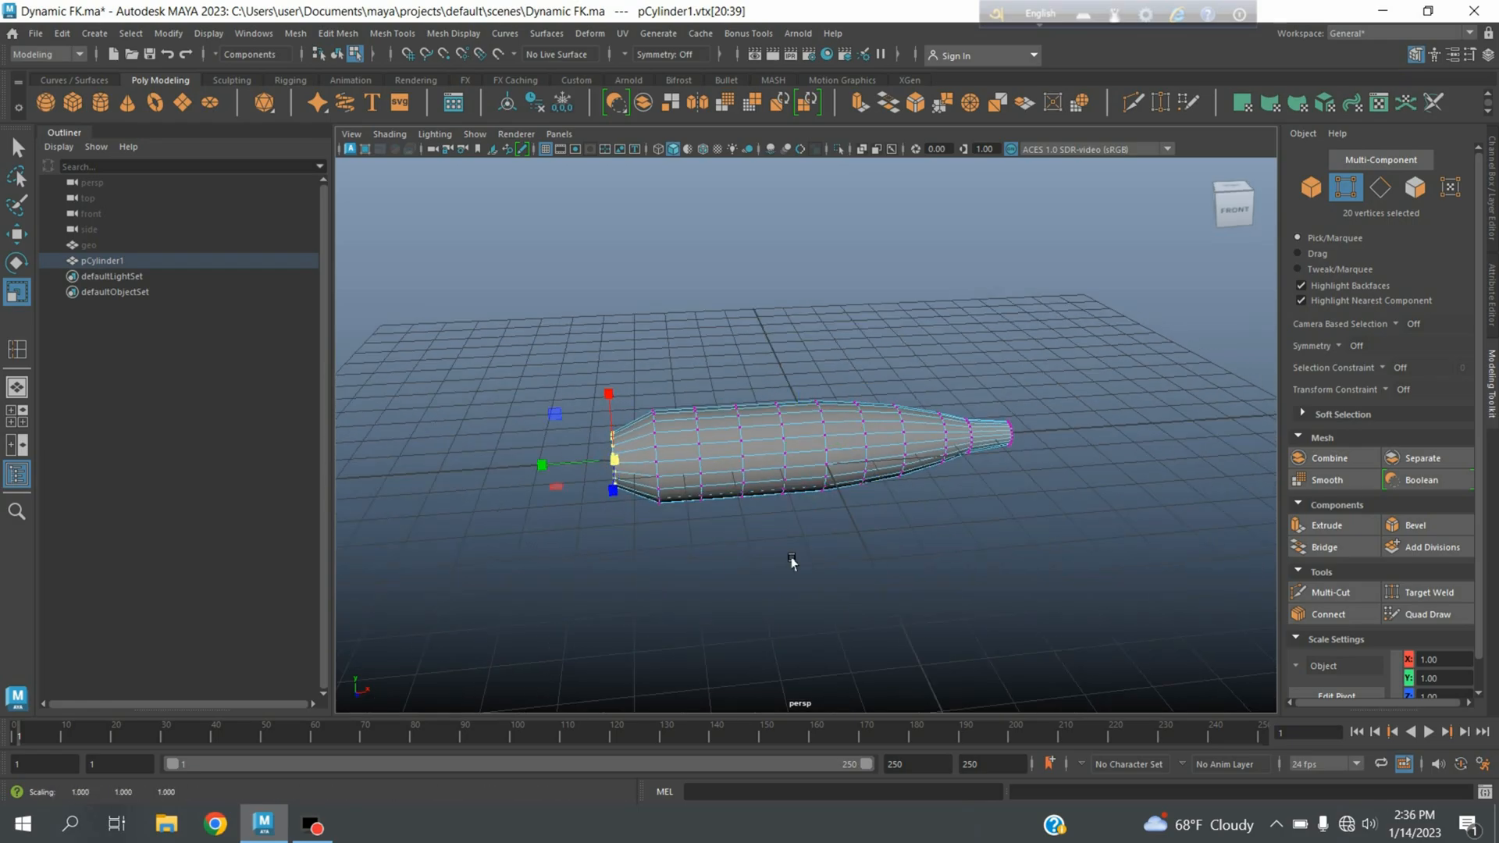
left_click(100, 246)
type("ge")
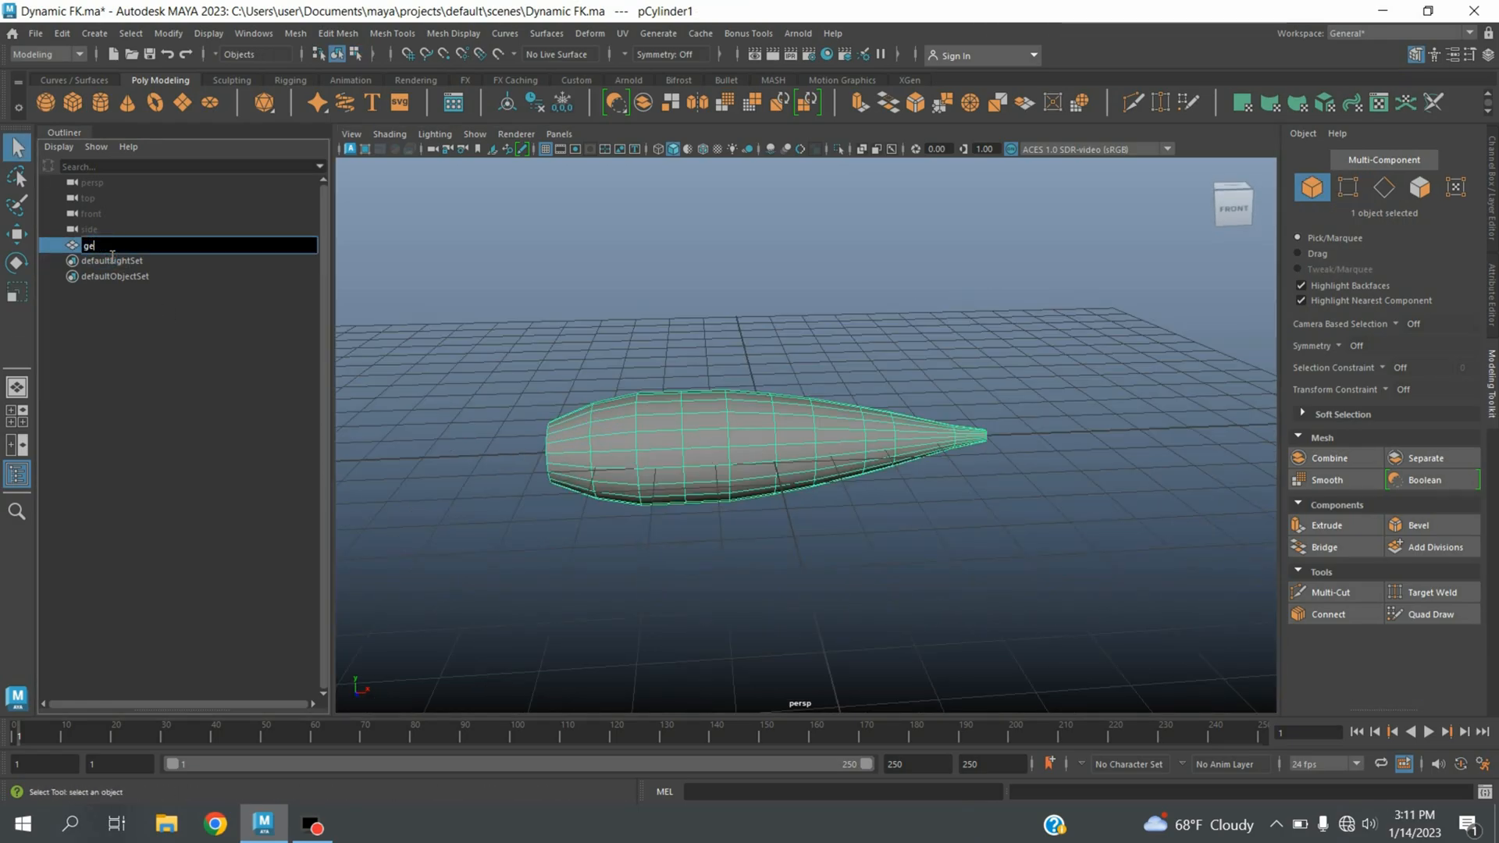
Step: Confirm the mesh name geo and switch the menu set to Rigging
key("Return")
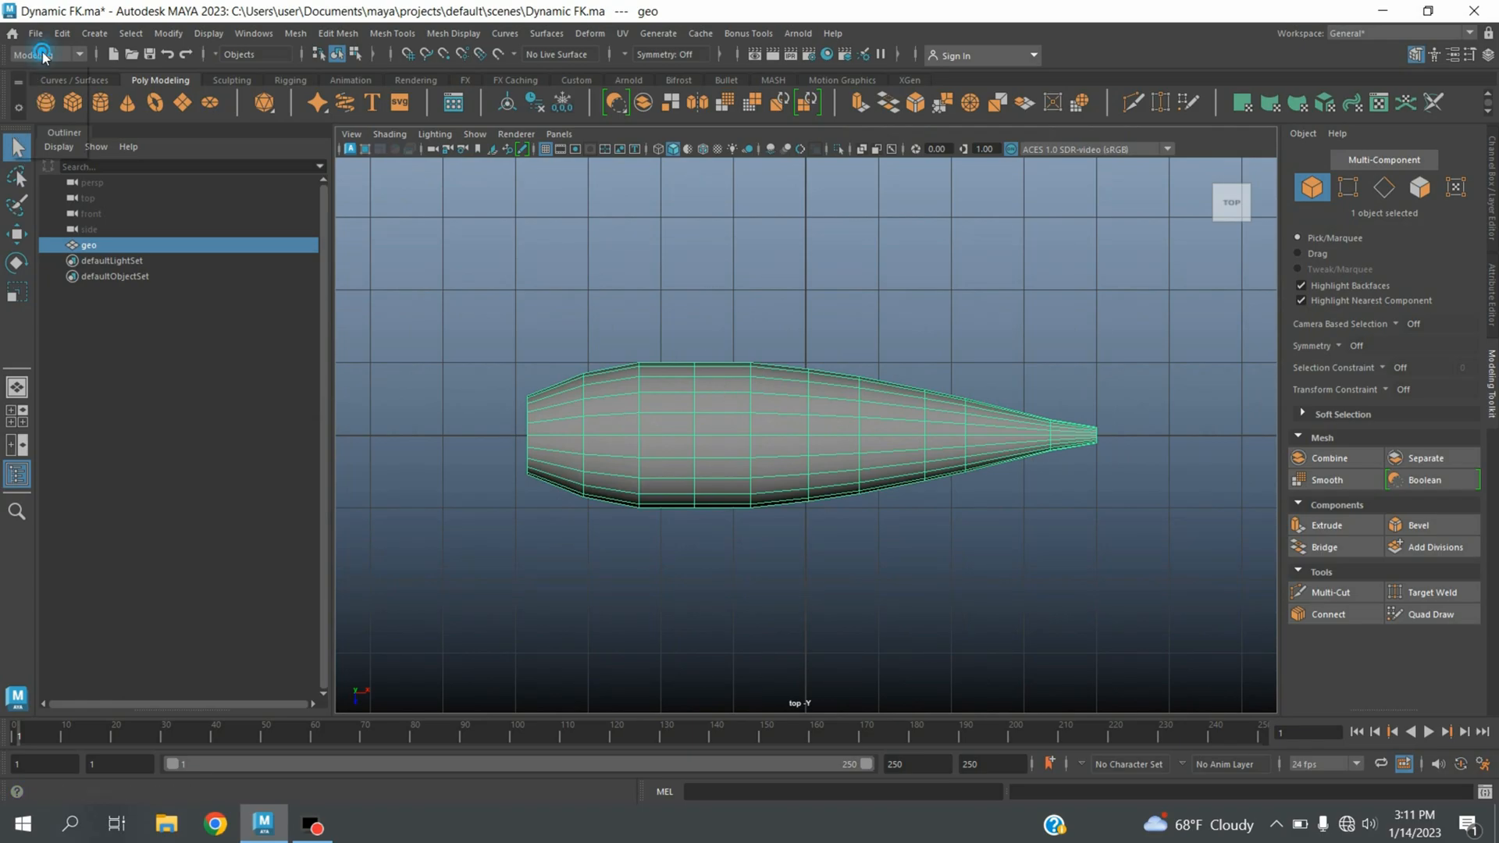
left_click(37, 53)
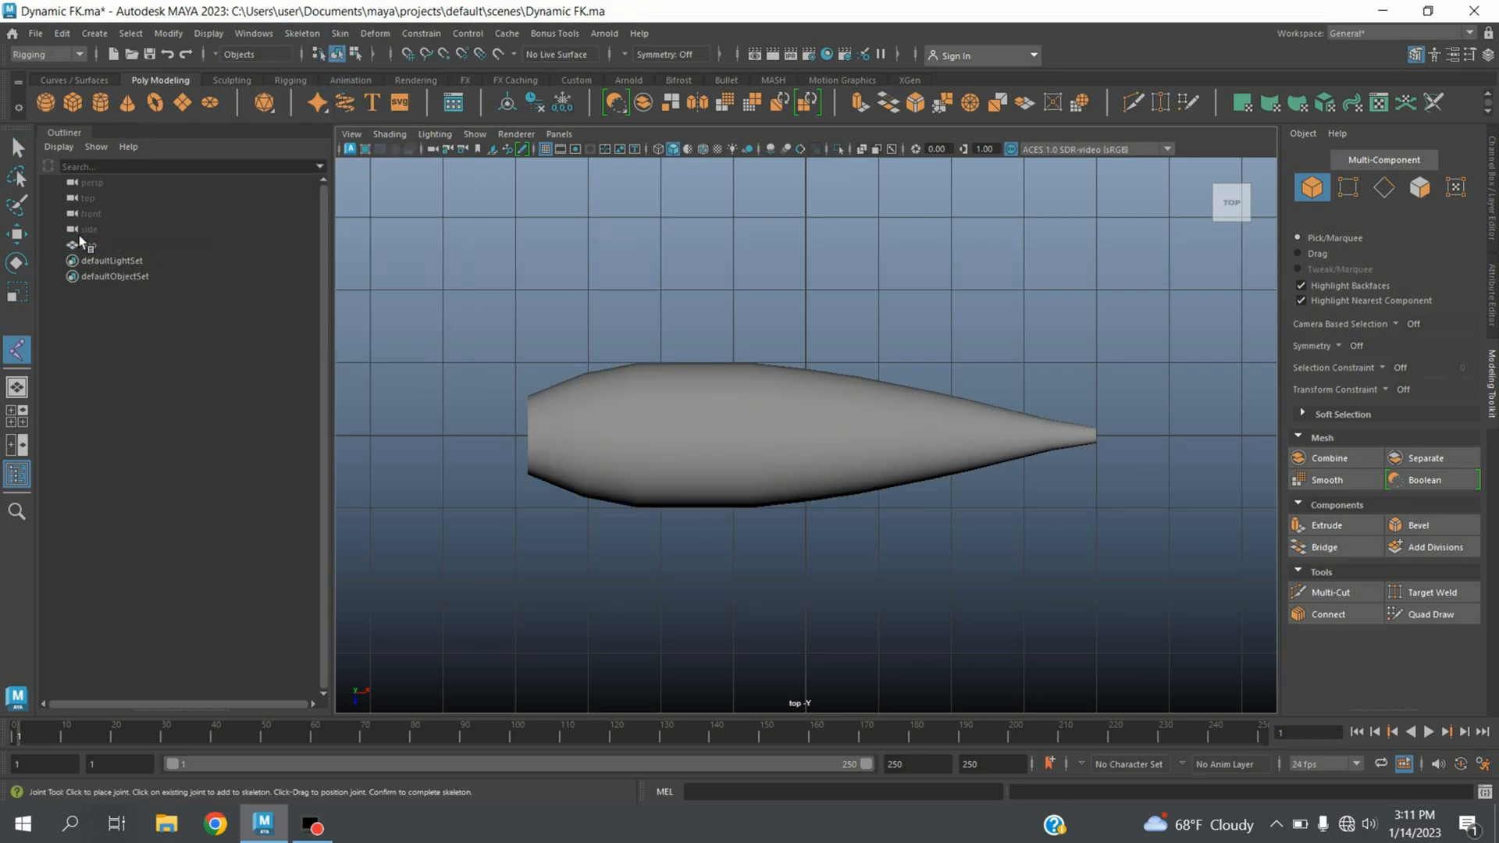
Step: With X-Ray on, draw a six-joint chain through the mesh and set joint radius to 0.15
left_click(860, 150)
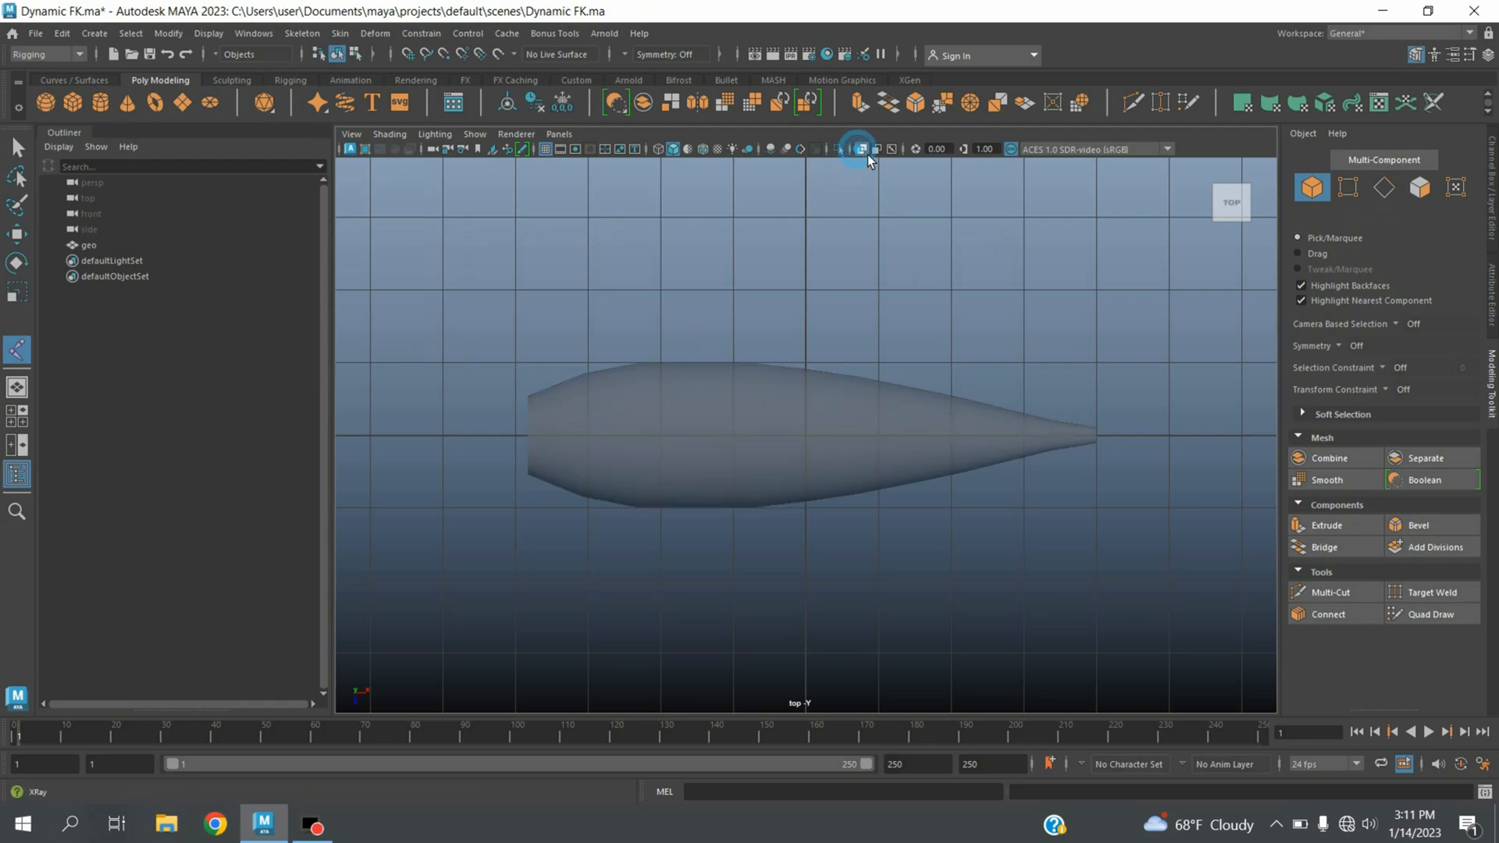
left_click(858, 150)
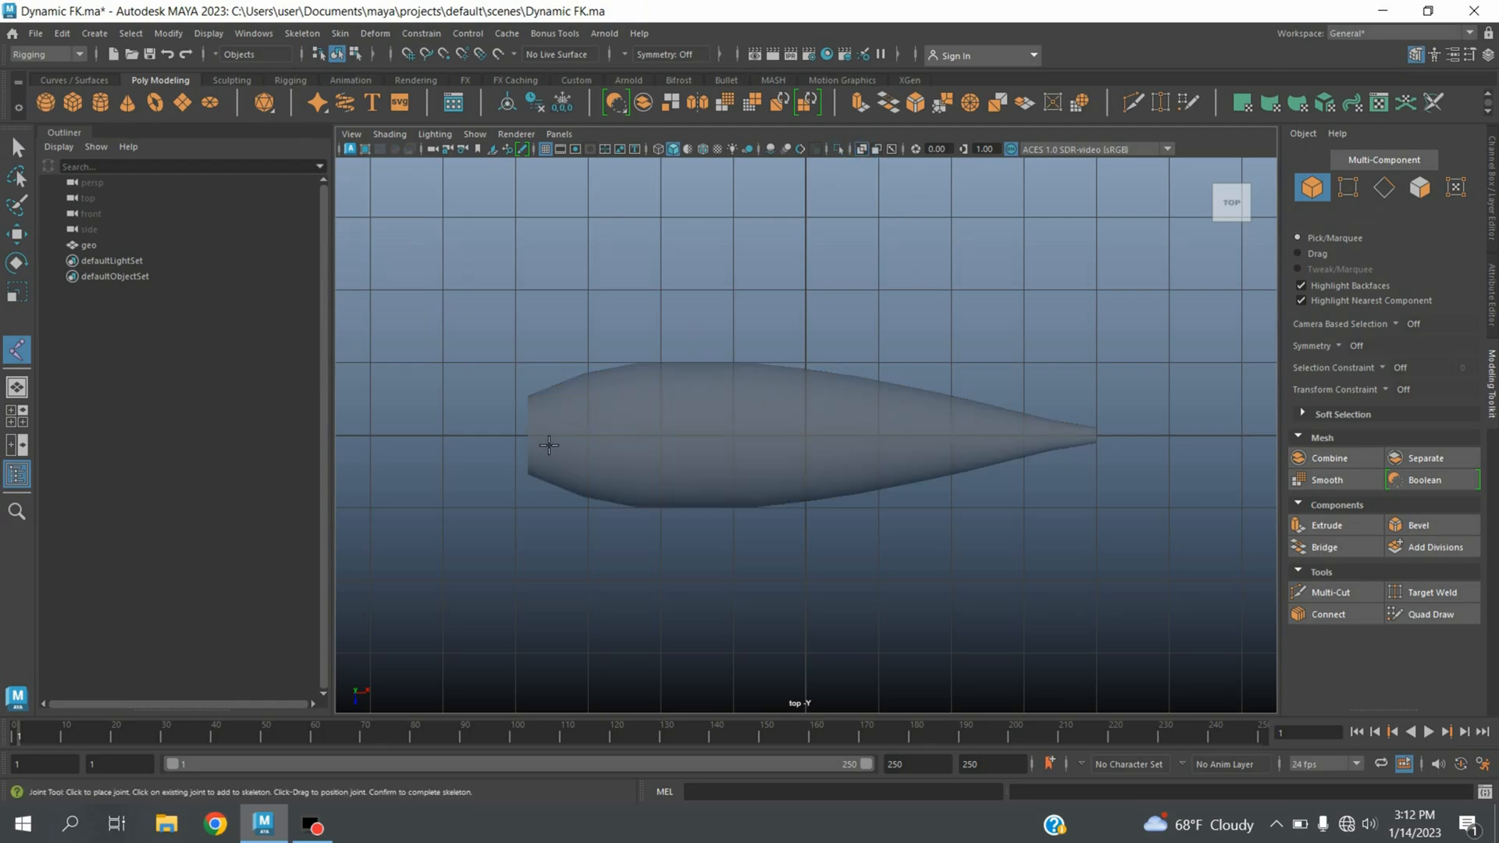
left_click(1081, 437)
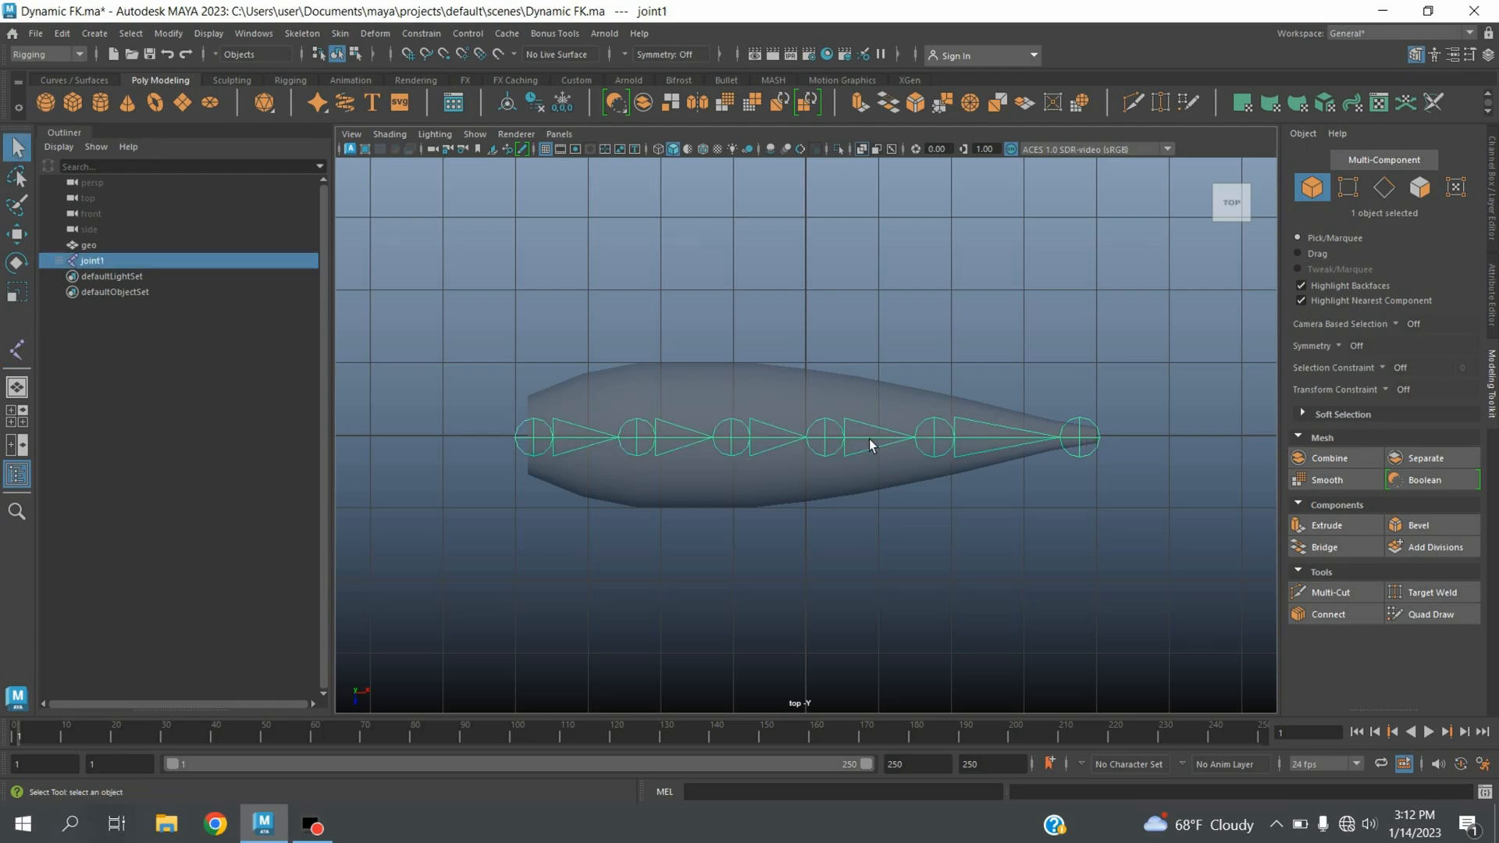
left_click(130, 32)
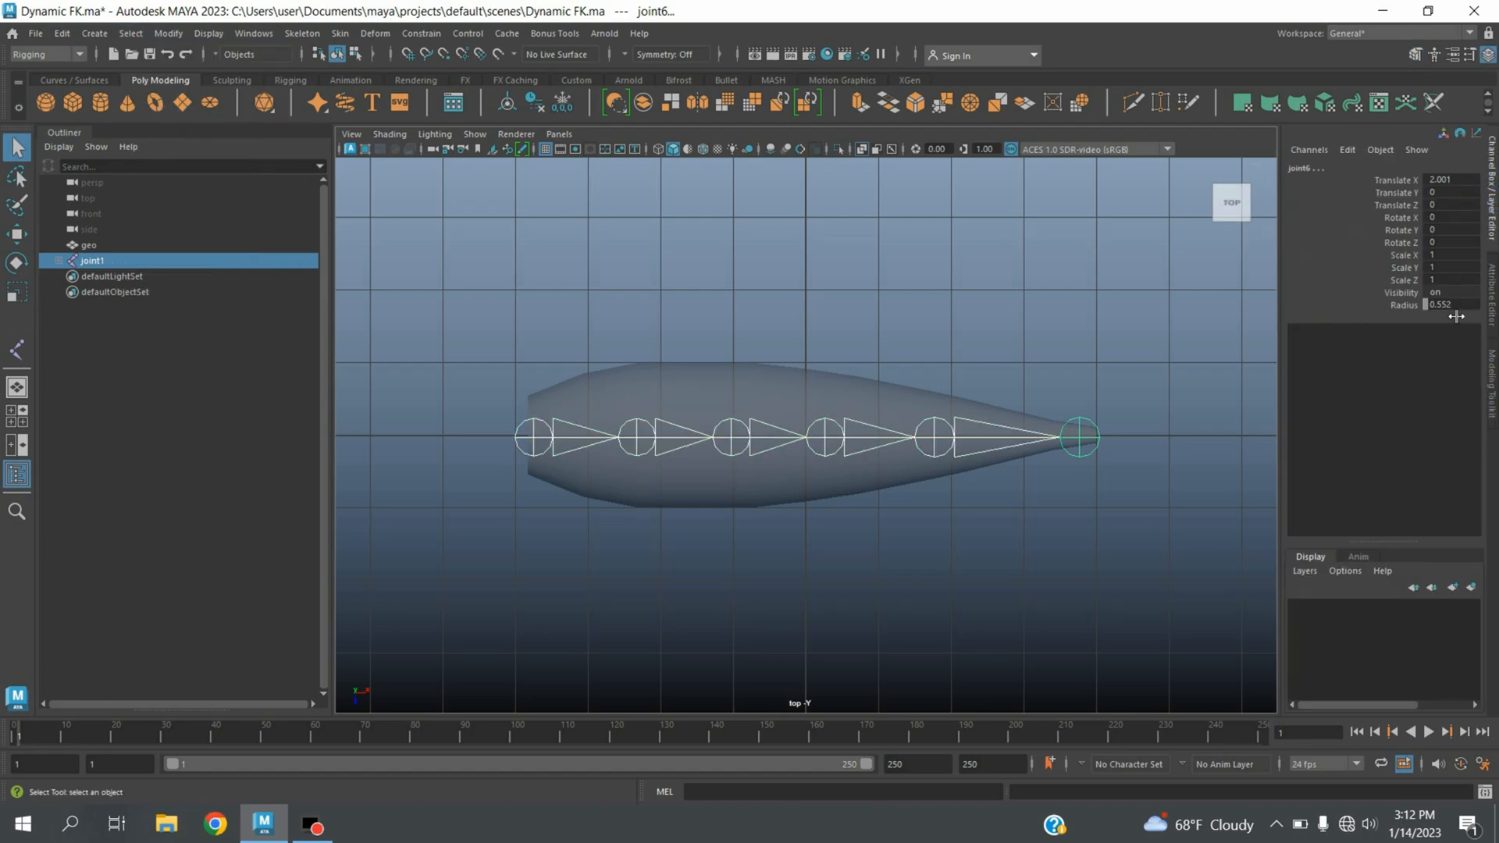
triple_click(1443, 304)
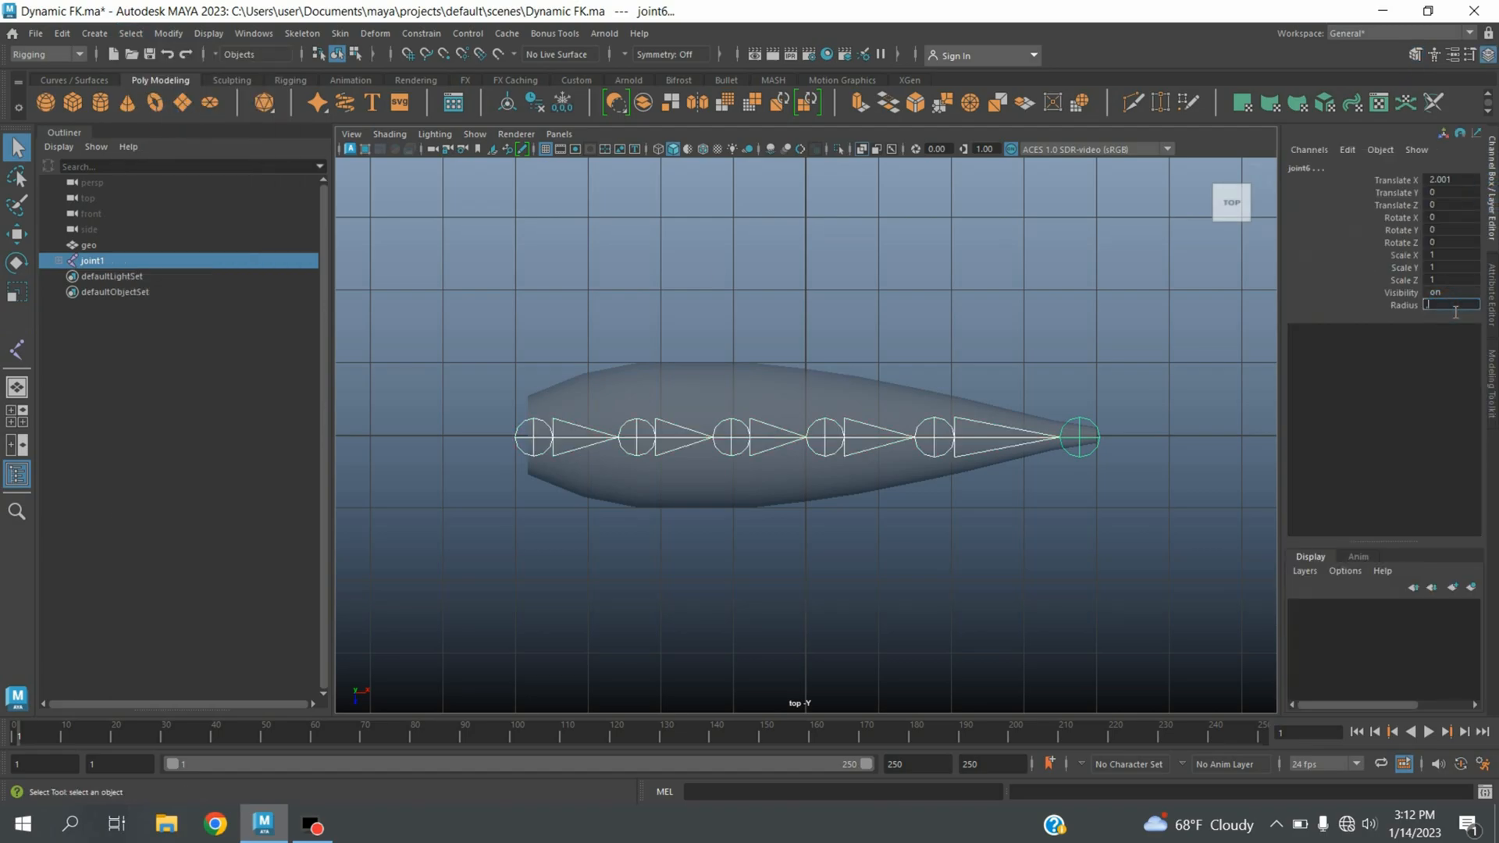
type("0.15")
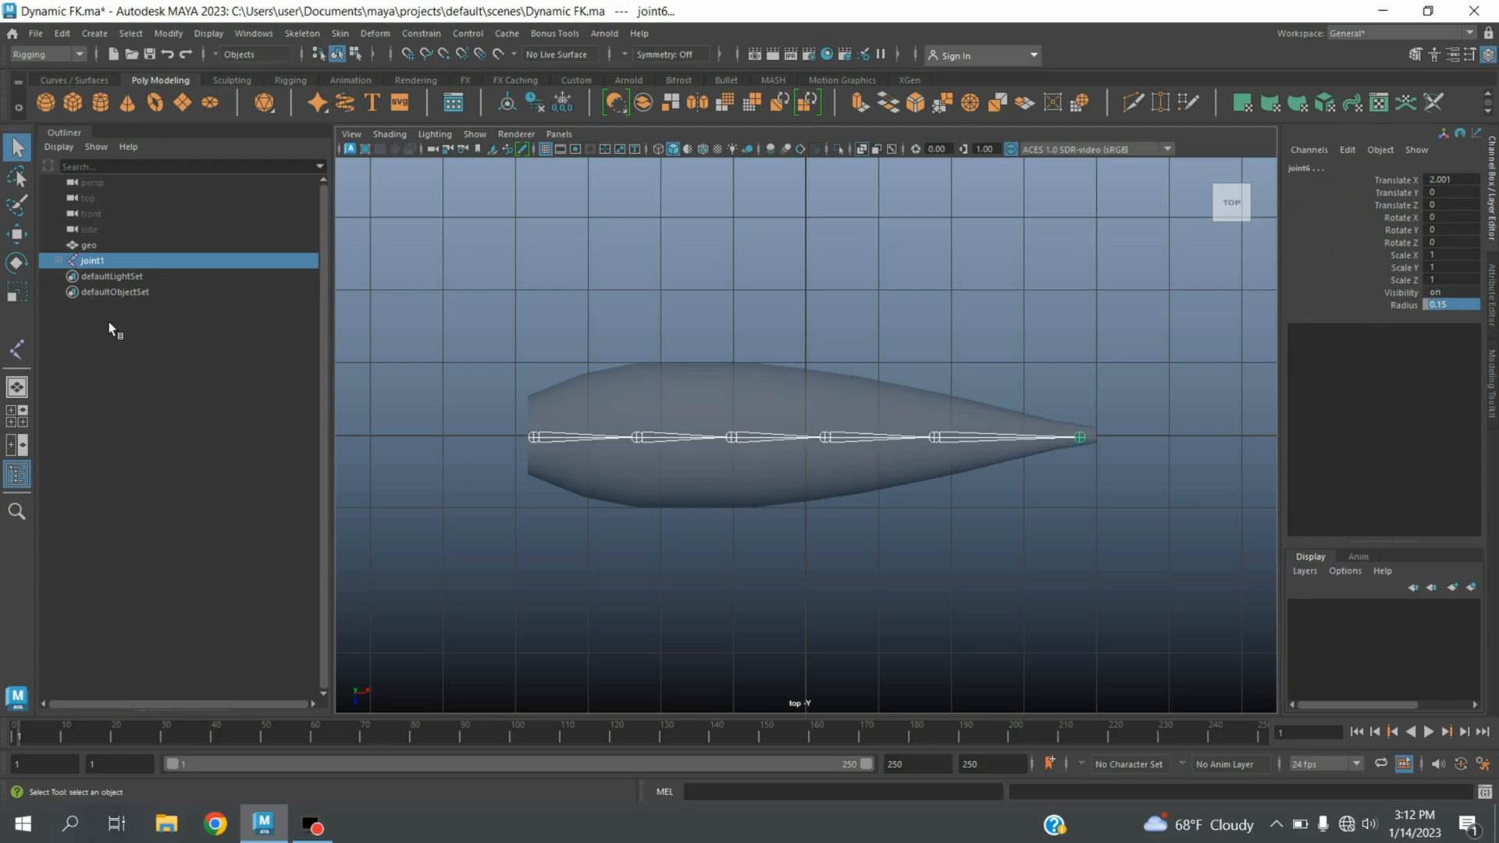
Step: Duplicate the joint1 chain and expand both hierarchies to reveal the joint7 copy
left_click(58, 261)
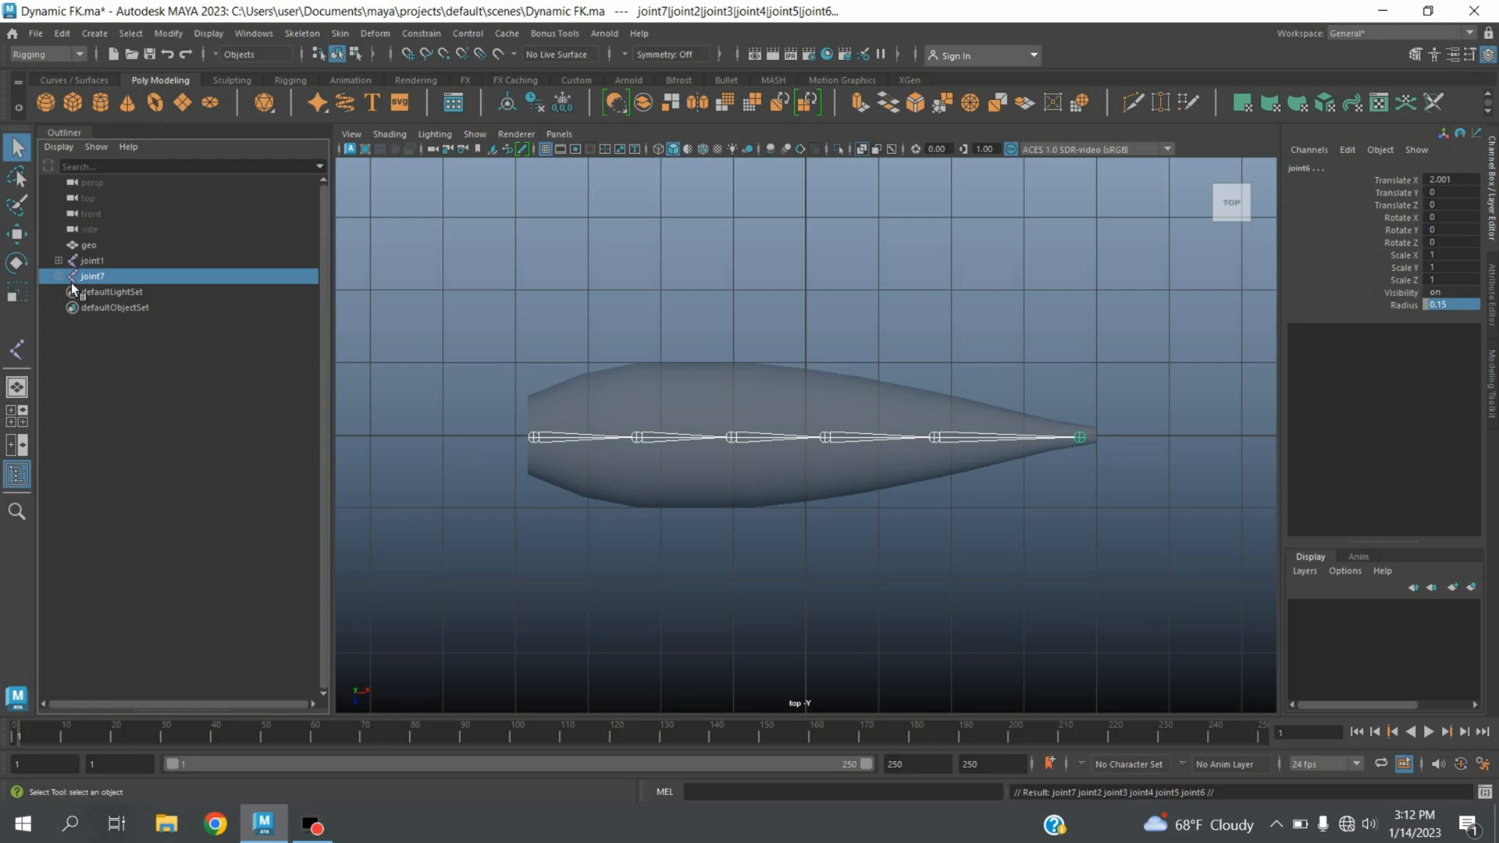
left_click(57, 261)
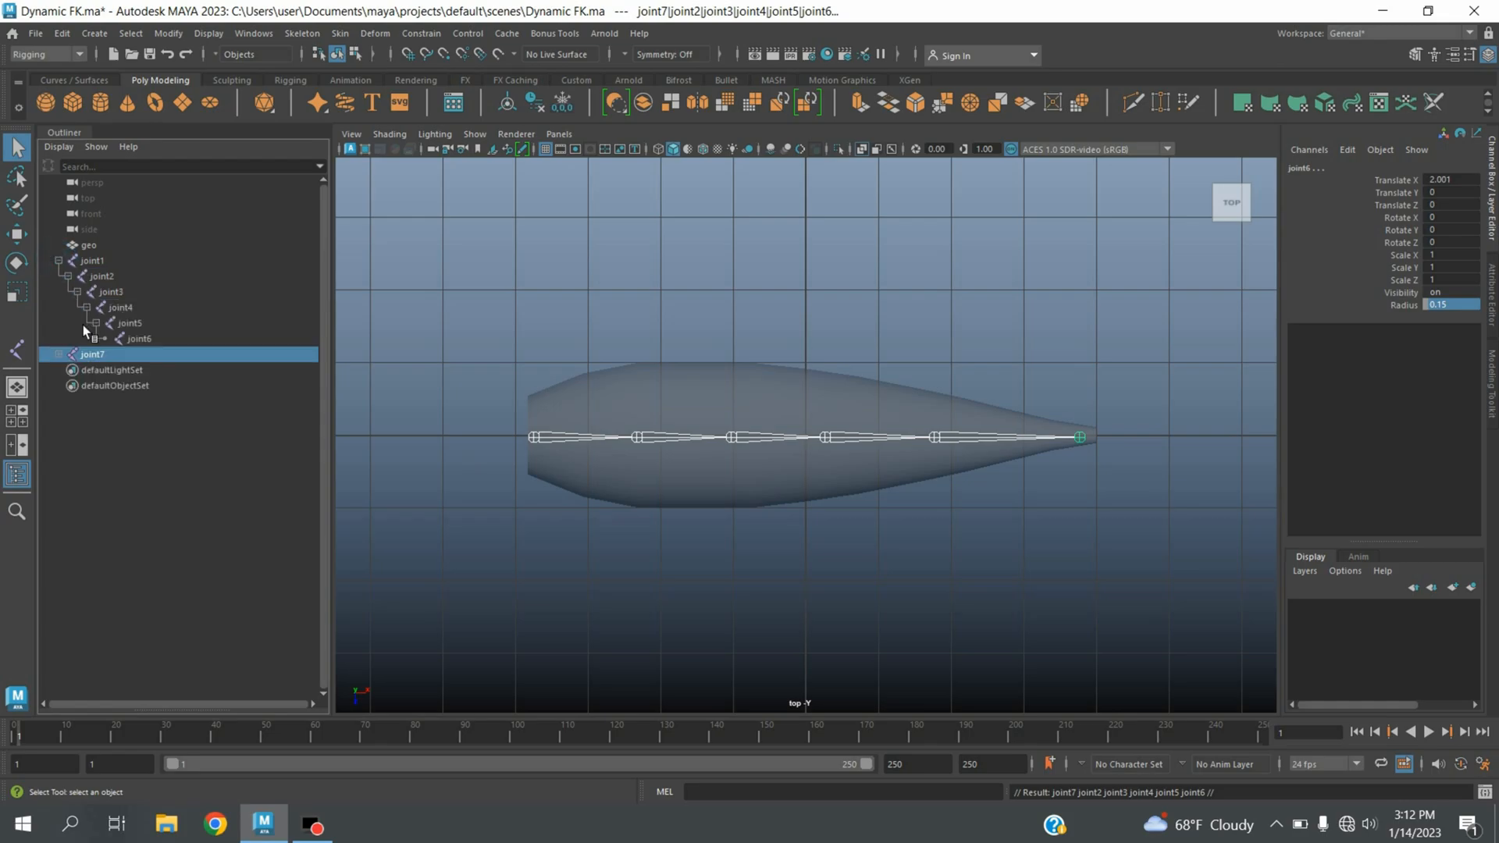
left_click(59, 354)
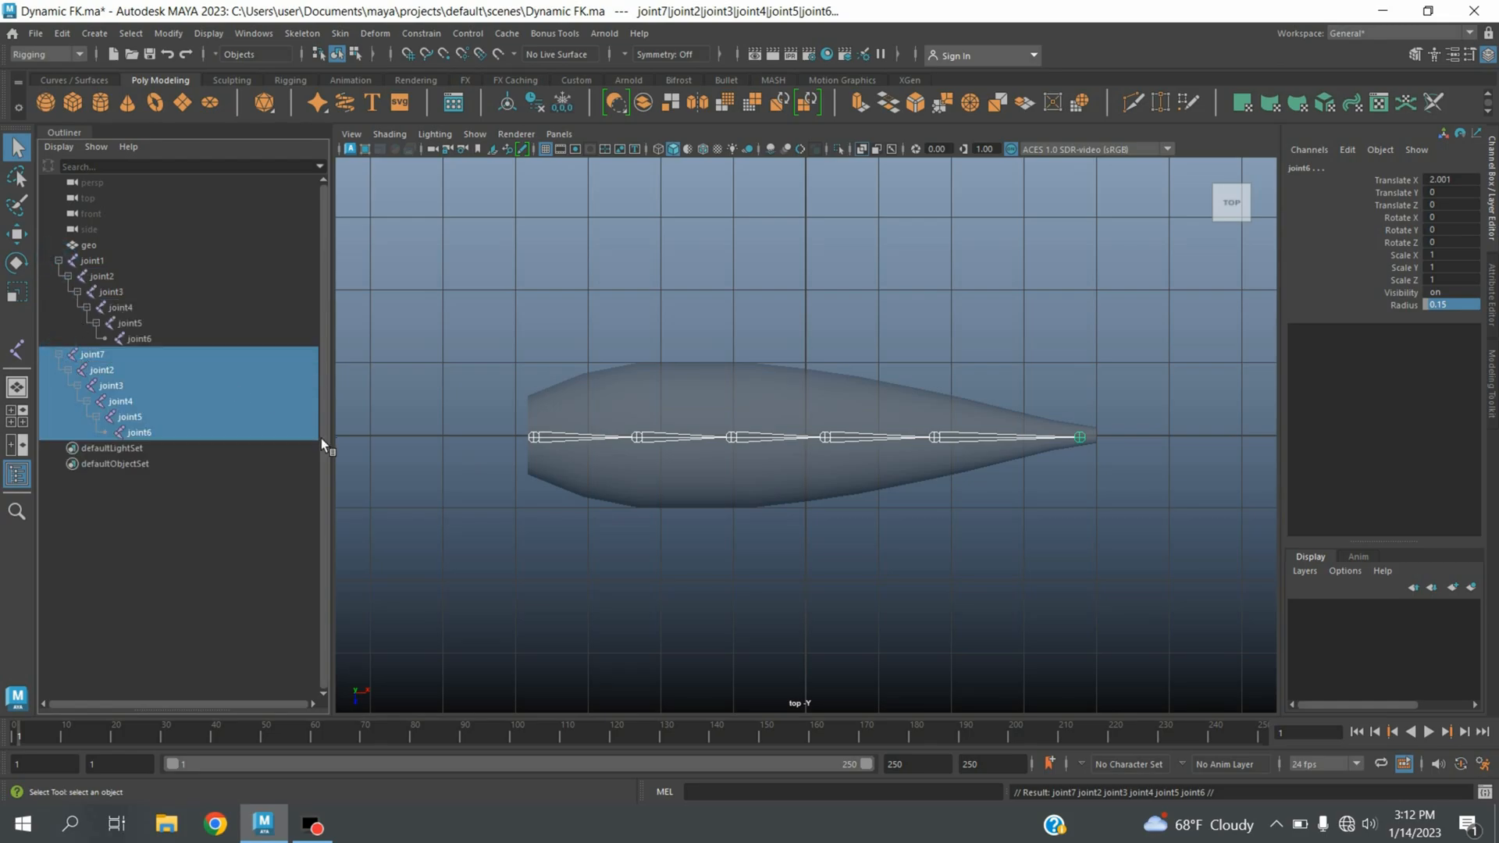
mouse_move(122, 368)
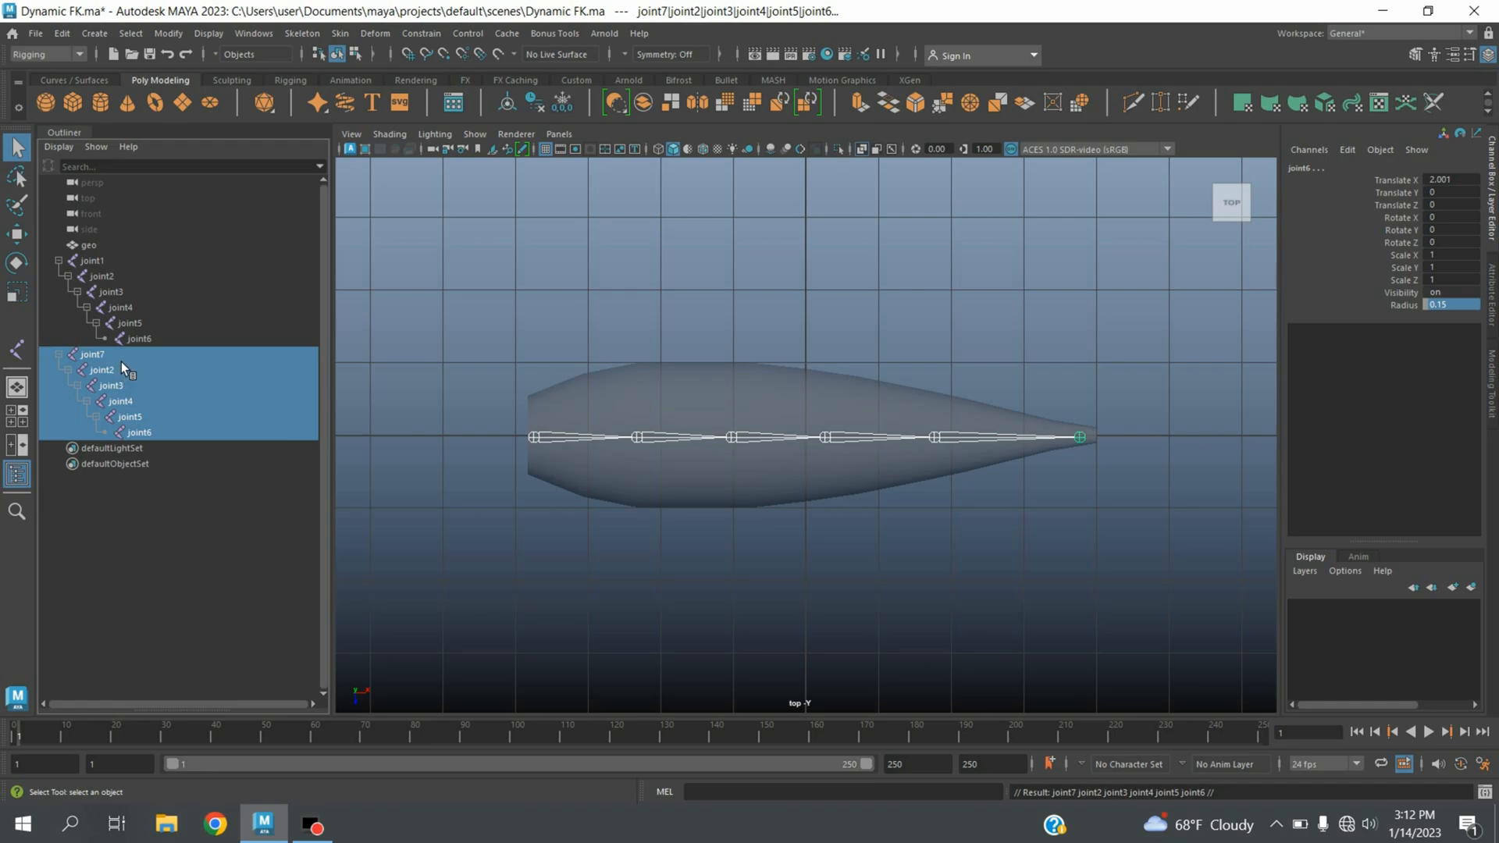
mouse_move(104, 370)
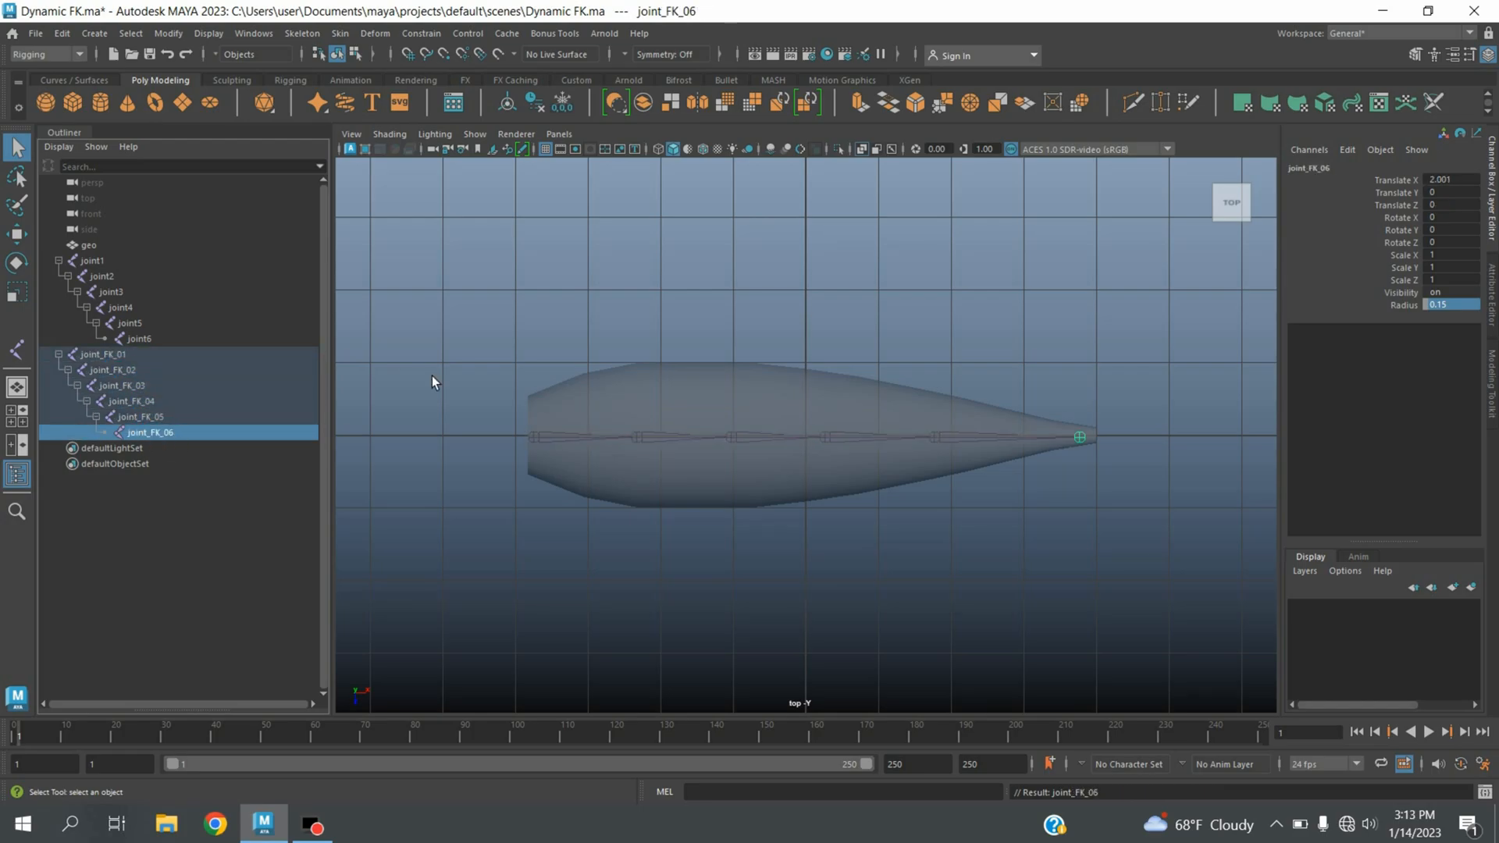
mouse_move(705, 354)
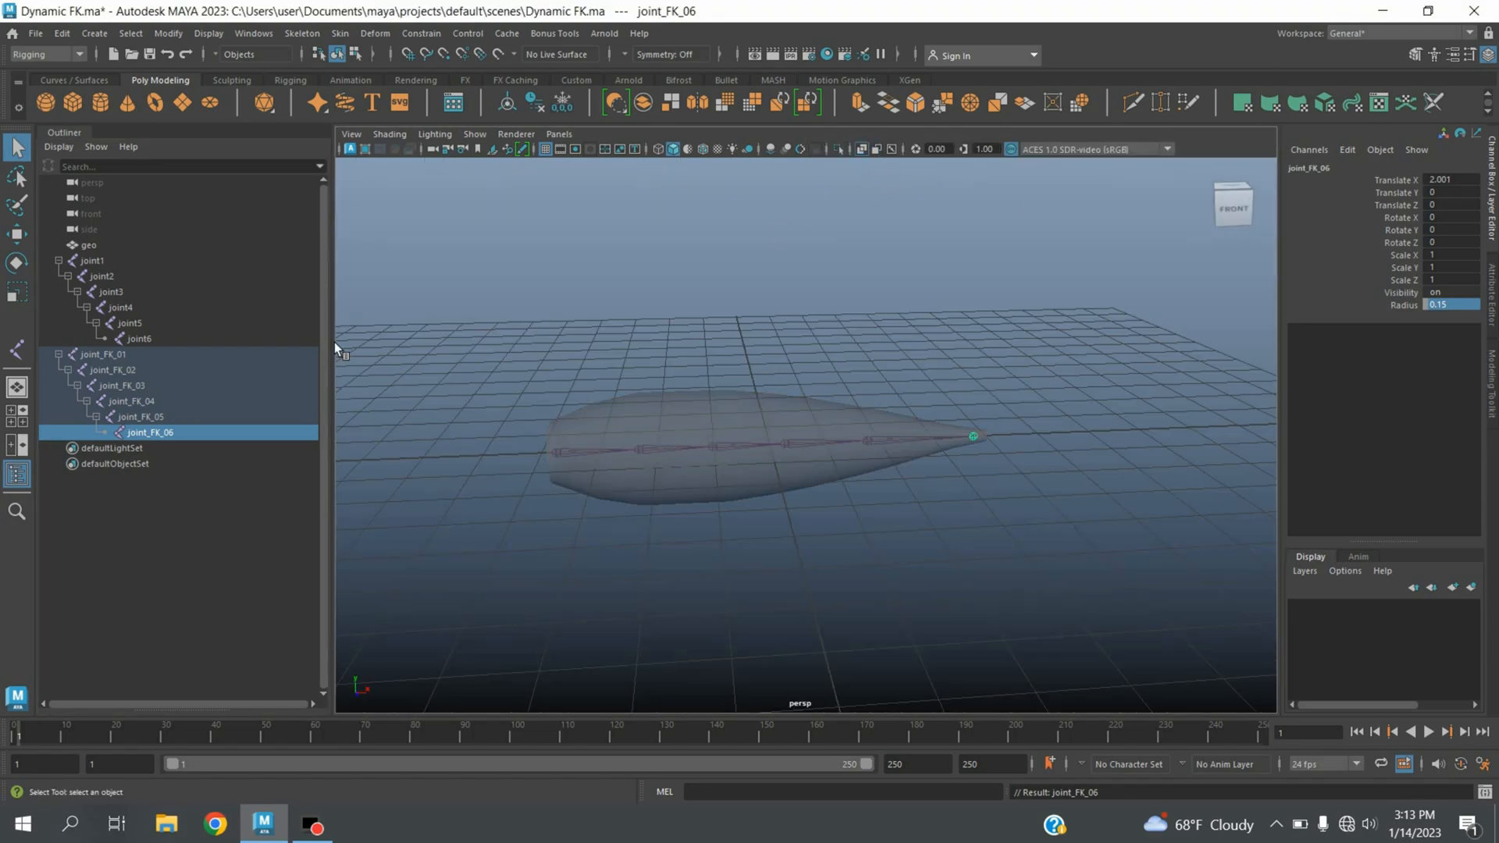
Step: Create a NURBS circle control and freeze its transformations
left_click(92, 33)
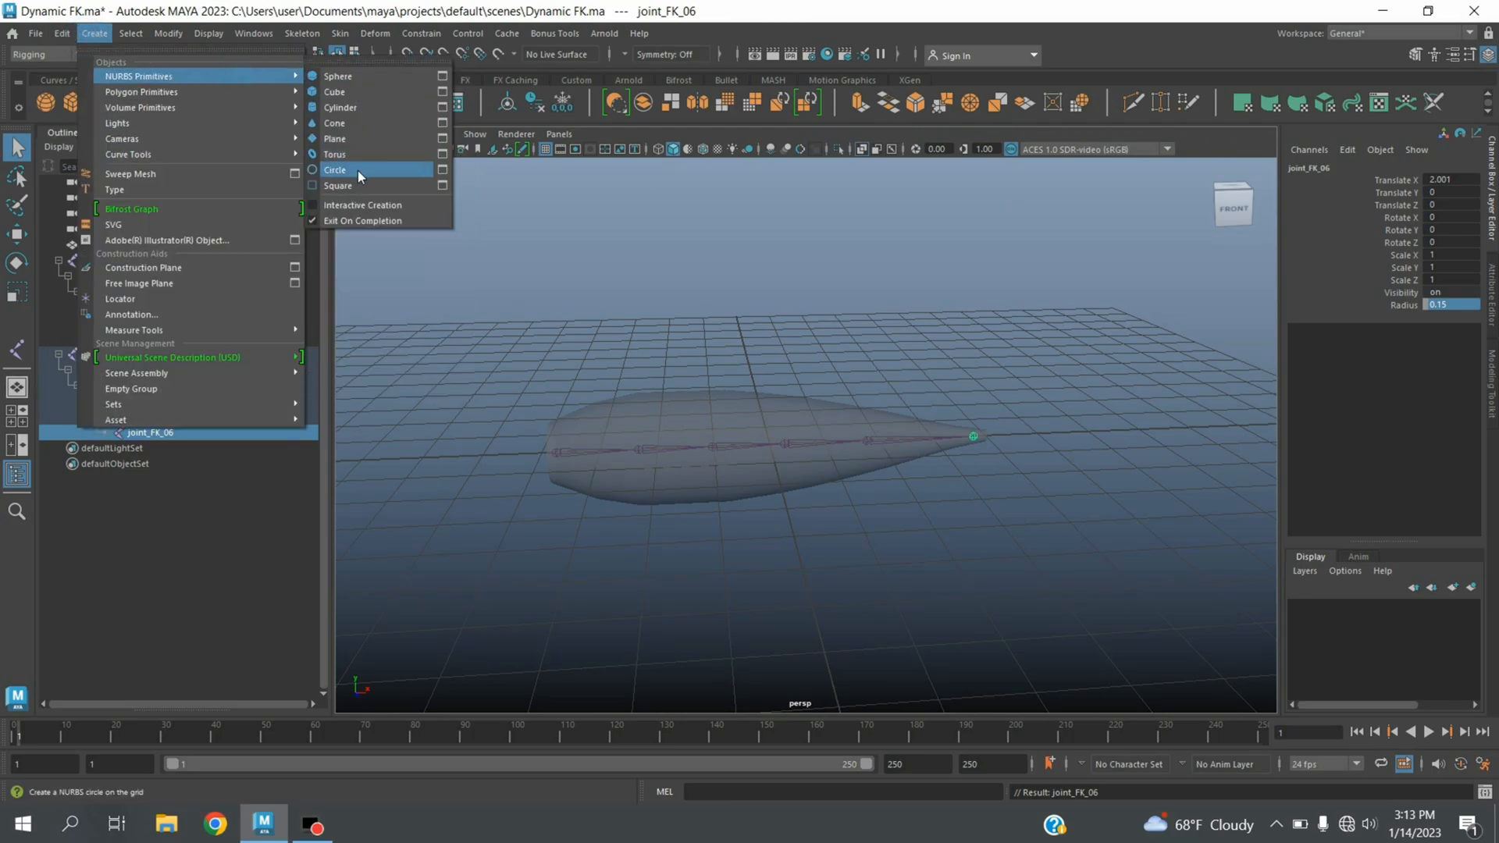
left_click(334, 168)
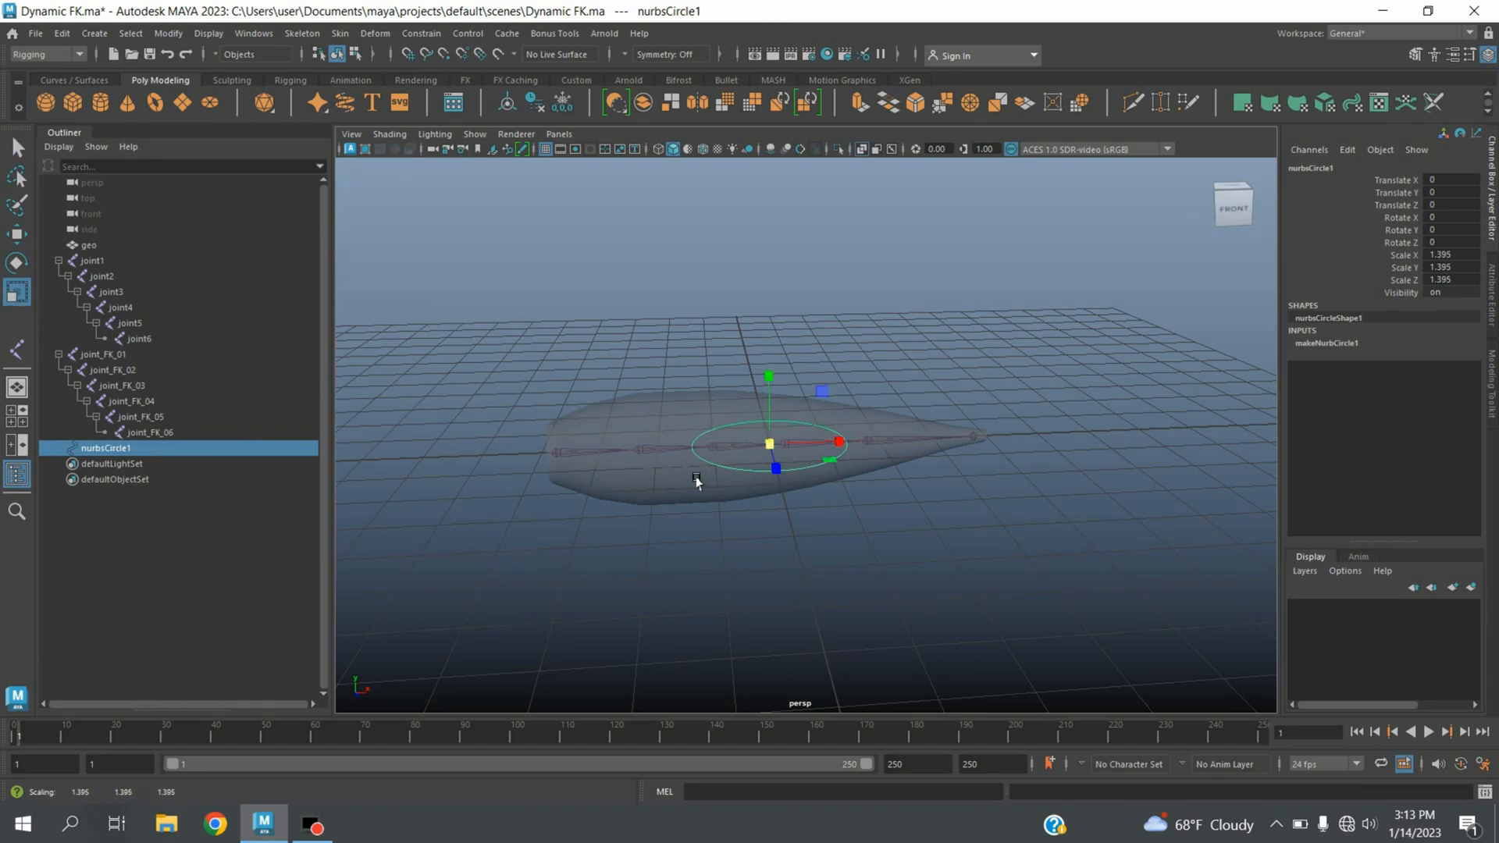
left_click(167, 33)
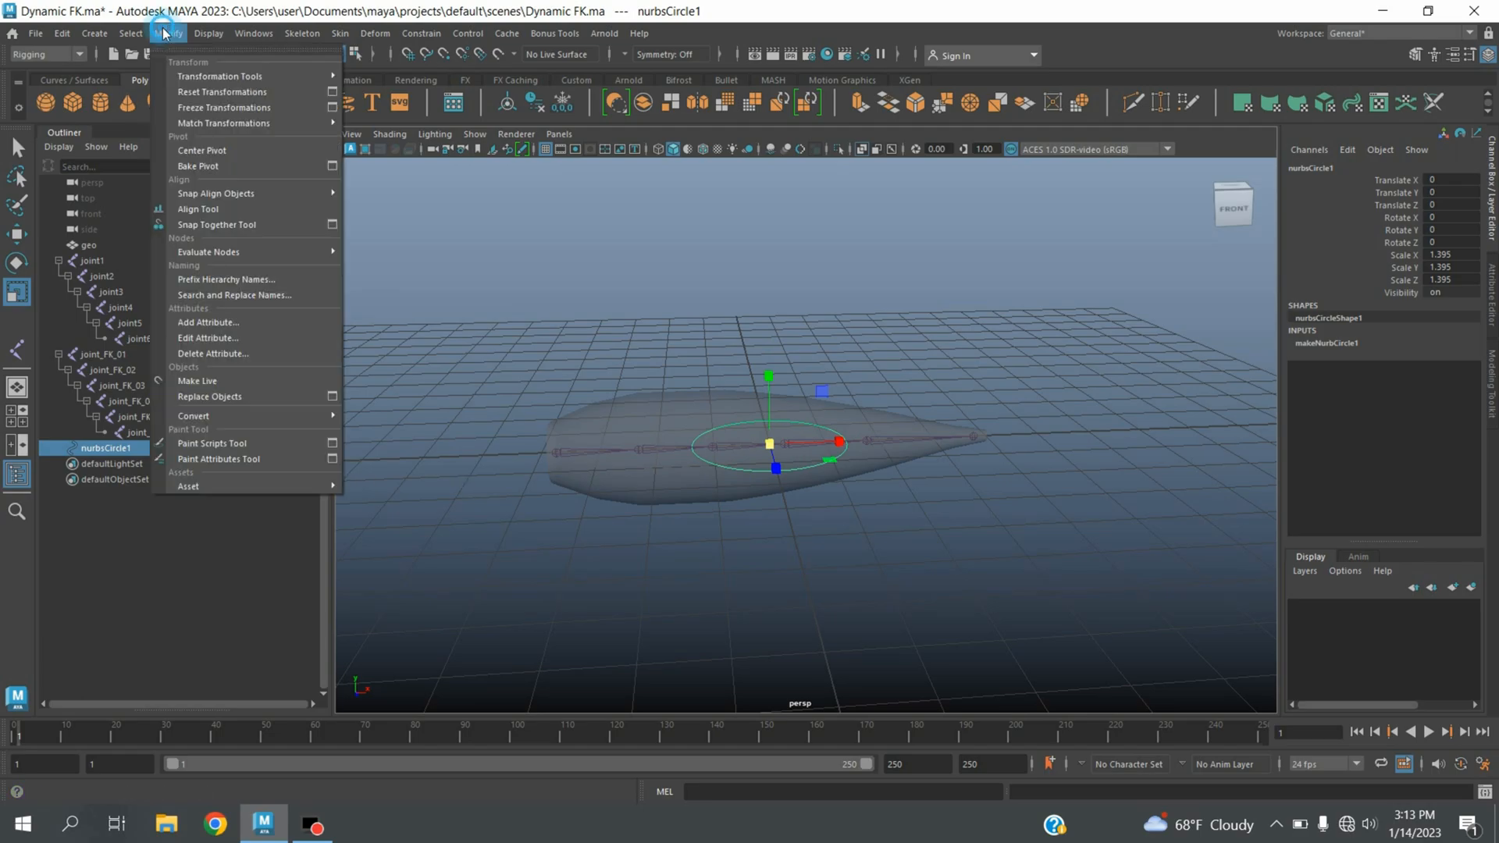
left_click(225, 108)
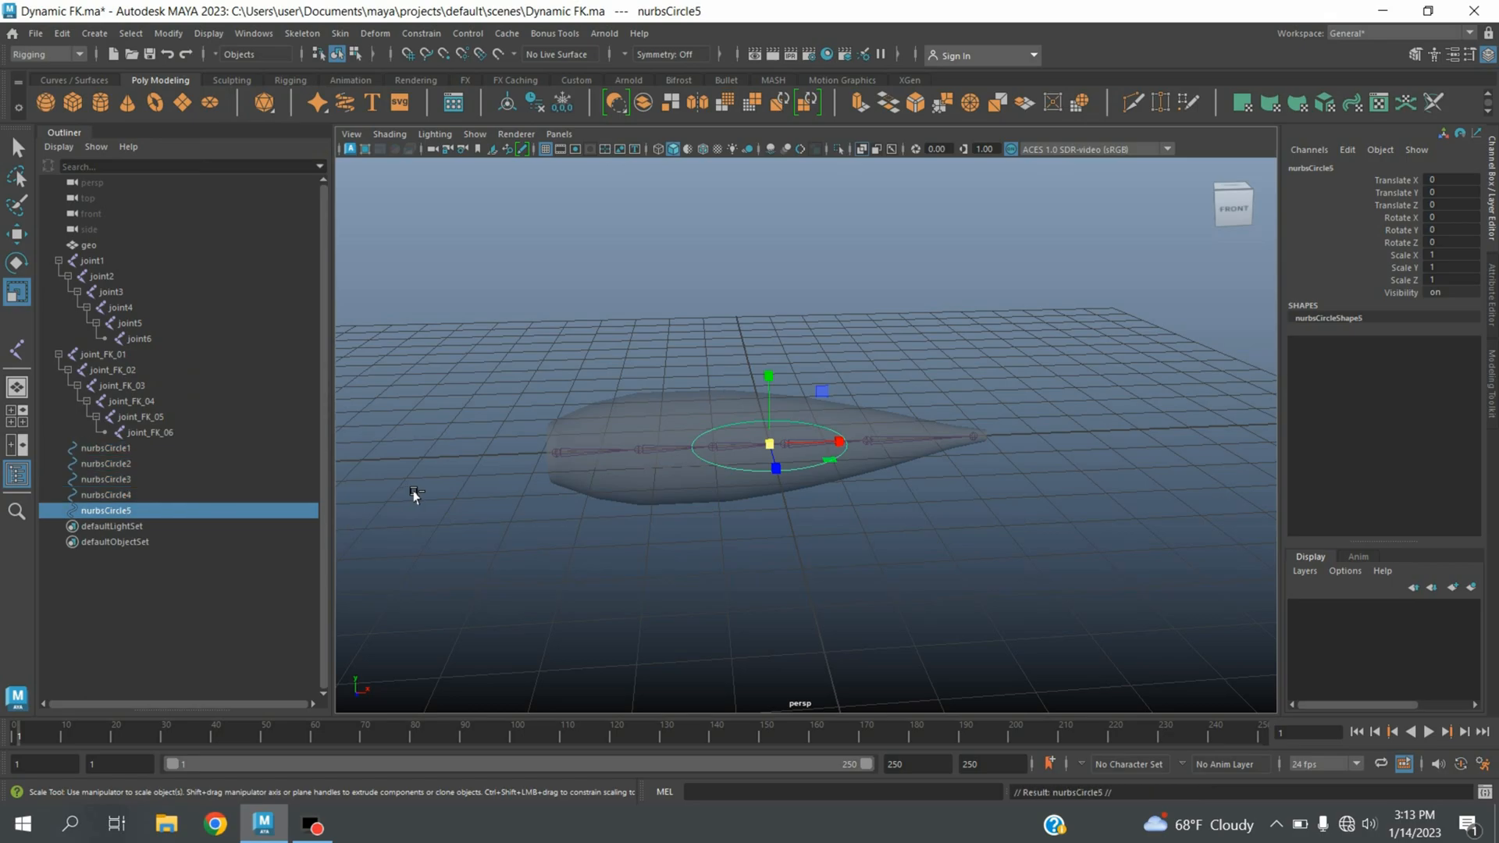
mouse_move(117, 468)
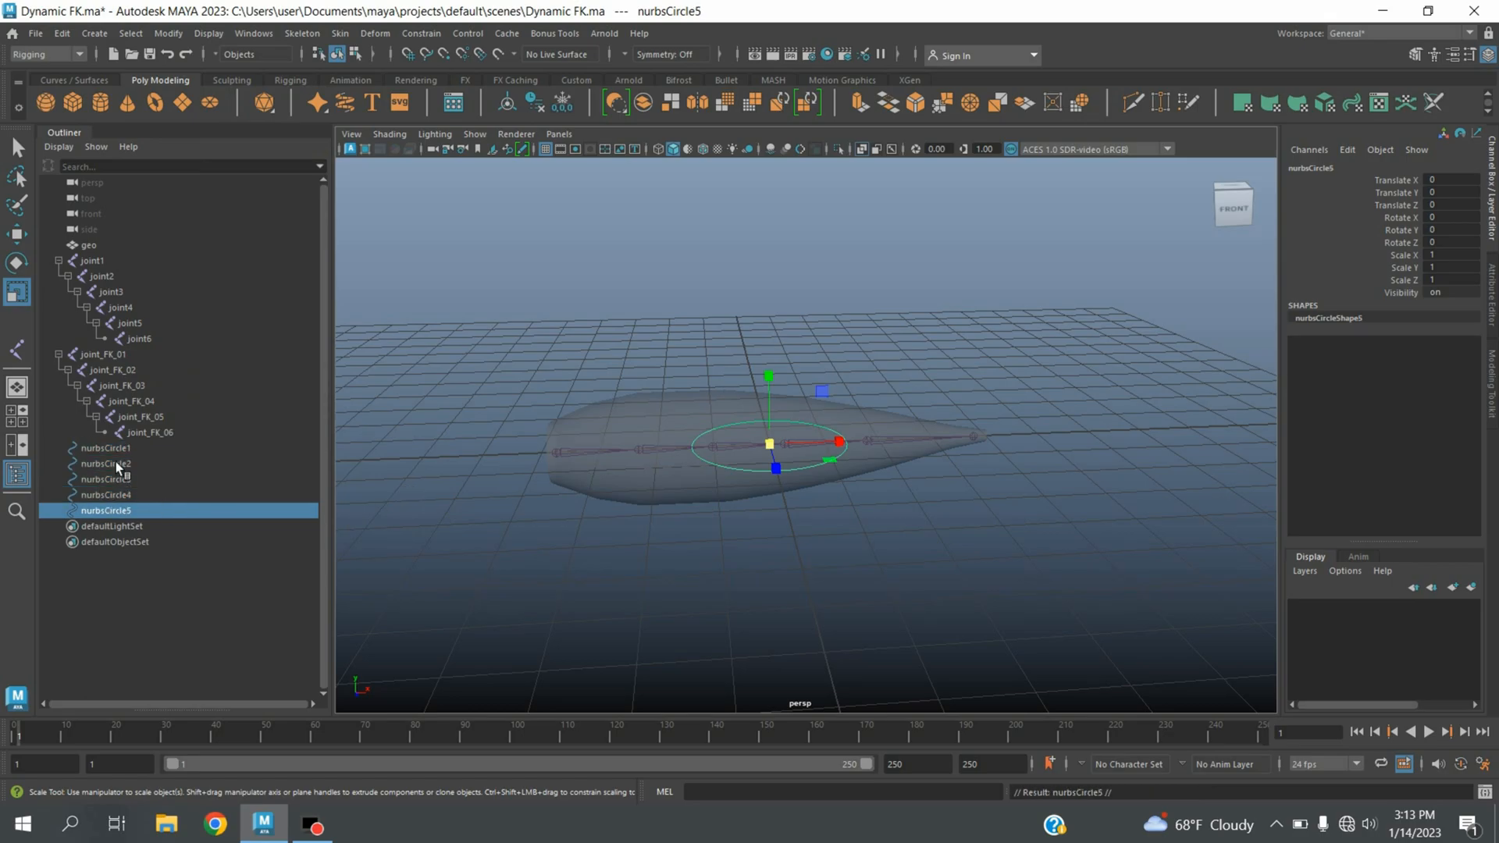
mouse_move(105, 464)
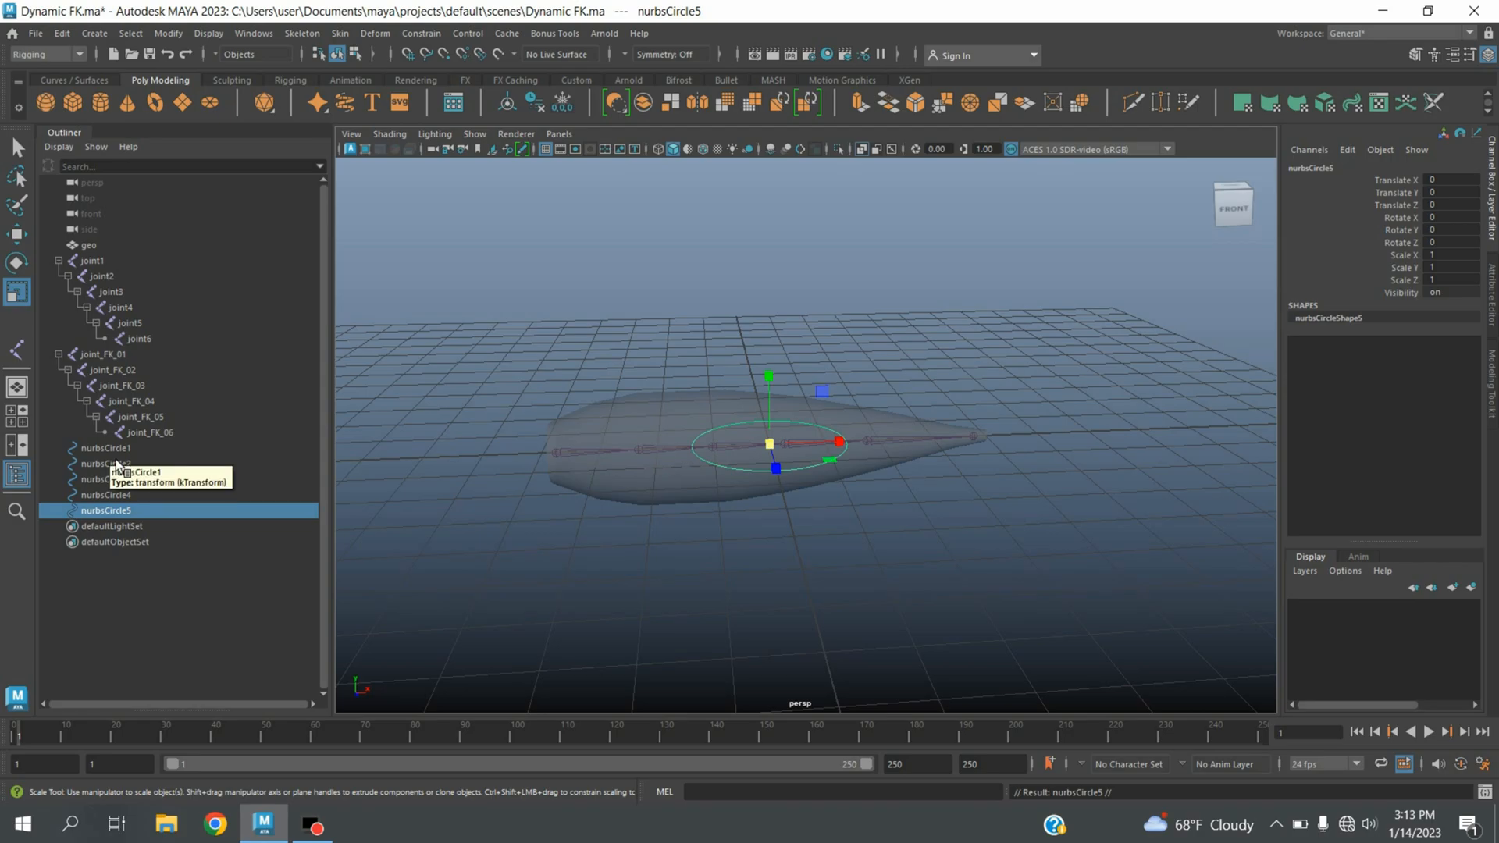
Step: Parent nurbsCircle1–5 under joint_FK_01 through joint_FK_06 and select all five circles
left_click(105, 448)
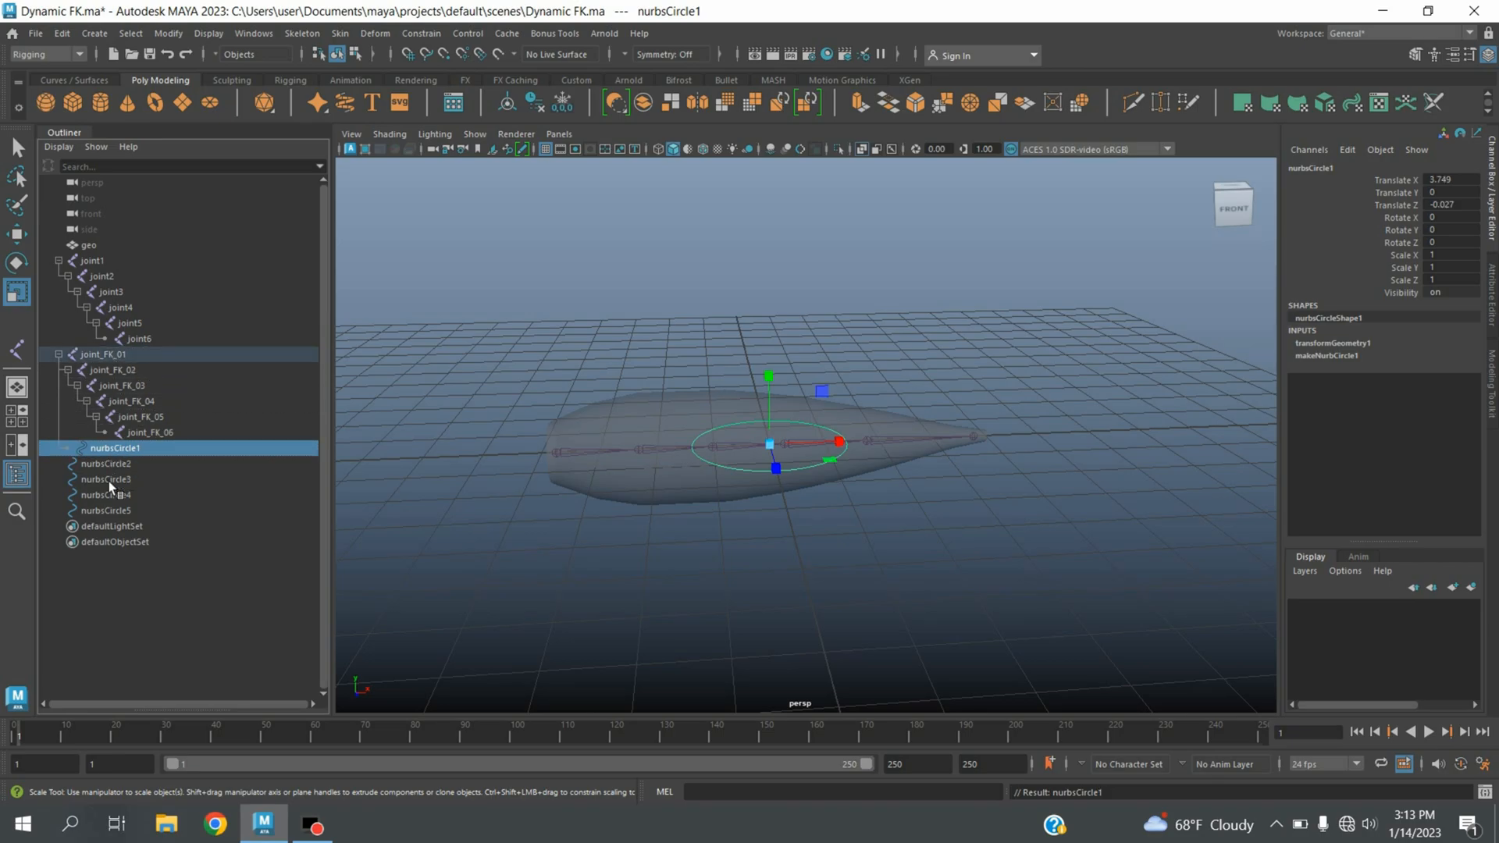
left_click(104, 464)
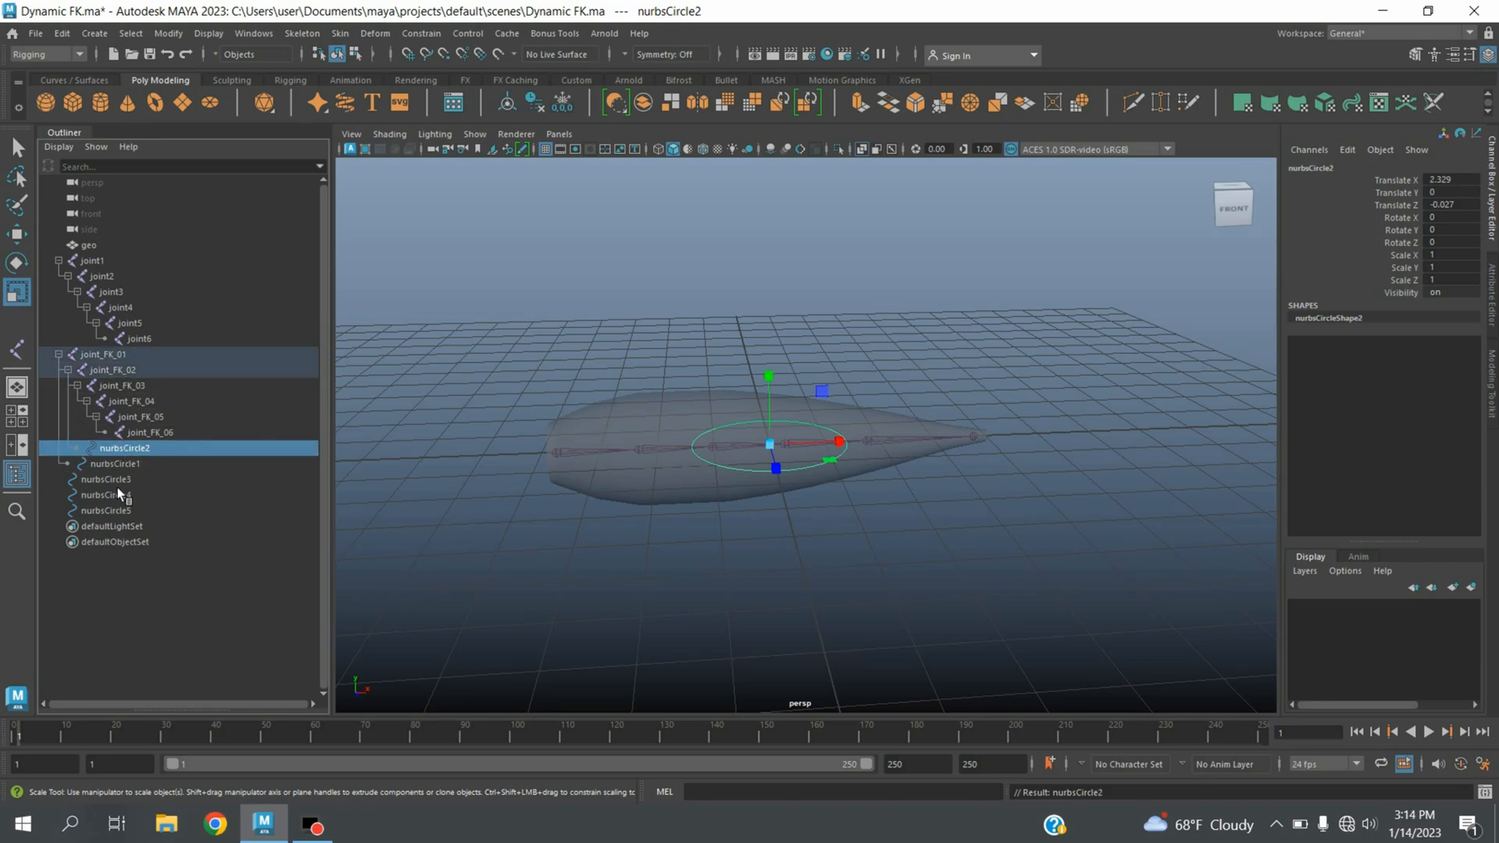
left_click(104, 479)
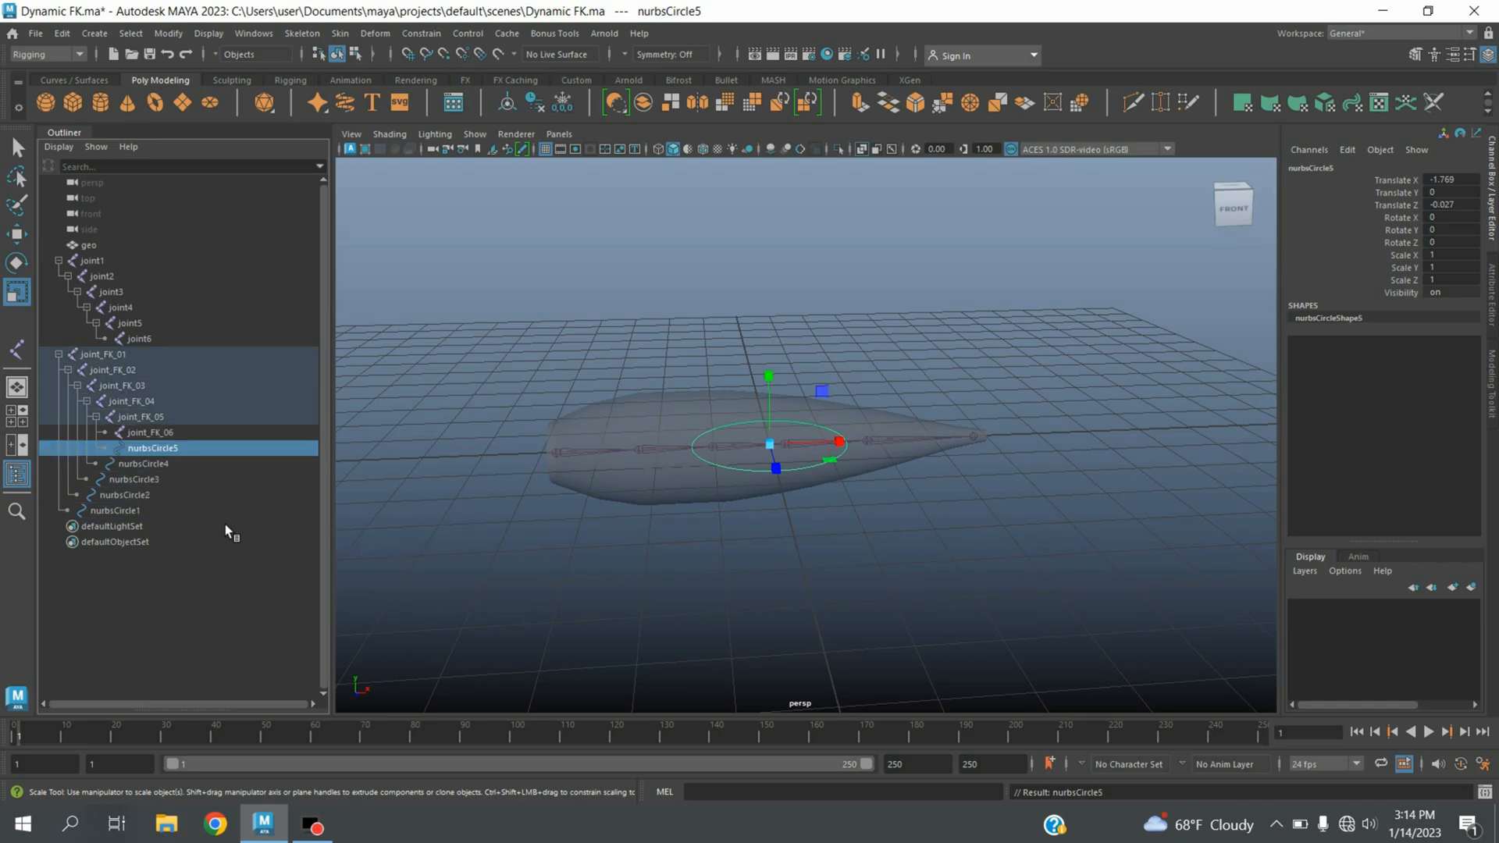
left_click(125, 509)
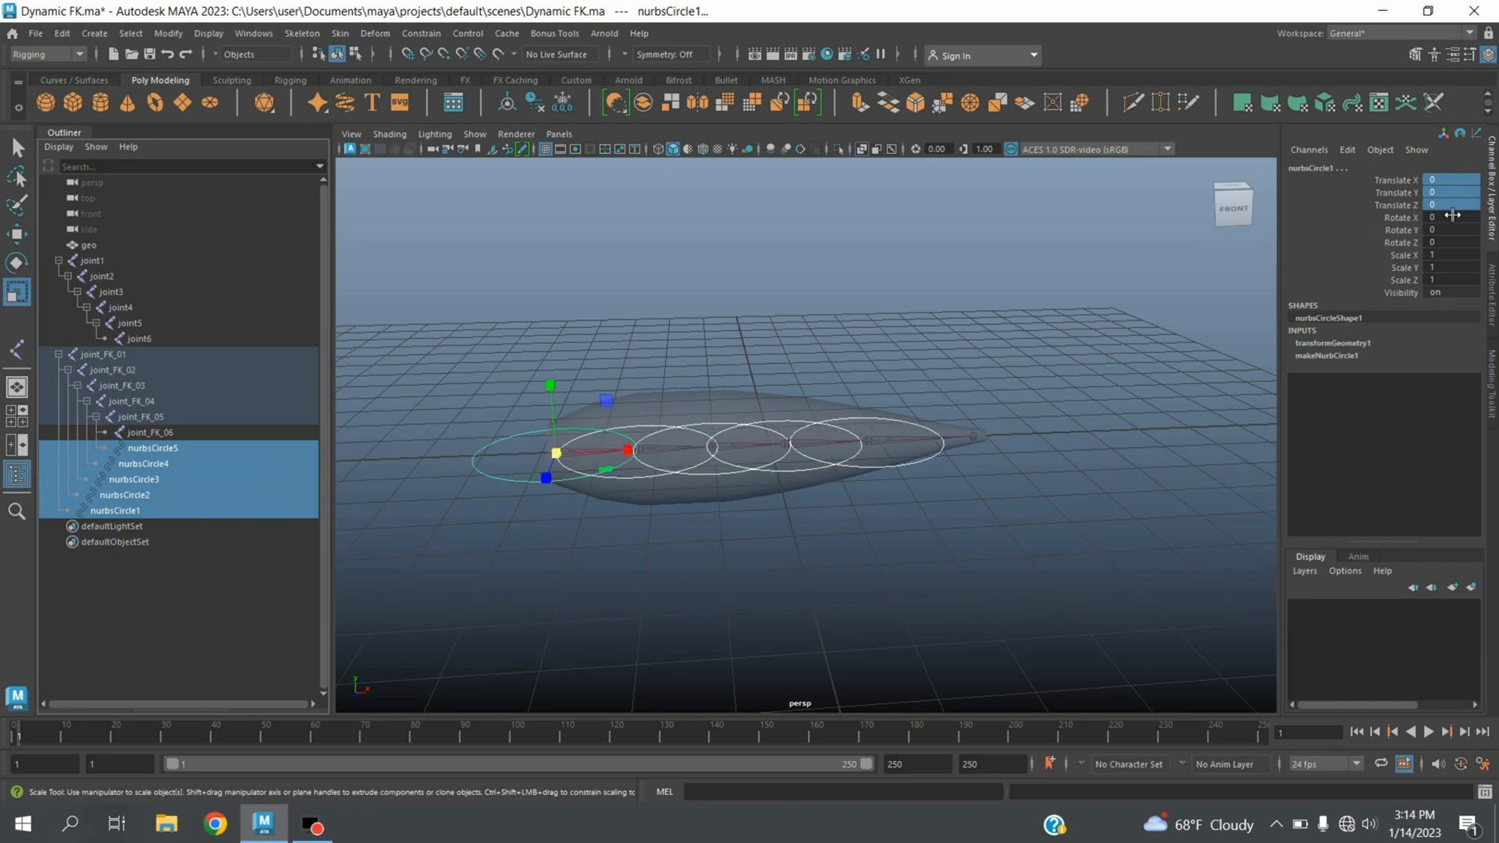
Step: Rotate the five circles 90 degrees in Z to stand upright and freeze their transformations
left_click(17, 264)
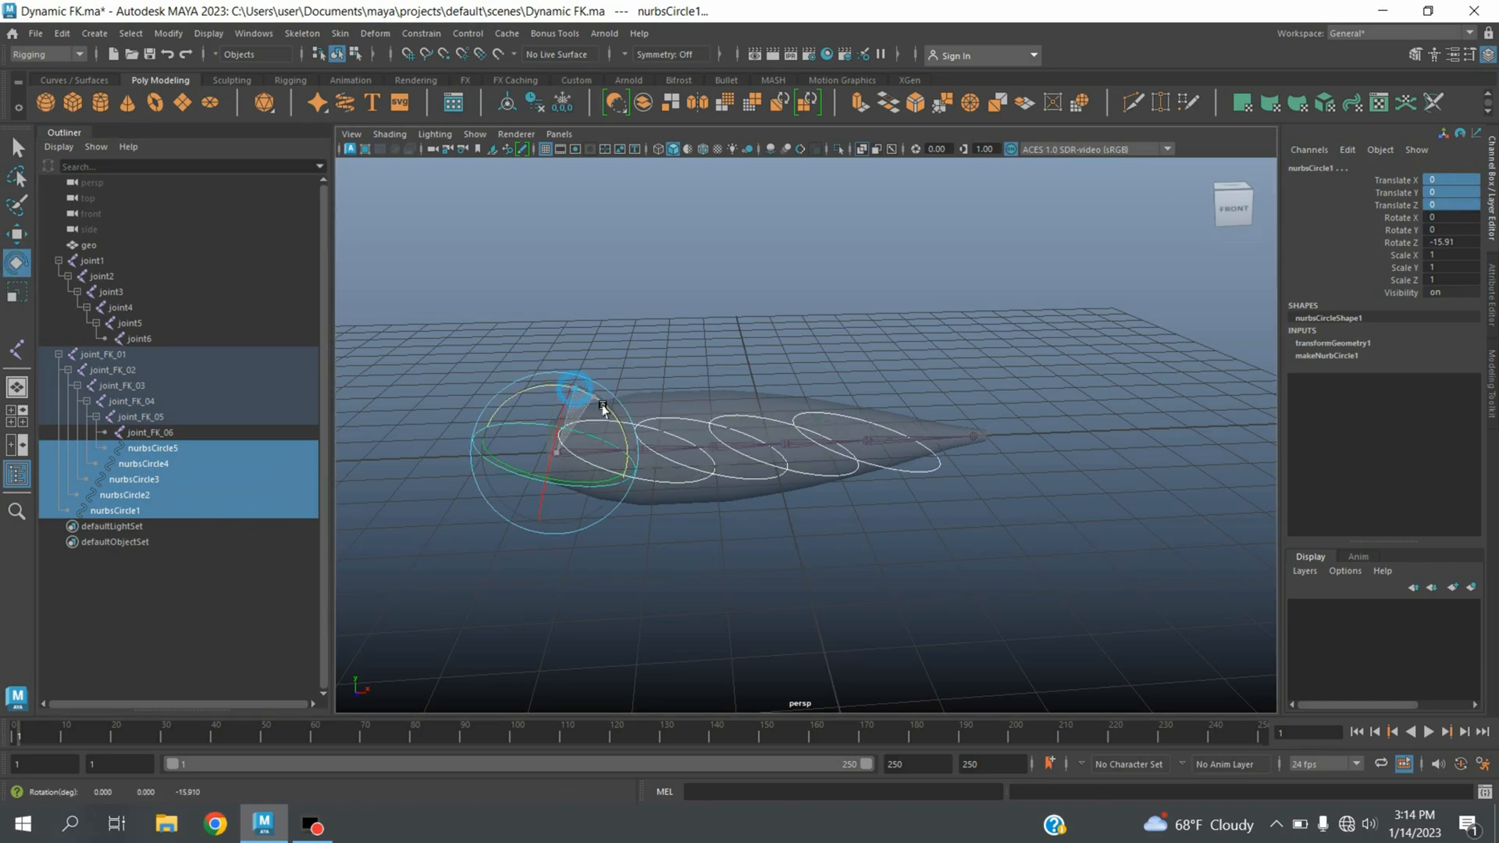
triple_click(1438, 243)
type("90")
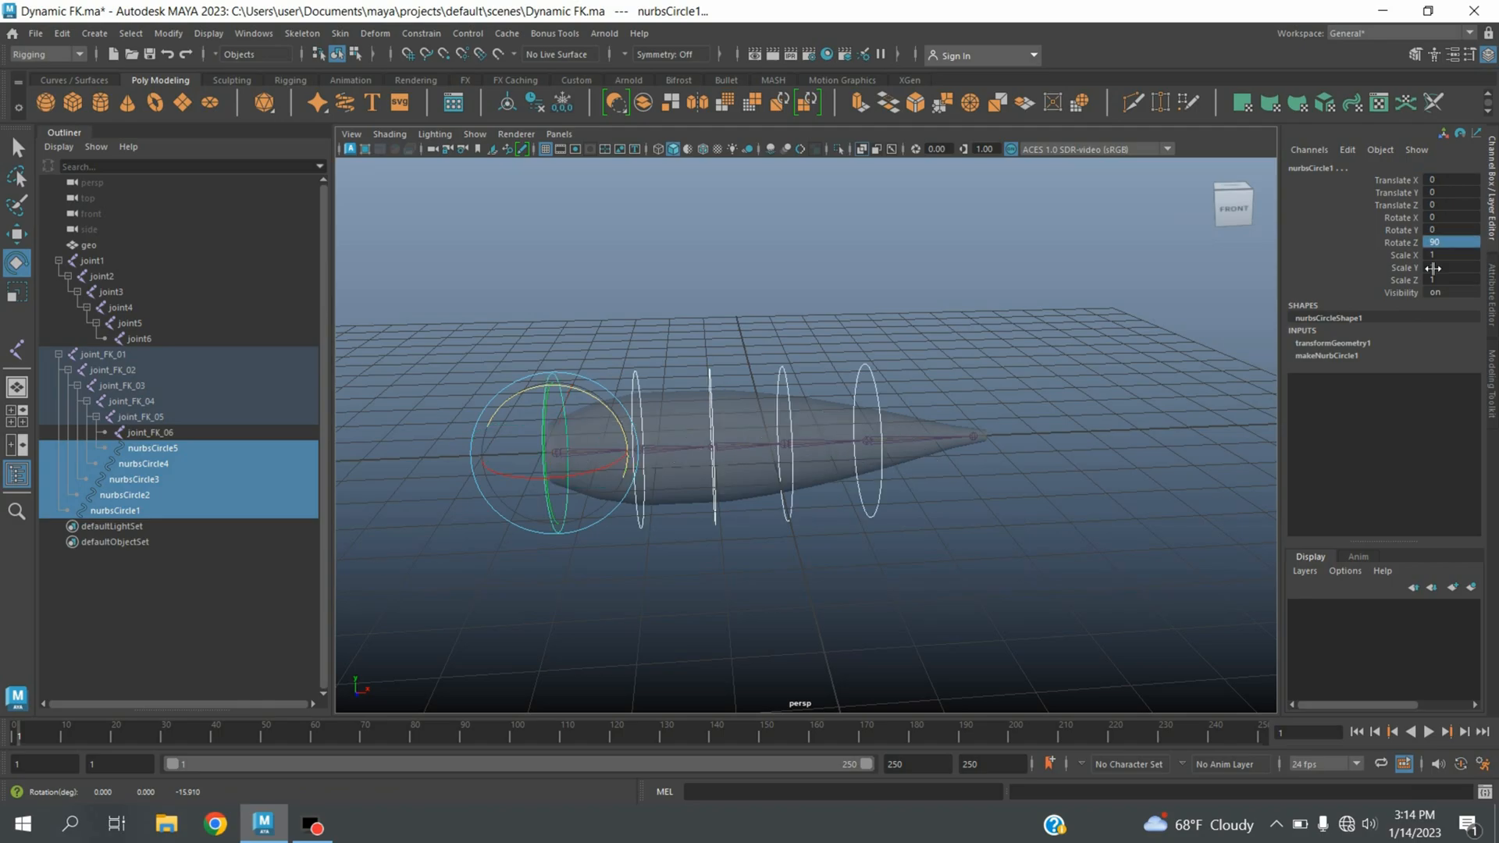
left_click(169, 33)
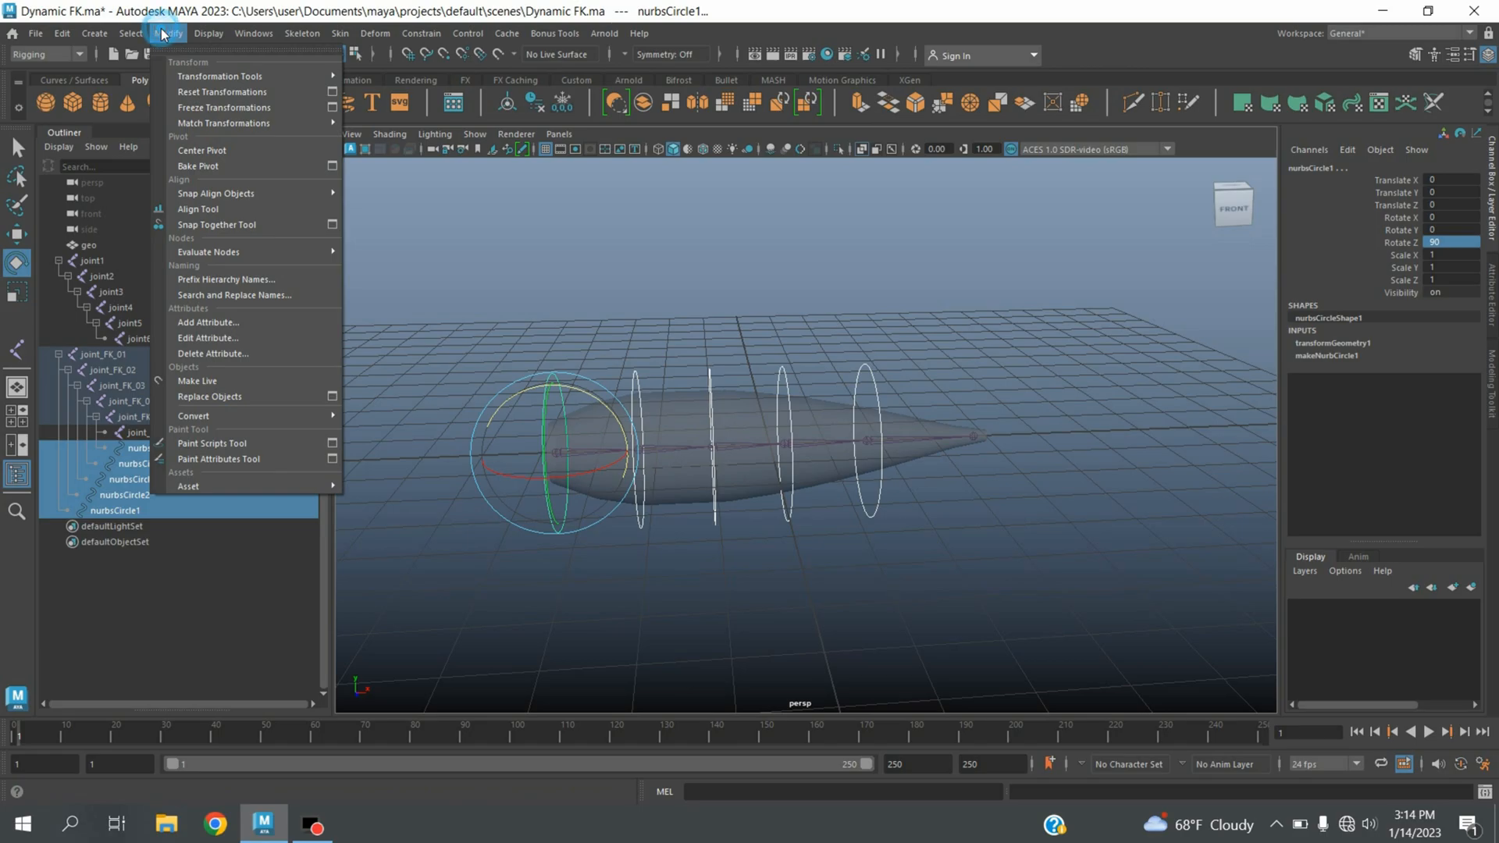
left_click(223, 108)
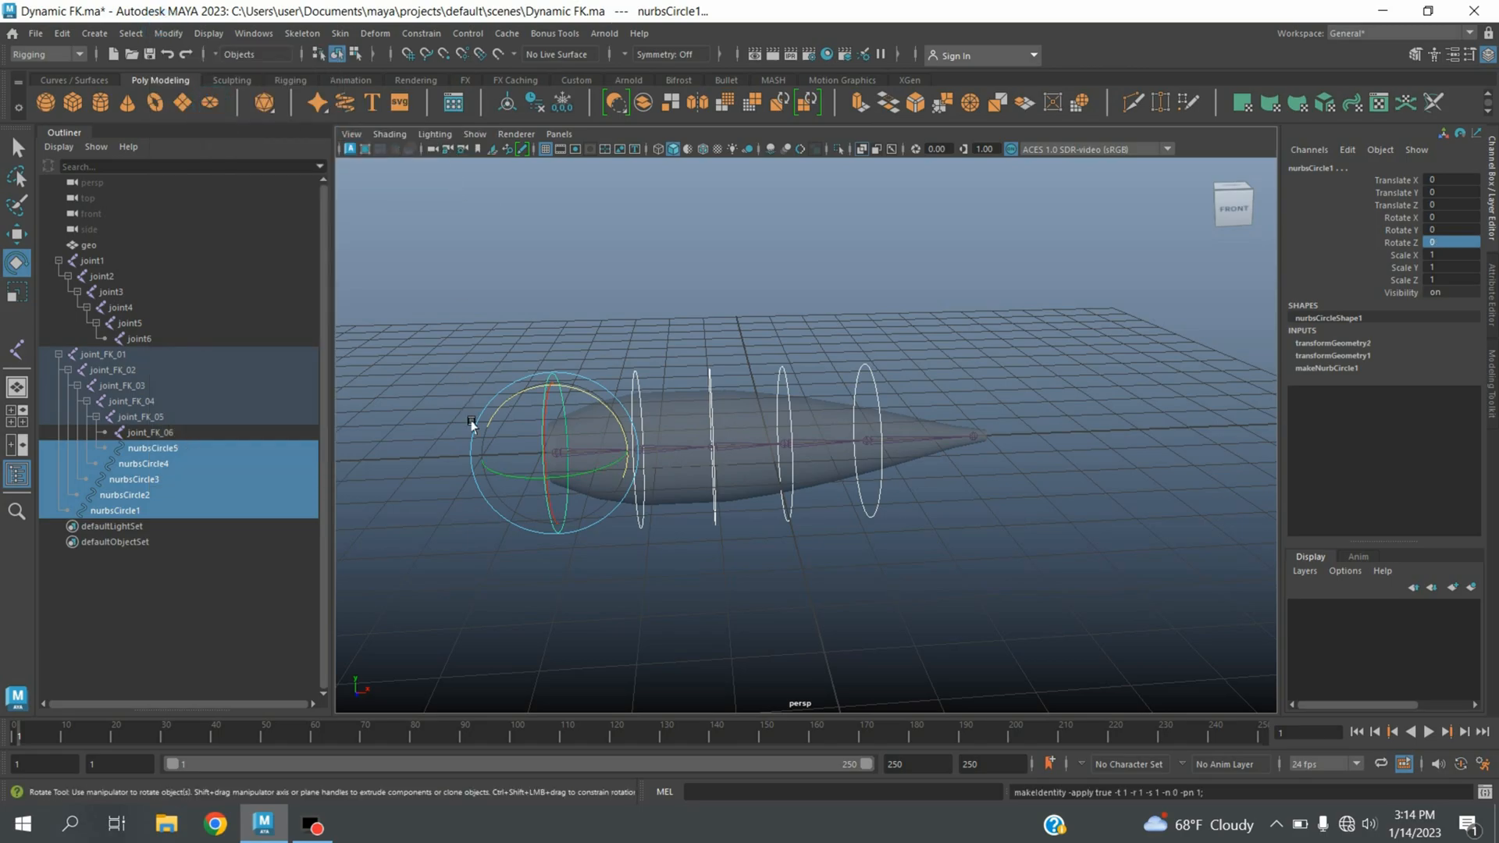
left_click(562, 103)
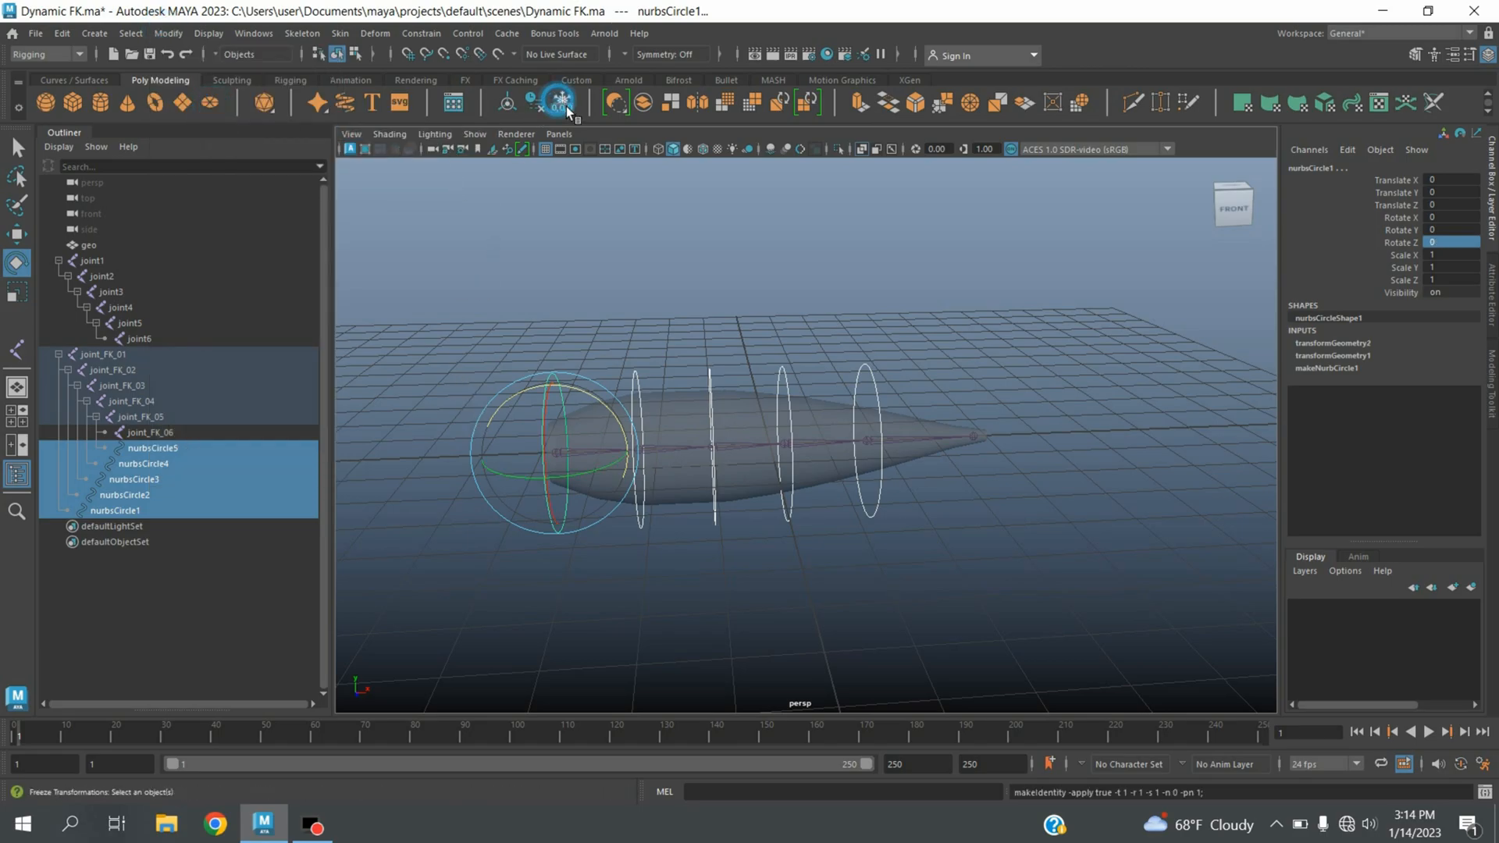
left_click(87, 245)
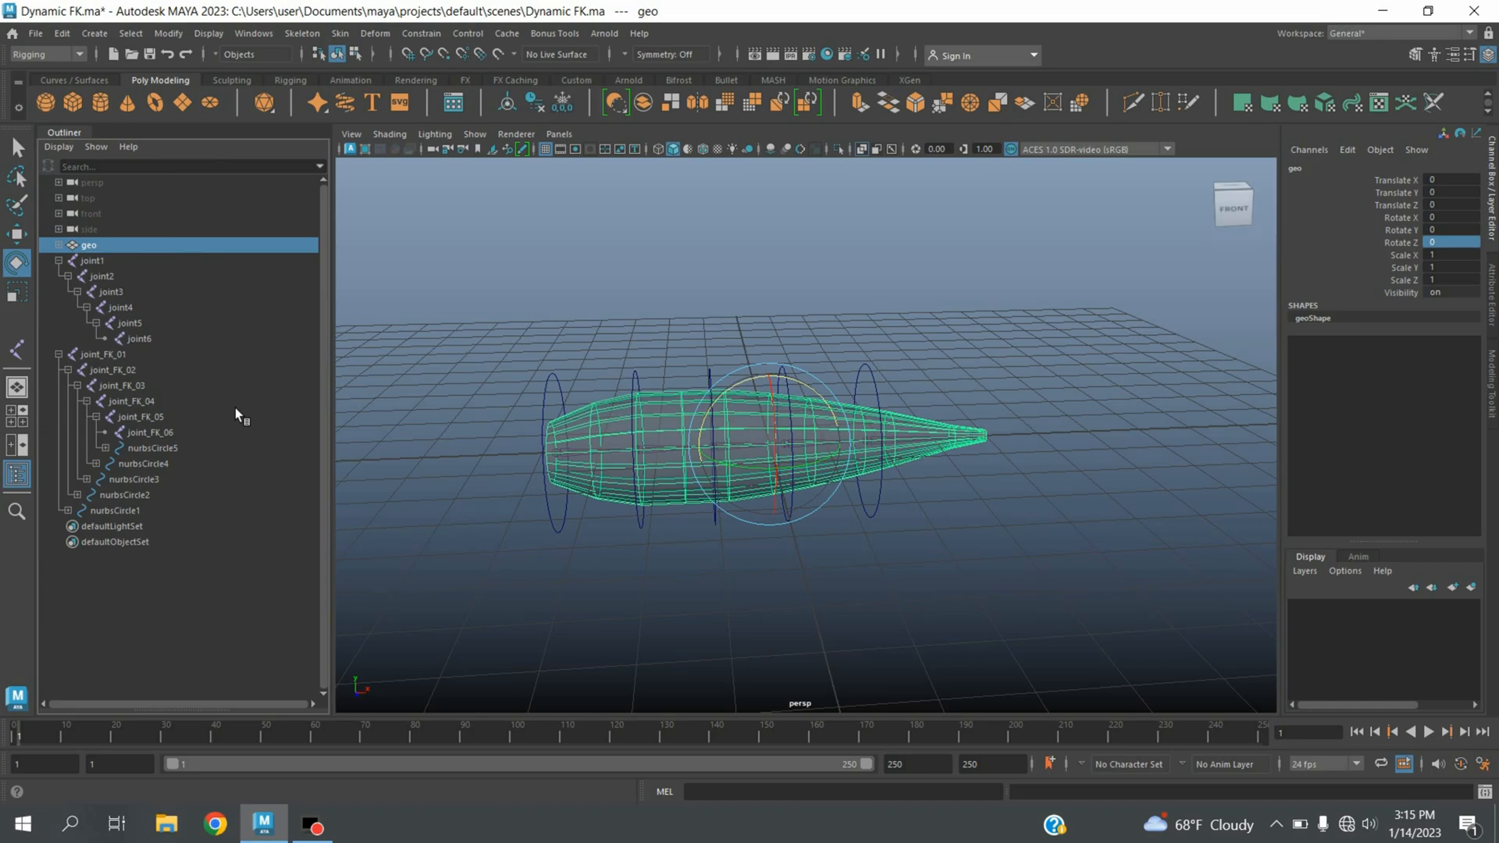
mouse_move(109, 482)
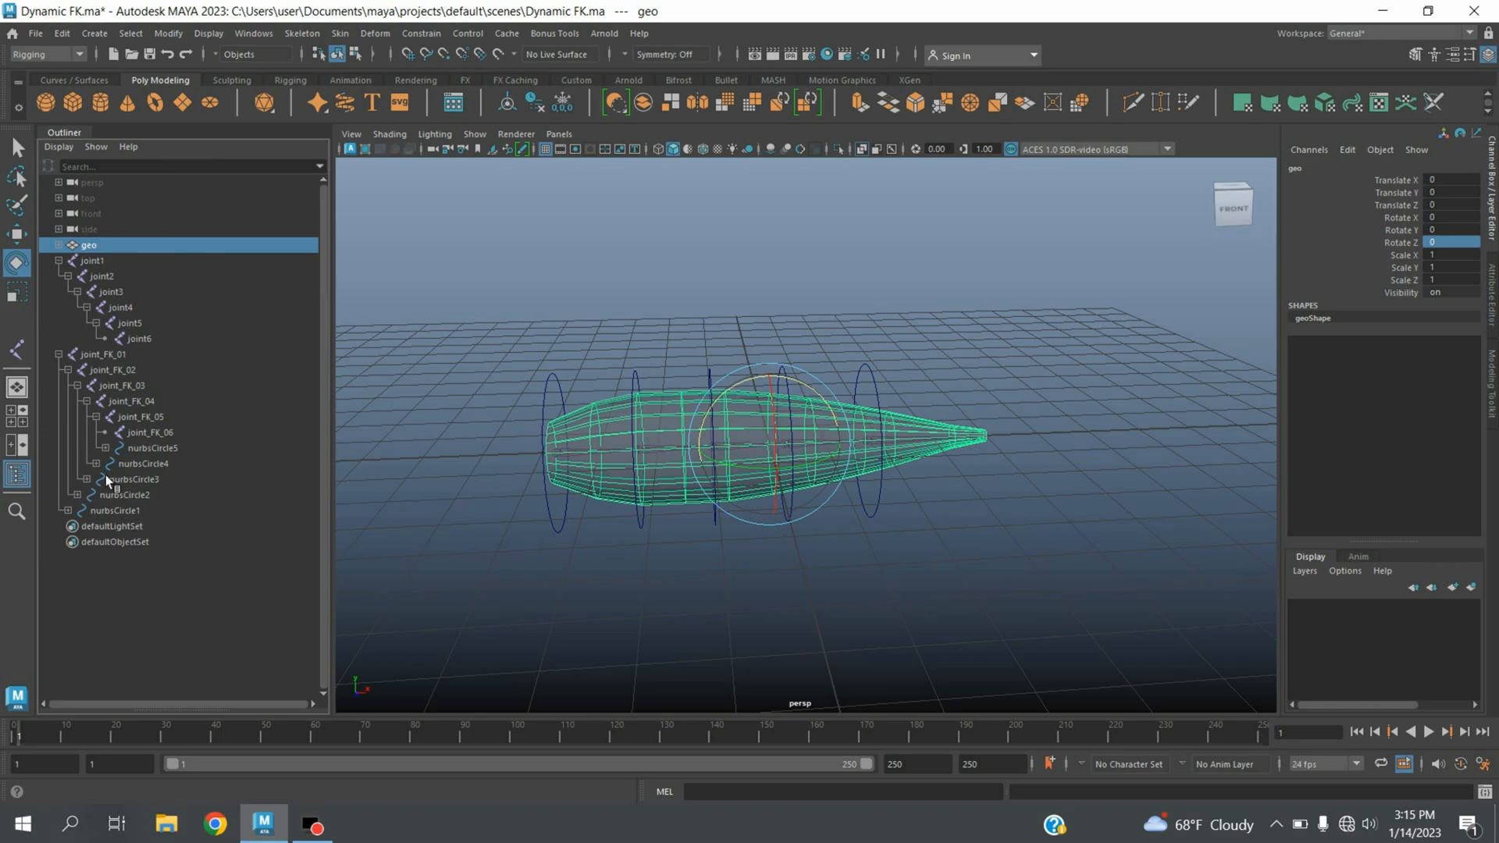
Step: Select nurbsCircleShape1 with joint_FK_01 and run 'parent -r -s' in the MEL line
left_click(76, 509)
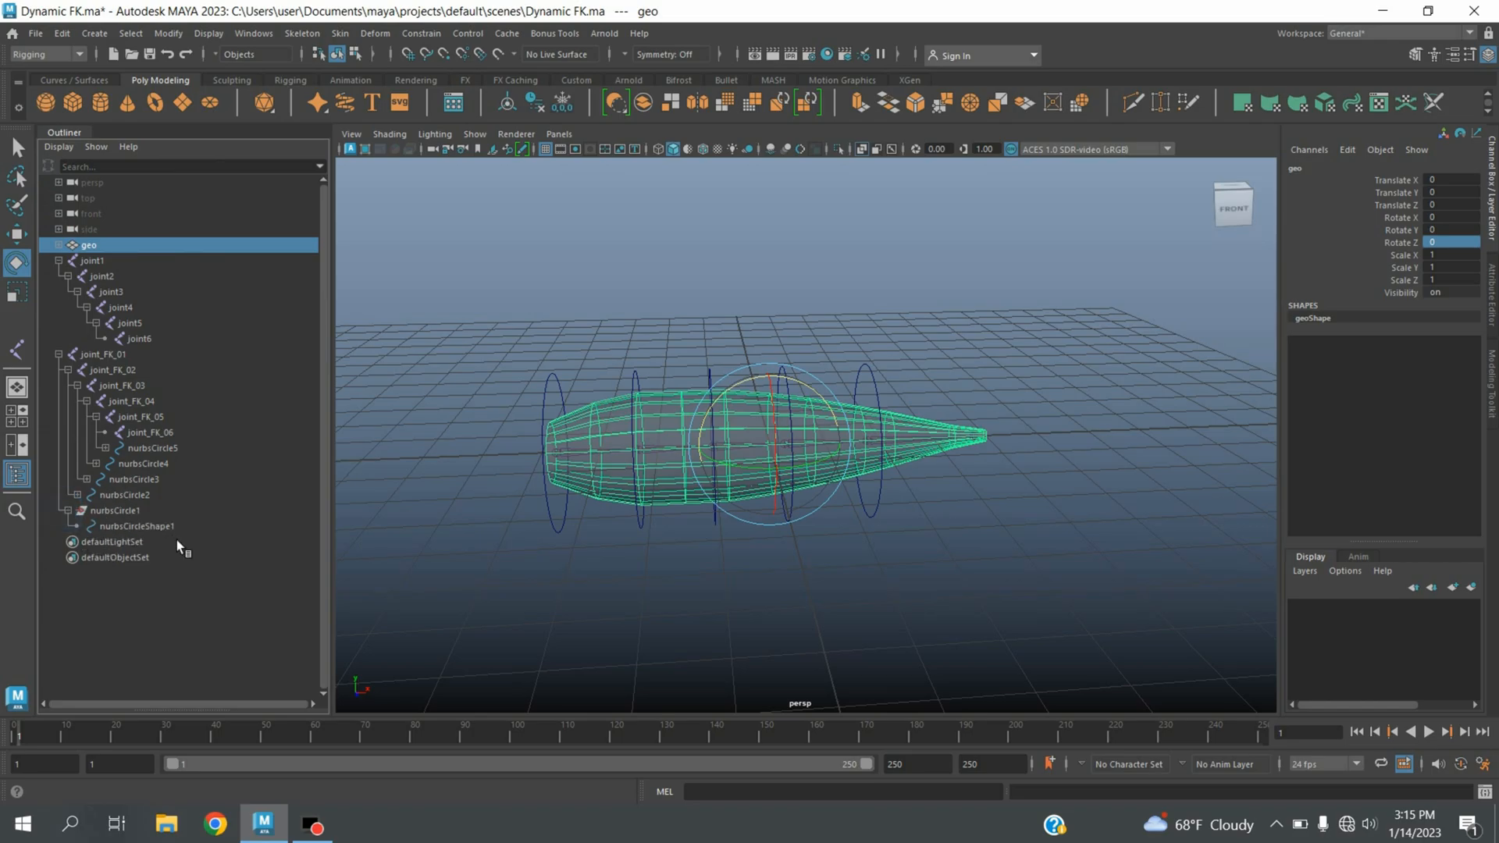
left_click(142, 526)
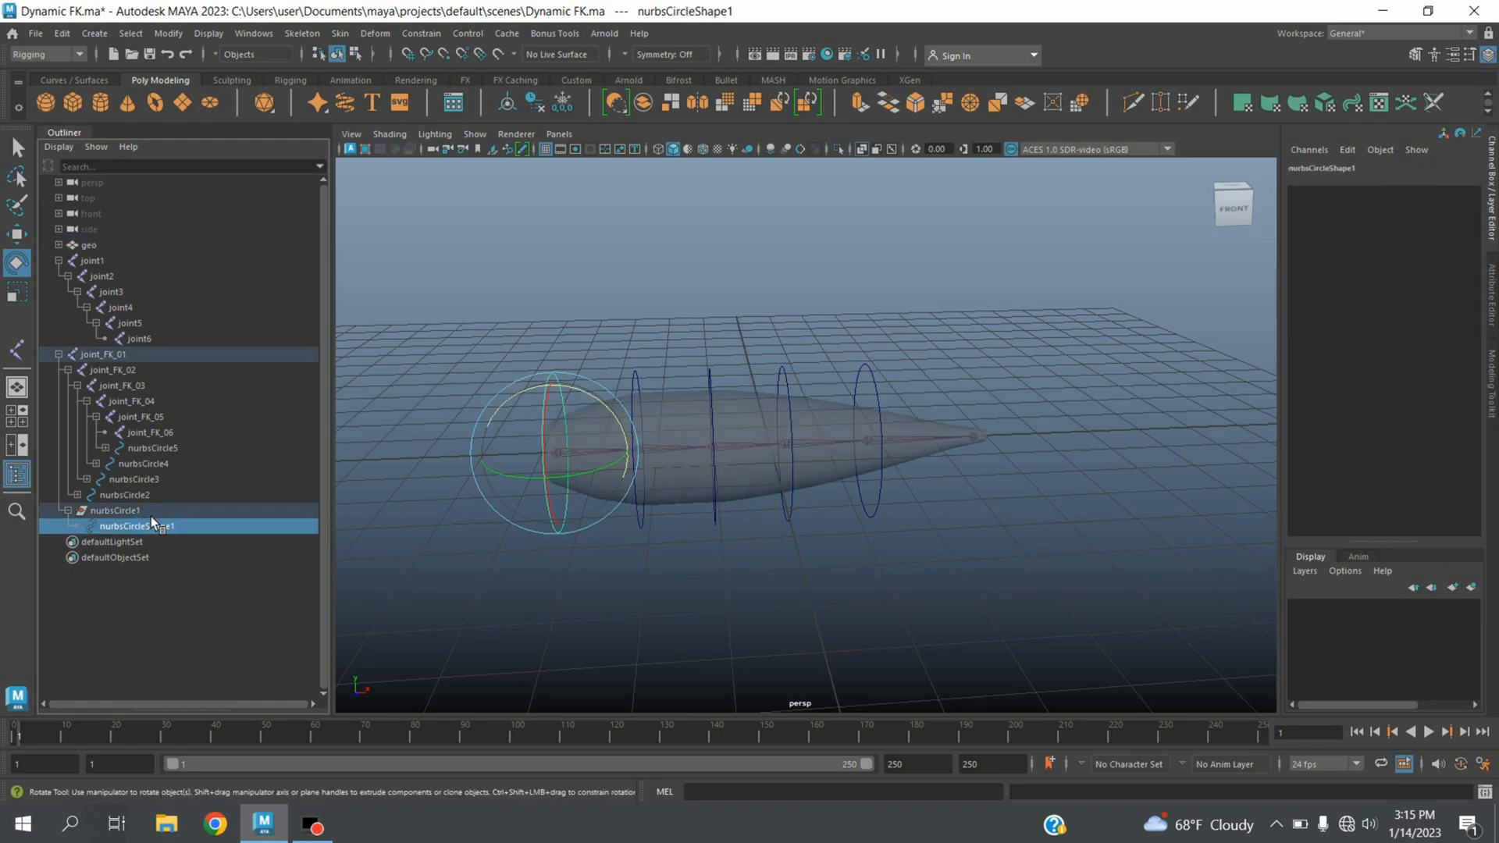
left_click(100, 354)
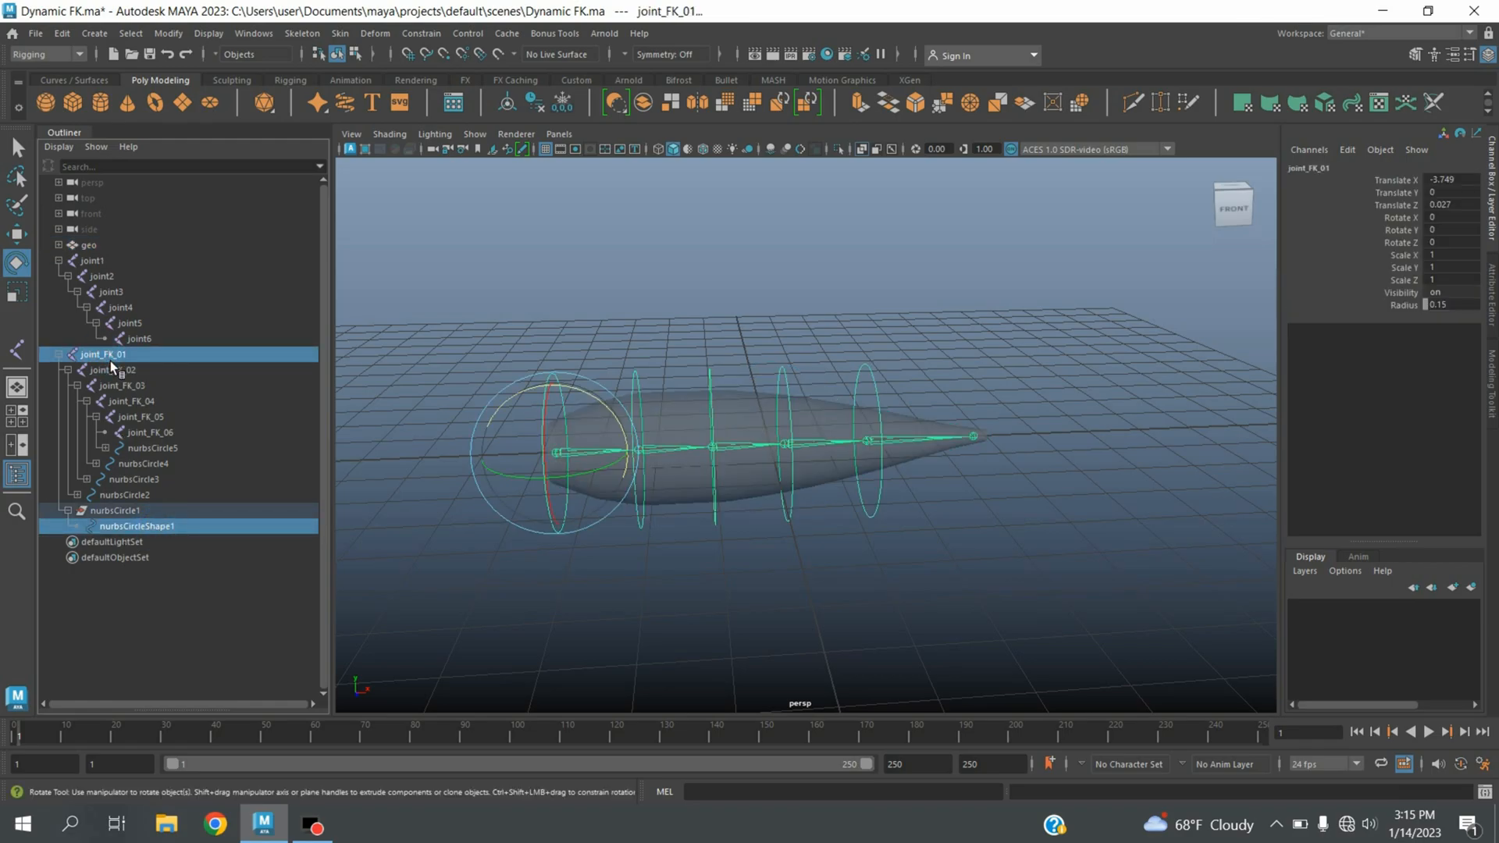
left_click(842, 792)
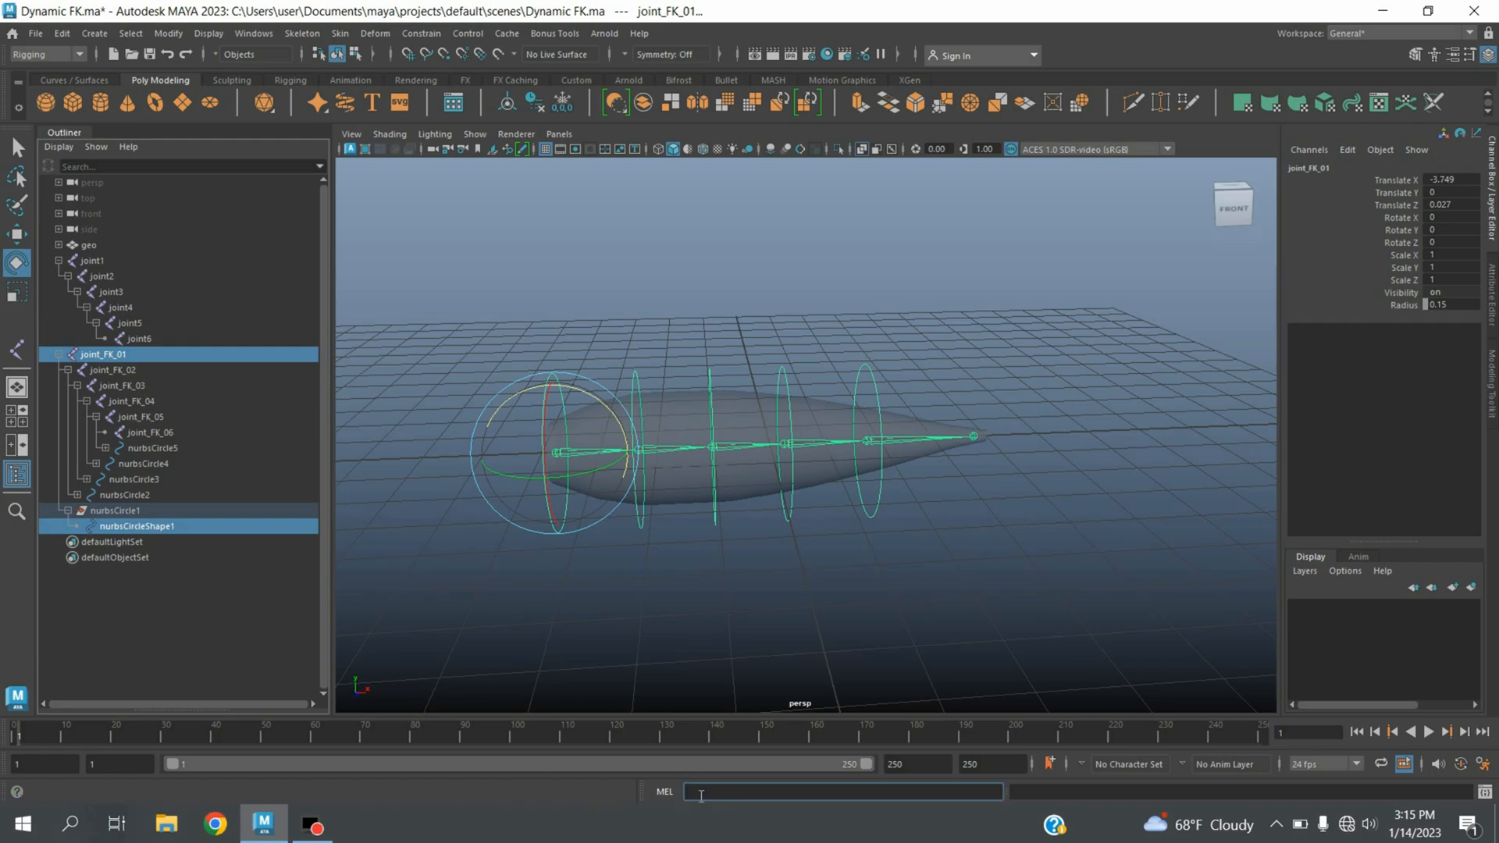
type("parent -r -s")
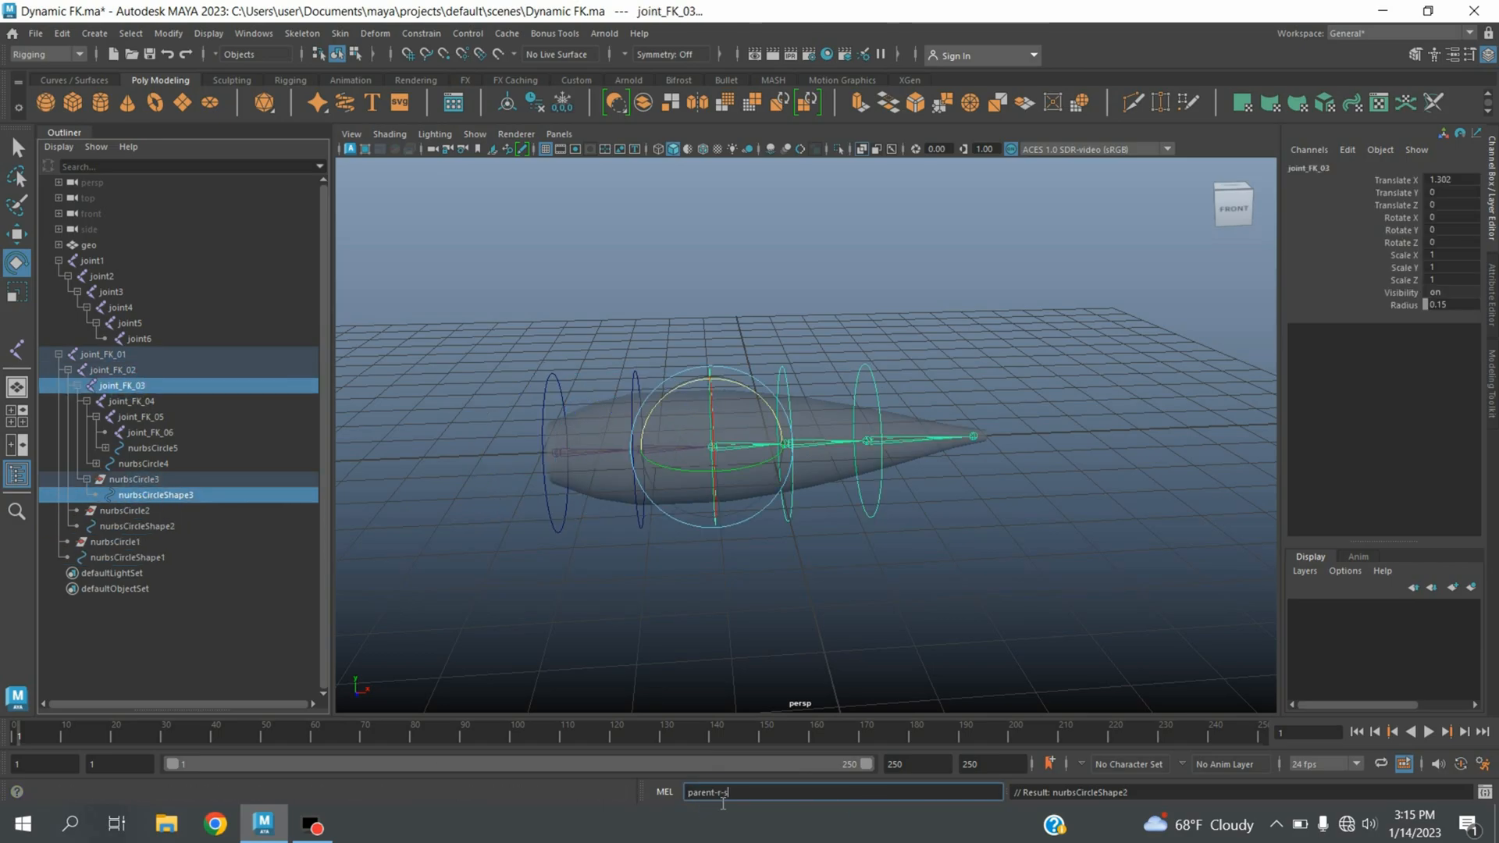
Step: Repeat the shape parenting for the remaining circles and remove the empty nurbsCircle transforms
left_click(158, 464)
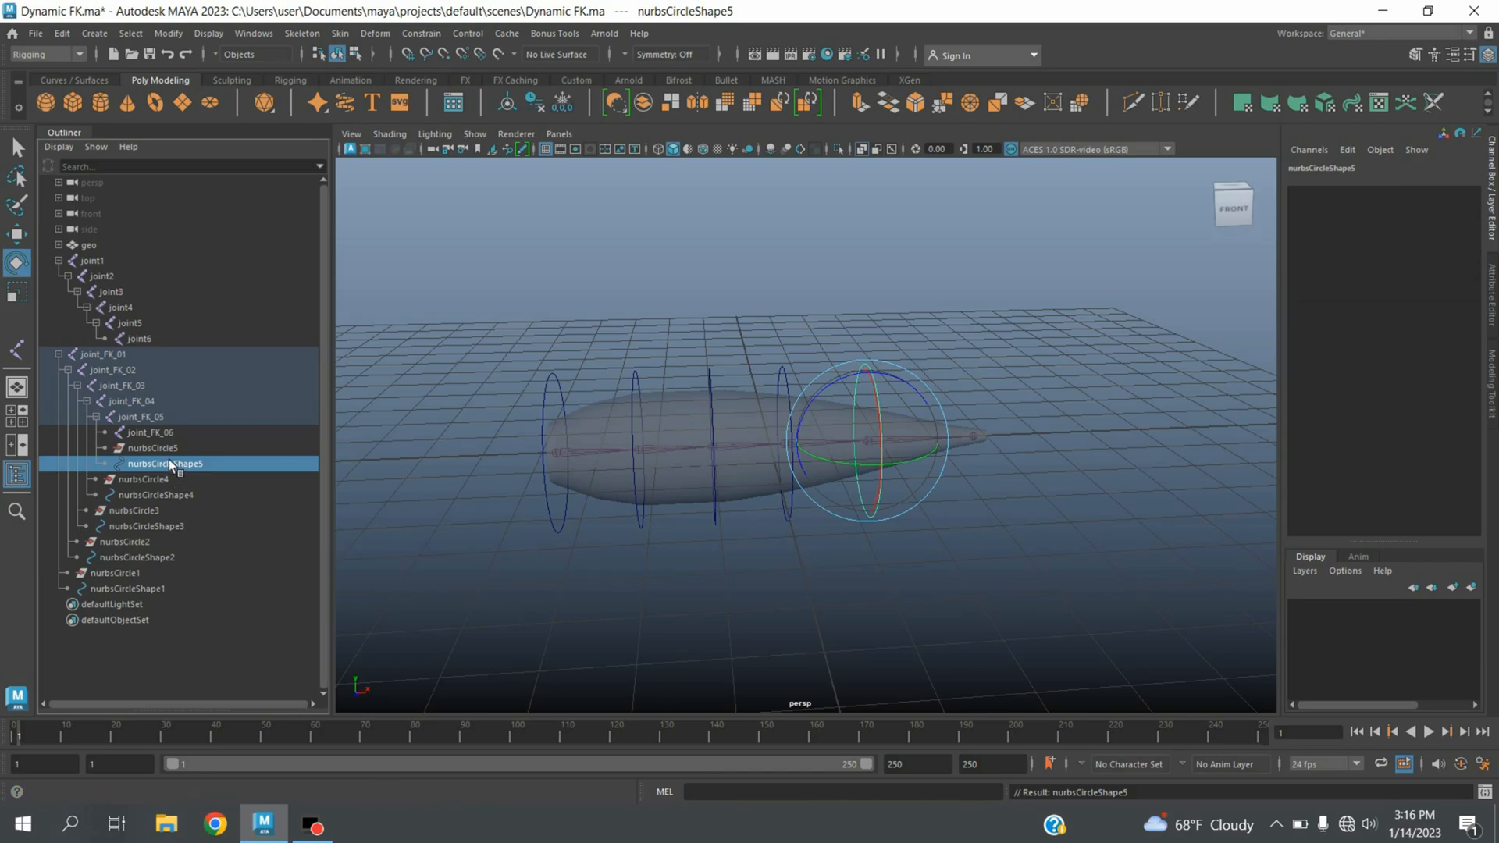
left_click(151, 448)
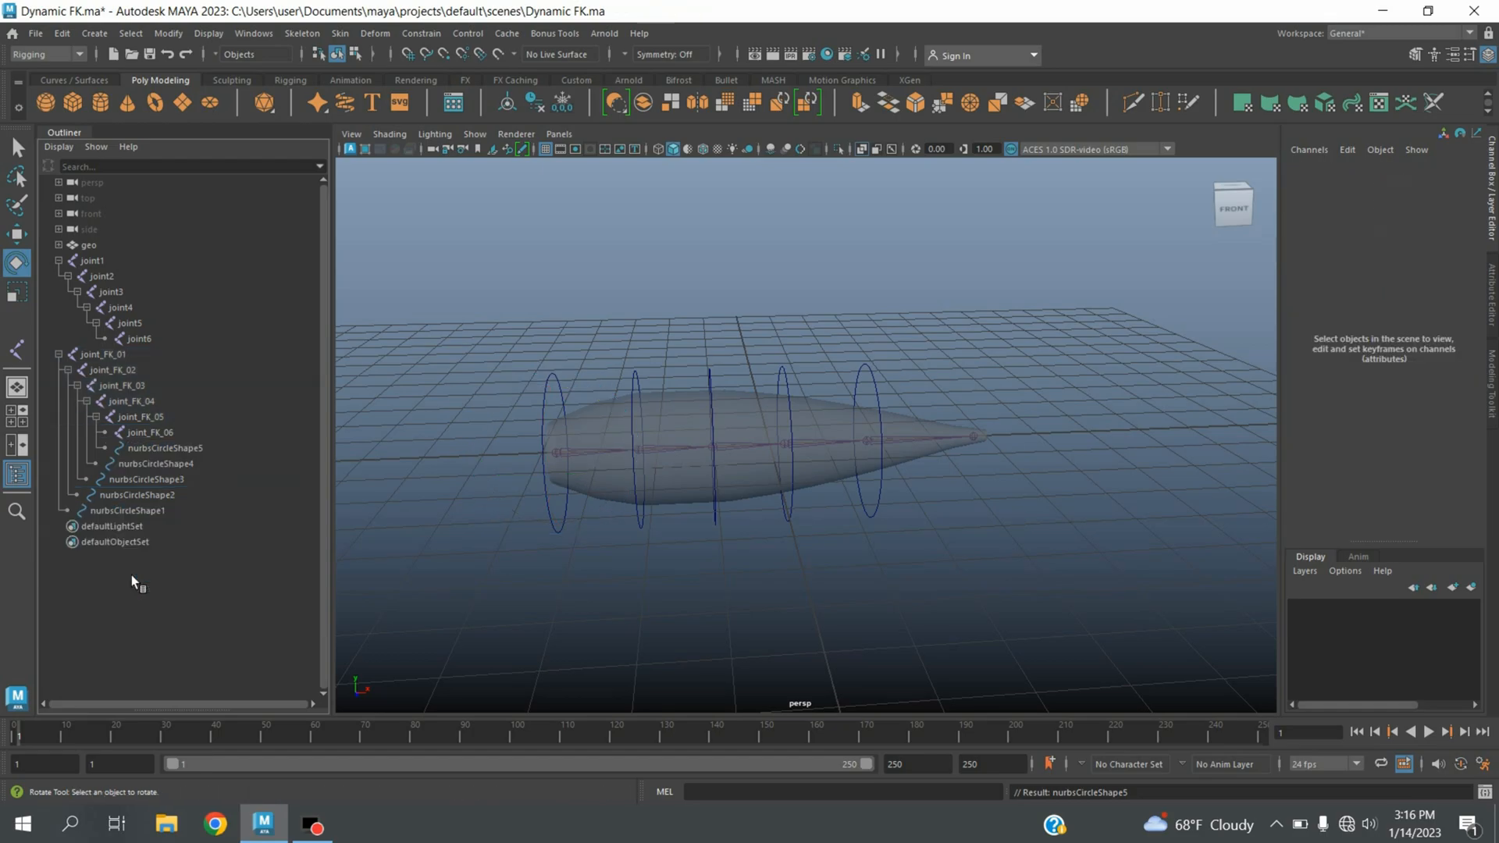
Step: Hide shape nodes in the Outliner and unparent joint_FK_02–06 into separate top-level joints
left_click(144, 167)
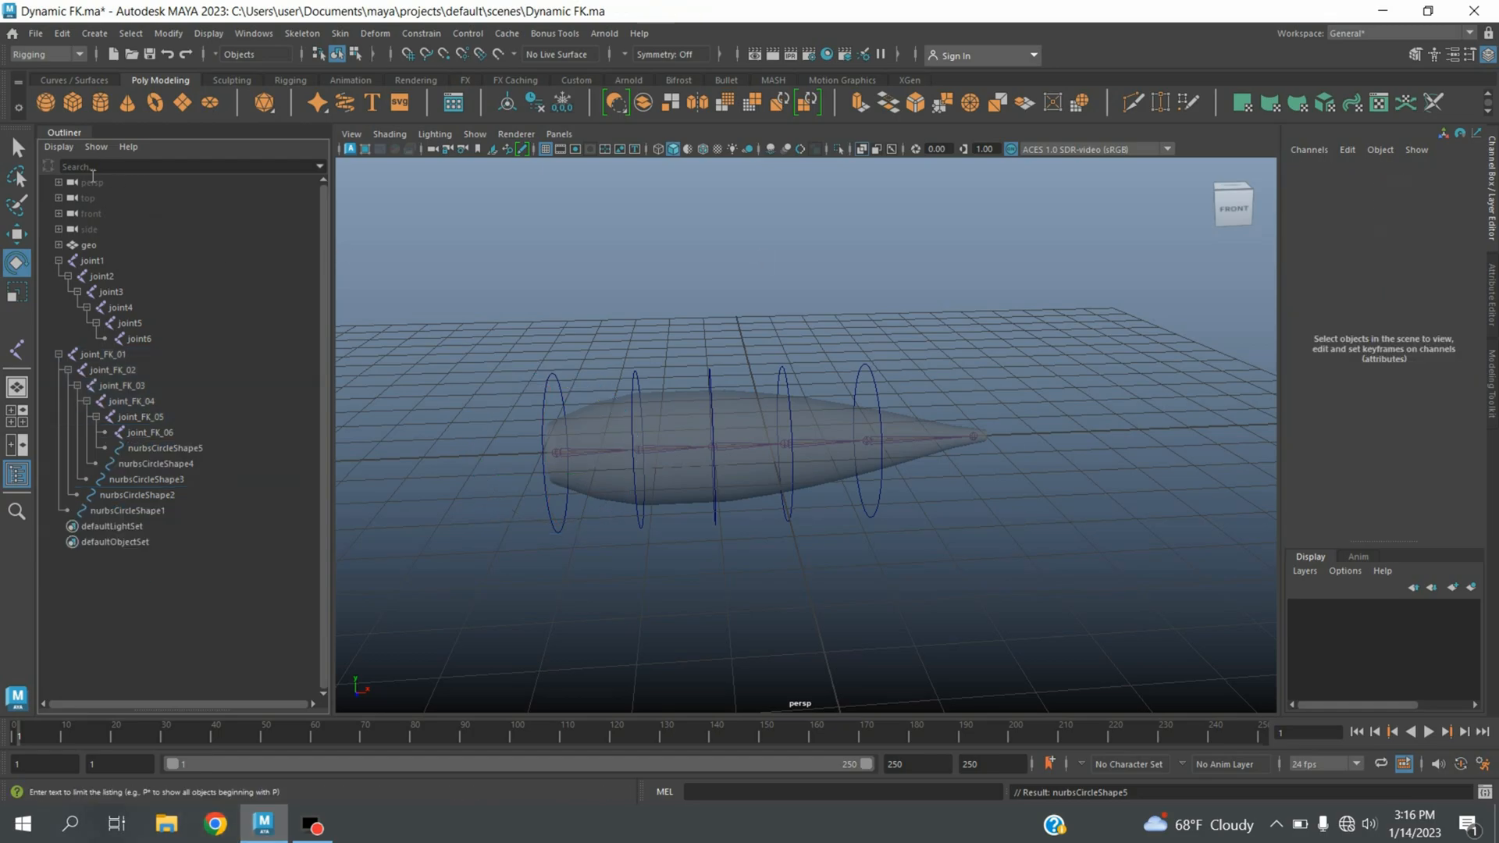
left_click(58, 181)
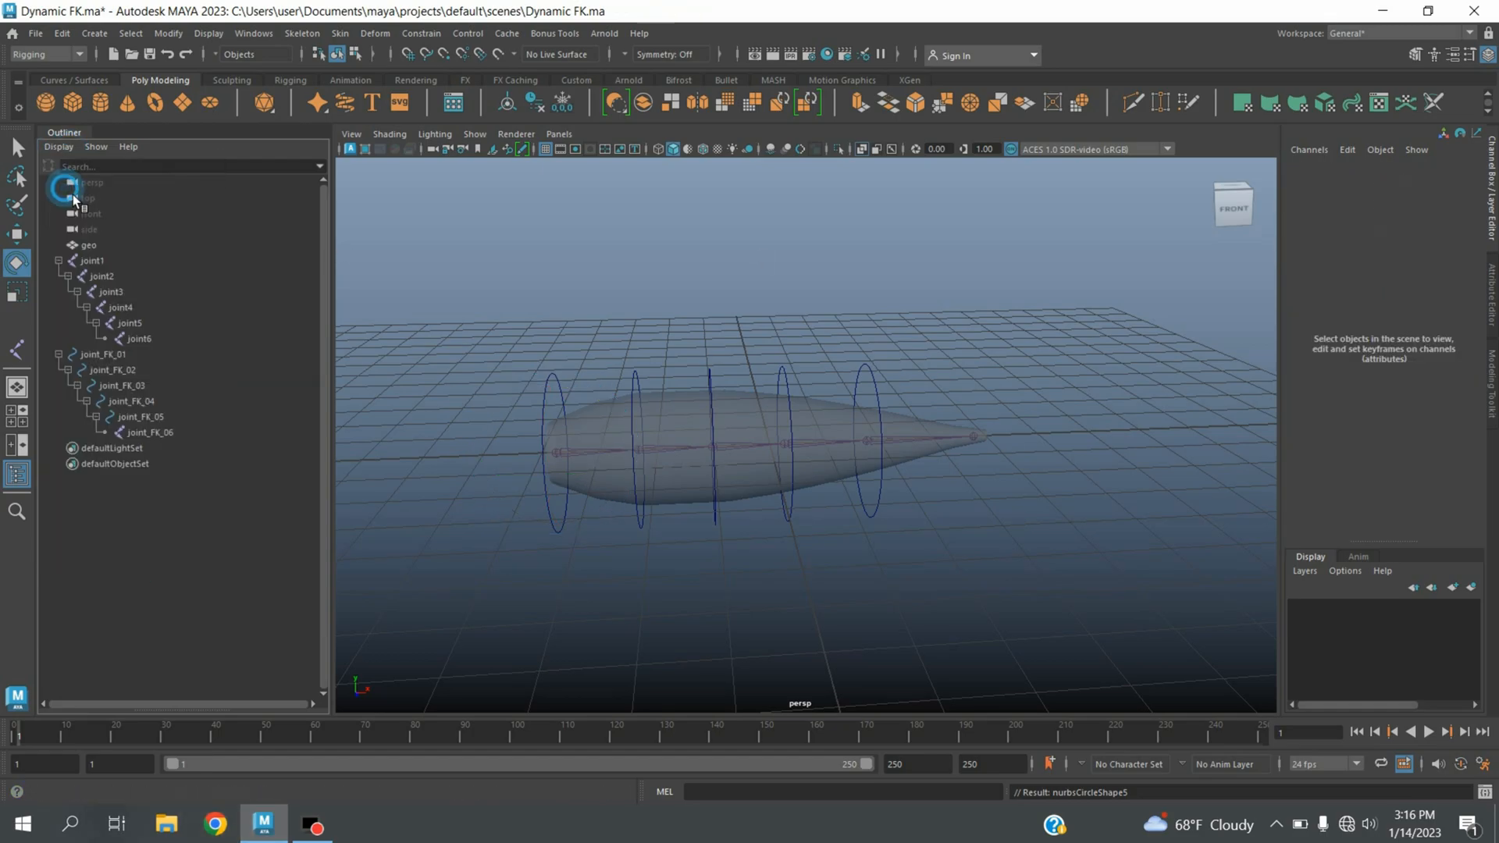
left_click(100, 354)
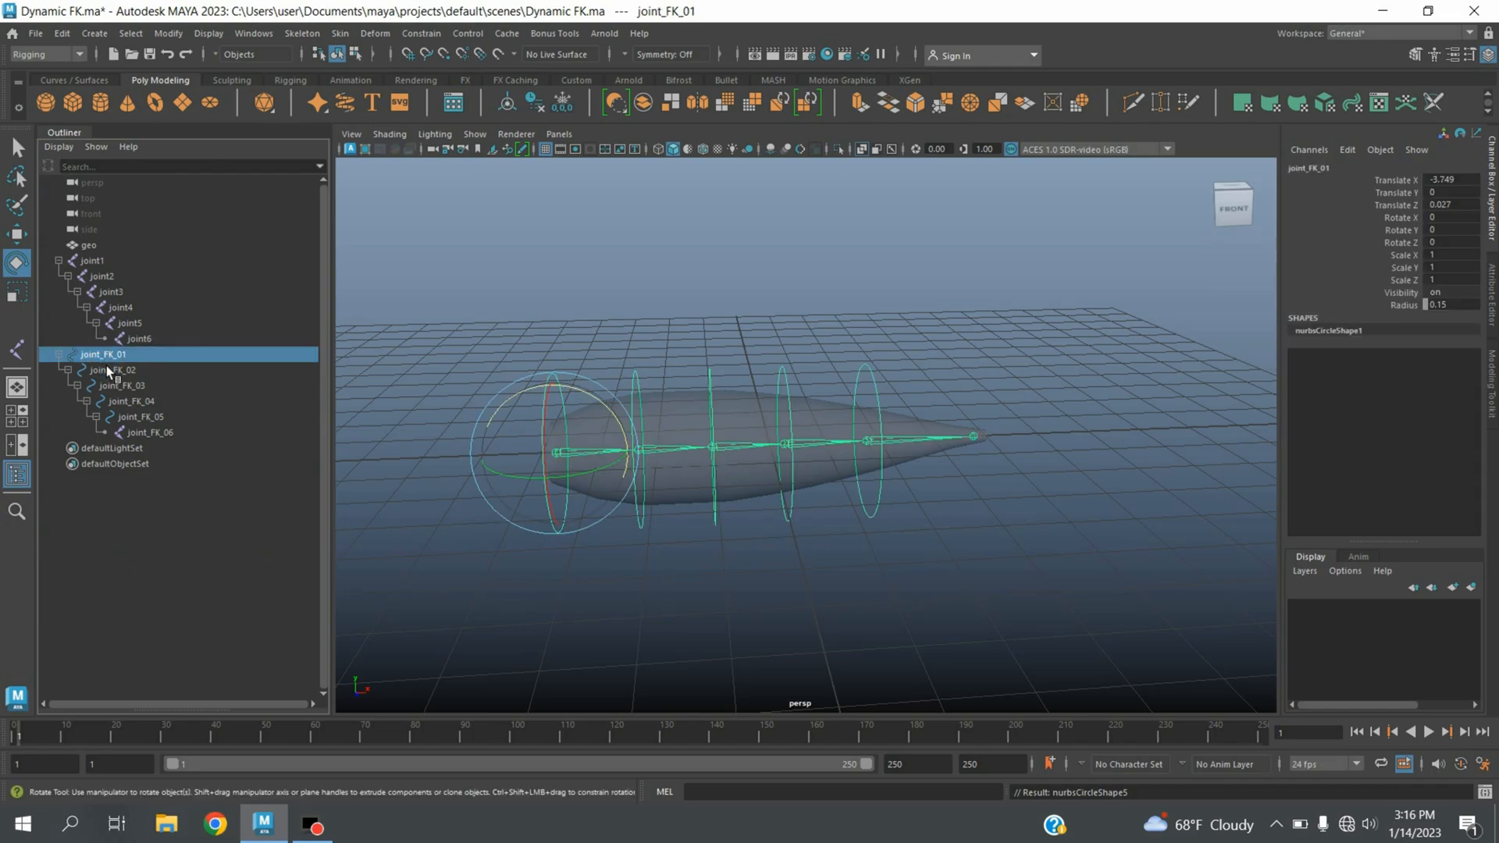
left_click(113, 370)
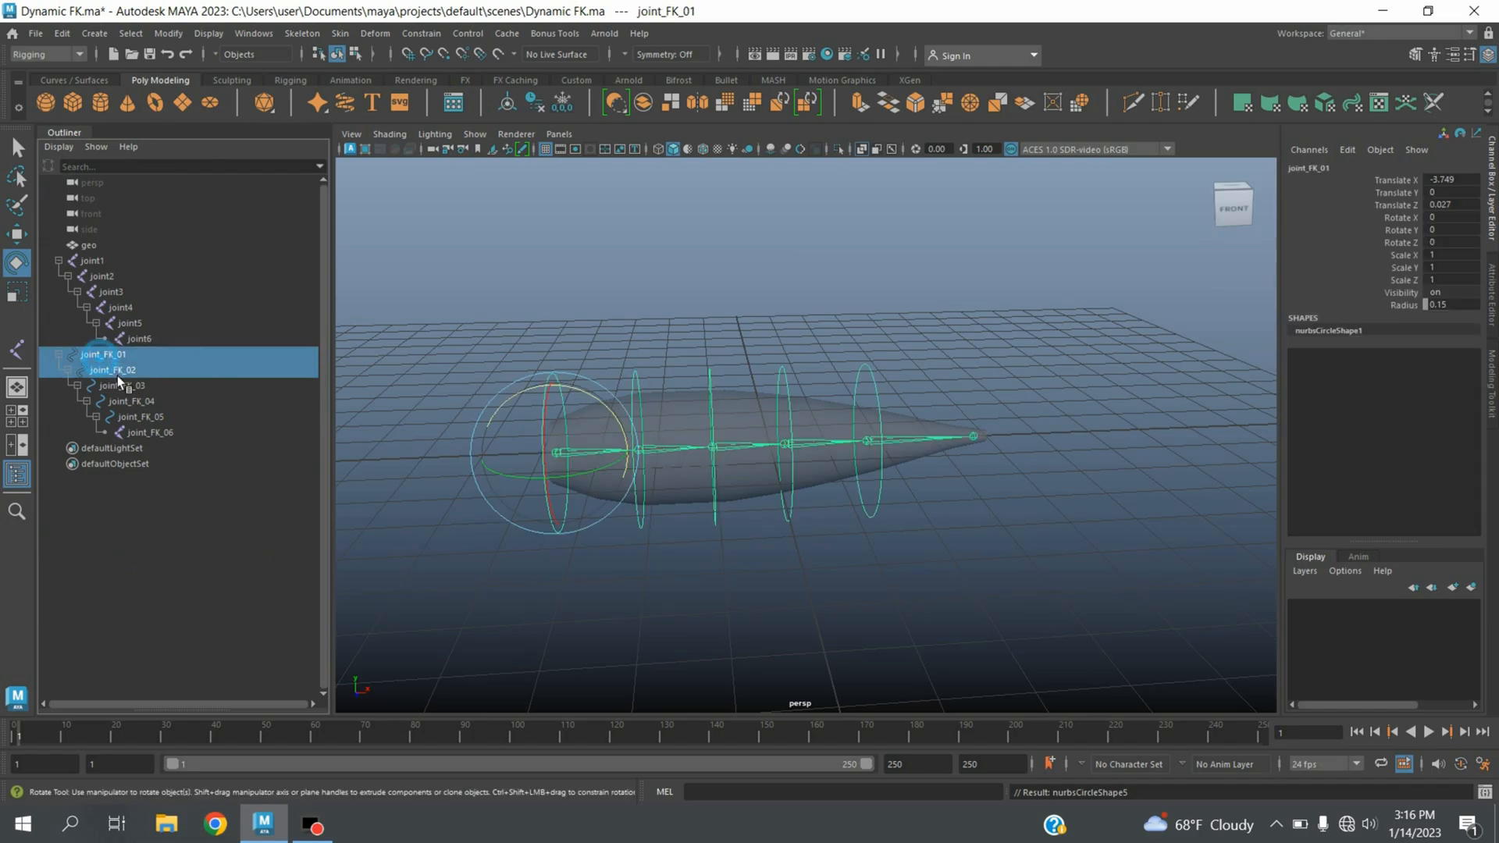
left_click(150, 432)
type("gd")
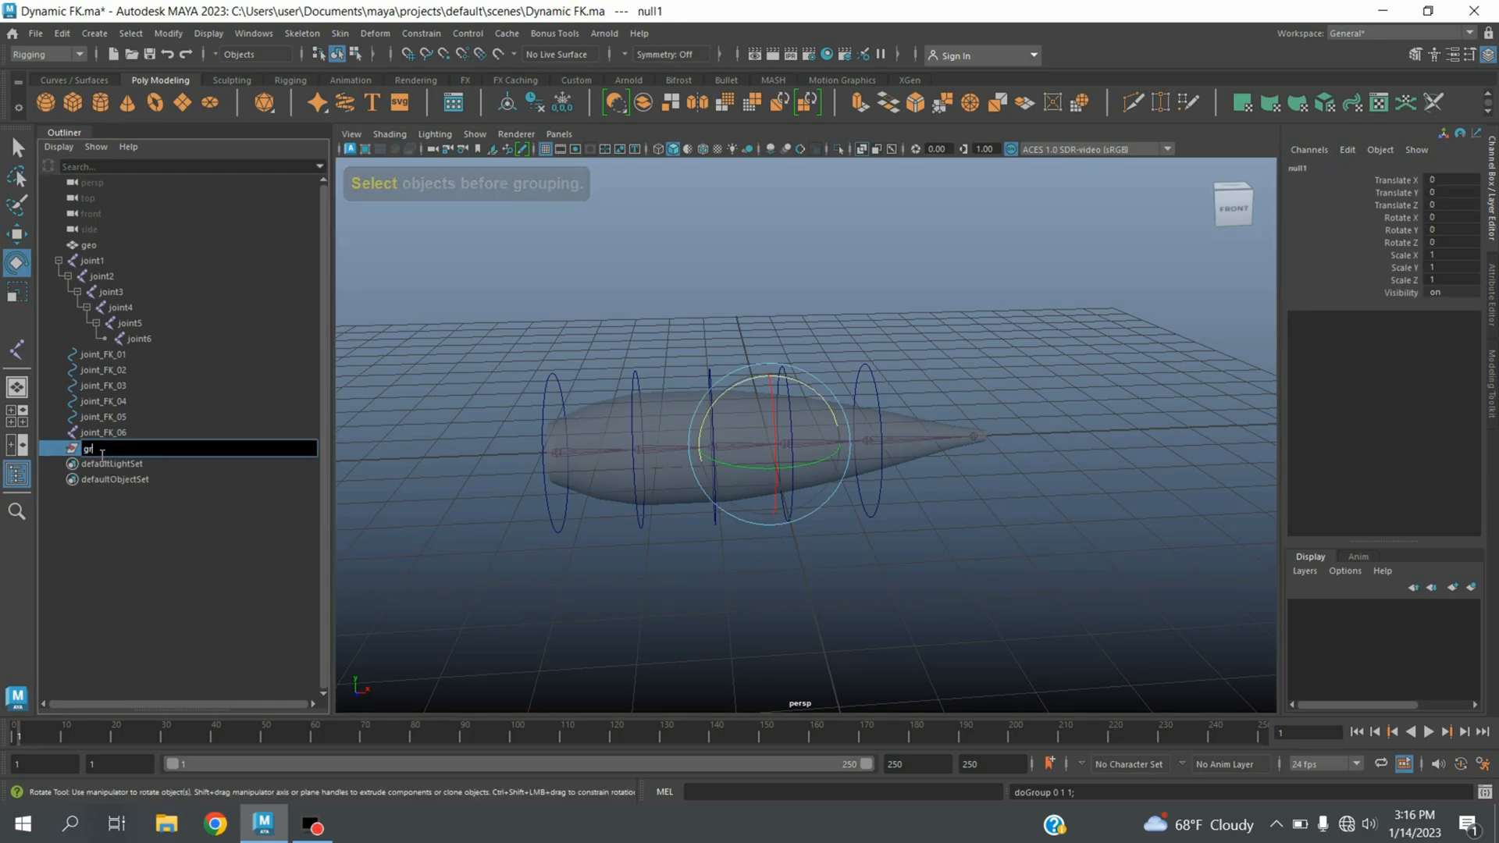
Step: Confirm the last group name (grp1–grp5) and select joint_FK_01
key("Return")
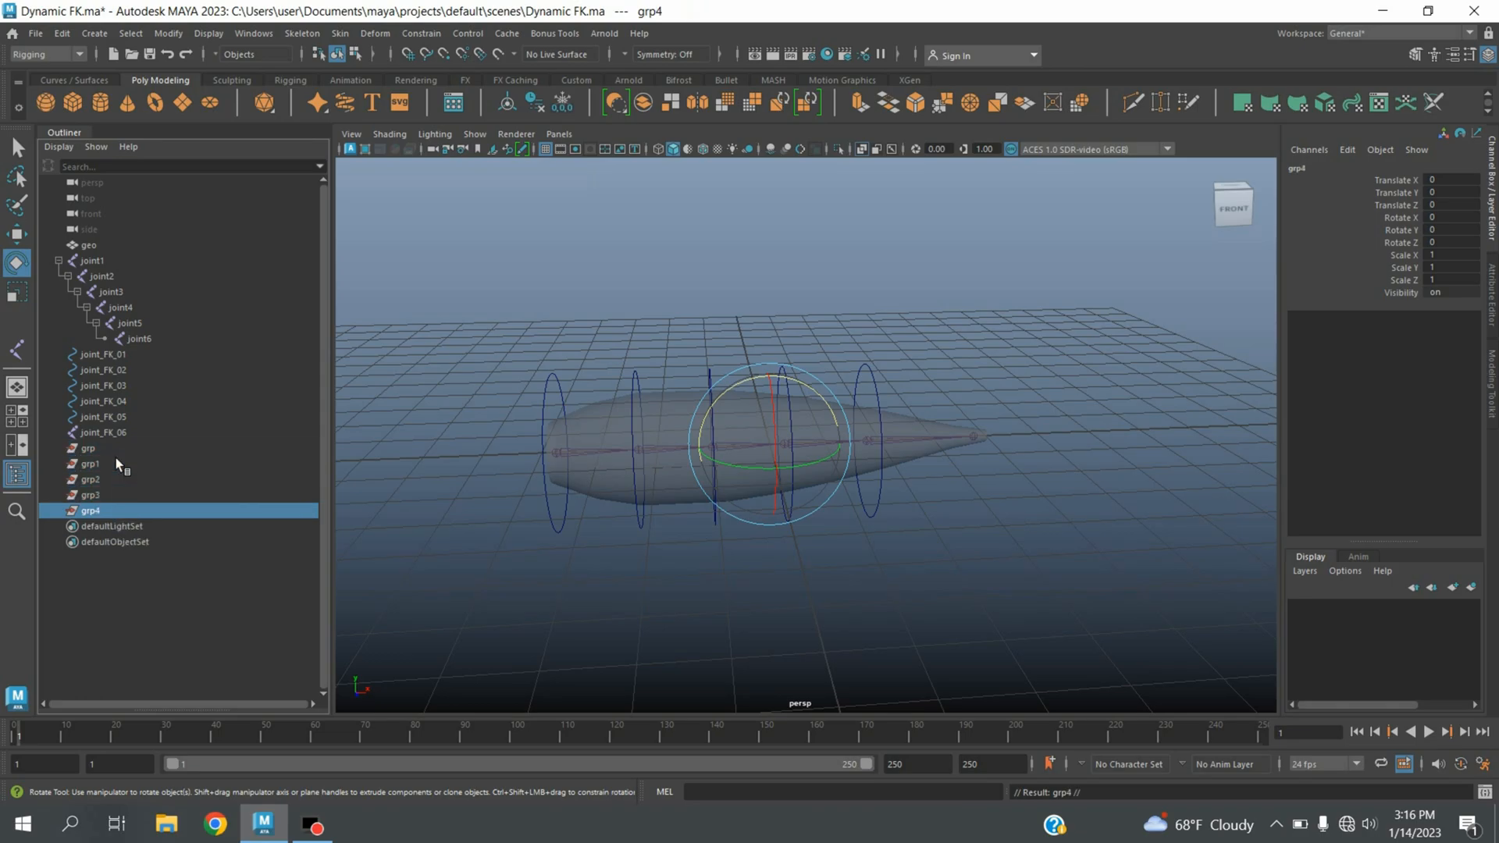
left_click(102, 354)
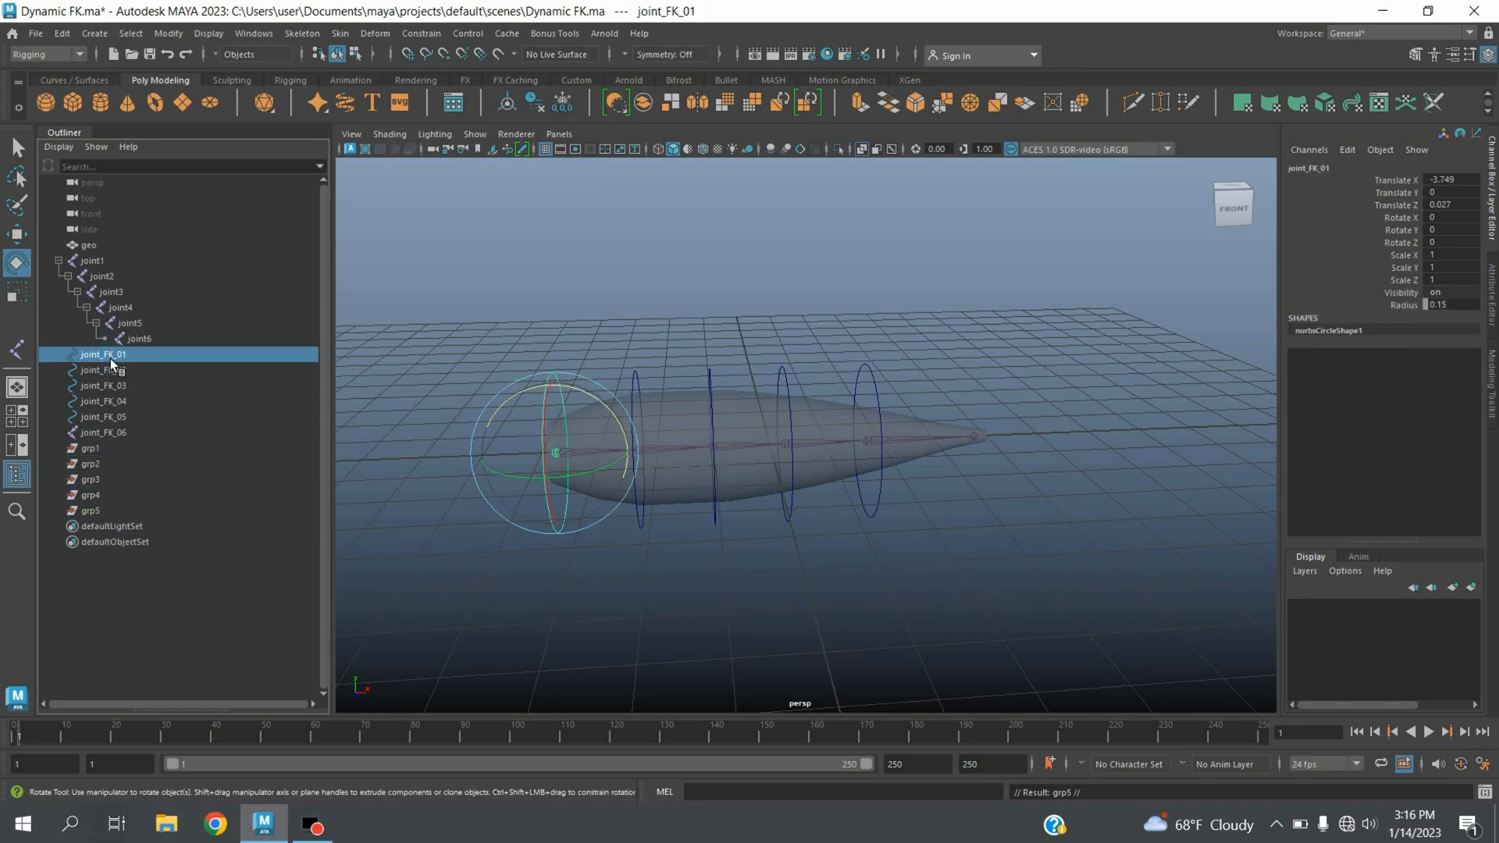
mouse_move(89, 198)
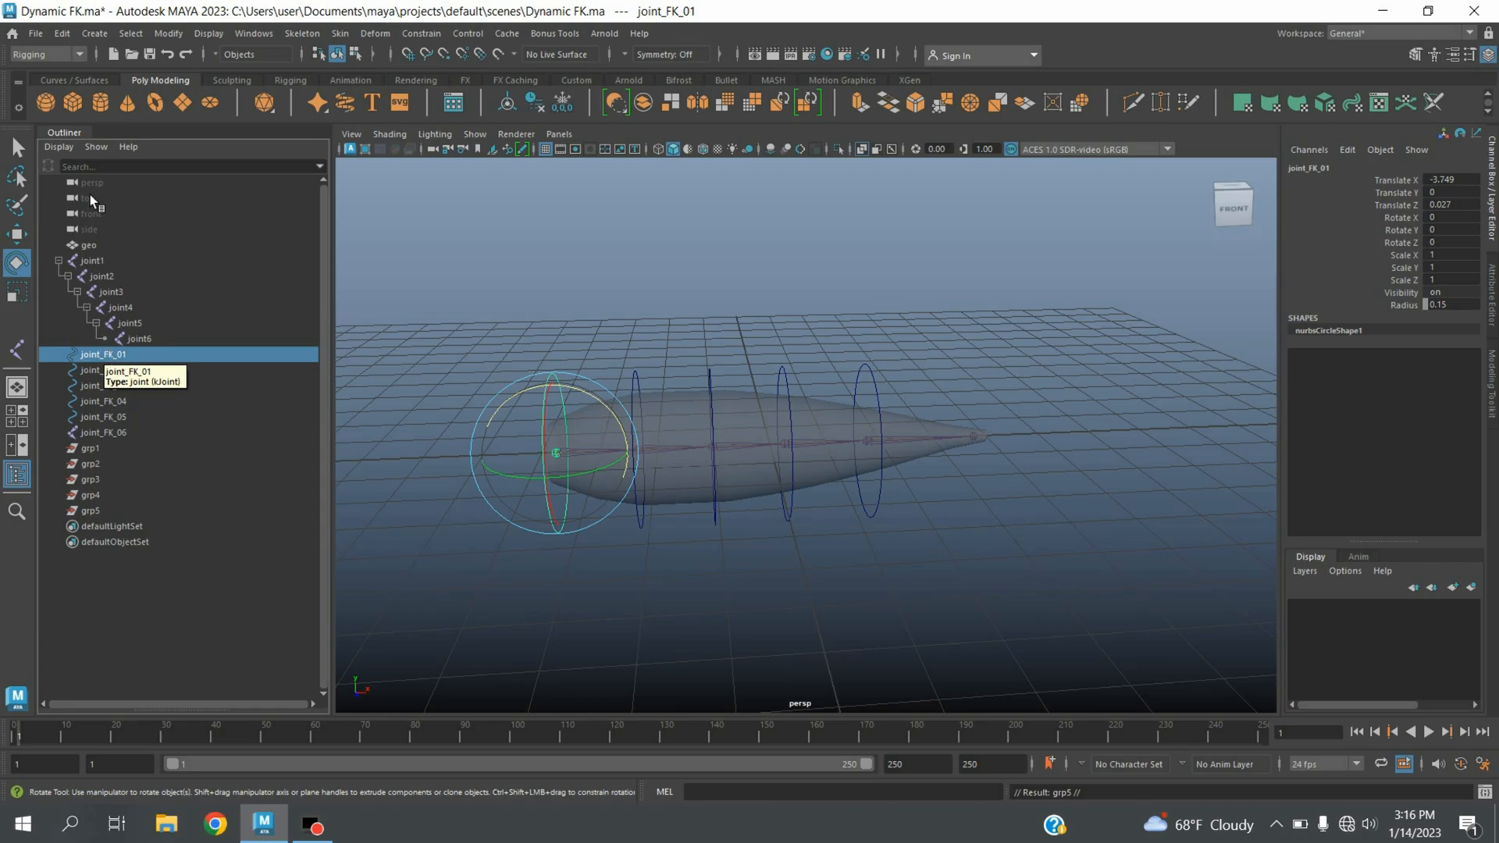
Step: Freeze joint_FK_01's transformations and start copying control translate values into grp1 and grp2
left_click(167, 32)
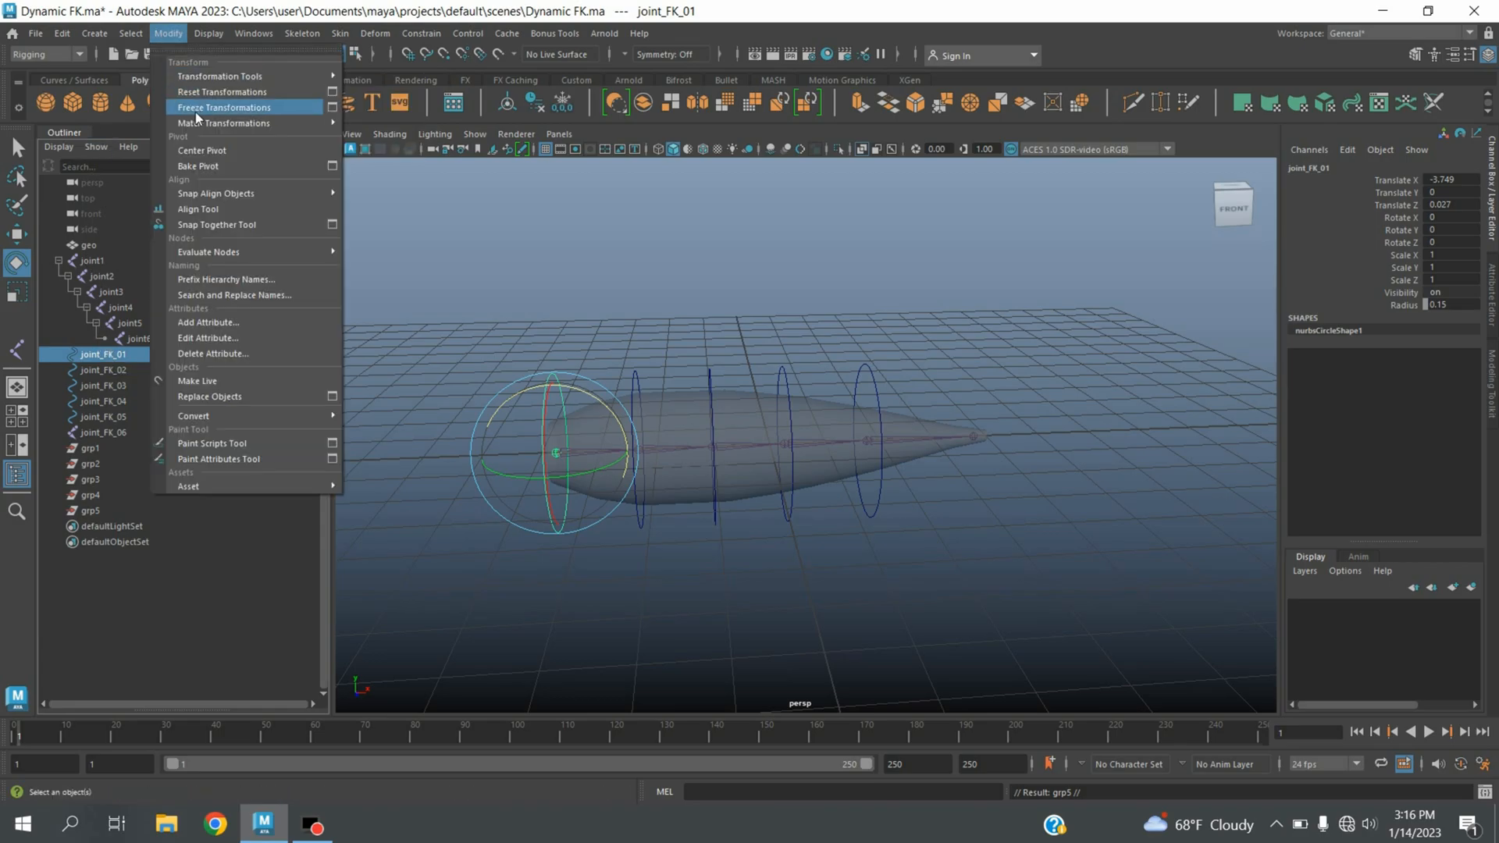
left_click(223, 108)
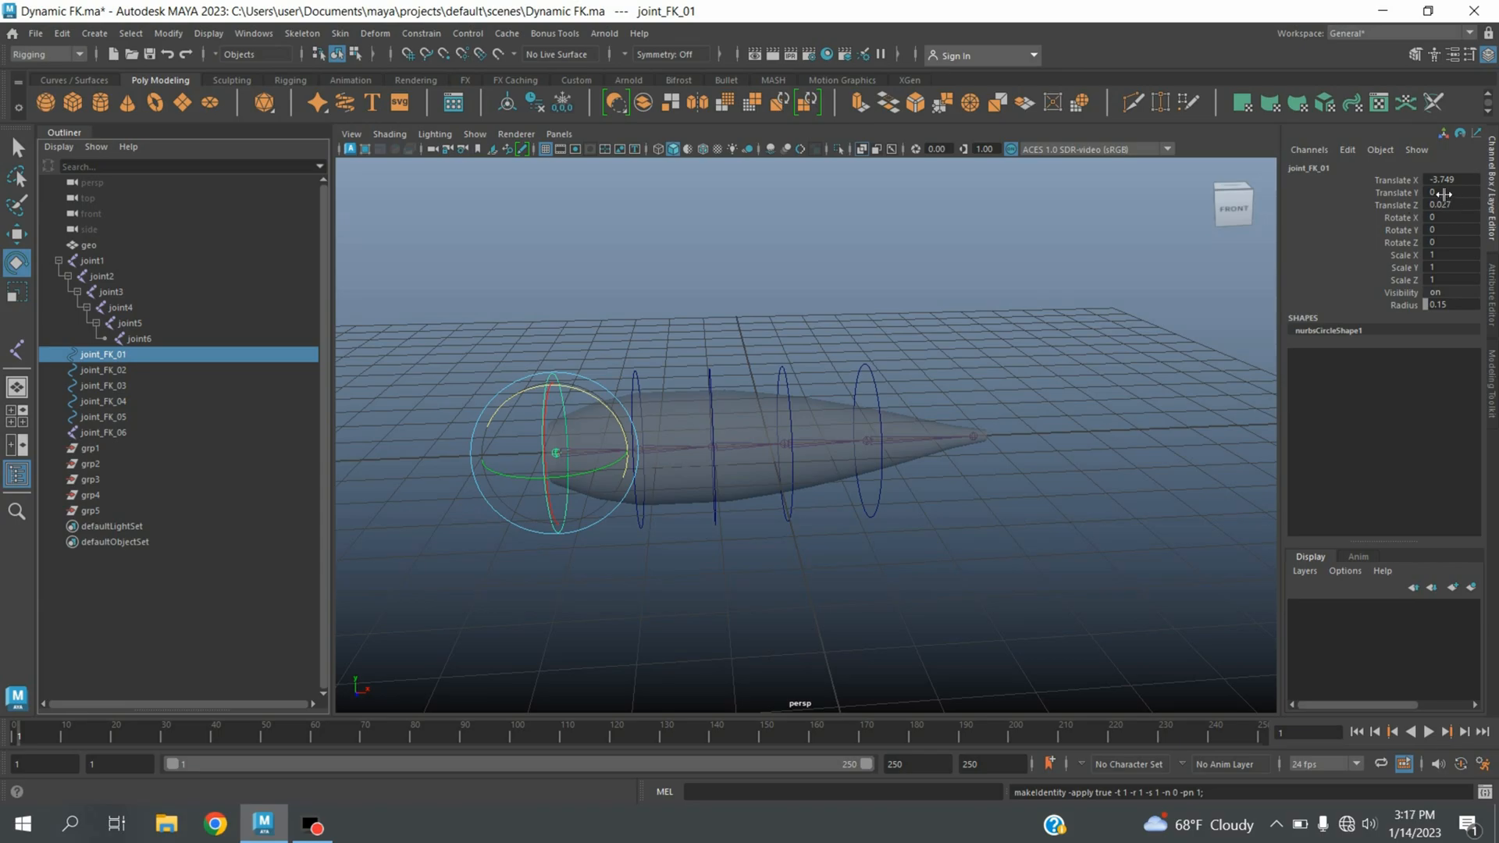
mouse_move(134, 397)
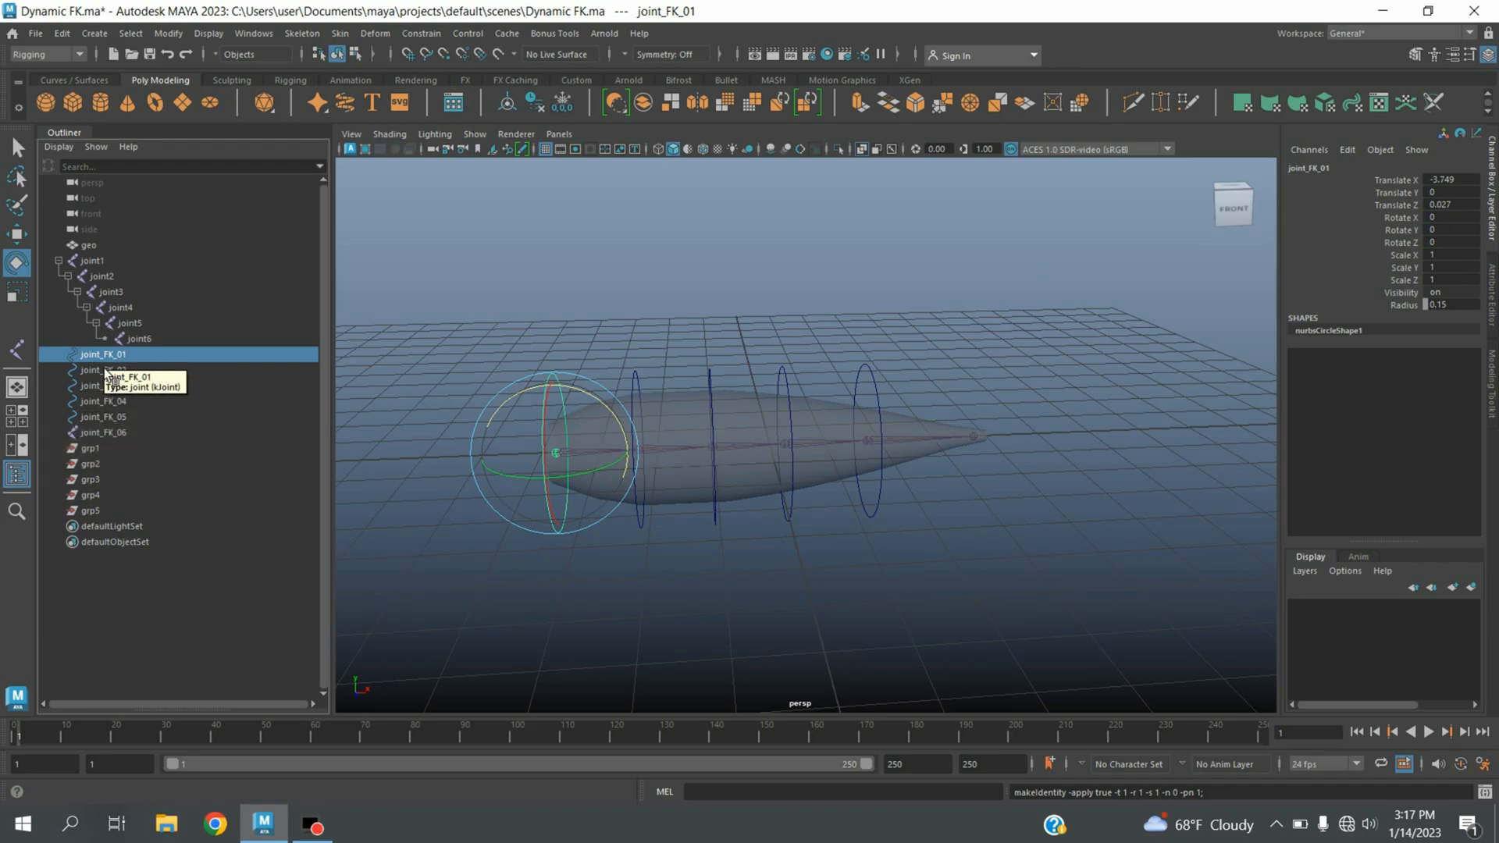
mouse_move(1413, 247)
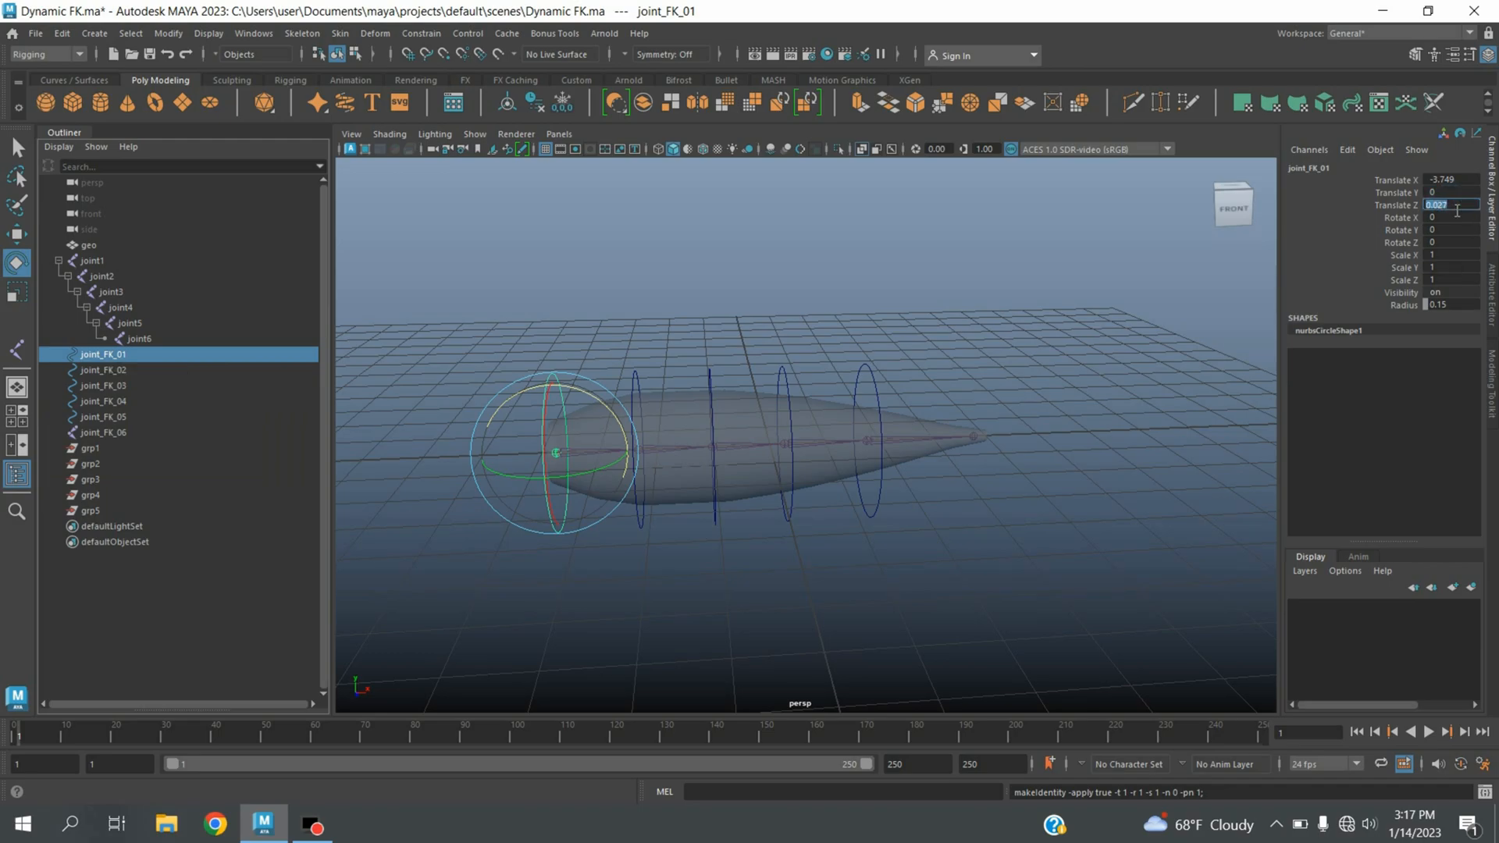
left_click(91, 448)
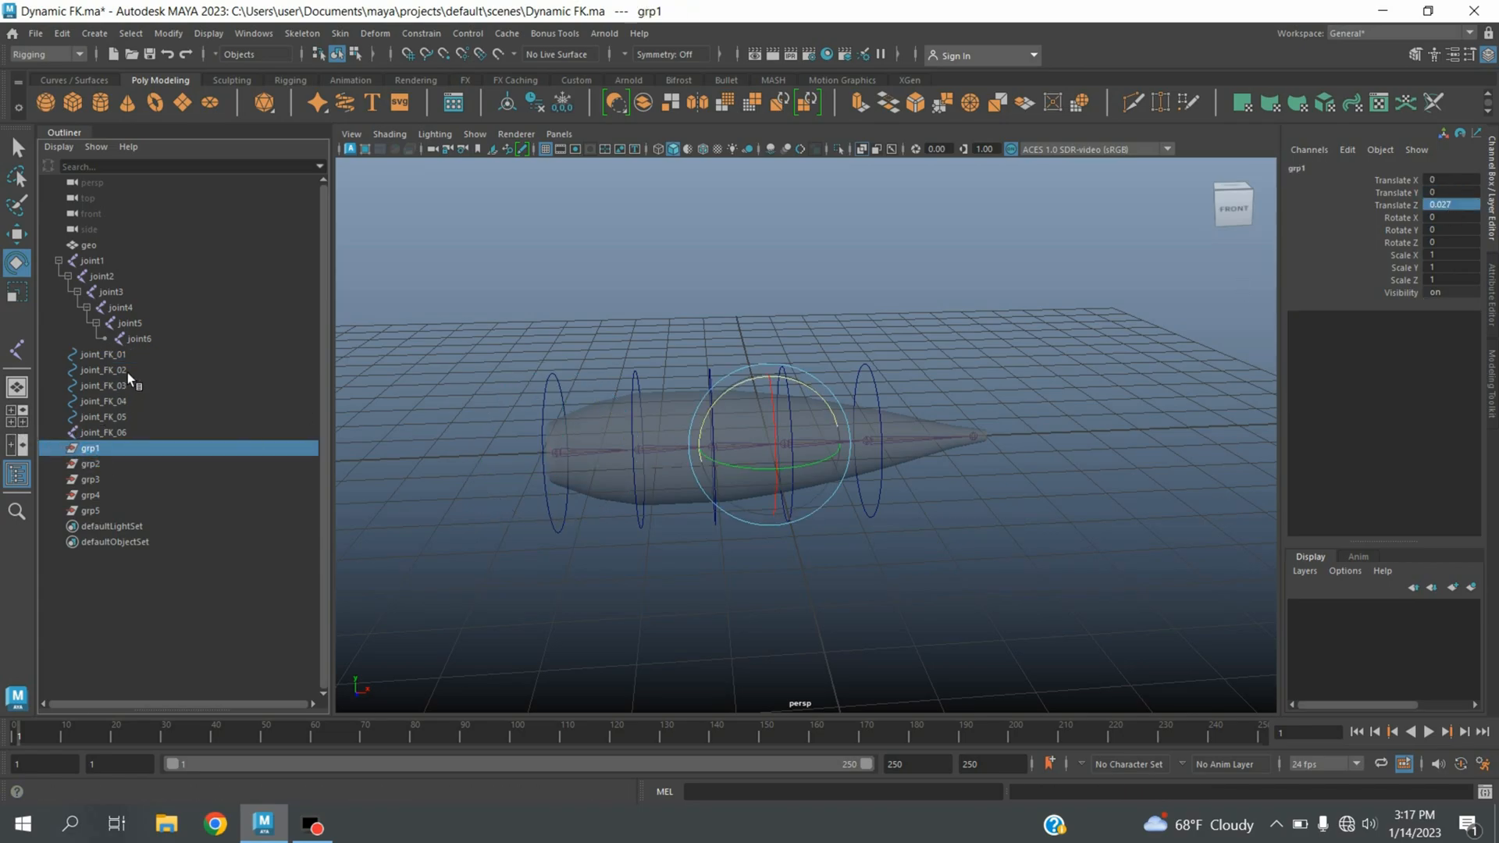
left_click(100, 354)
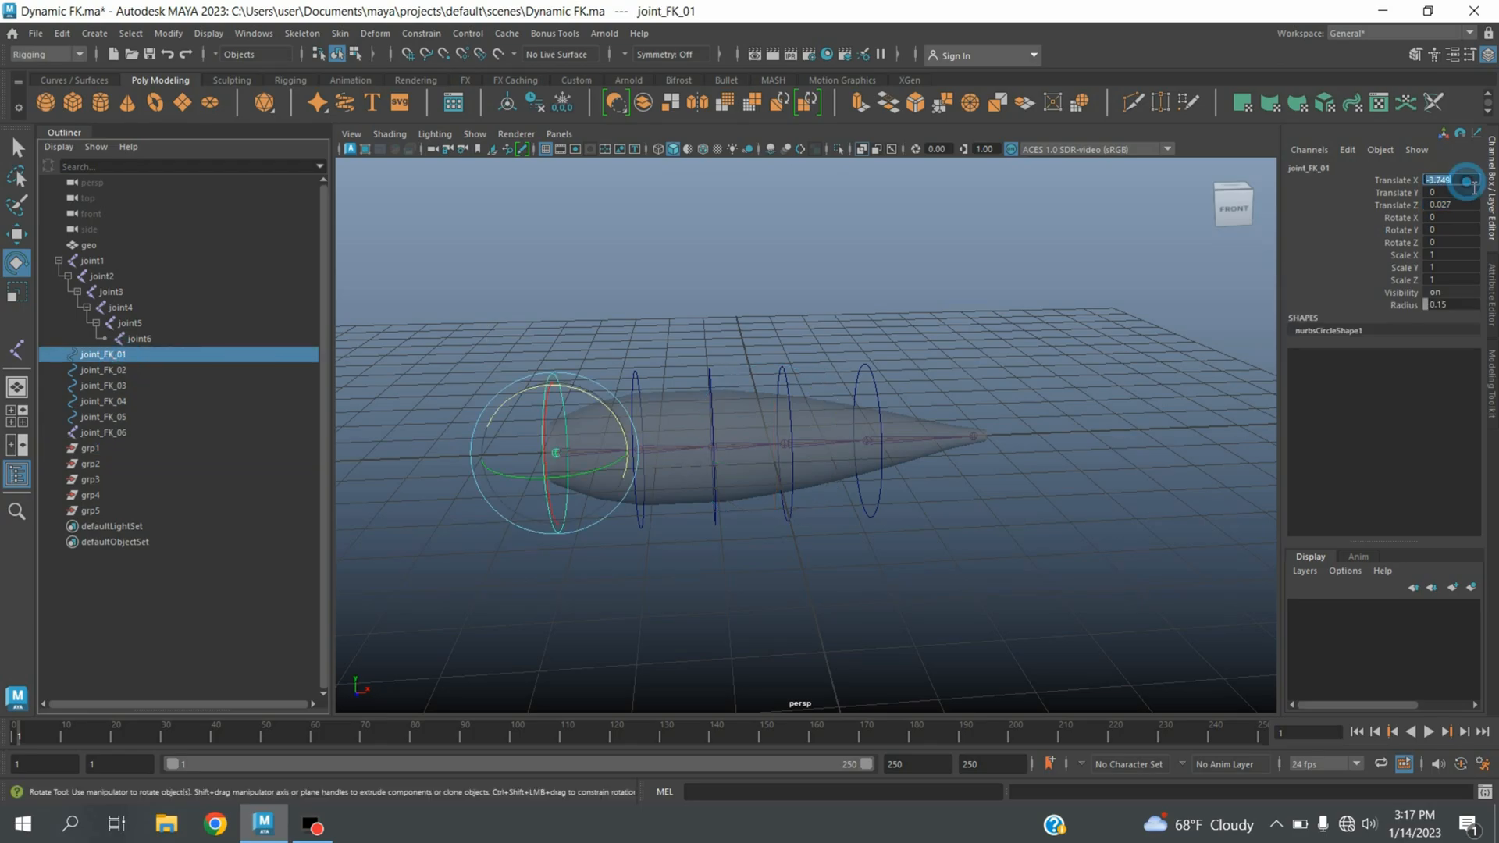
left_click(91, 464)
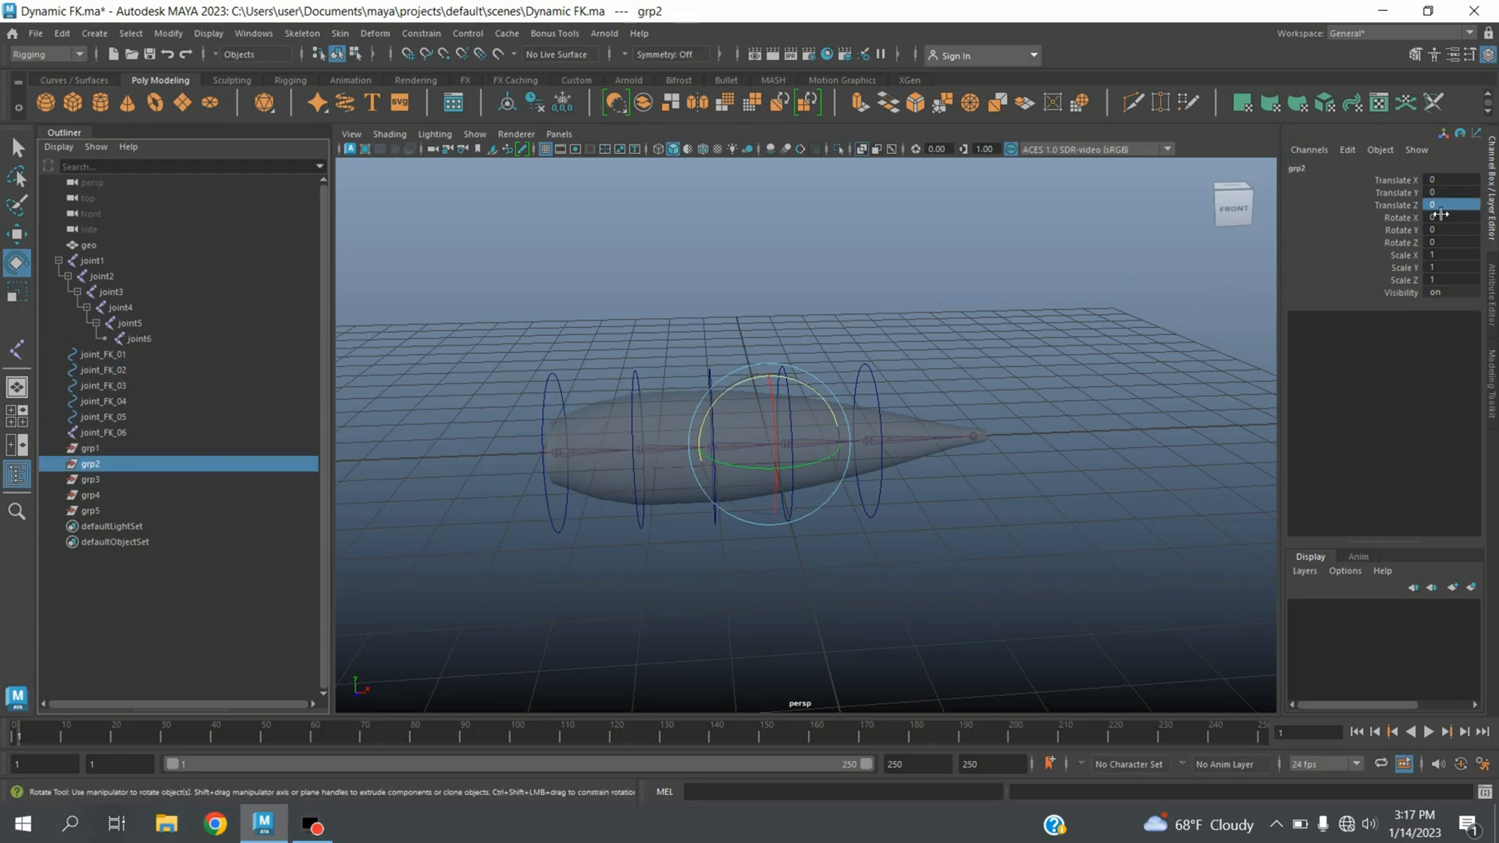
Step: Copy the remaining FK controls' translate values into grp5 and place grp1 at the root control
left_click(90, 509)
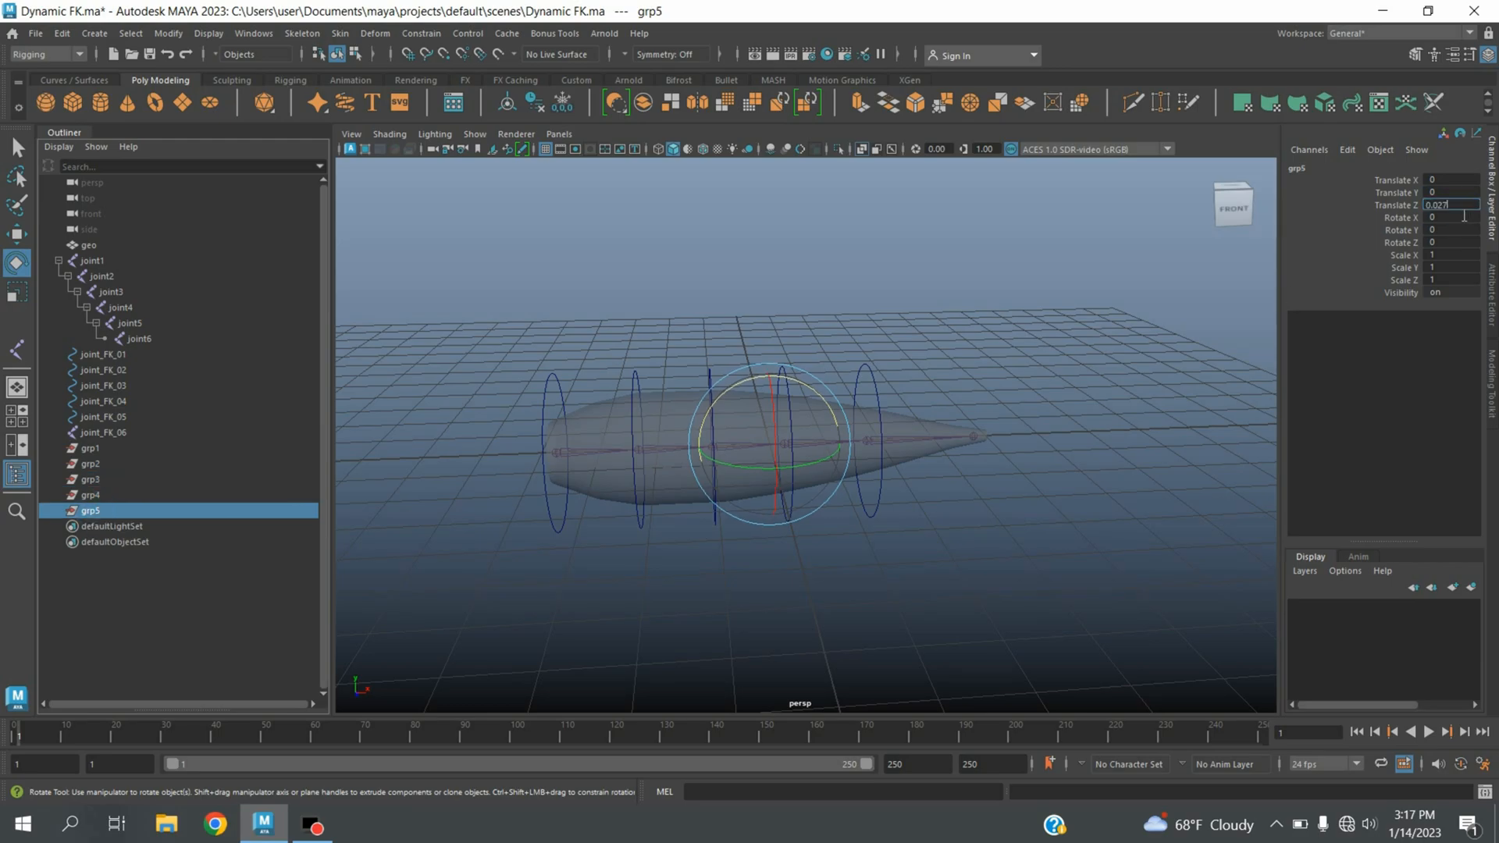
left_click(103, 386)
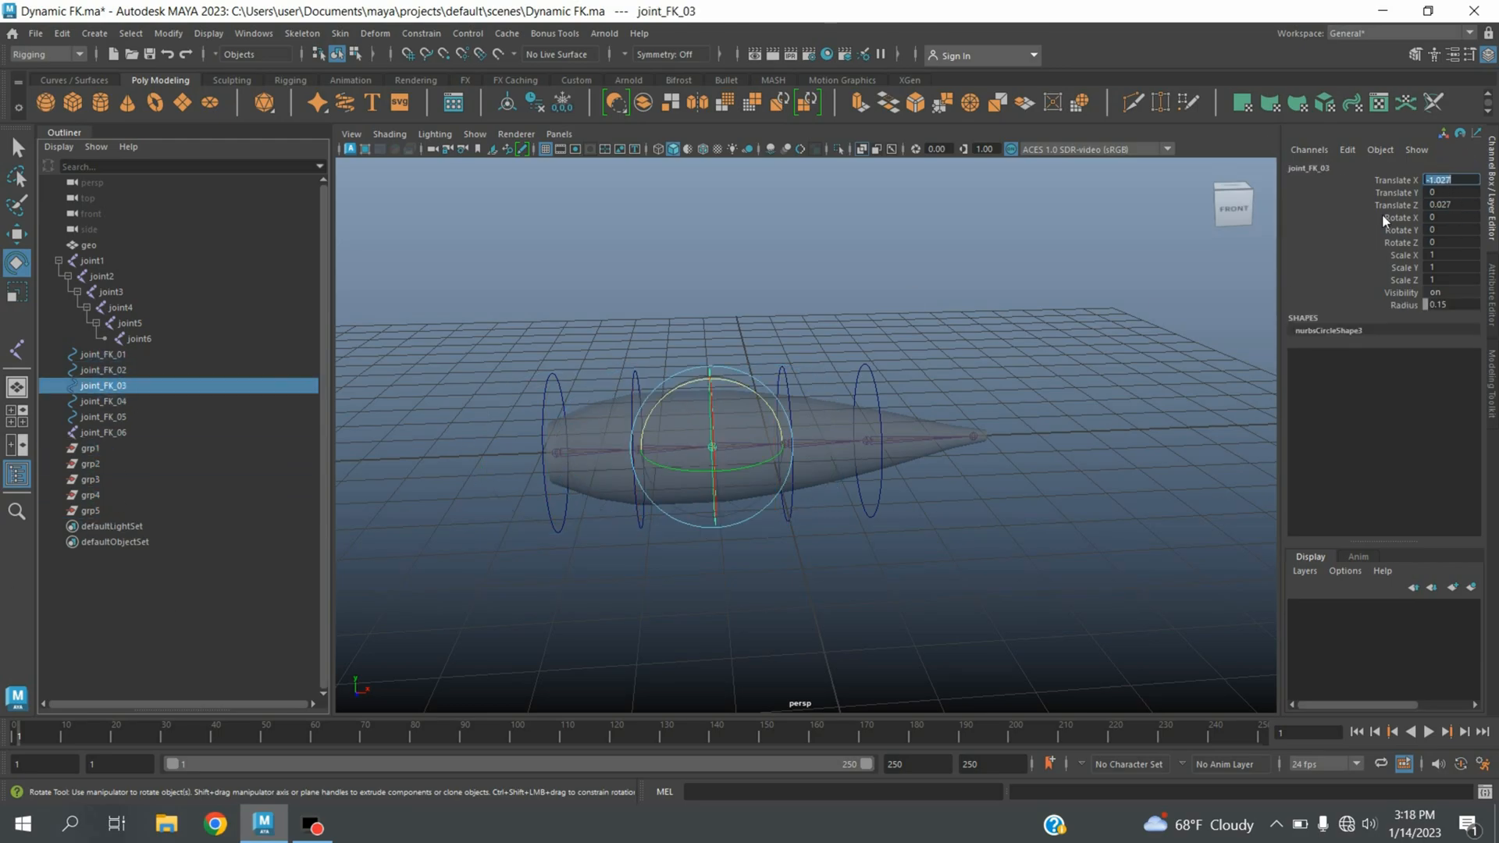
left_click(90, 509)
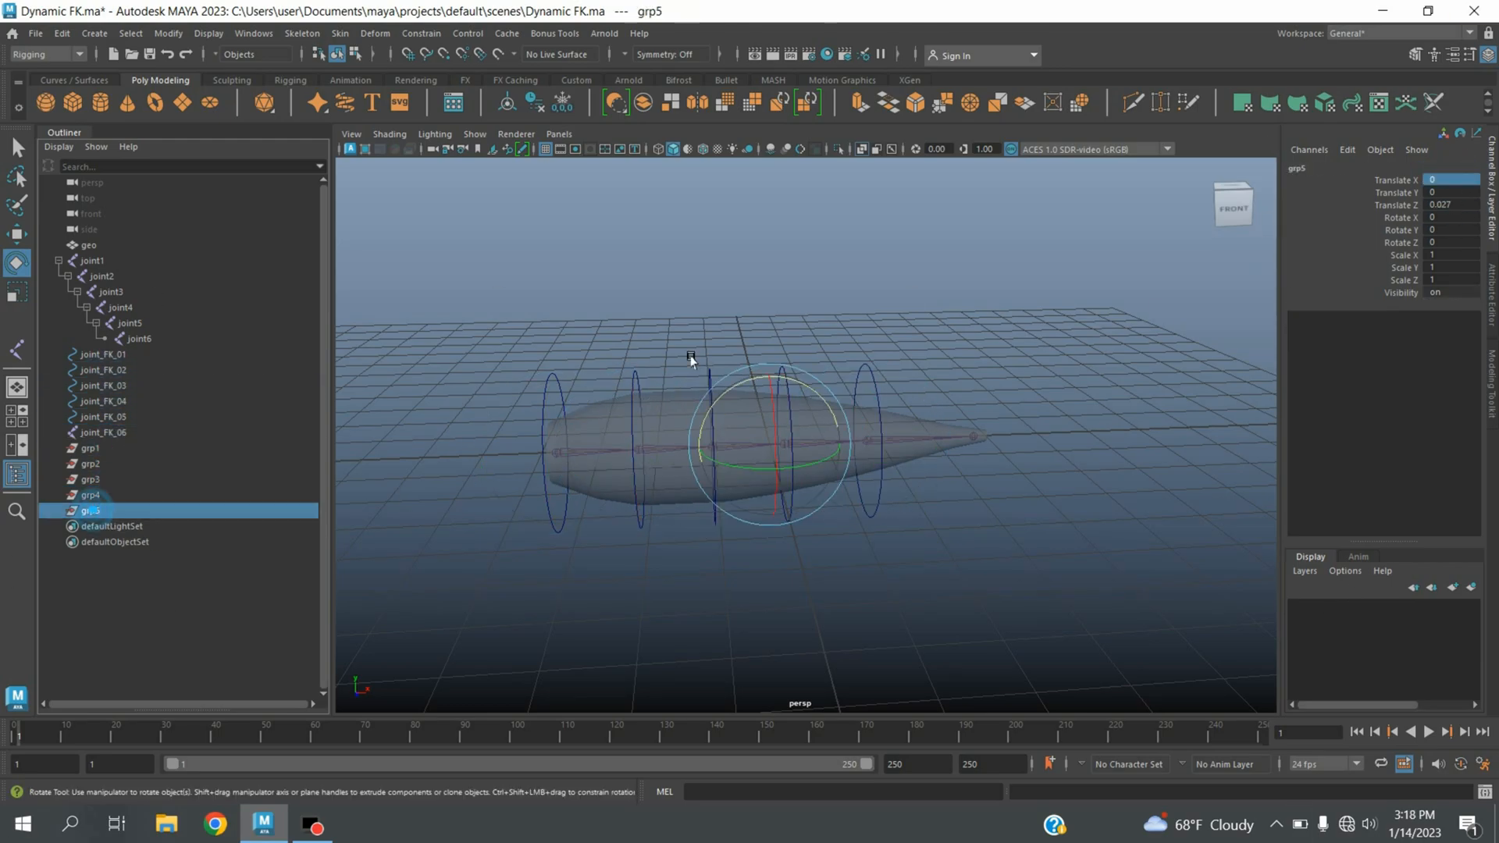
left_click(92, 448)
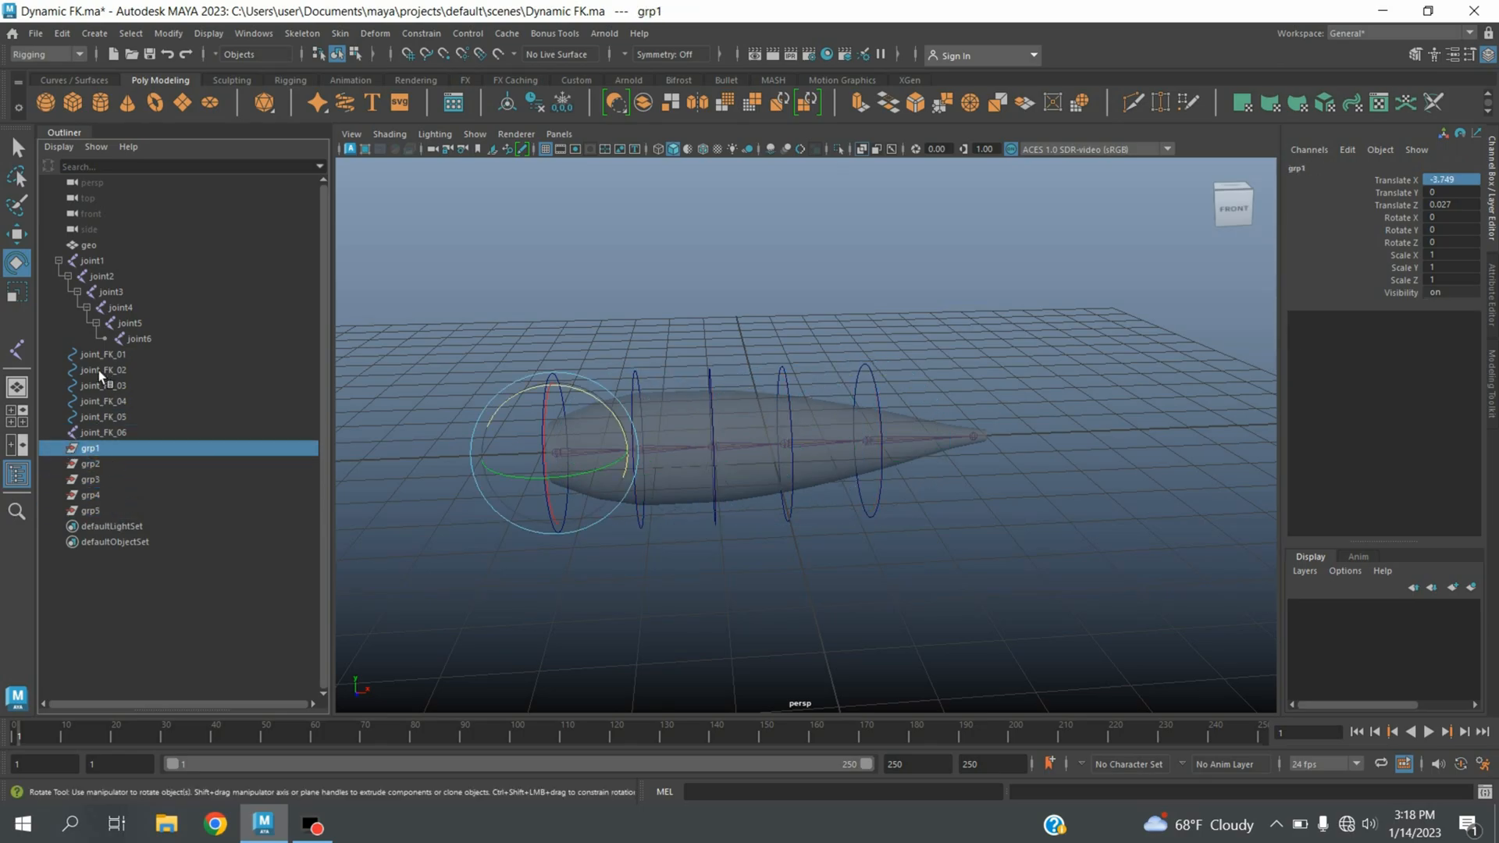
left_click(102, 355)
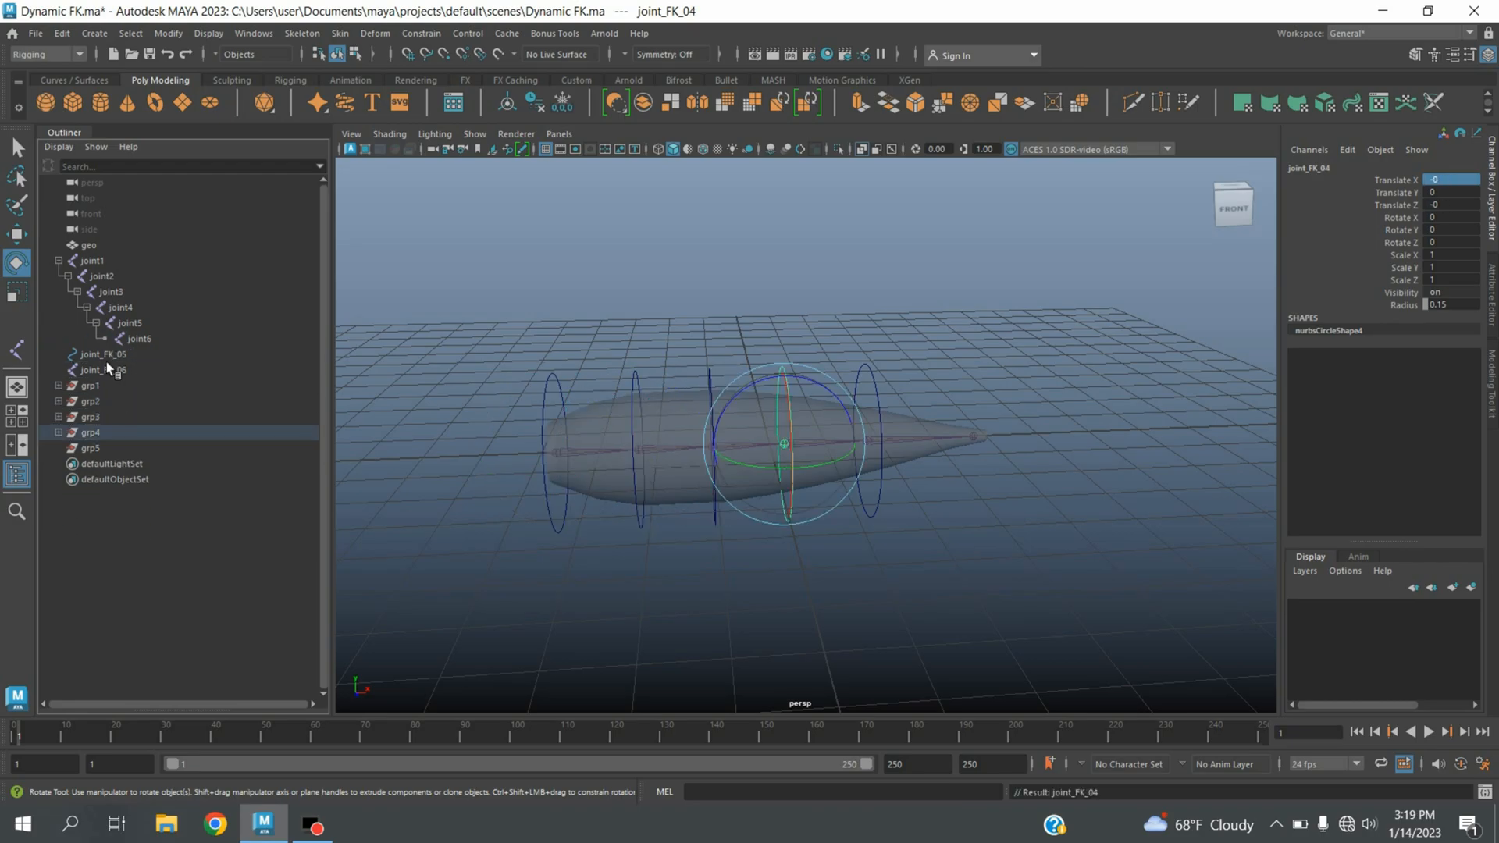
Step: Nest grp2 under joint_FK_01 and grp3 under joint_FK_02 in the Outliner
left_click(91, 370)
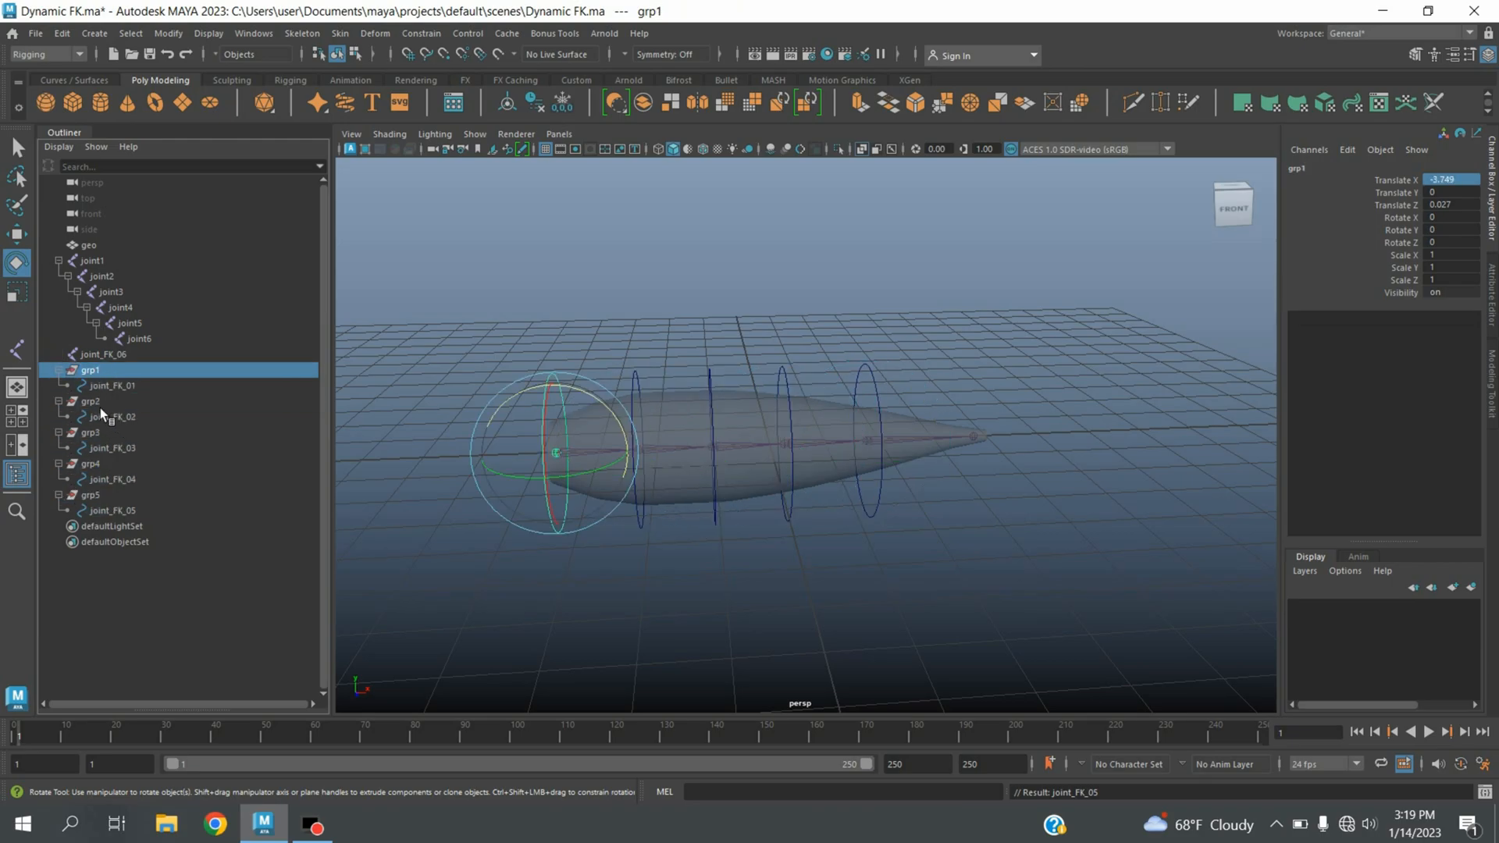
left_click(91, 401)
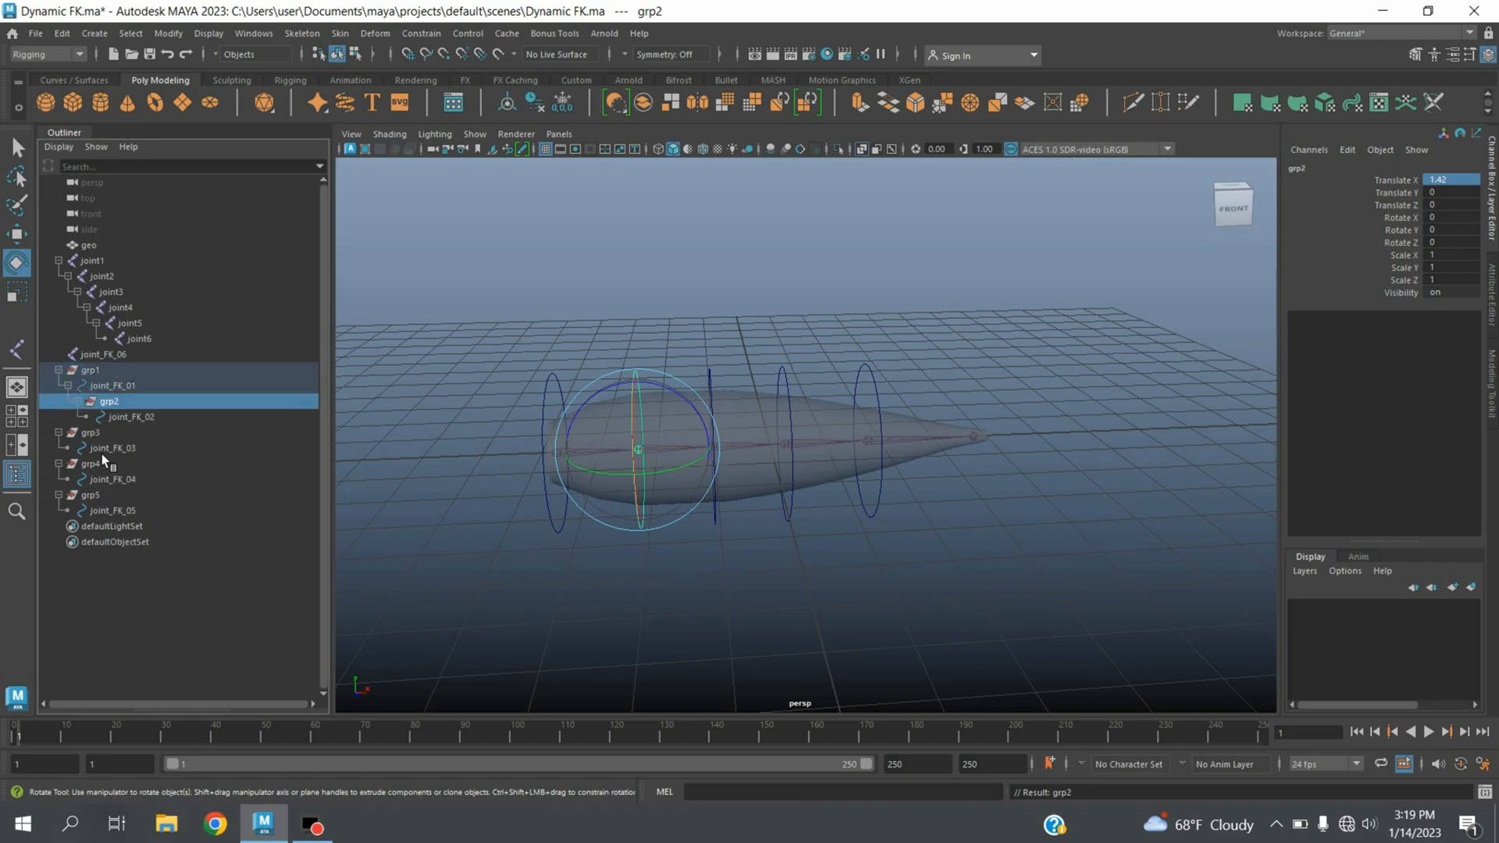
left_click(92, 433)
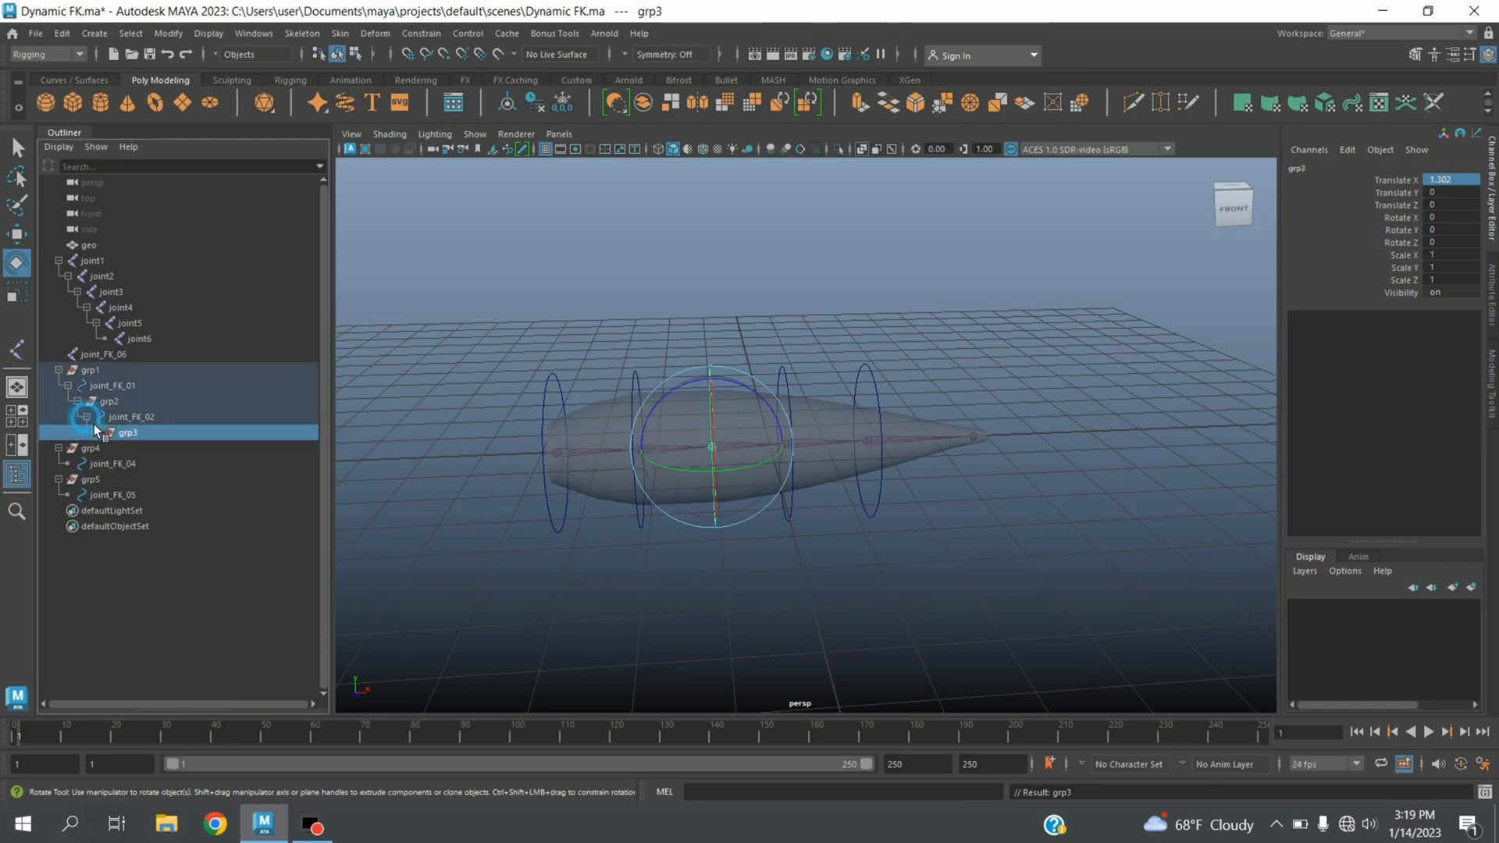
left_click(85, 433)
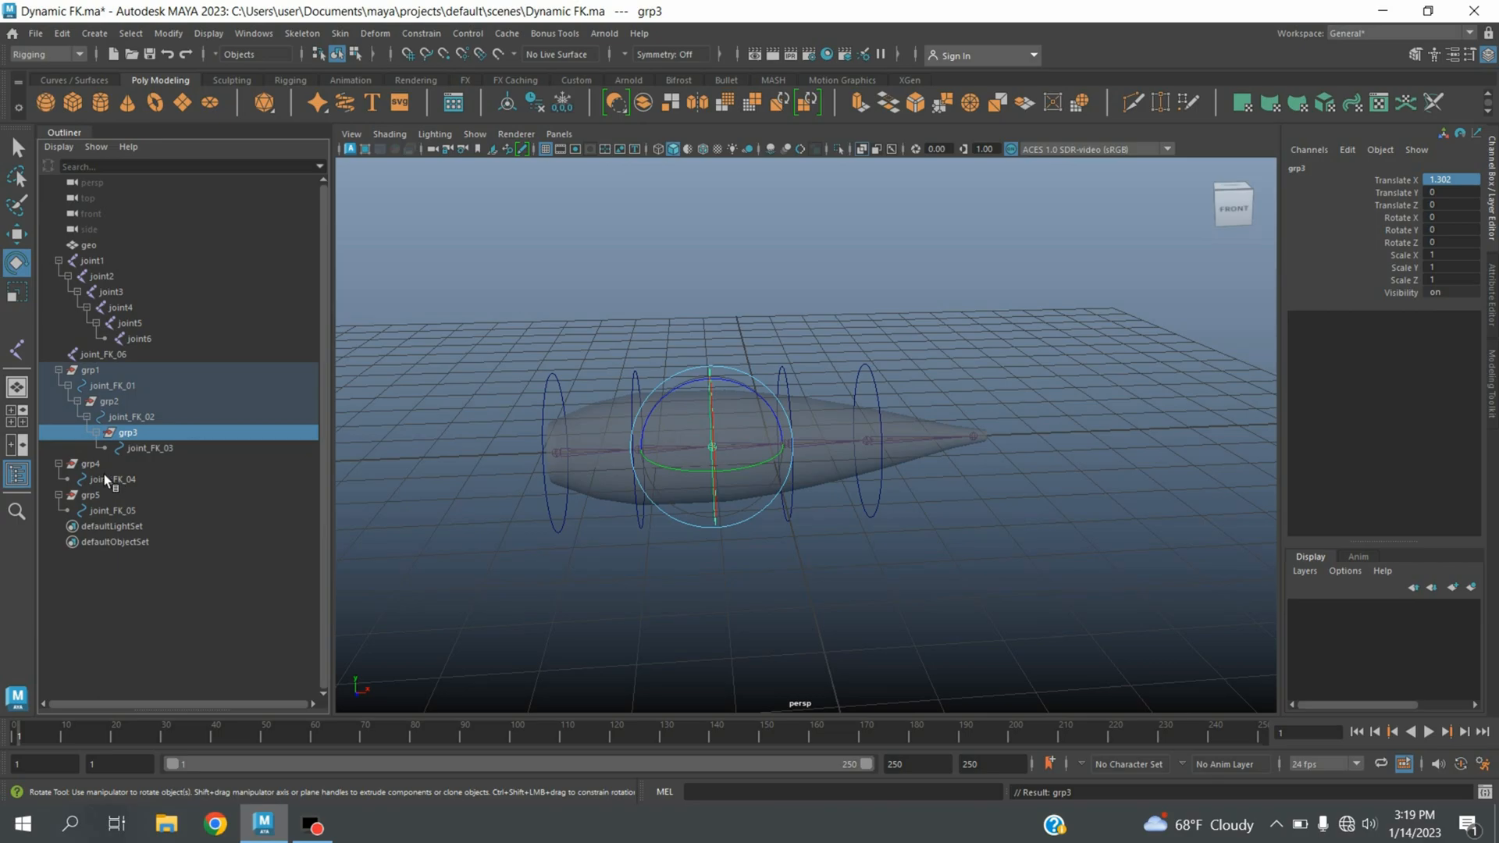
Step: Nest grp4 and grp5 under joint_FK_03/04, put joint_FK_06 under joint_FK_05, and select joint1
left_click(90, 464)
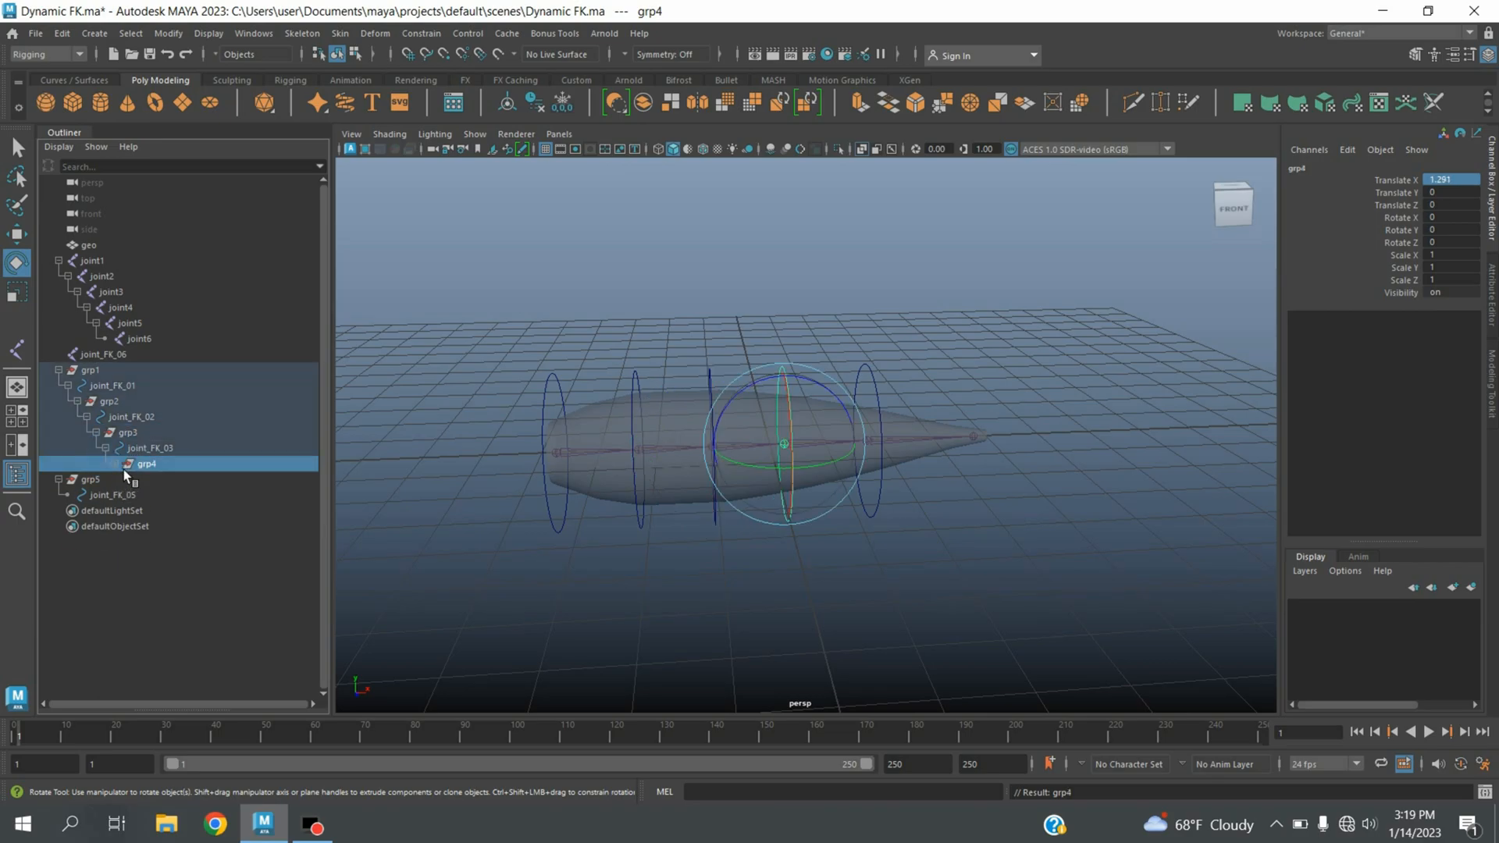
left_click(90, 495)
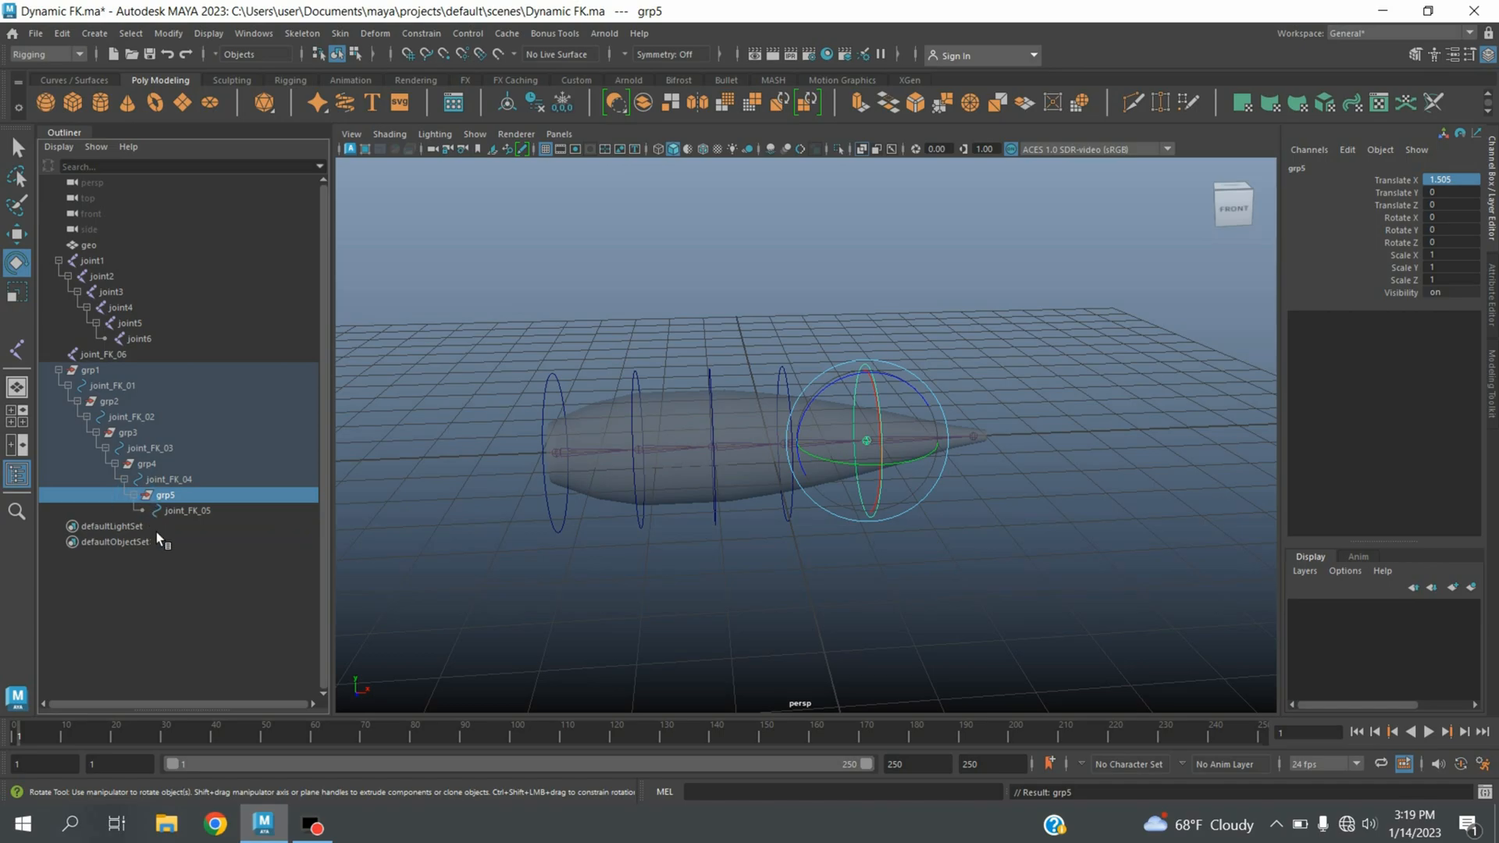
mouse_move(111, 360)
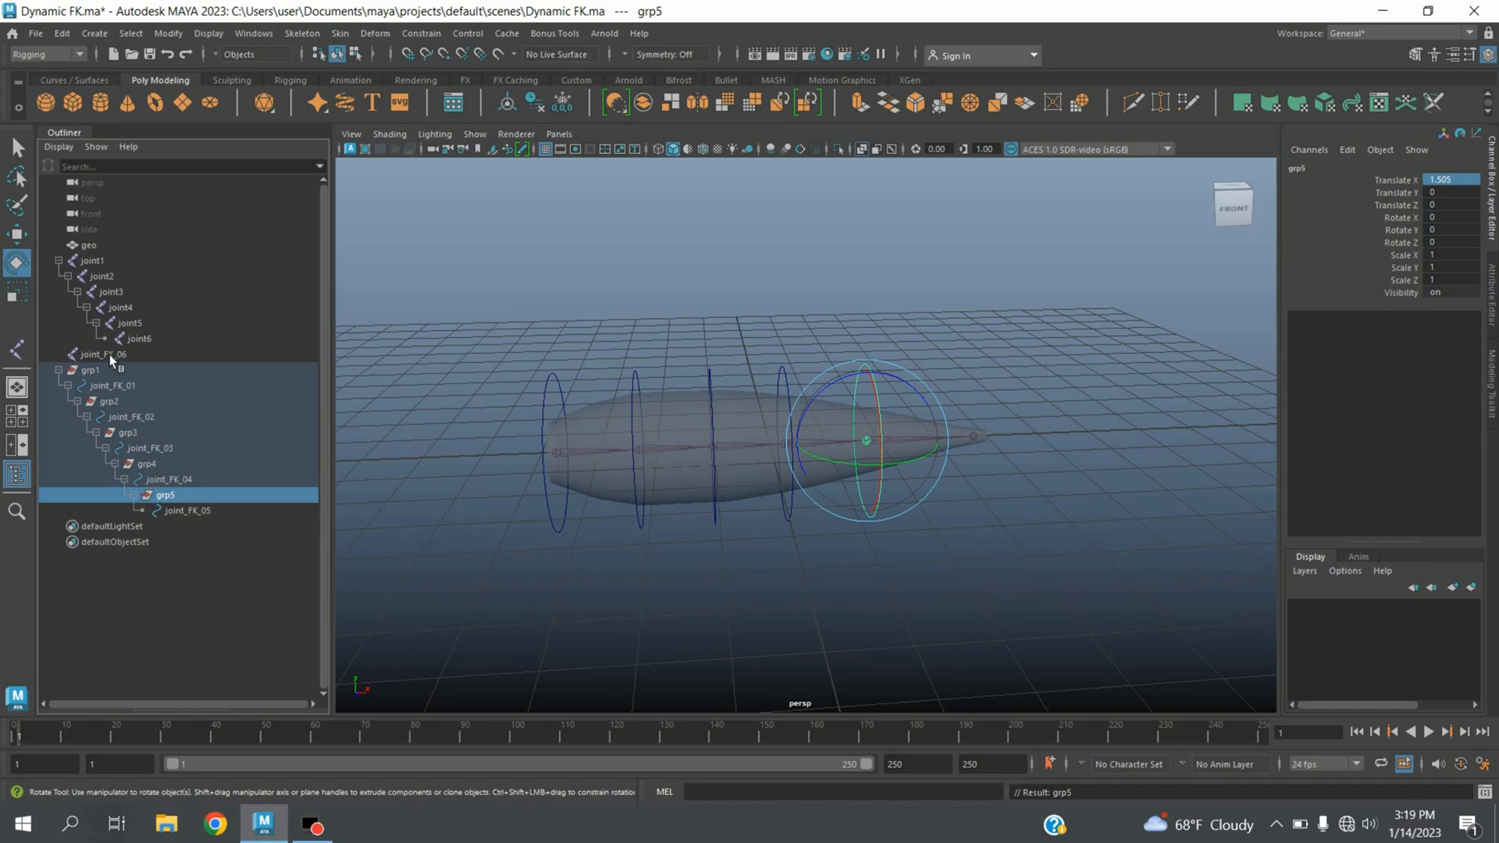
left_click(98, 354)
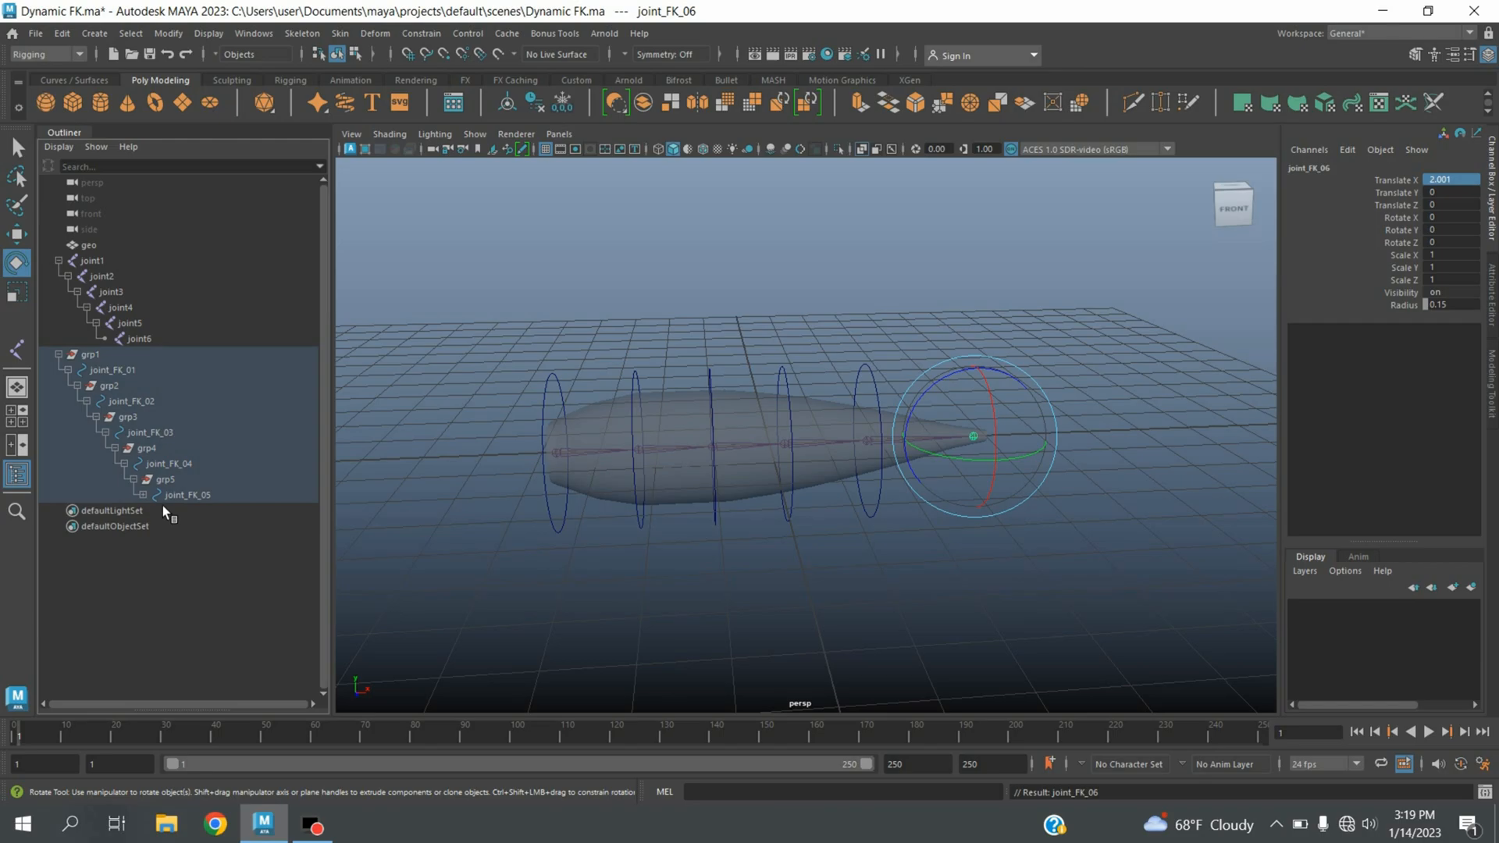
left_click(197, 509)
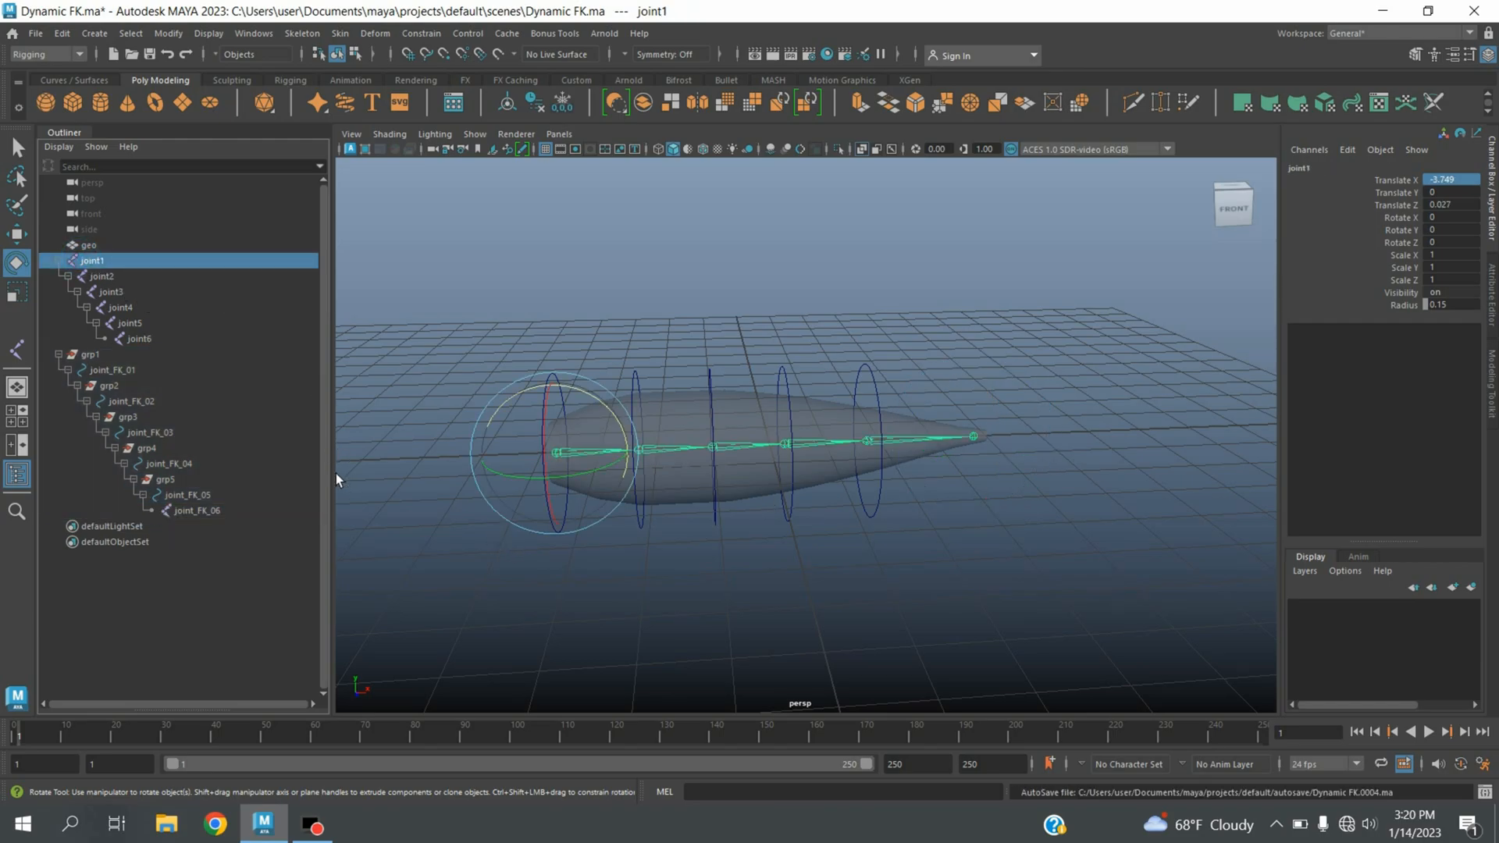
Step: Parent-constrain grp1 to joint1 of the dynamic chain
left_click(90, 355)
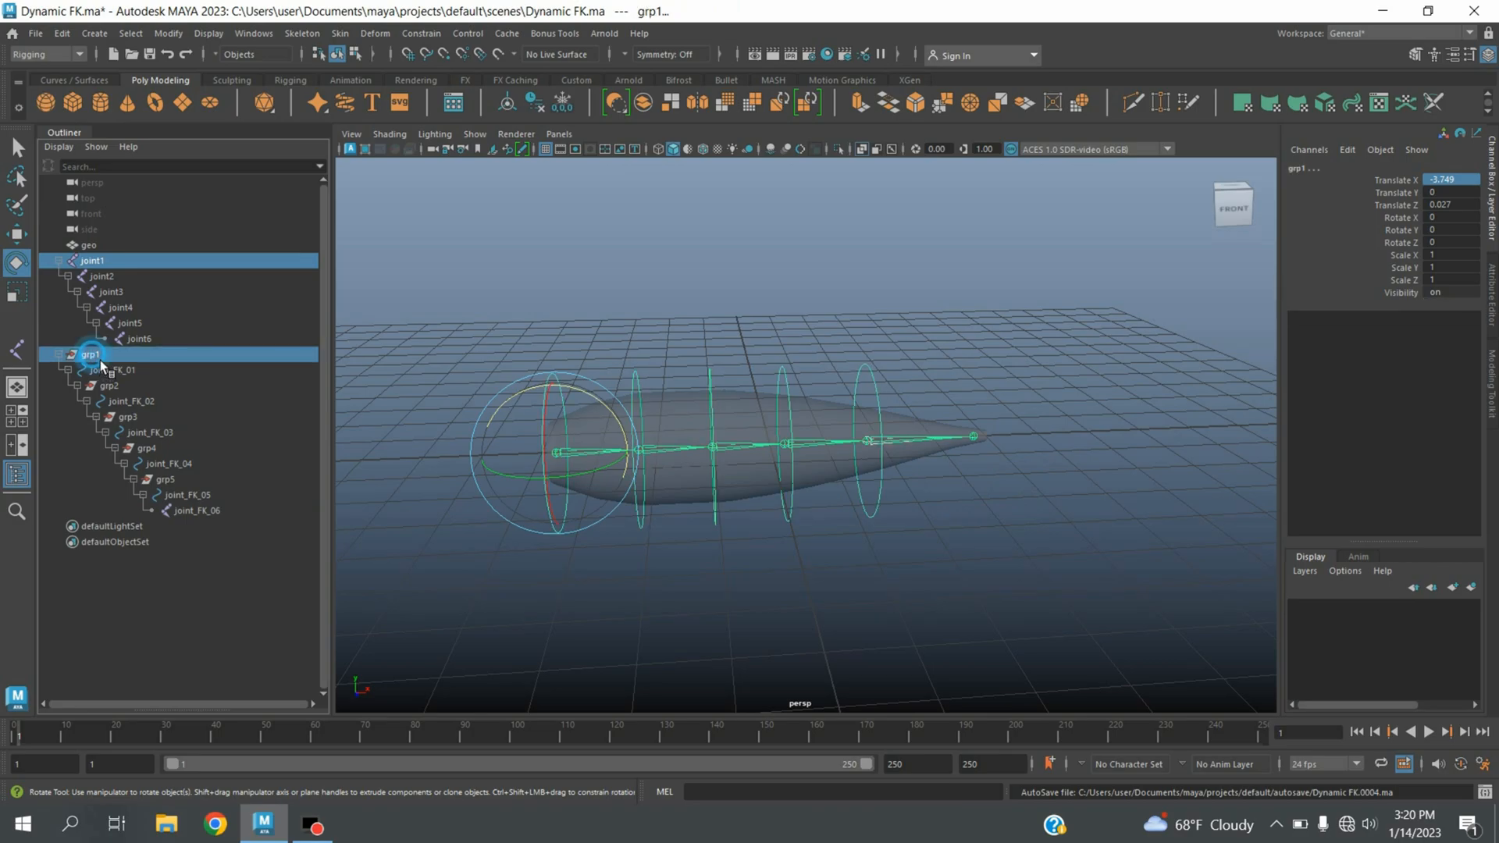
left_click(420, 33)
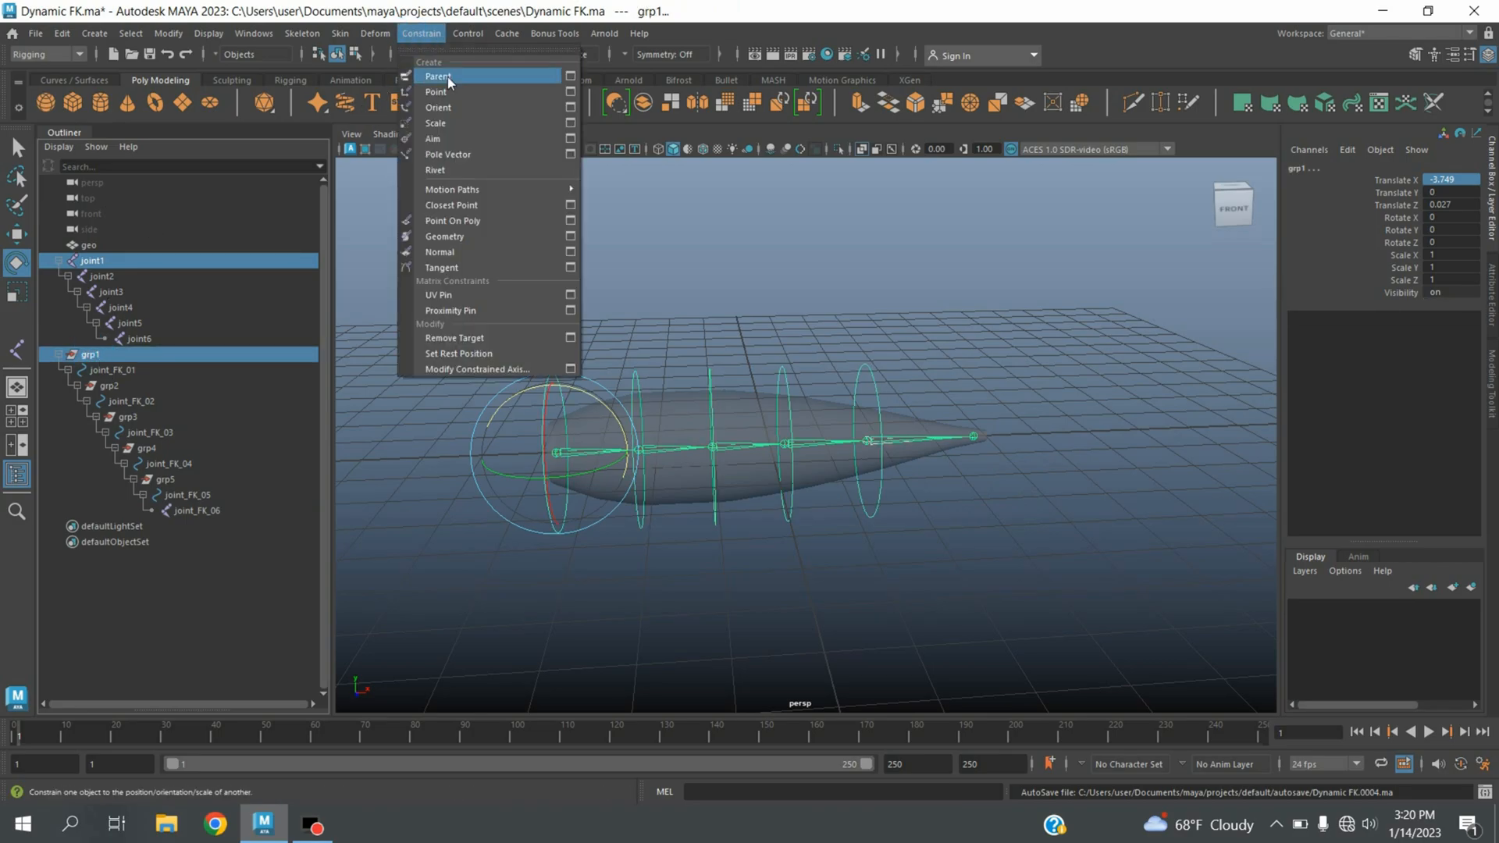
left_click(438, 75)
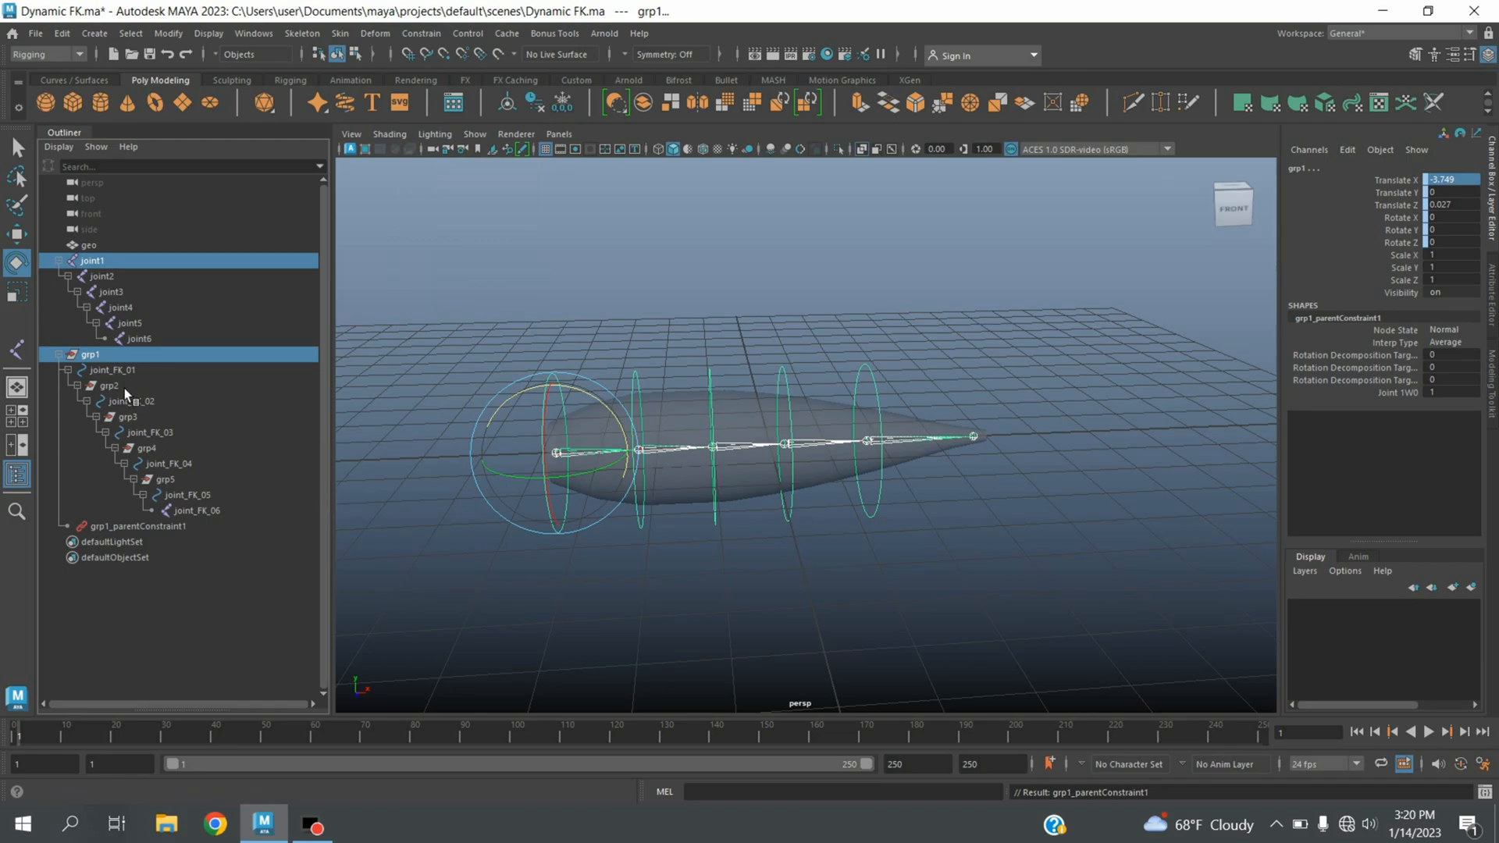
Step: Select grp2 through grp5 in the Outliner for the next connections
left_click(109, 386)
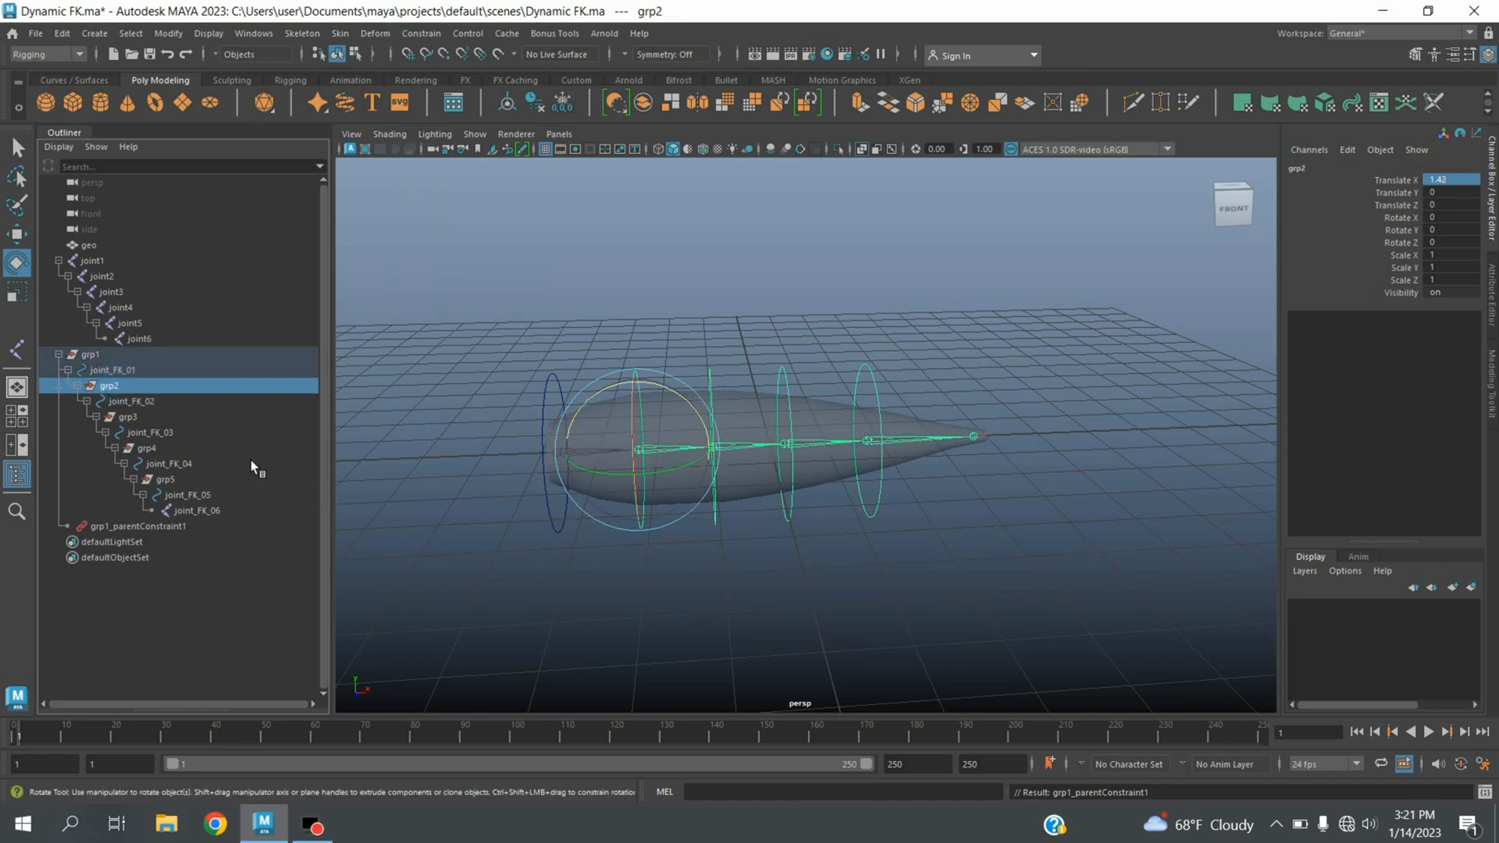
left_click(130, 417)
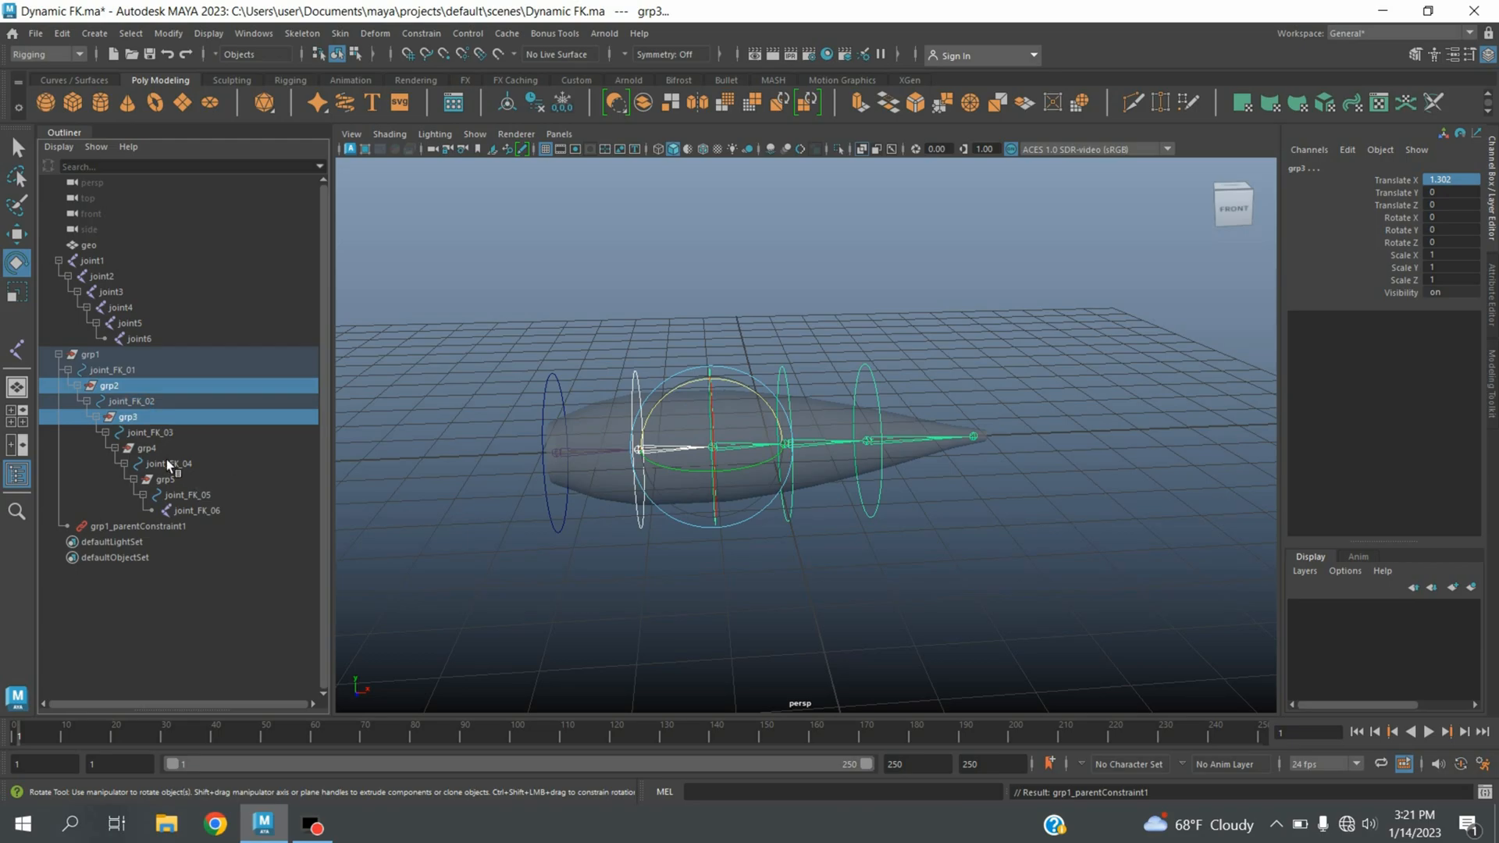
left_click(164, 479)
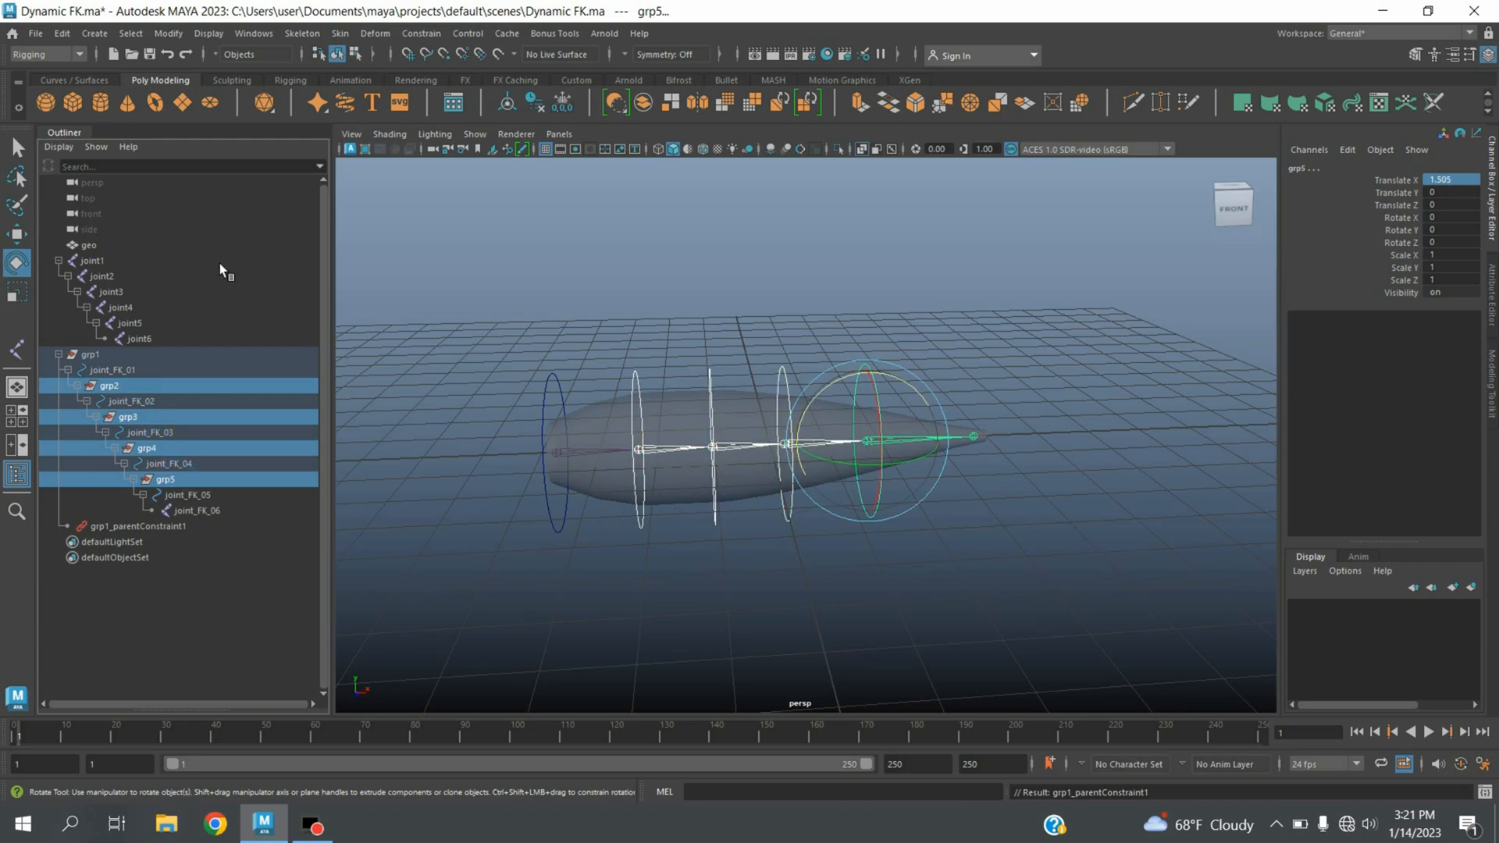
Step: Load grp2–grp5 as outputs and joint2–joint5 as inputs in the Connection Editor
left_click(253, 32)
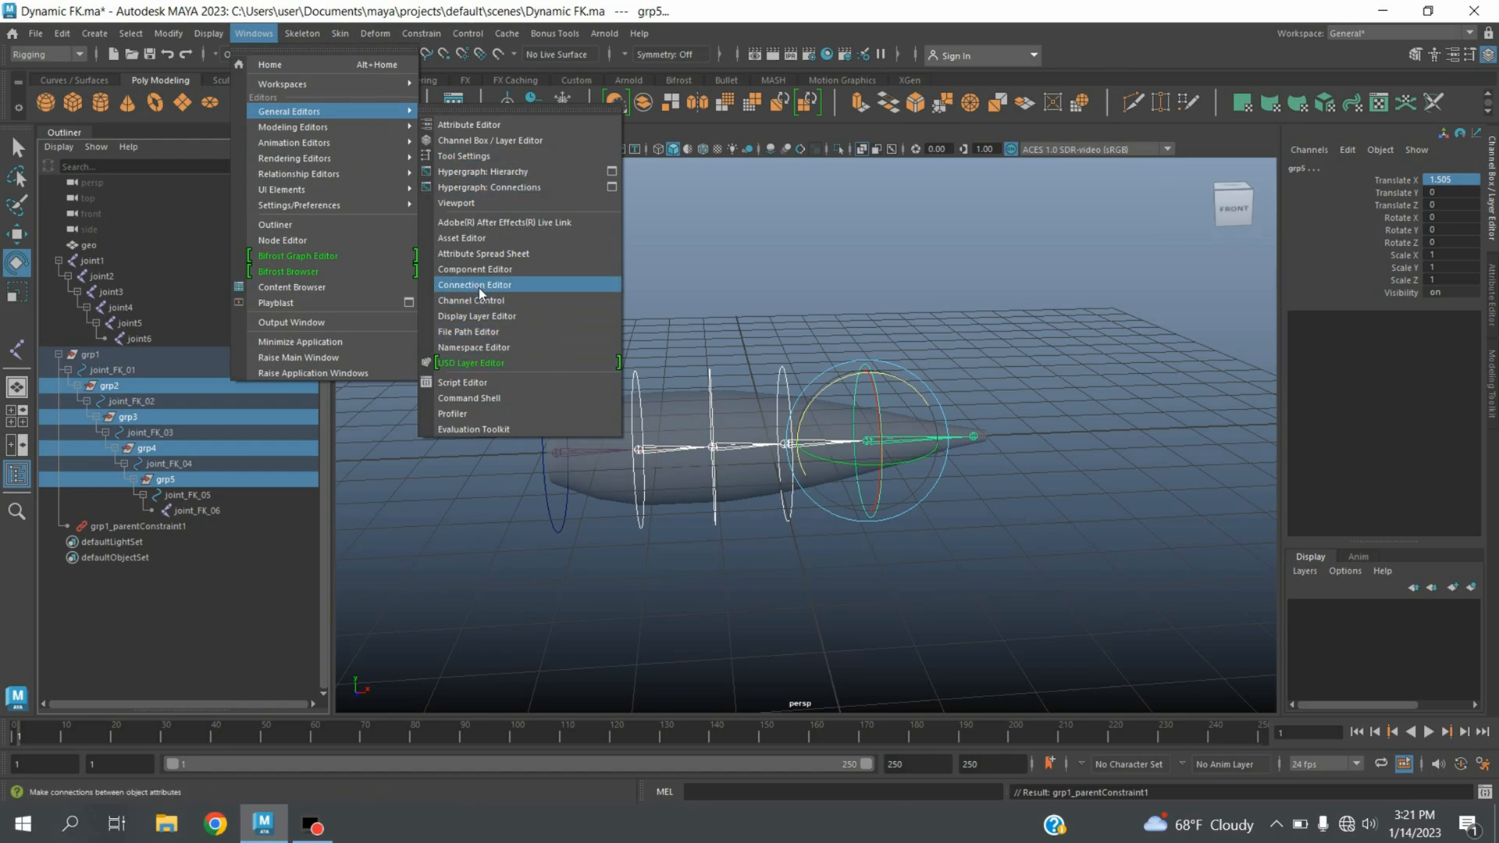
left_click(475, 284)
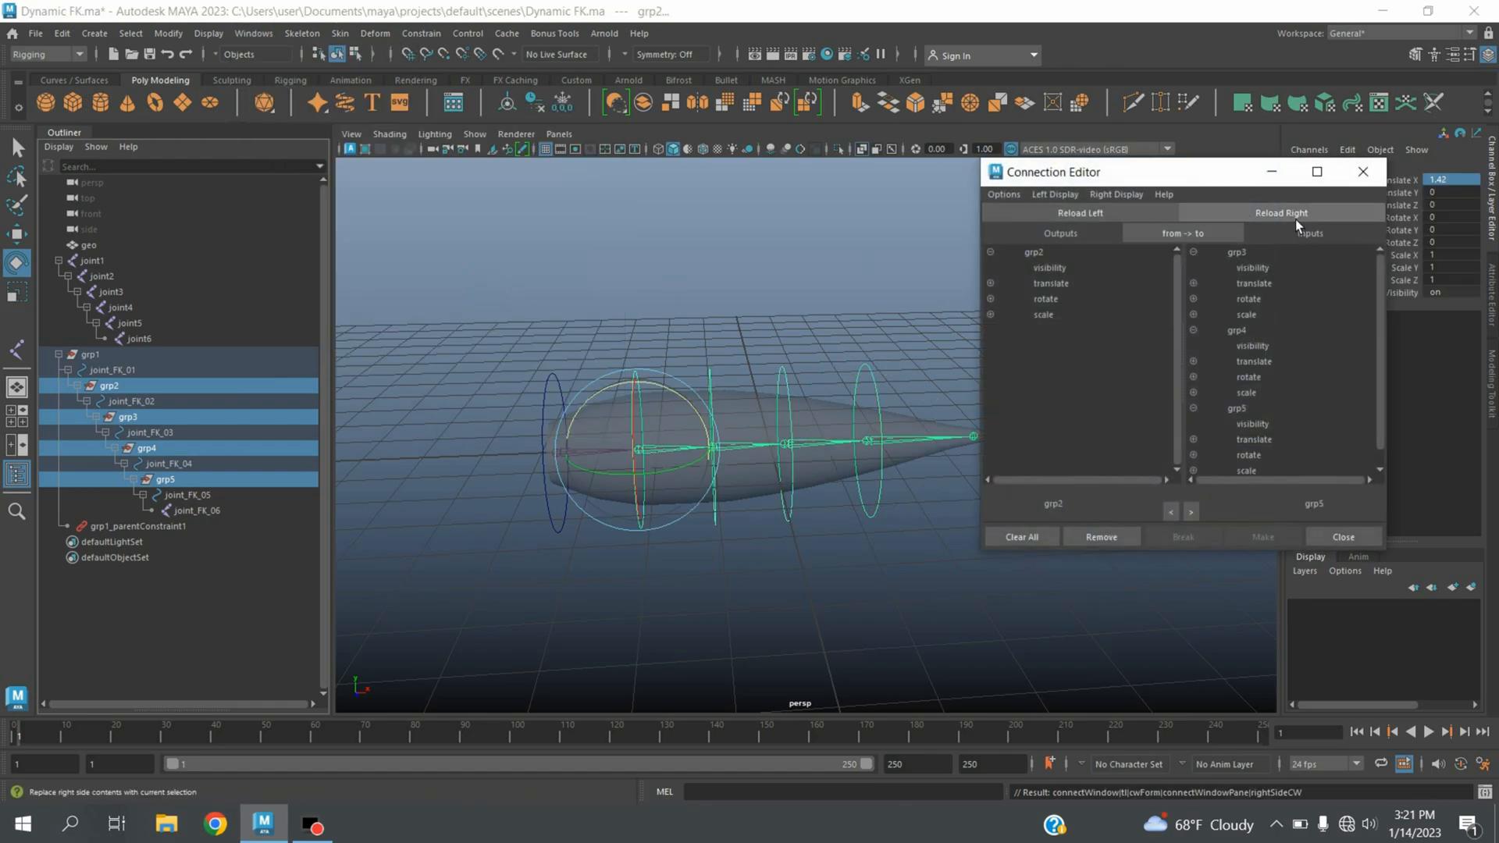
left_click(1280, 212)
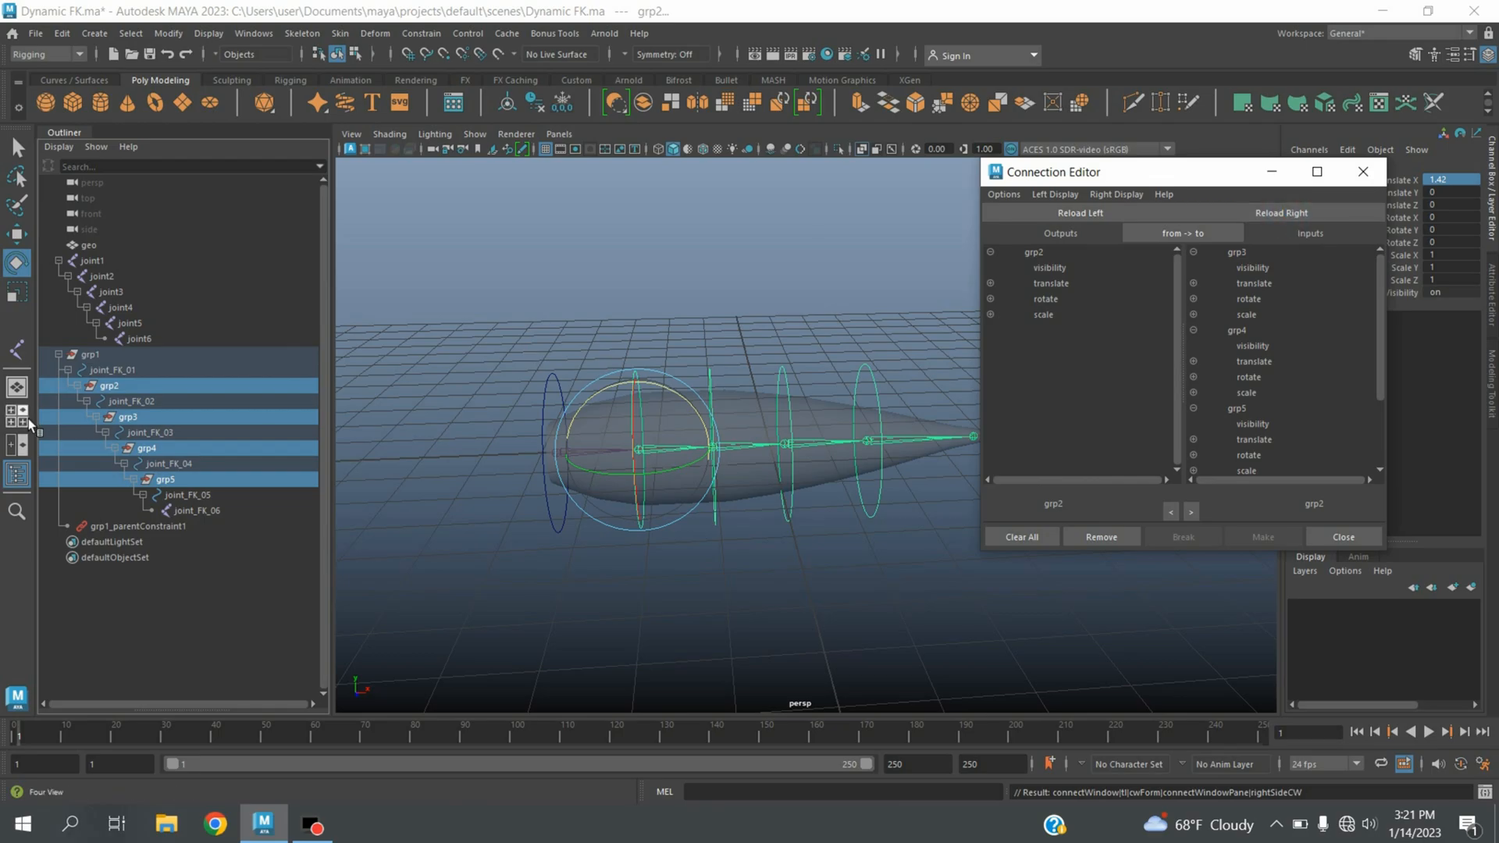
left_click(120, 307)
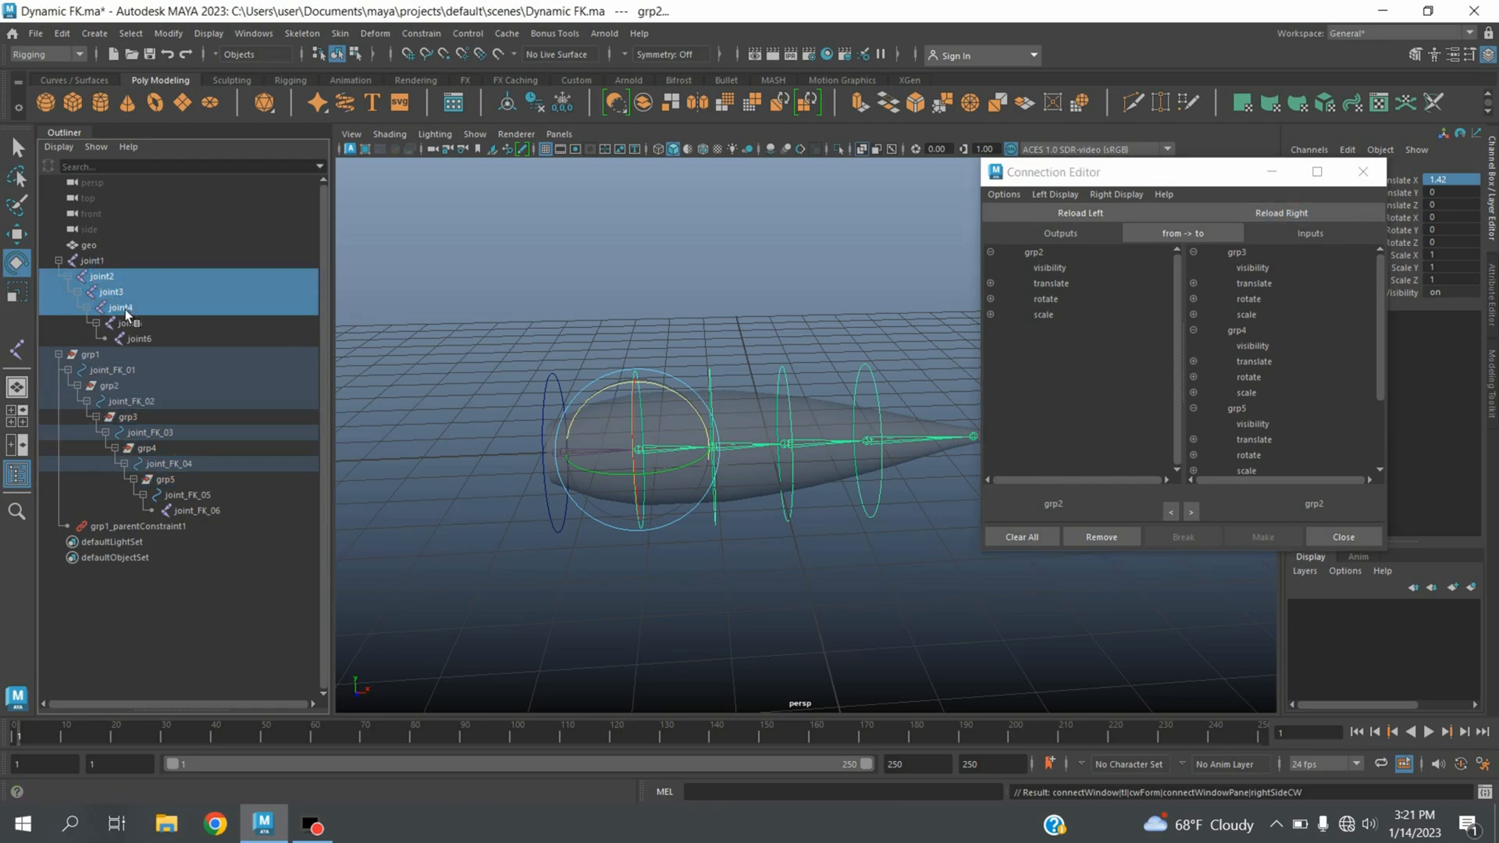
left_click(130, 323)
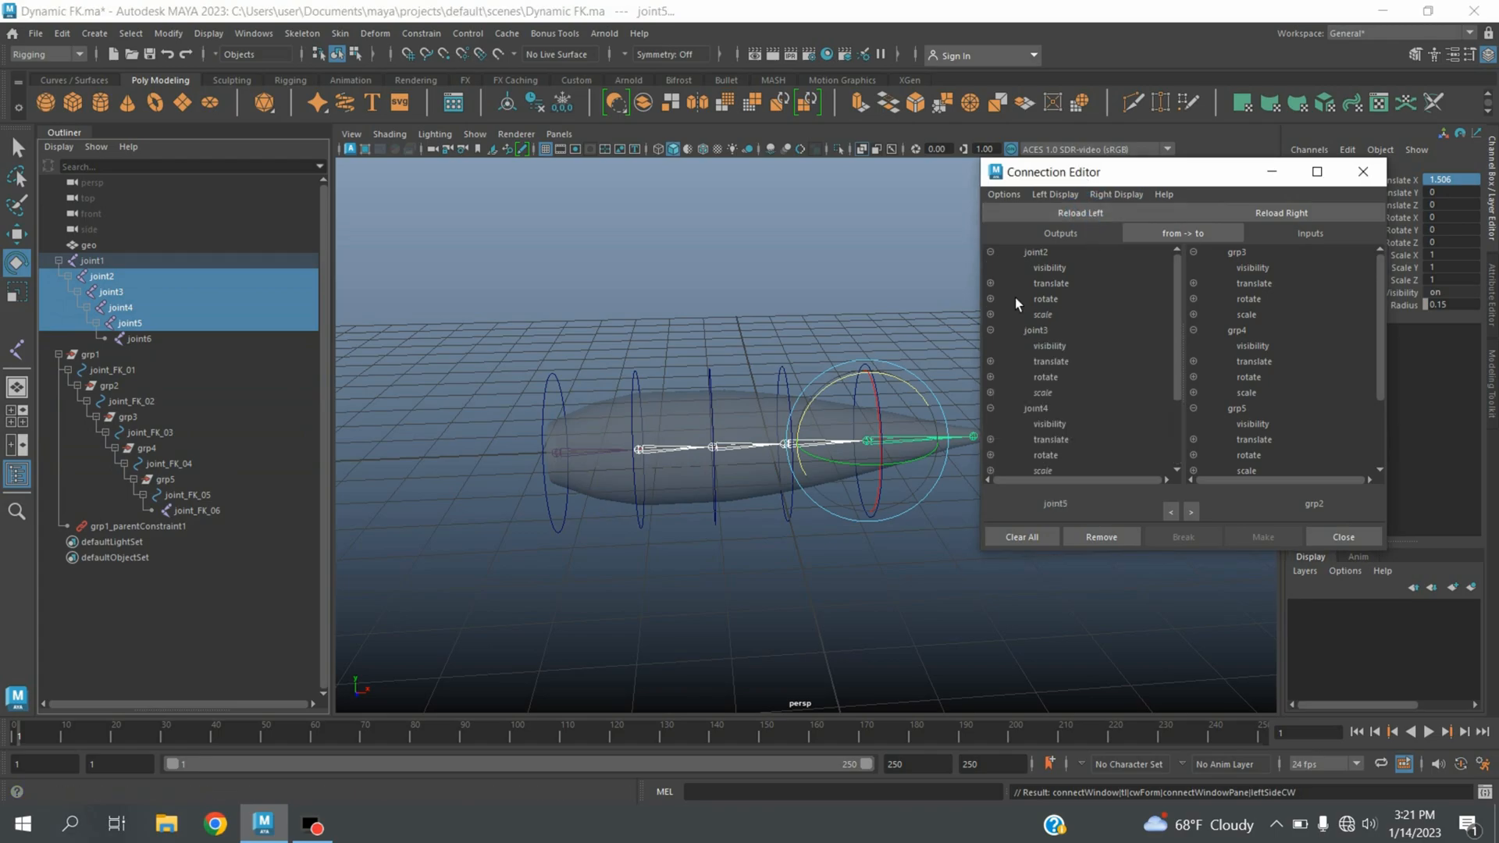
mouse_move(1030, 307)
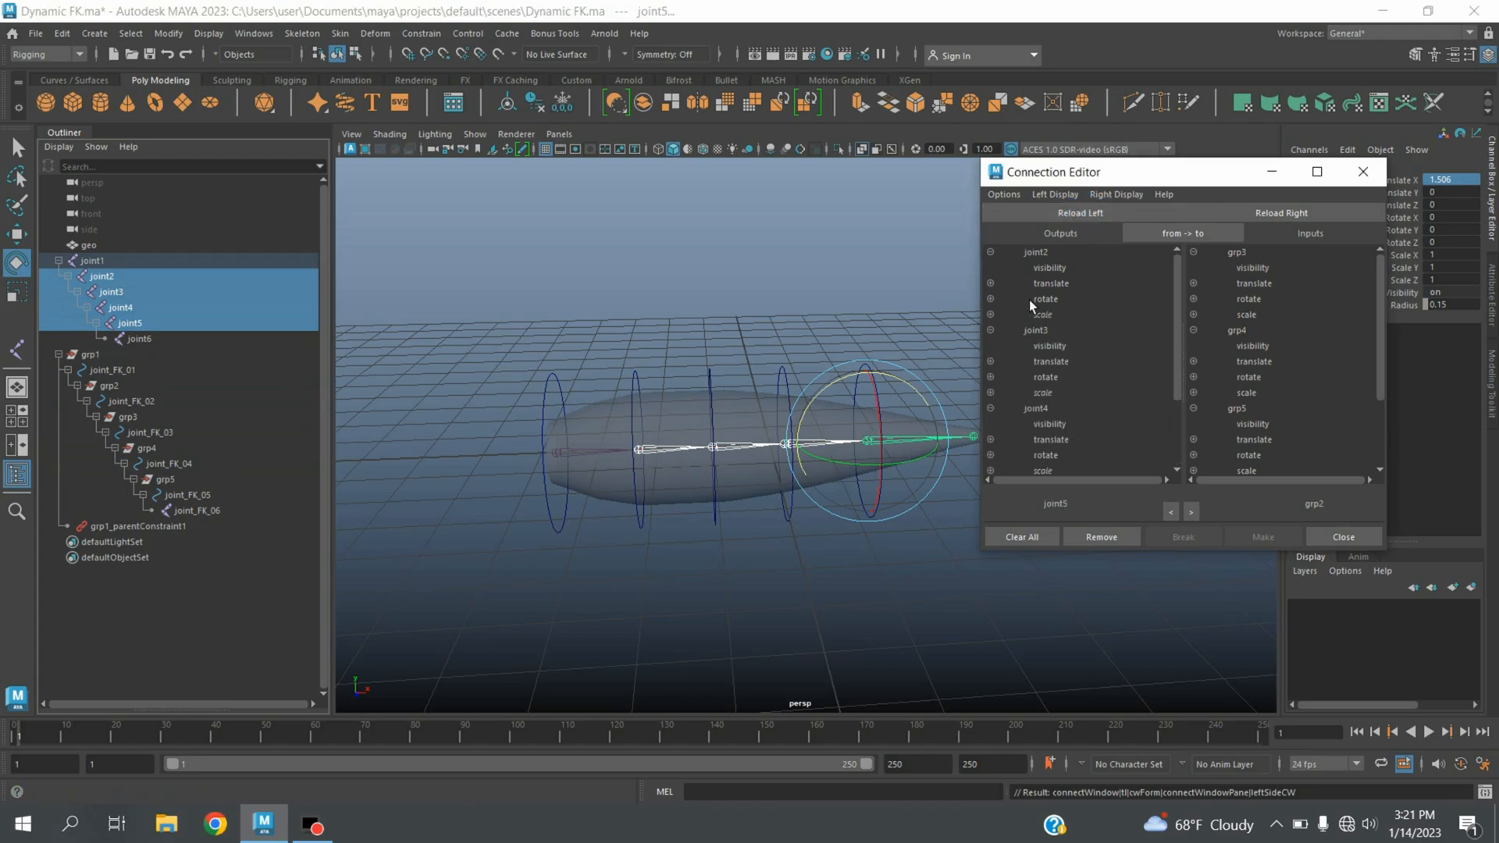
mouse_move(1066, 298)
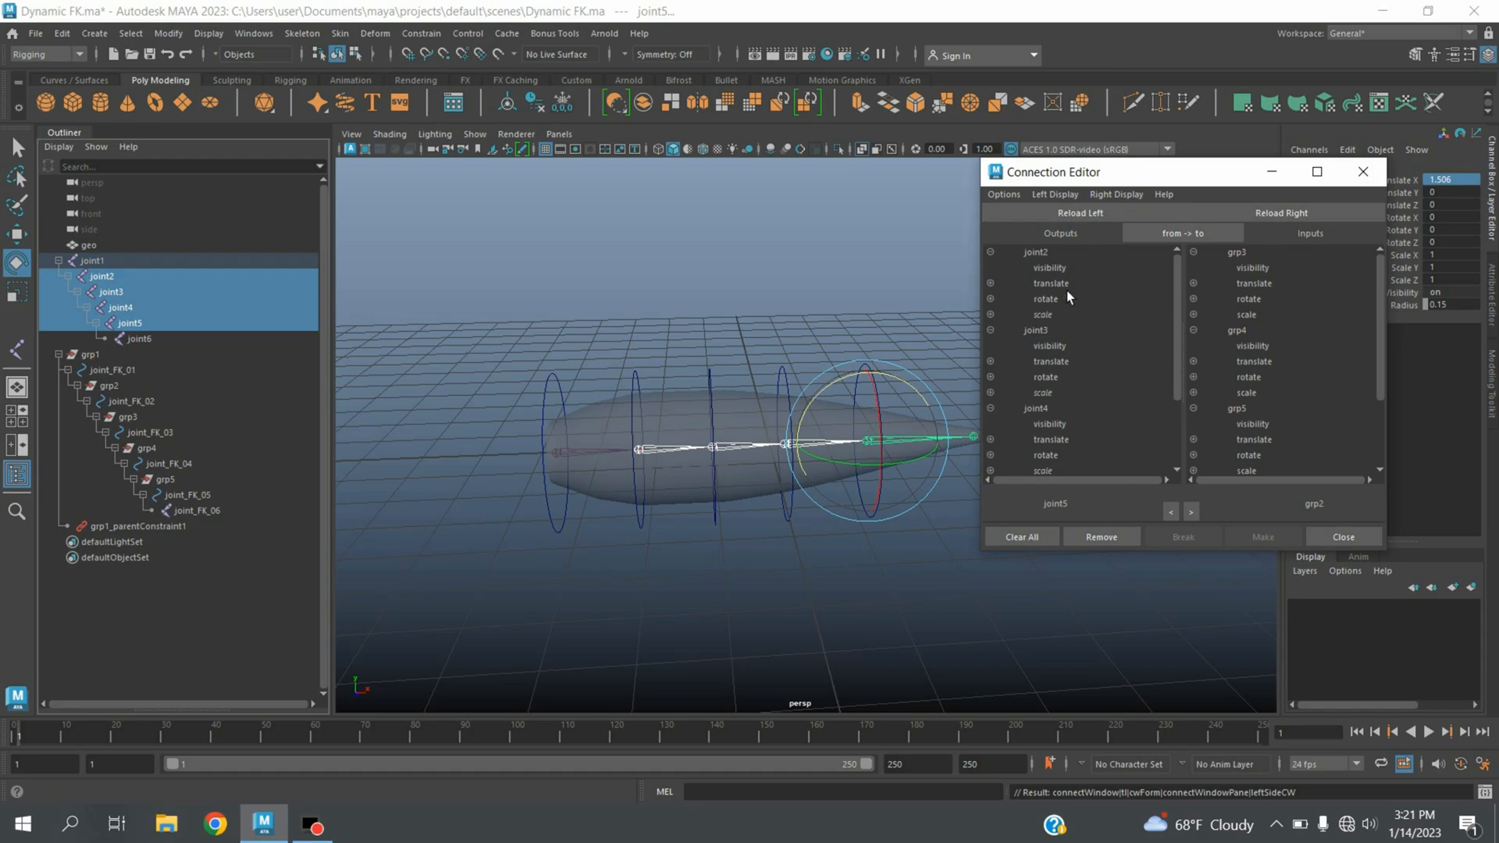
Step: Connect joint2–joint5 translate and rotate to grp2–grp5 translate and rotate, then close the editor
left_click(1049, 283)
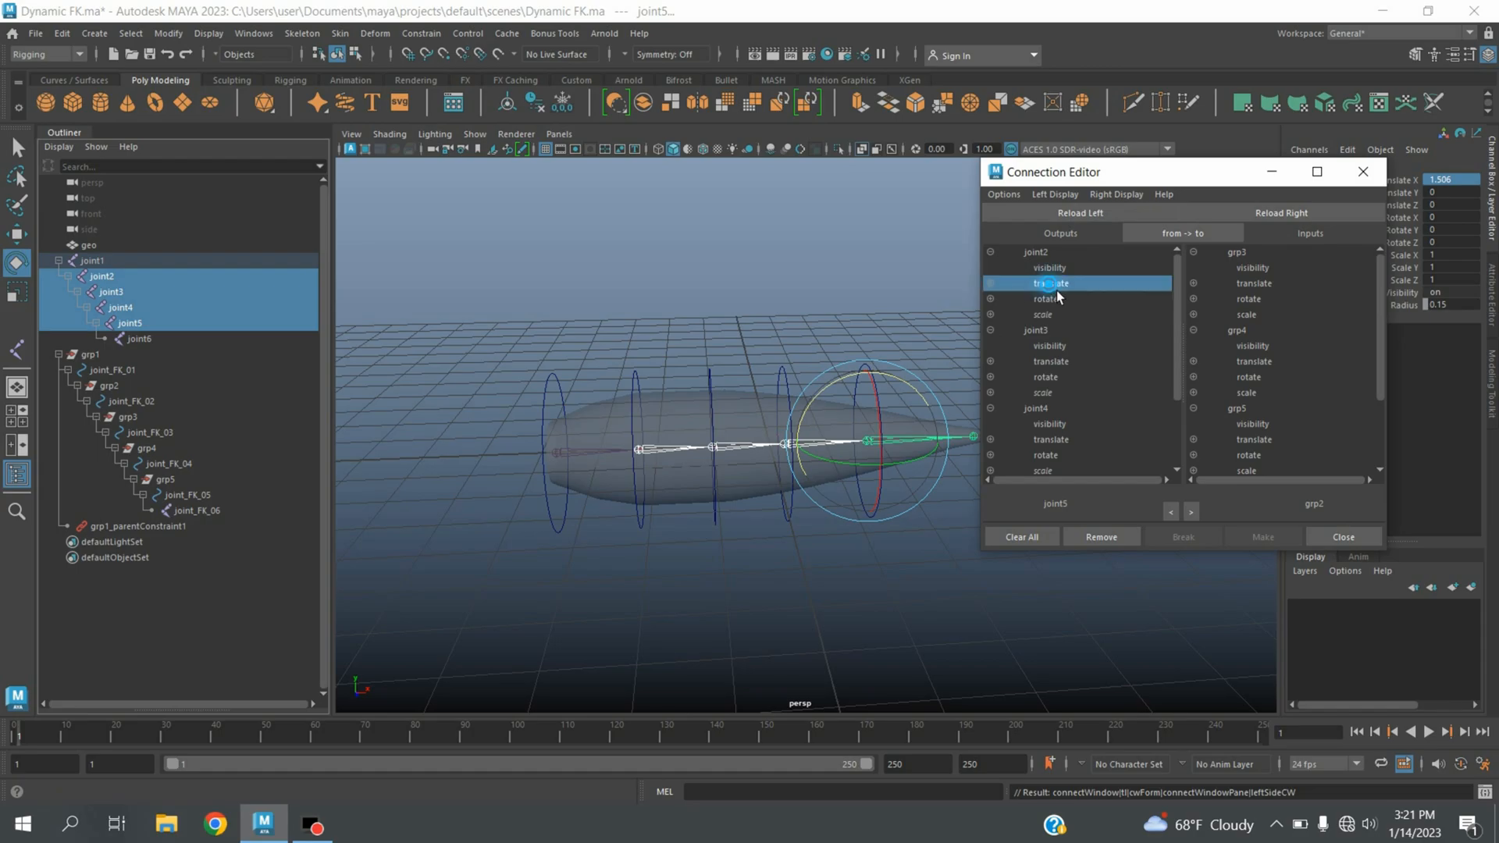
scroll("down", 3)
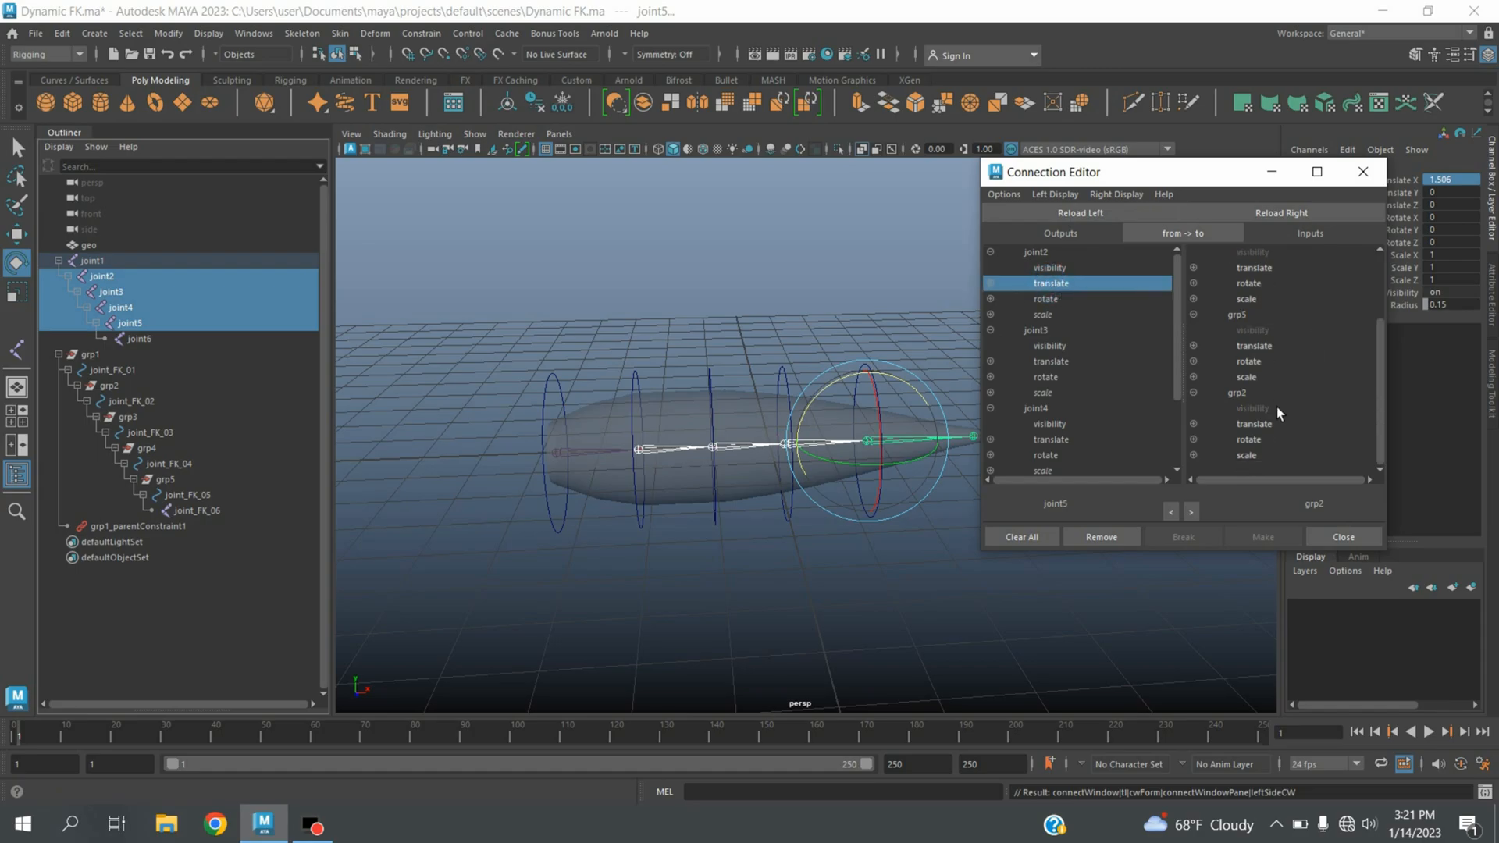
left_click(1253, 423)
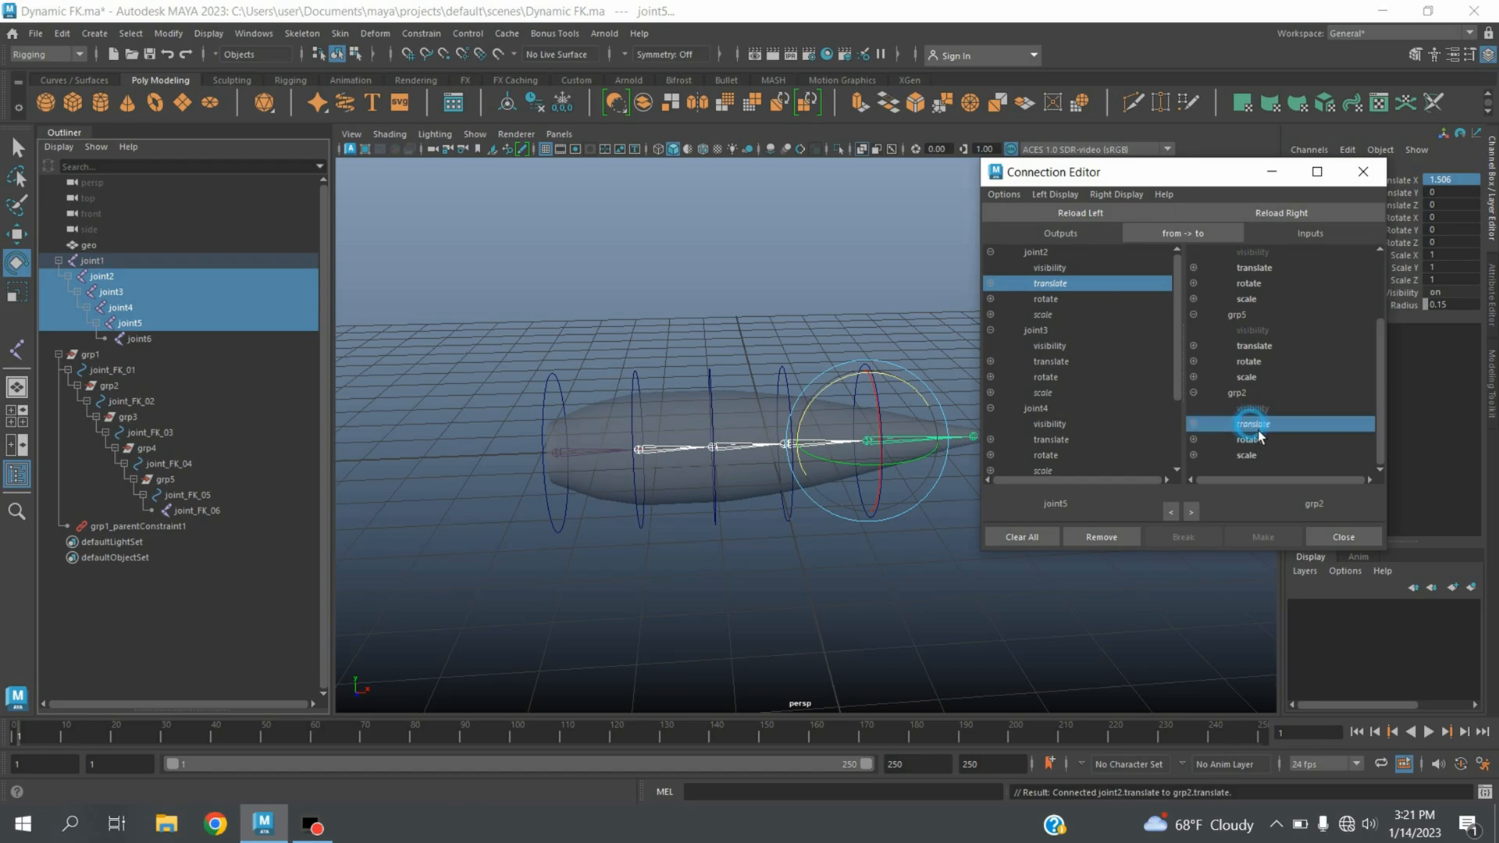
mouse_move(1050, 314)
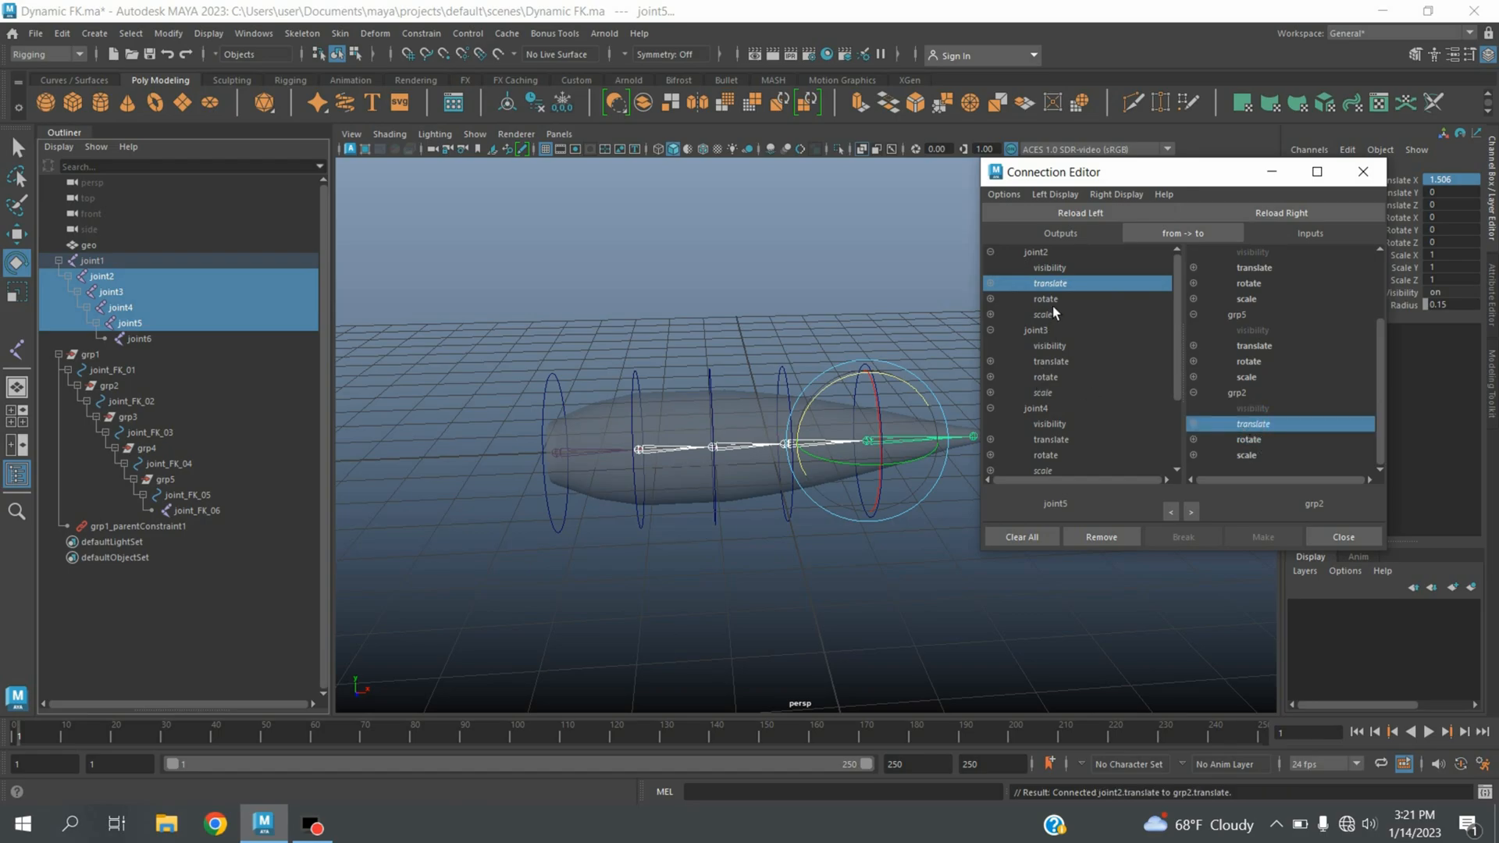
left_click(1049, 298)
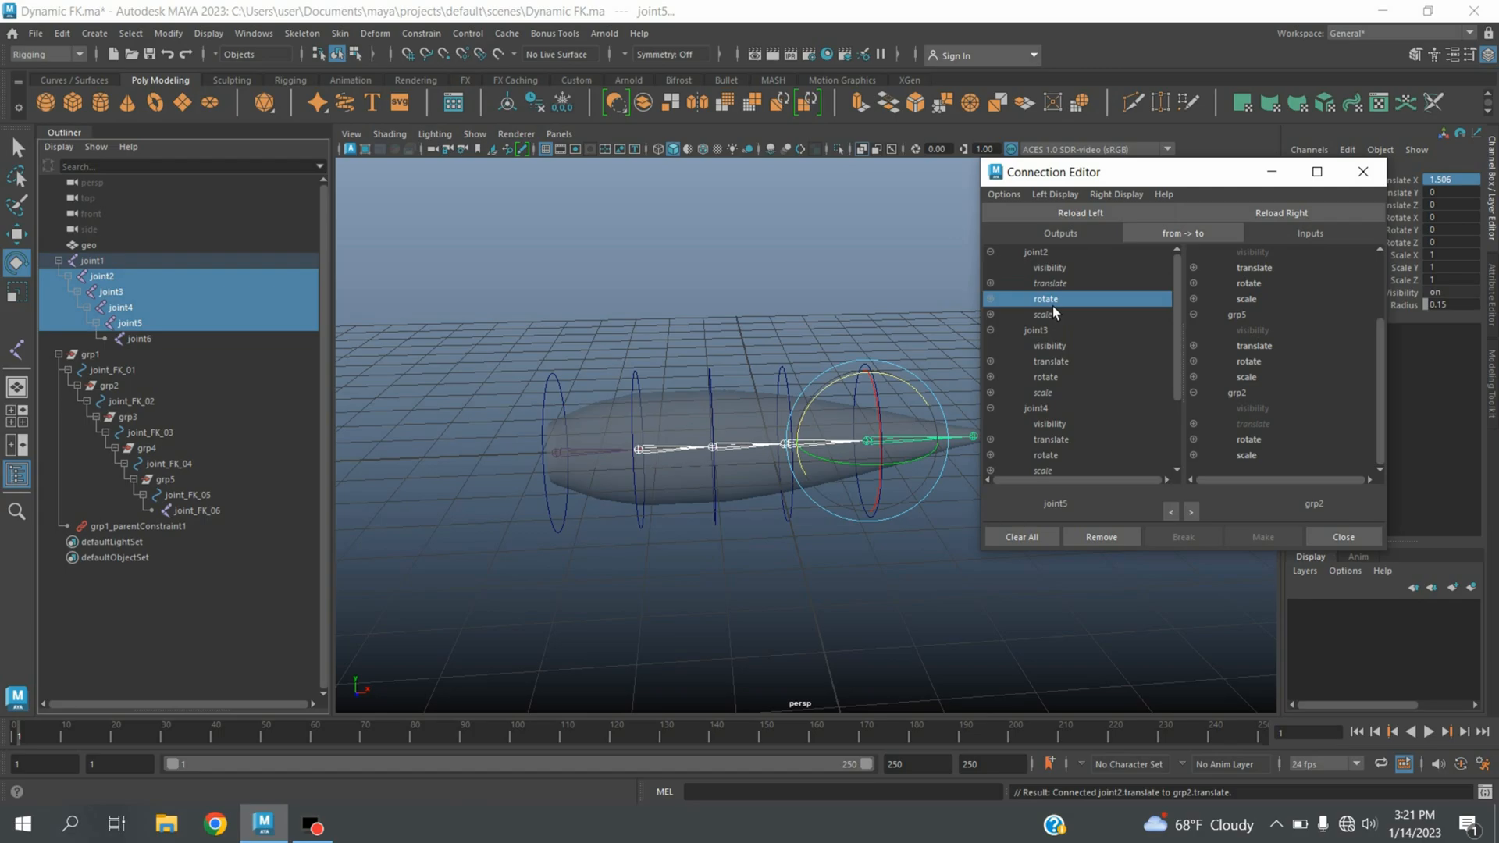
left_click(1247, 438)
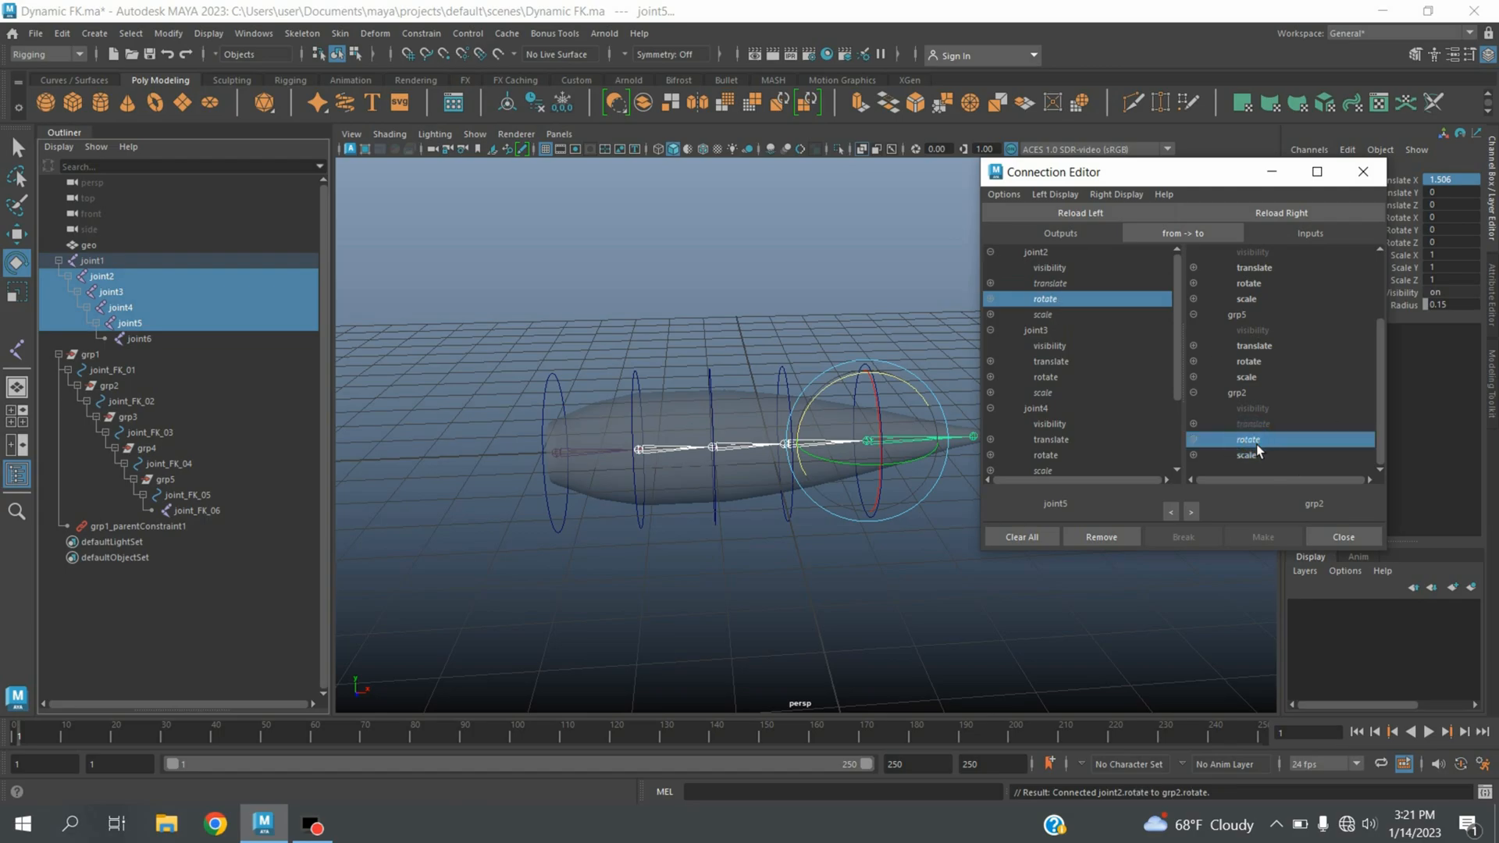
mouse_move(1283, 478)
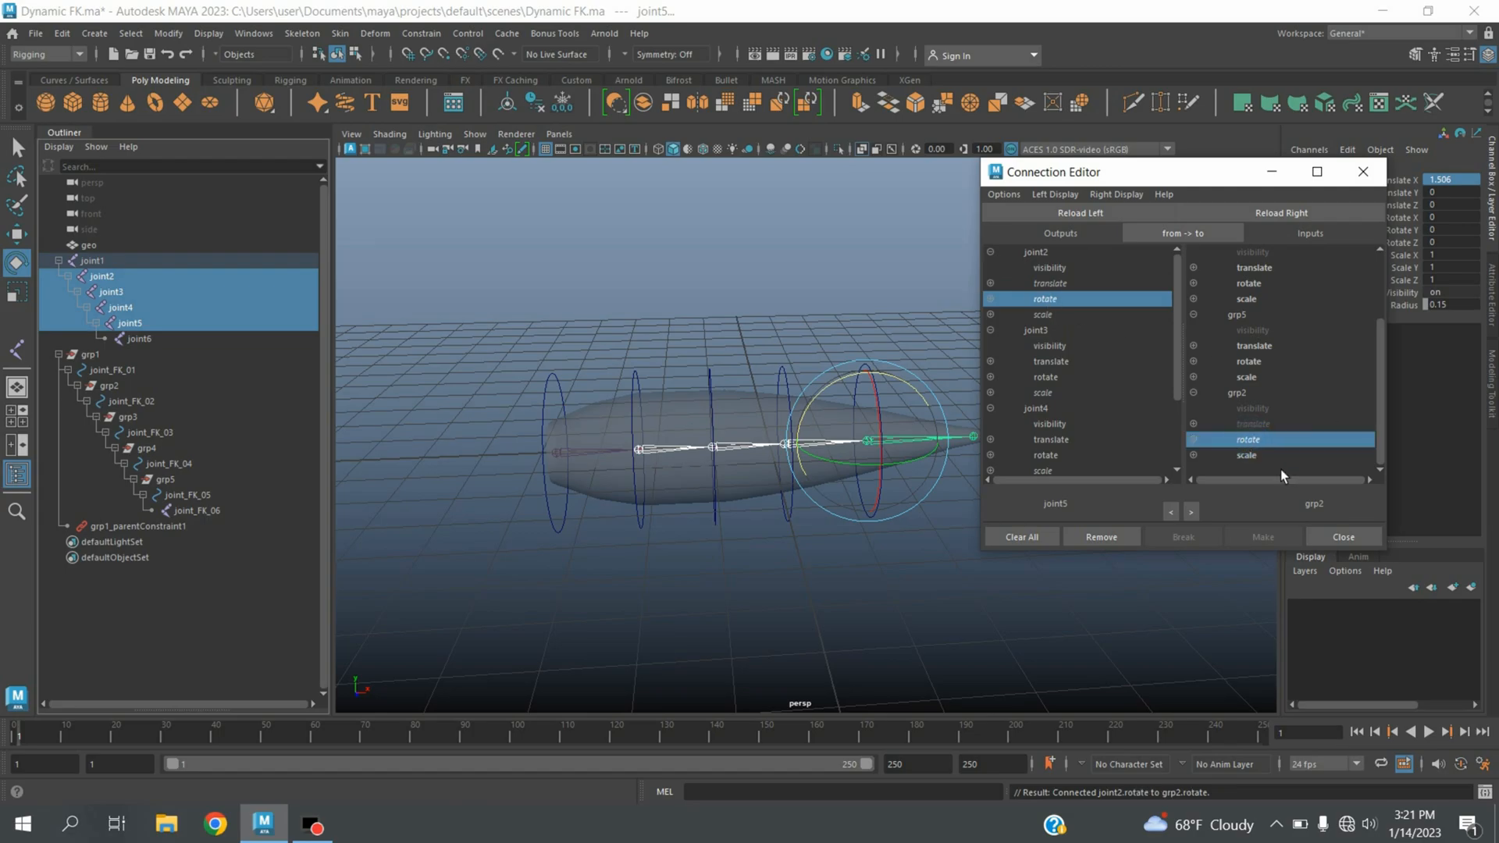
mouse_move(1062, 376)
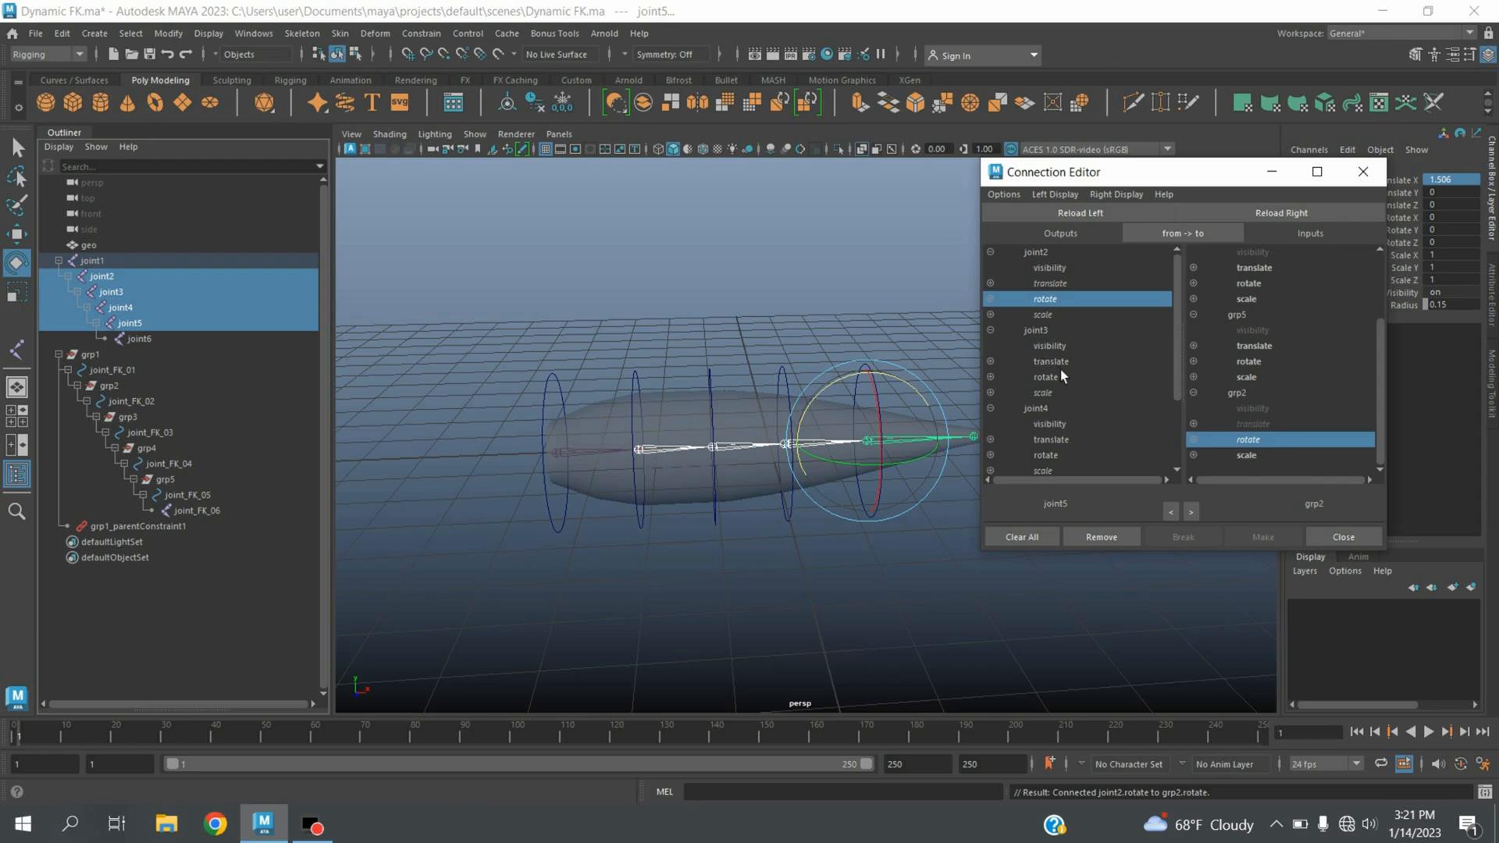
left_click(1049, 361)
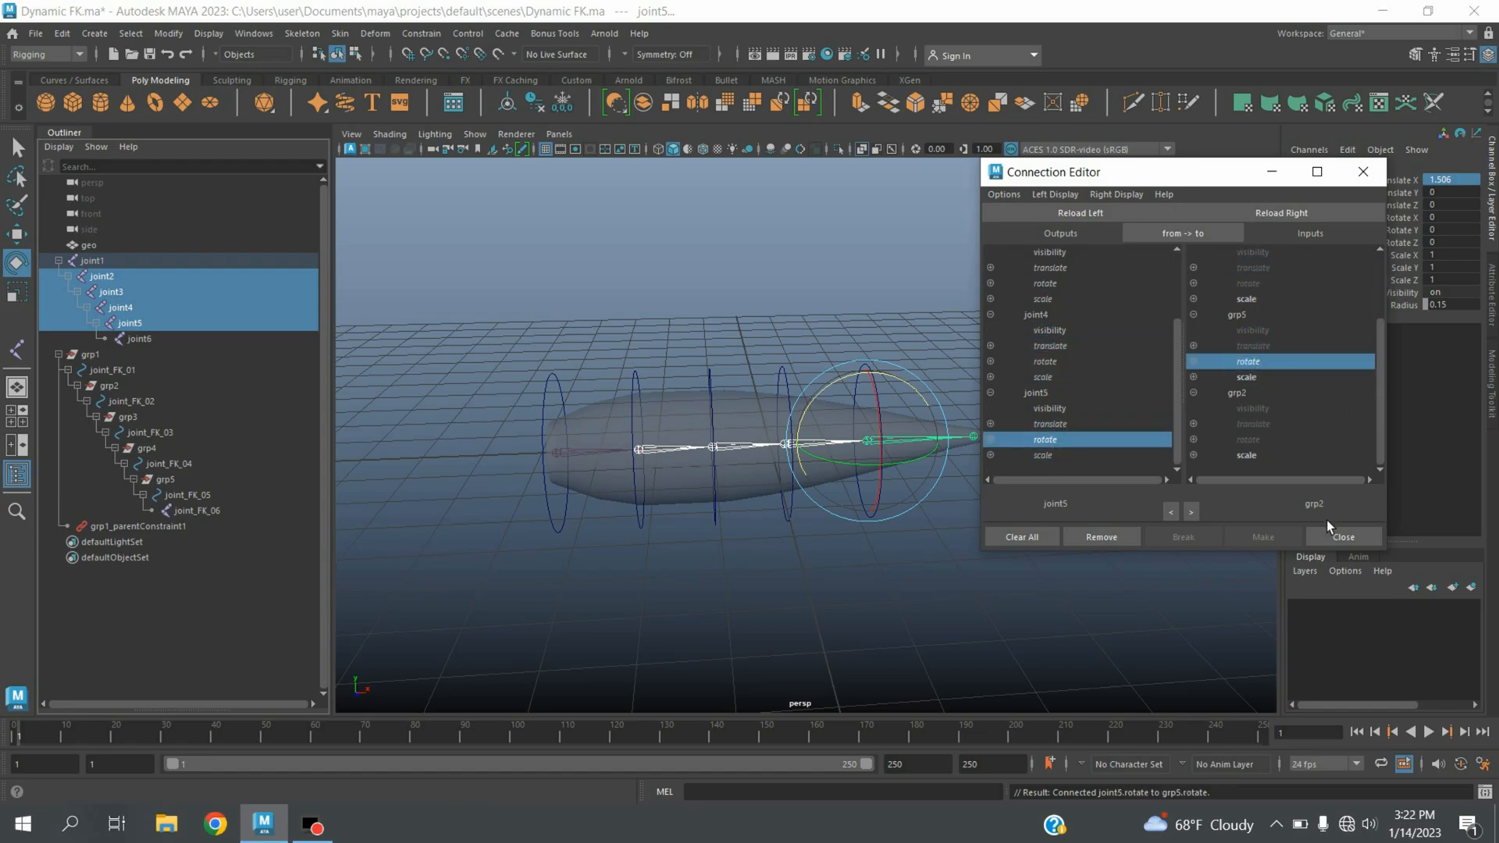
left_click(1343, 535)
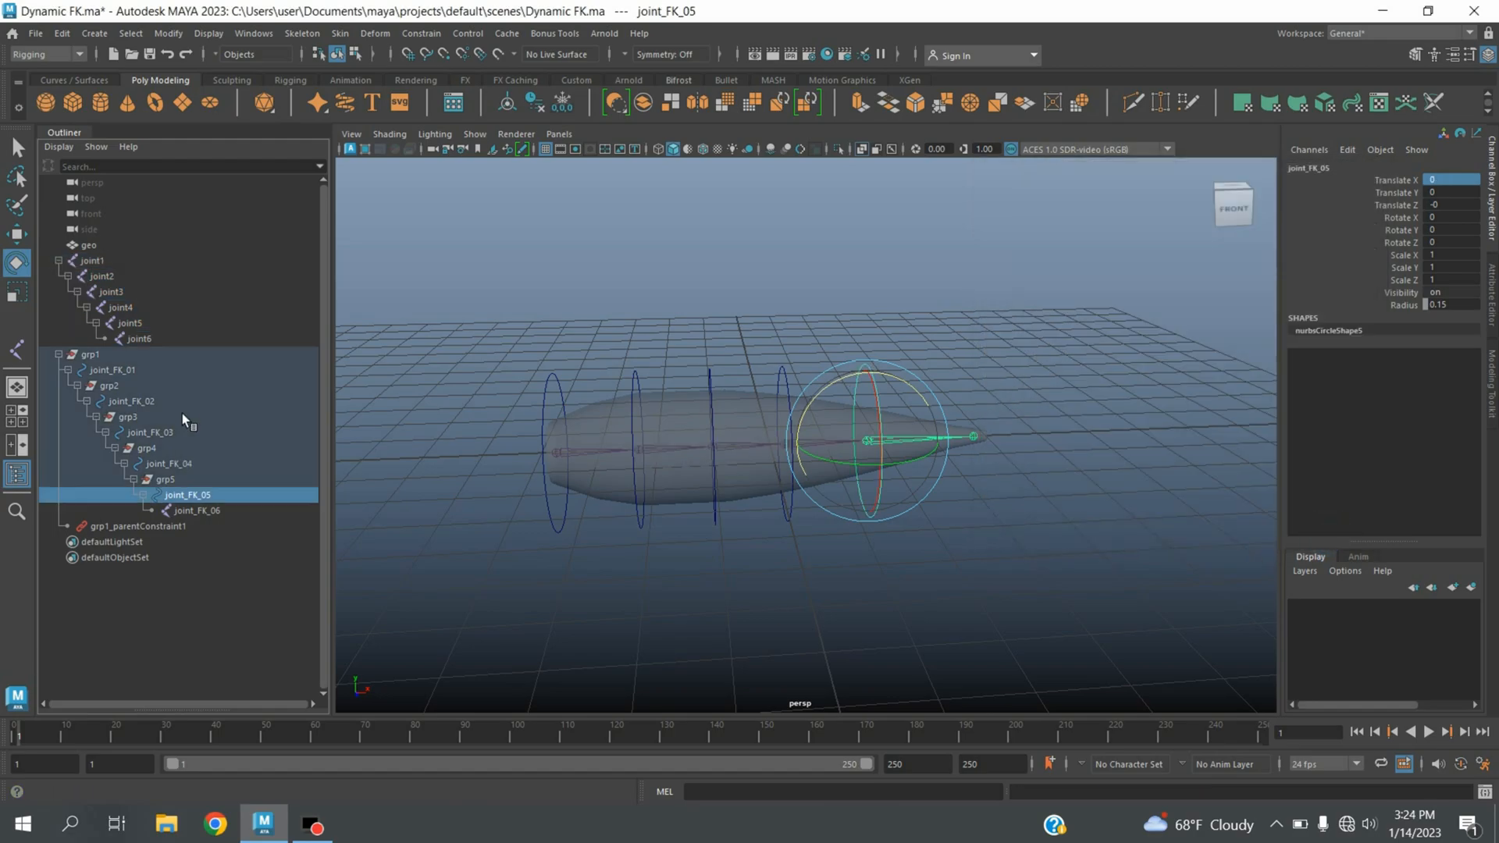
Step: Run Bonus Tools Make Joints Dynamic on joint1–joint6, creating the hair system and nucleus1
left_click(92, 260)
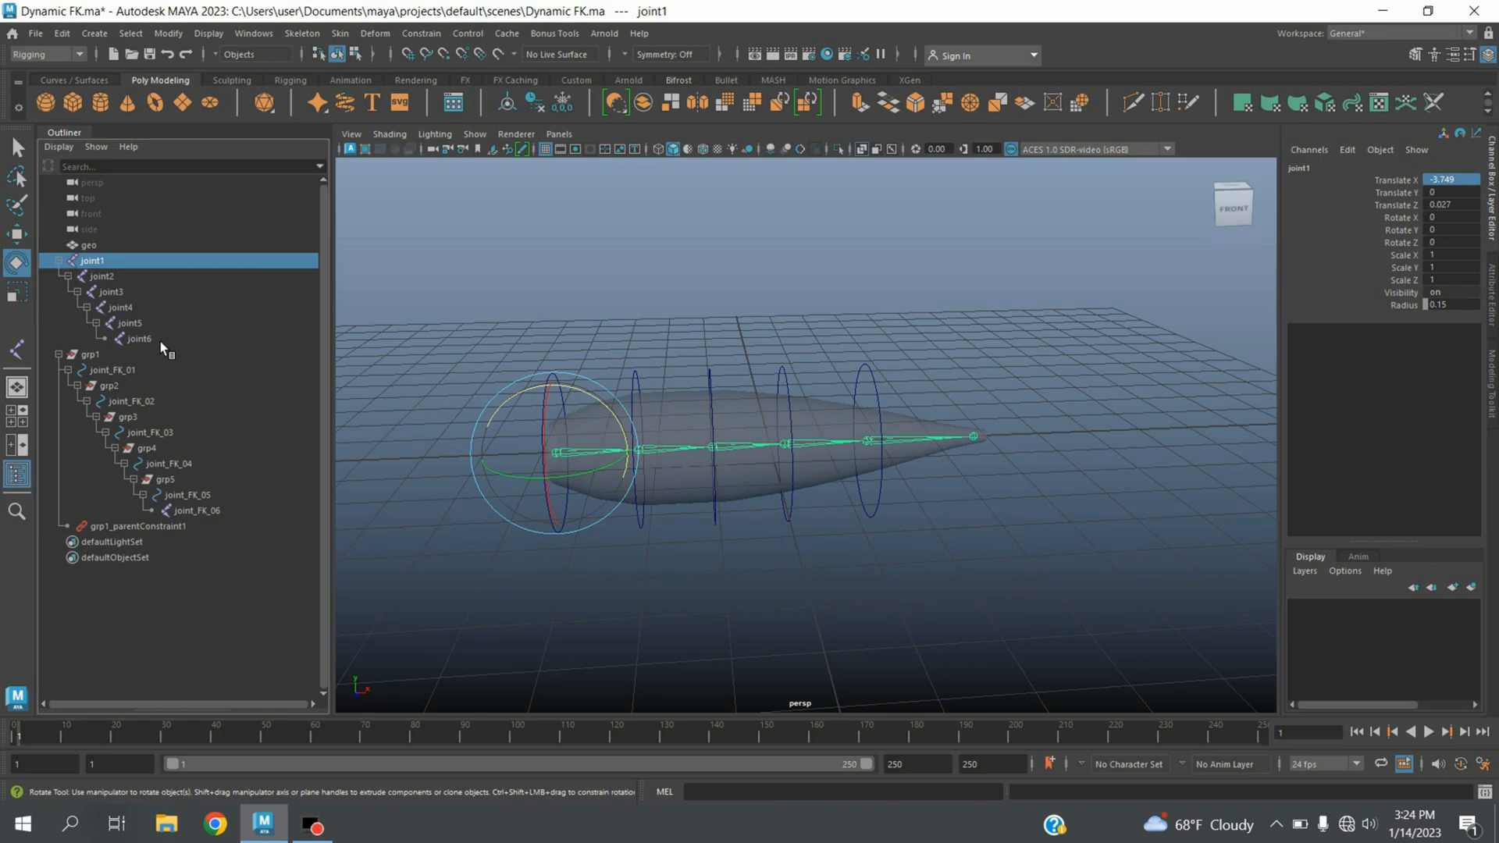
left_click(139, 338)
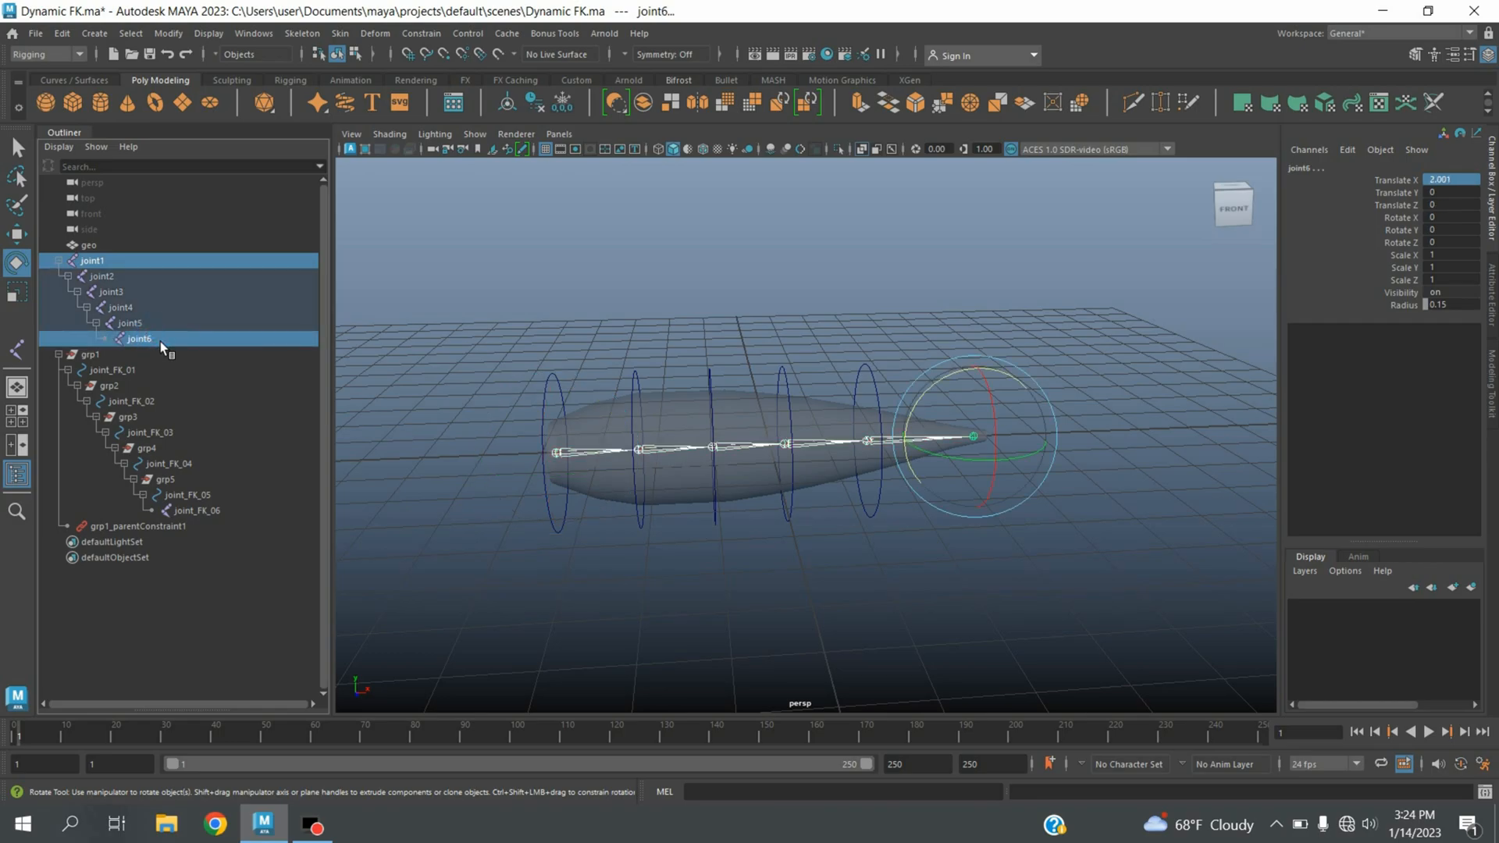
left_click(552, 33)
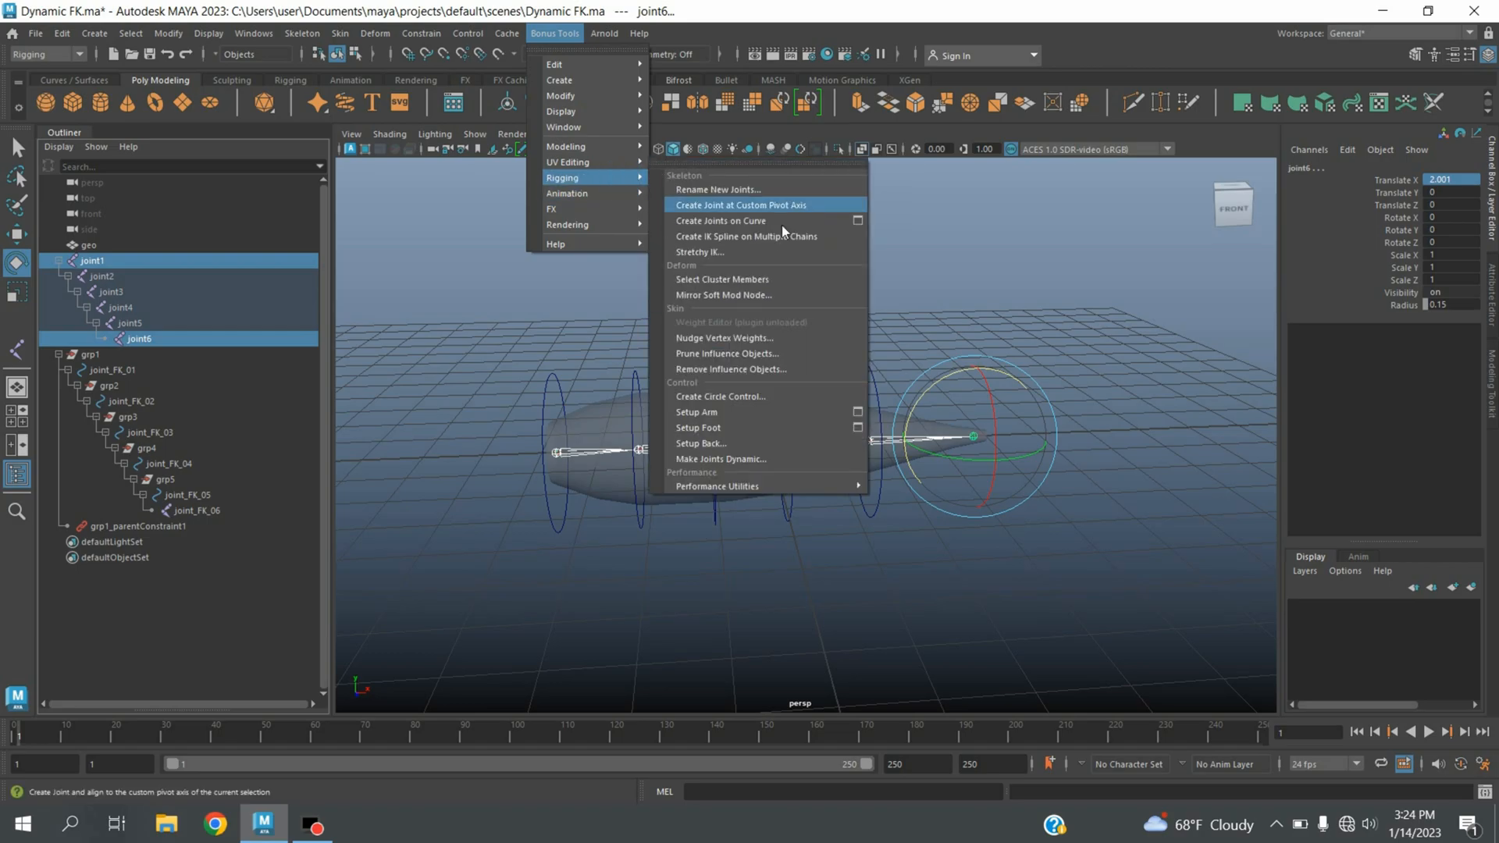
mouse_move(735, 459)
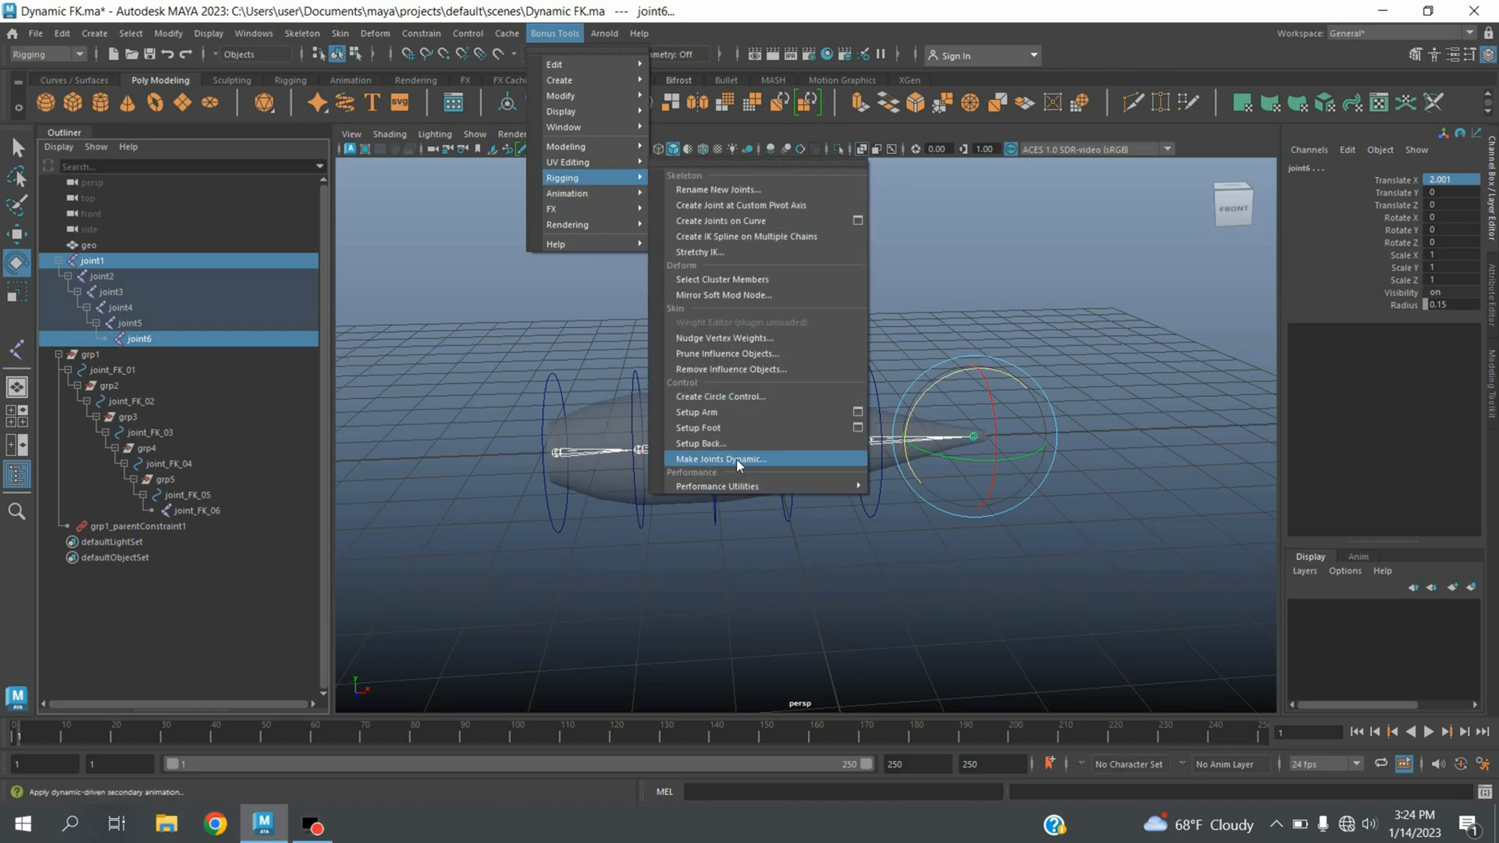
left_click(723, 459)
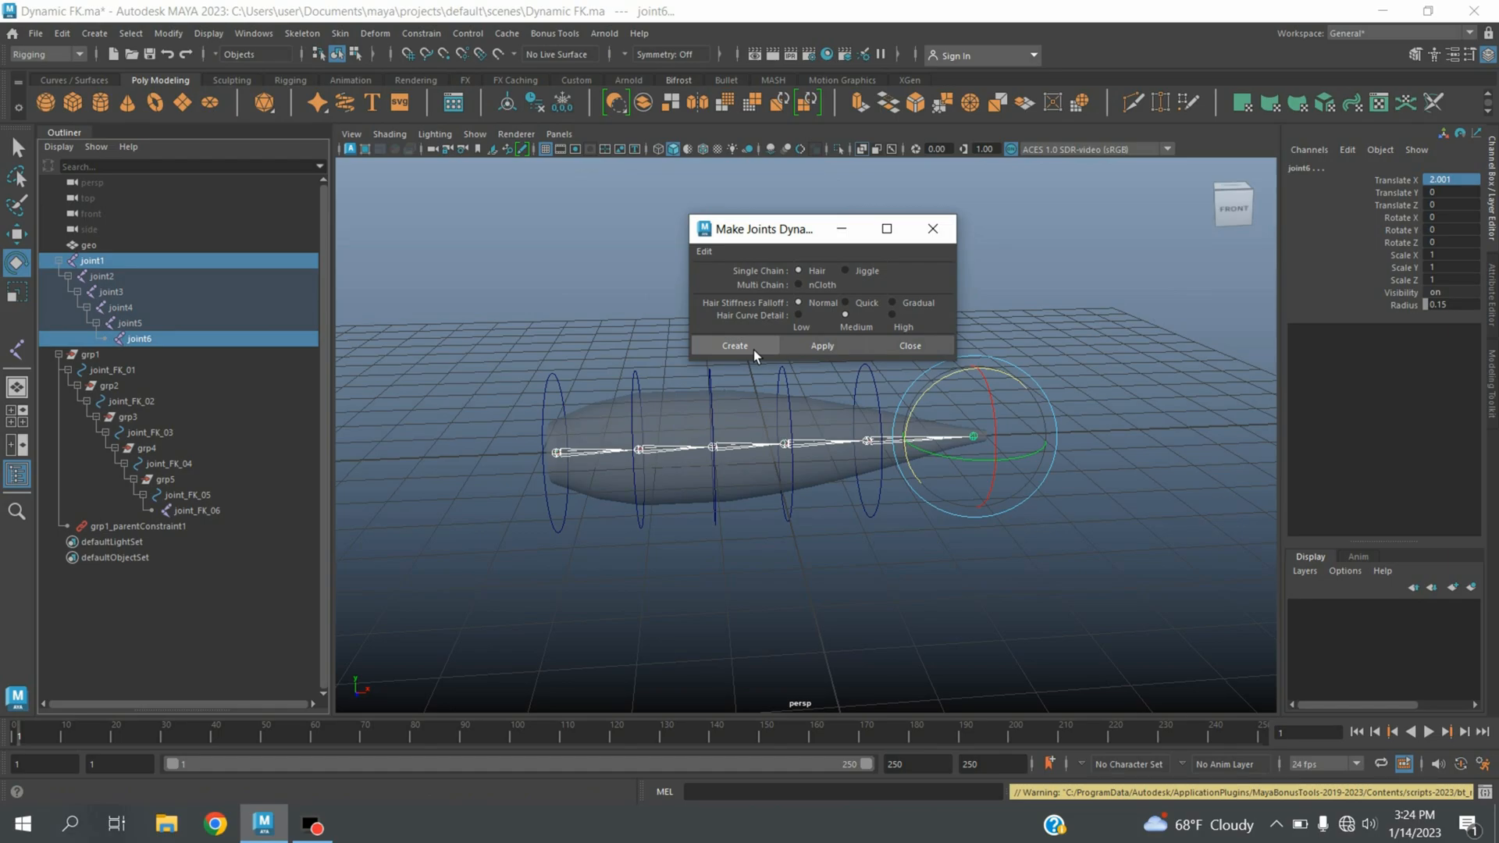
left_click(733, 345)
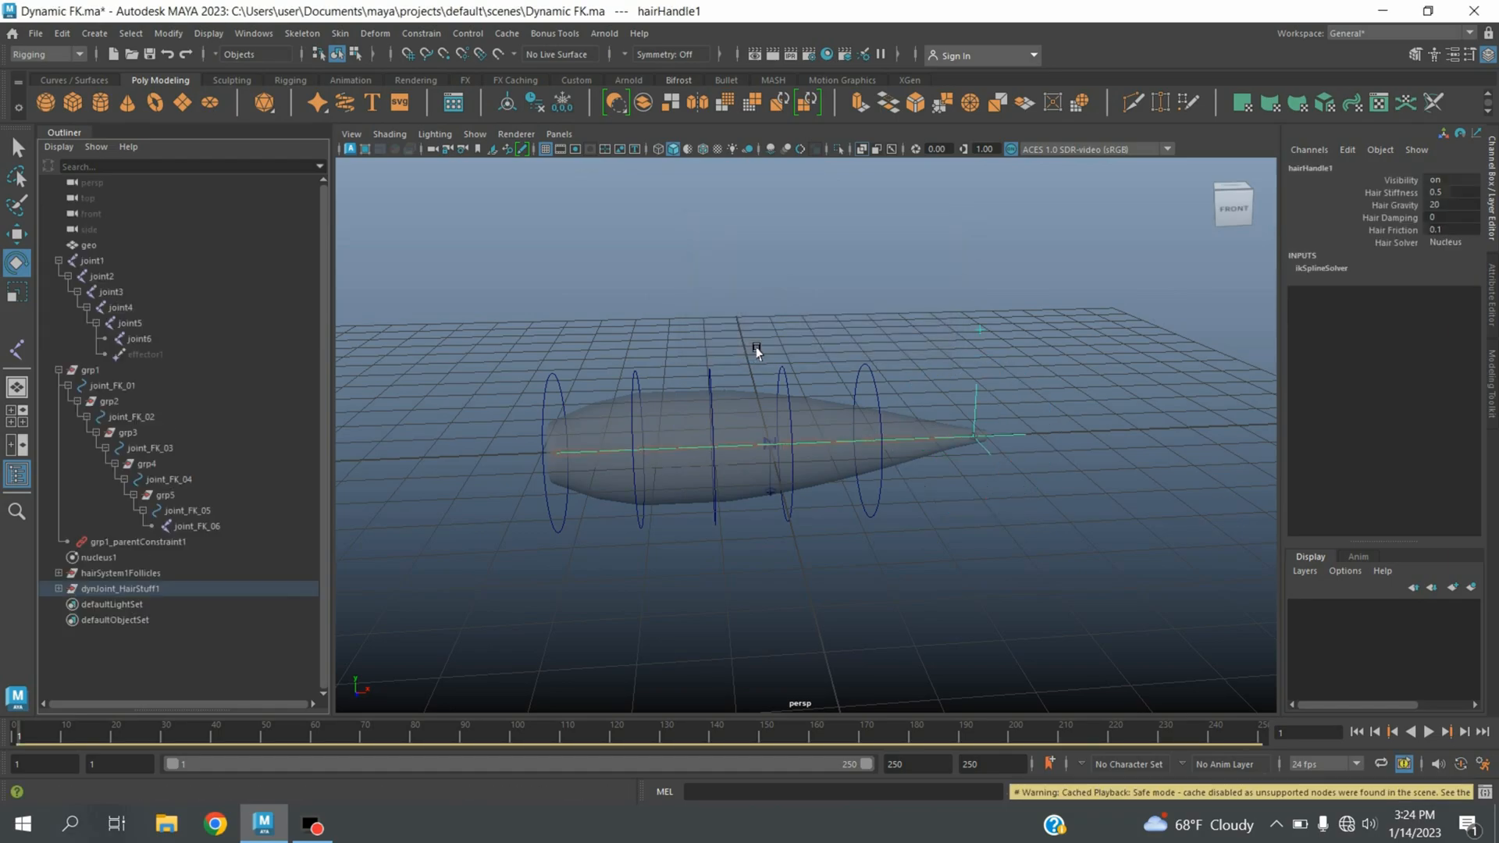
mouse_move(134, 441)
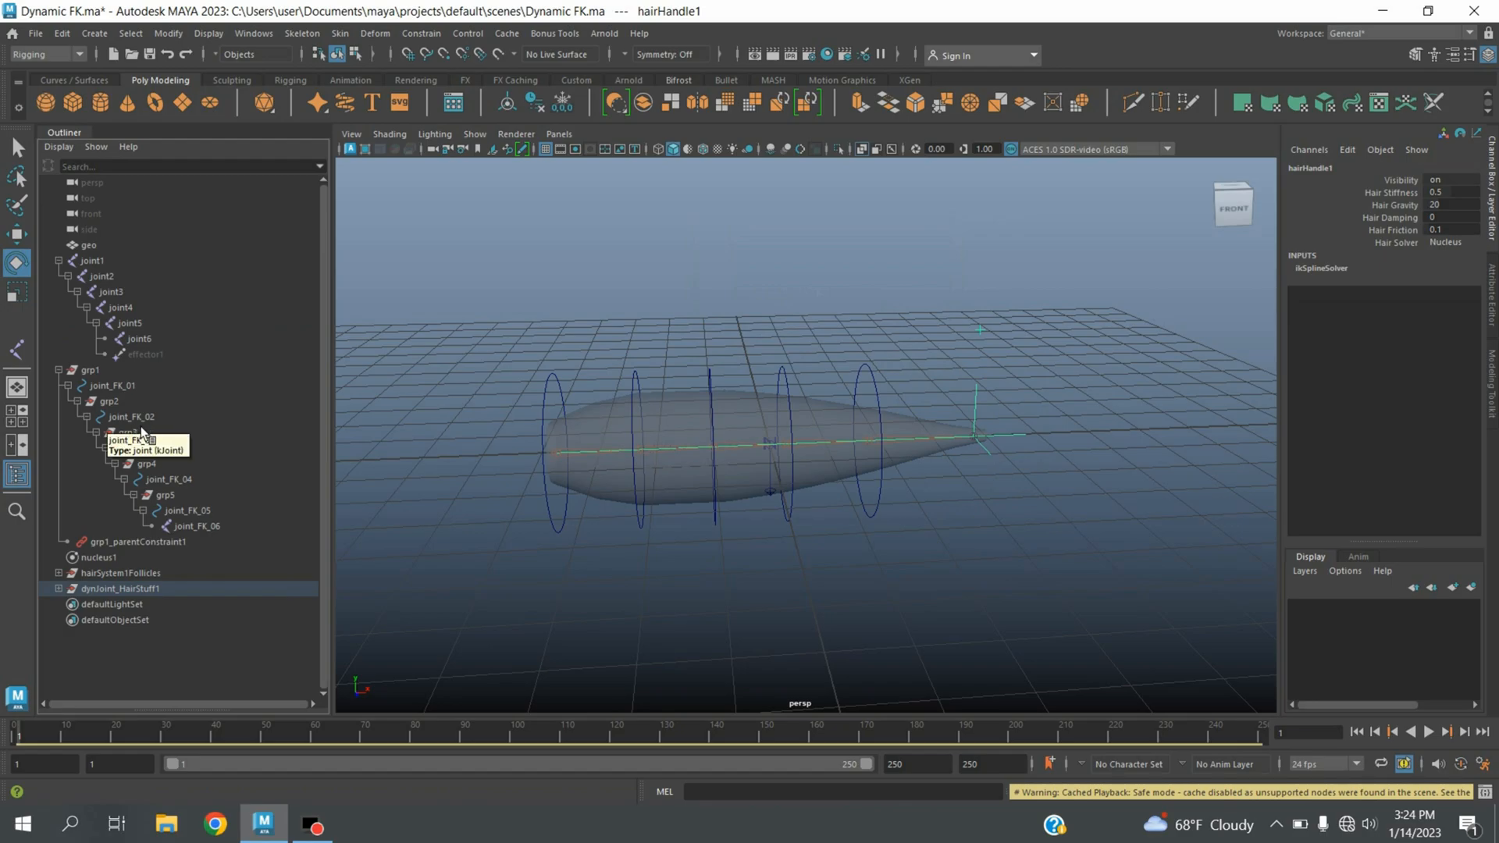
Step: Bind the geo cylinder to joint_FK_01–05 with Skin > Bind Skin
left_click(113, 386)
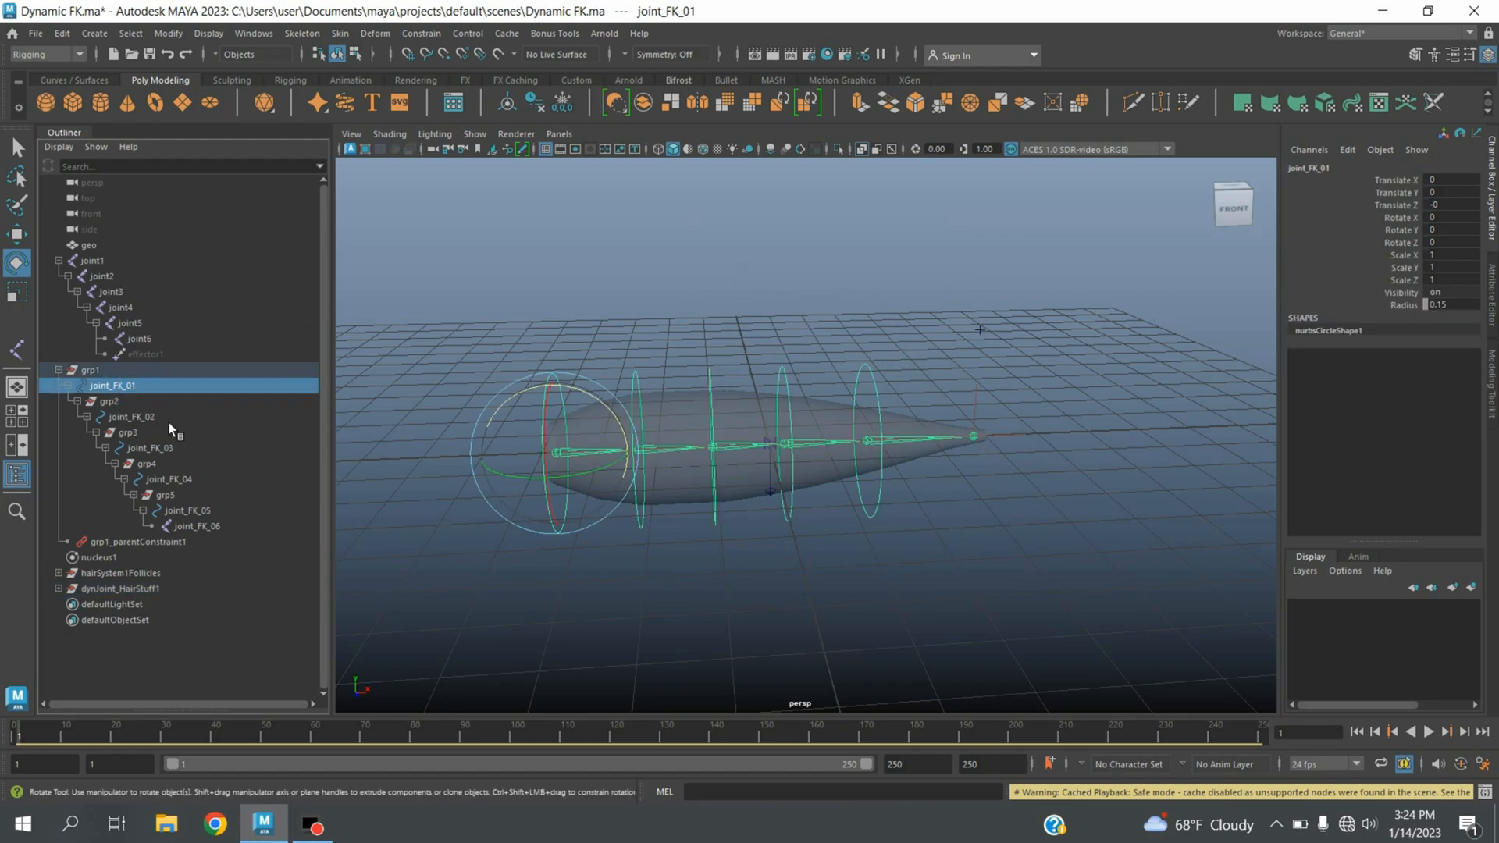
left_click(169, 479)
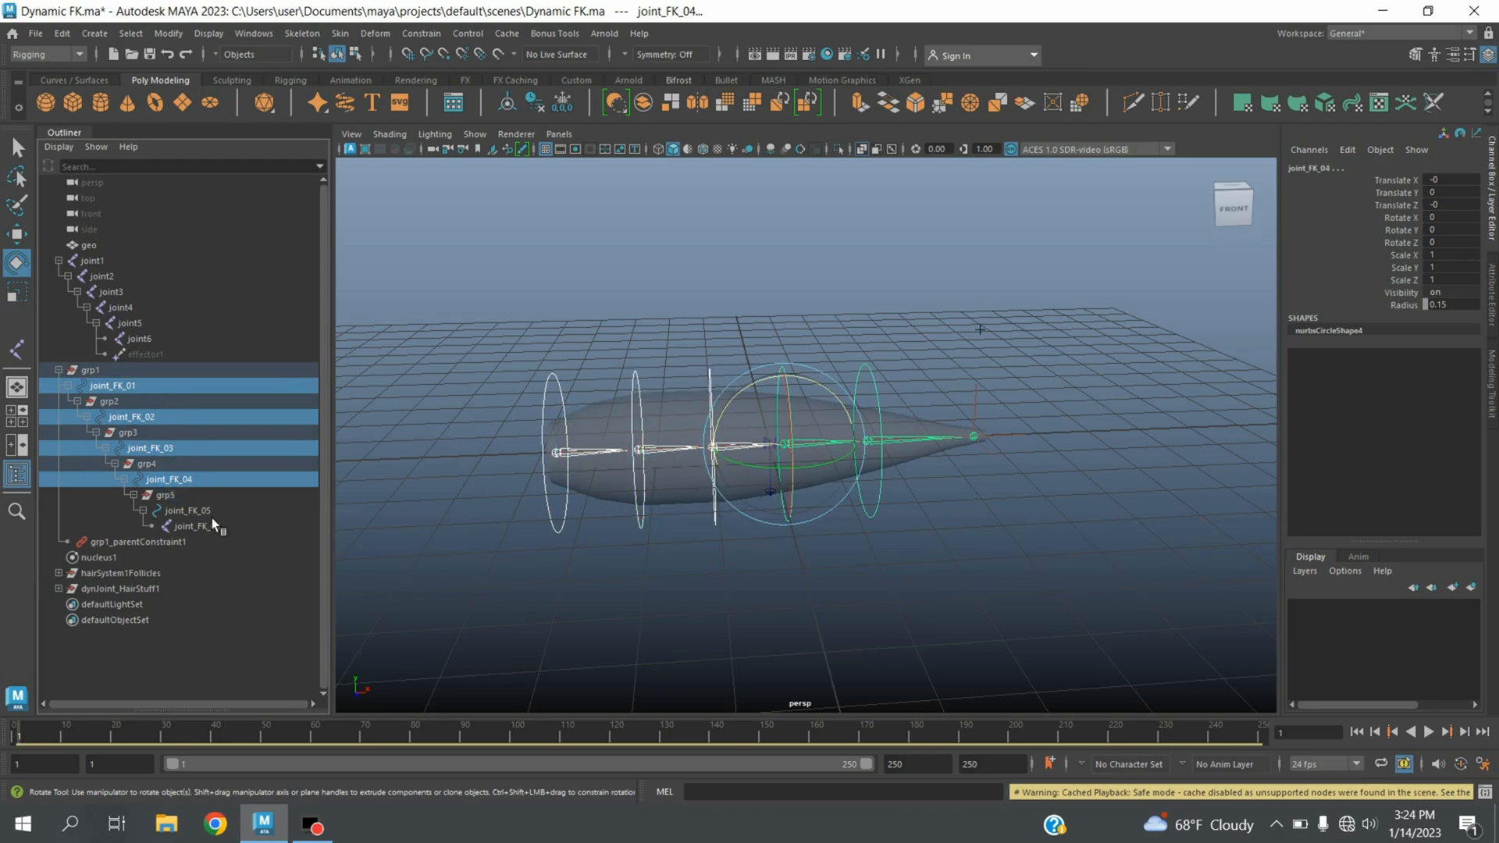
left_click(186, 508)
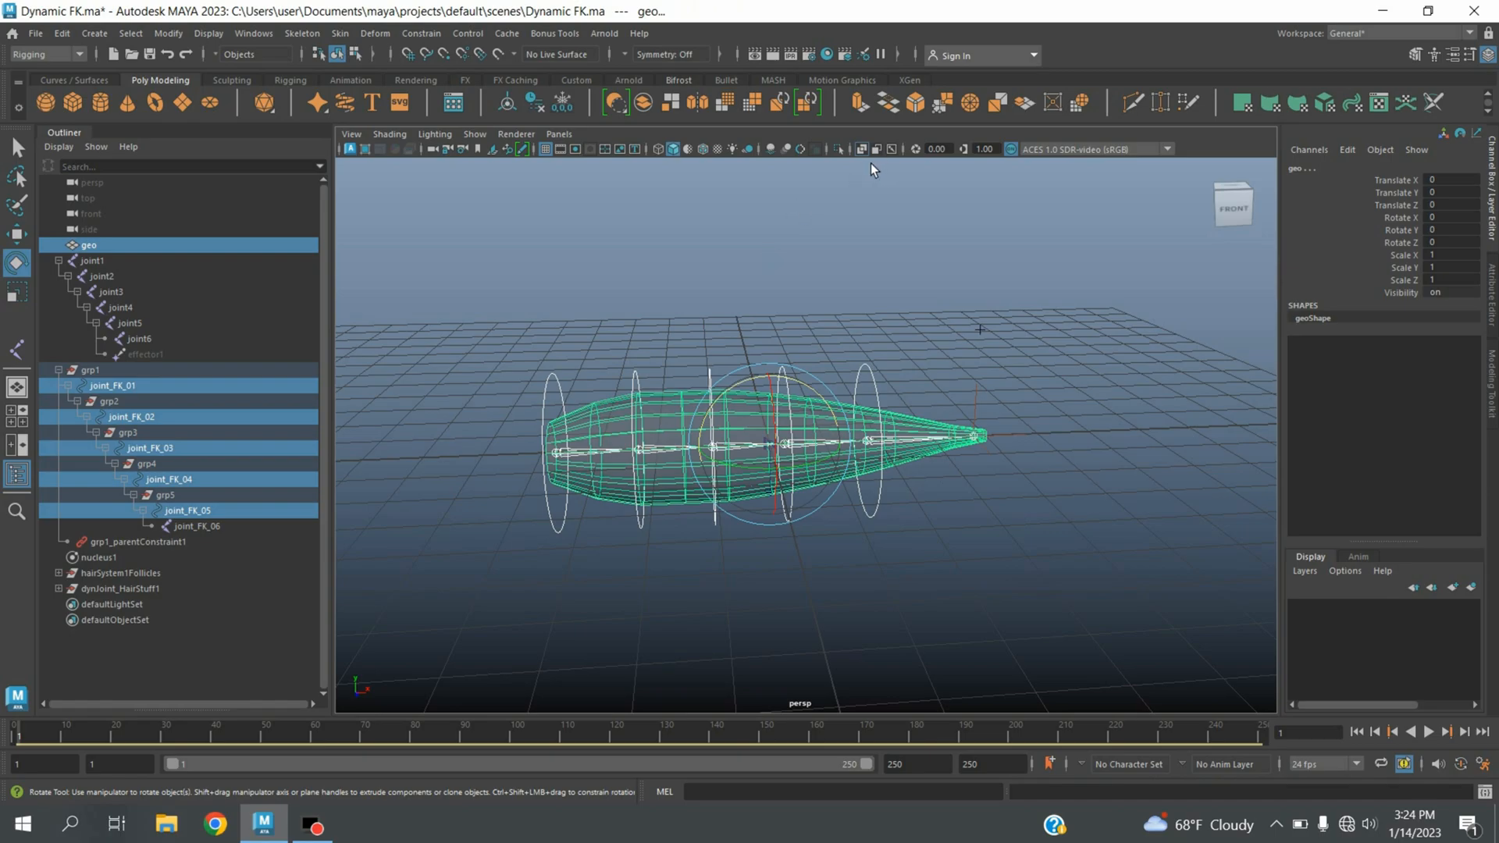
left_click(338, 32)
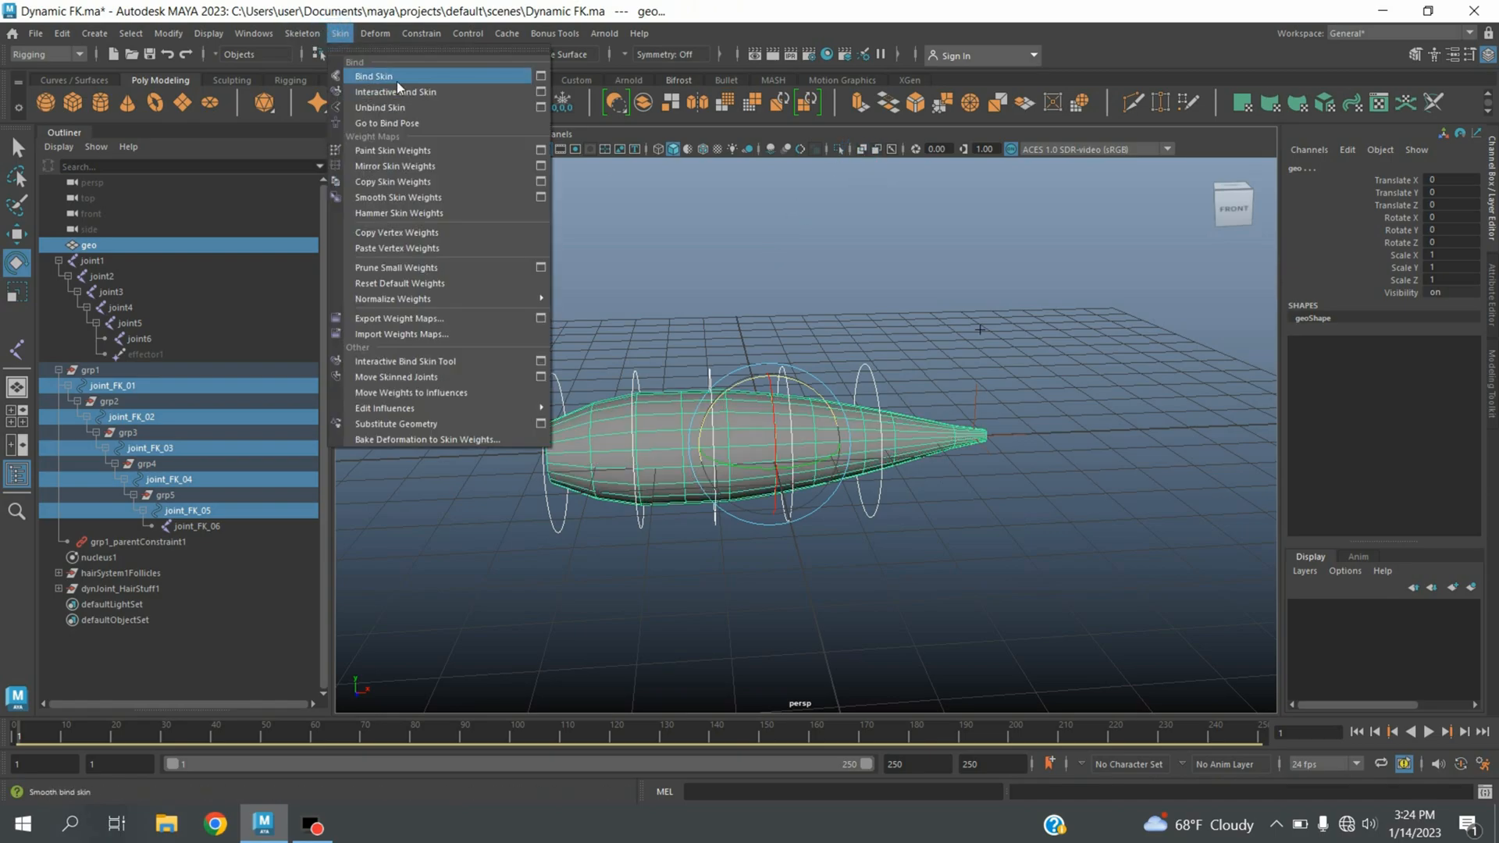
mouse_move(540, 76)
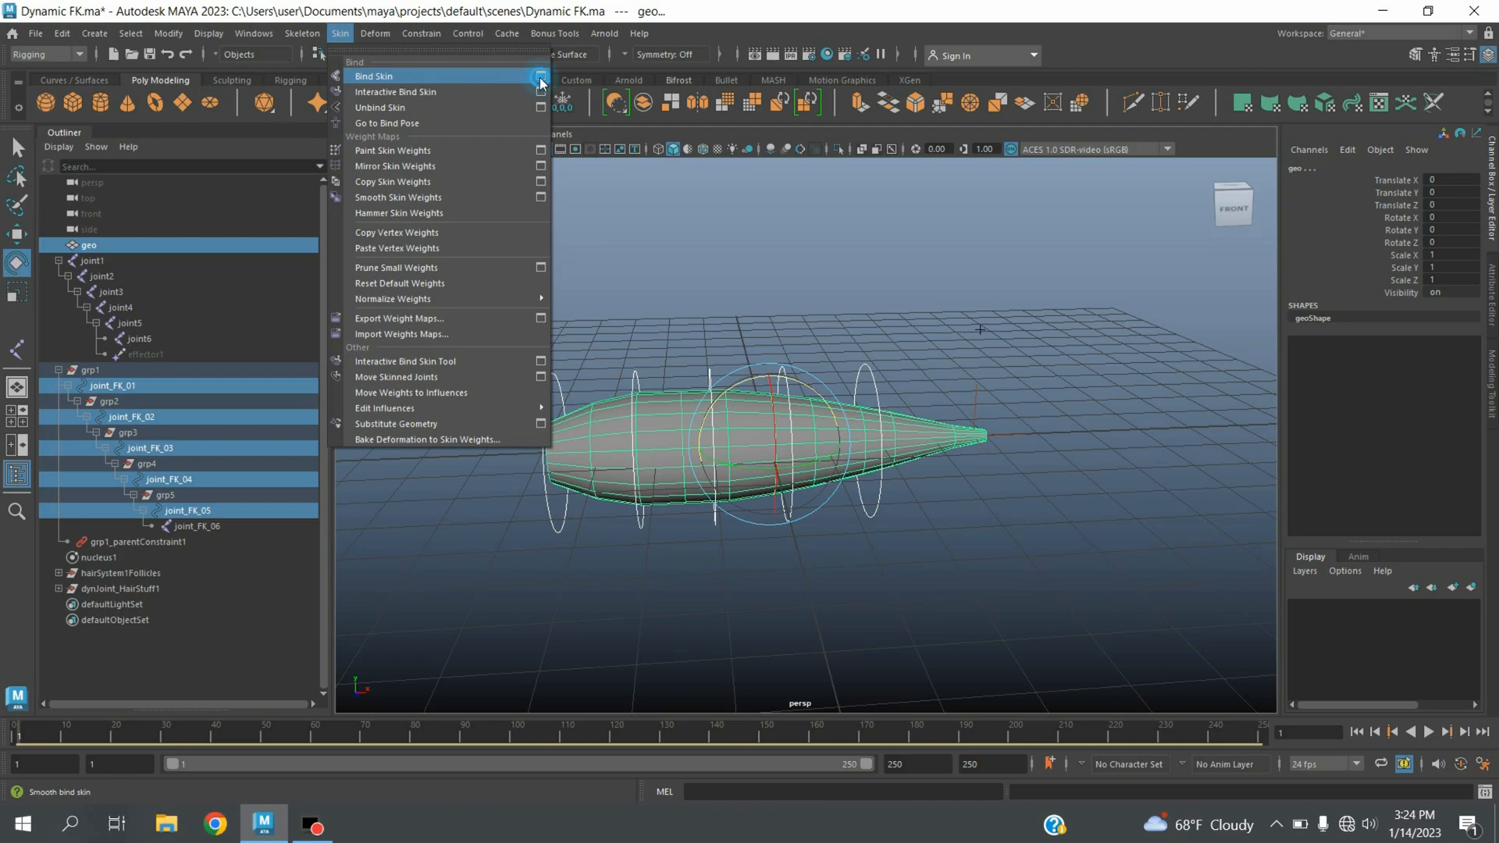
left_click(540, 77)
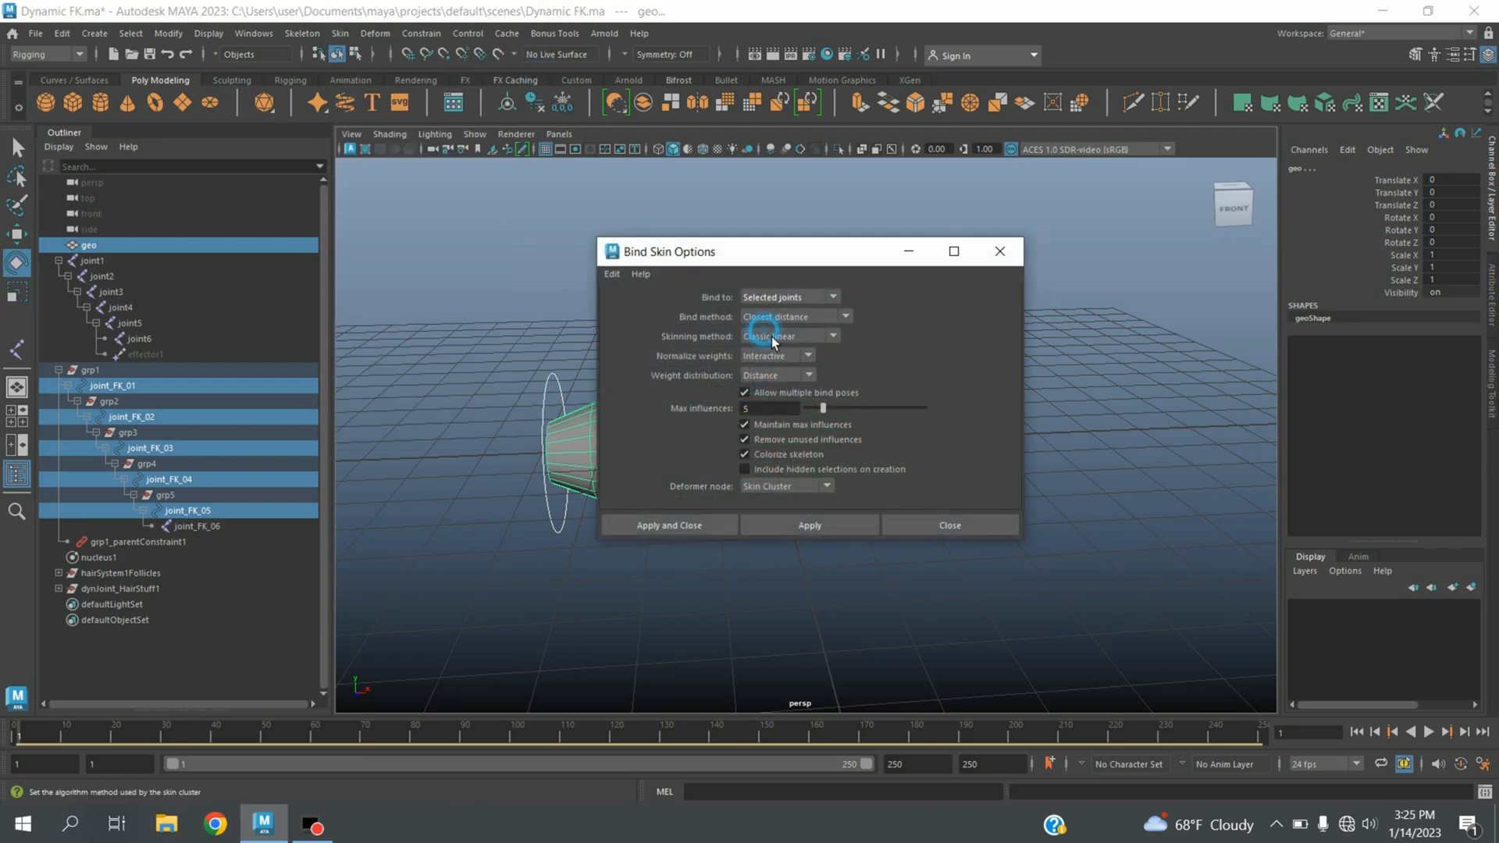
left_click(670, 525)
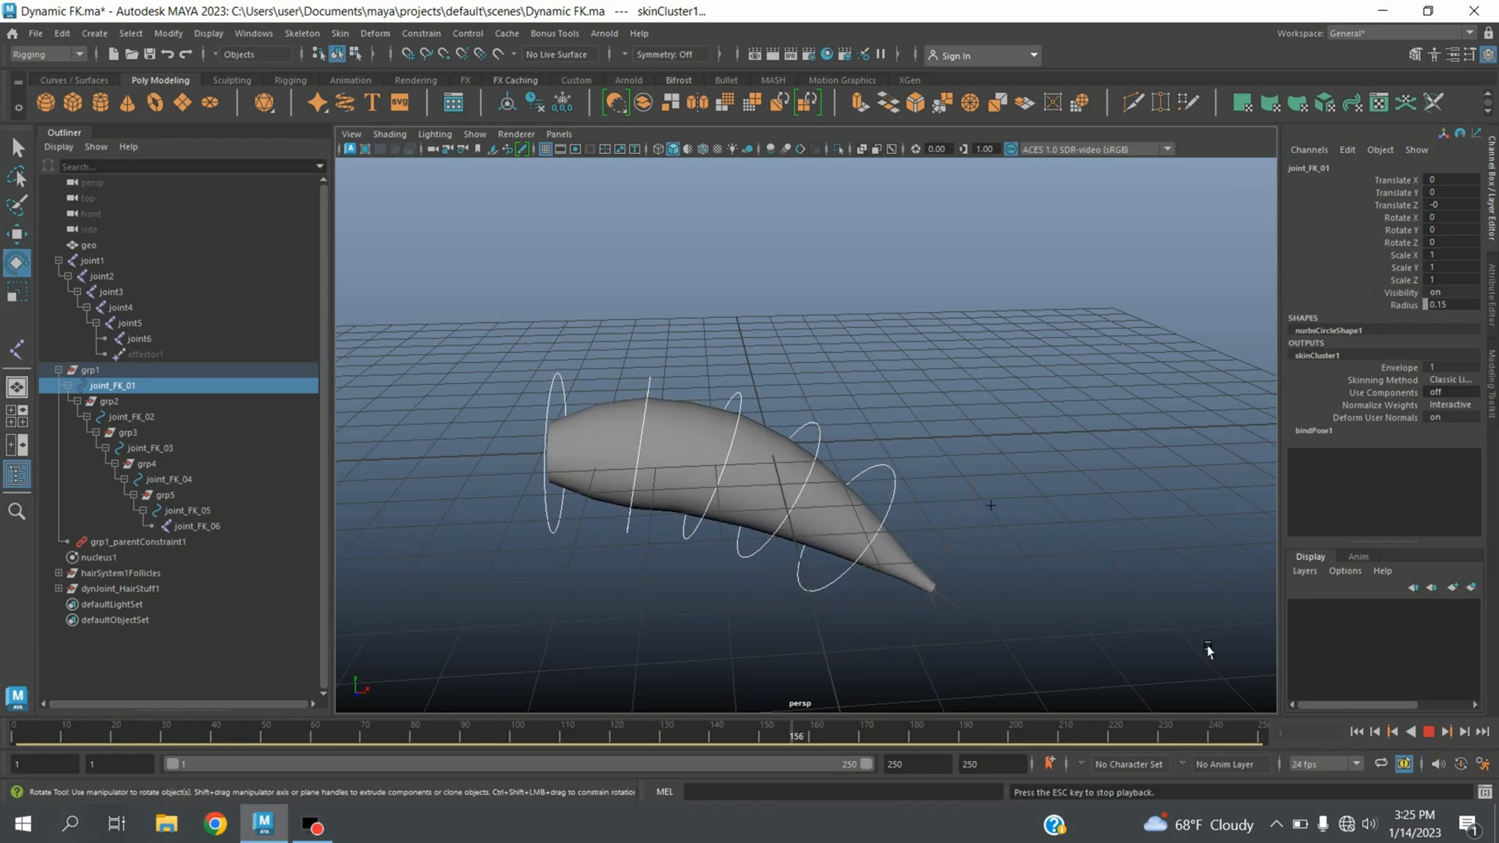
Step: Rotate joint_FK_03, play the simulation to watch the flop, and rewind
left_click(1430, 730)
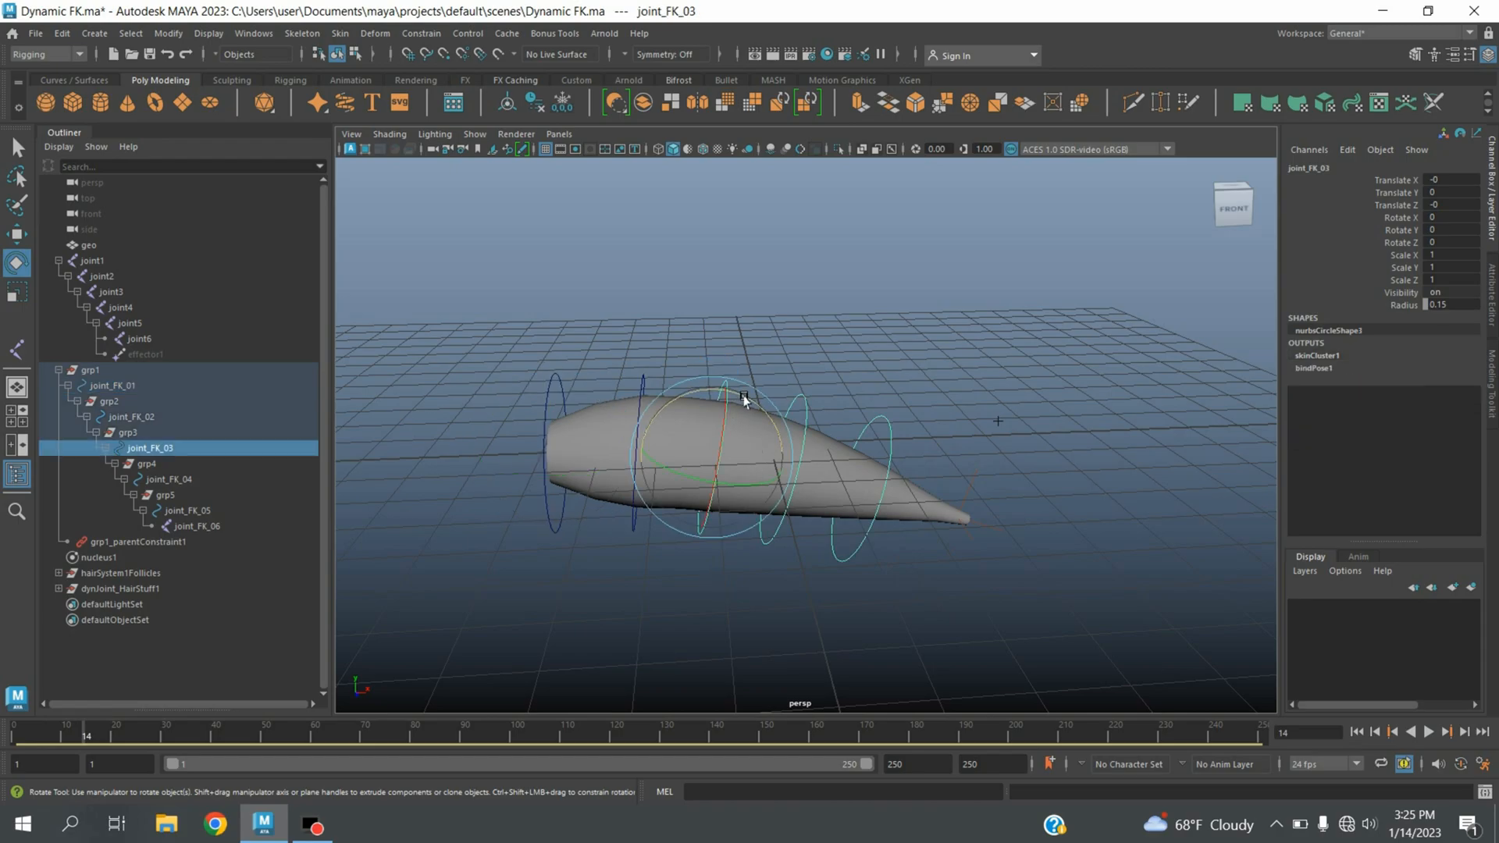
key("w")
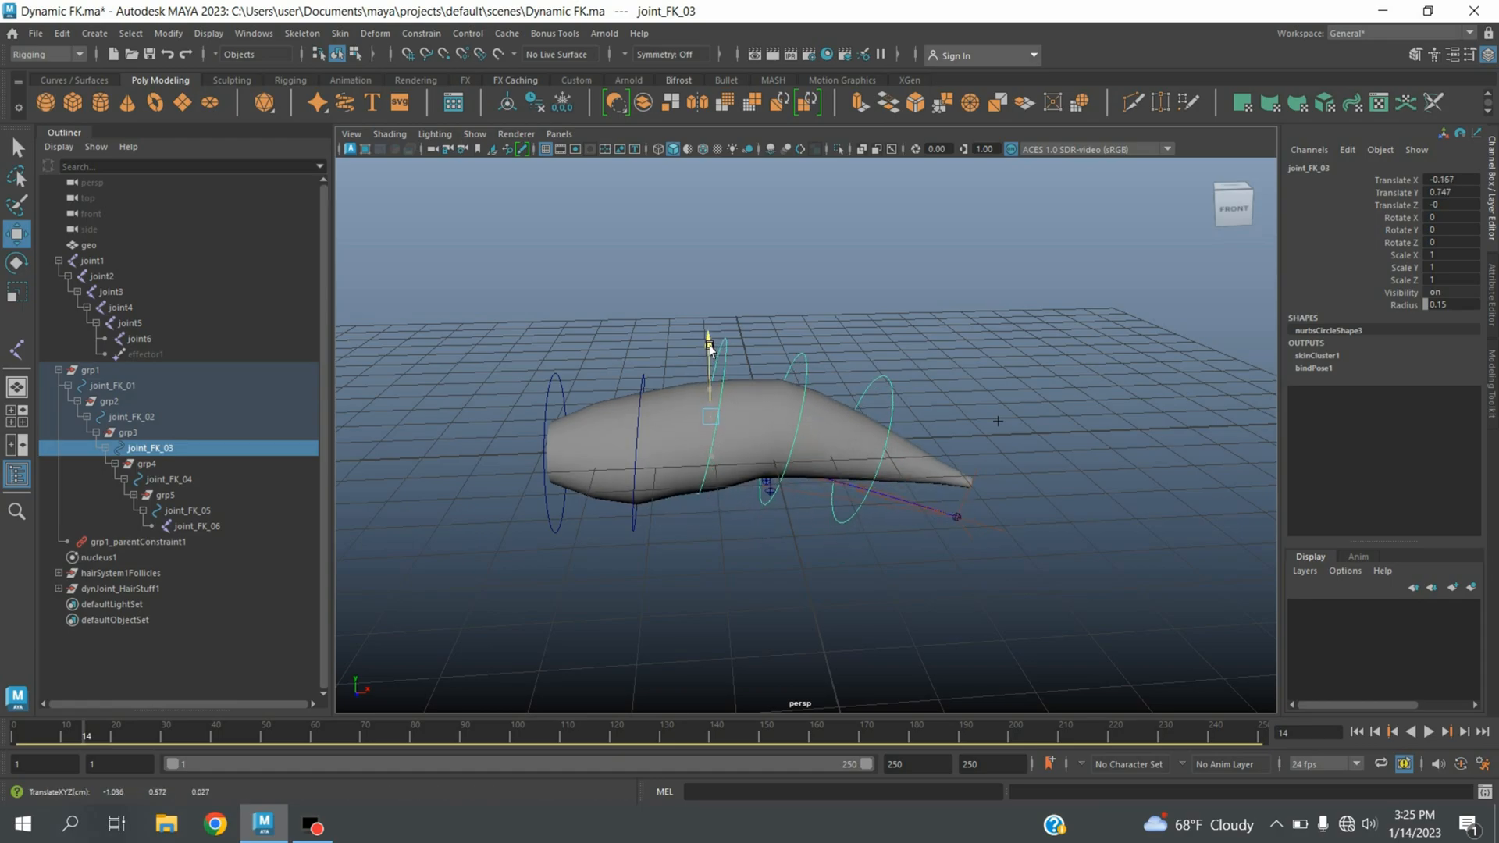
left_click(1424, 731)
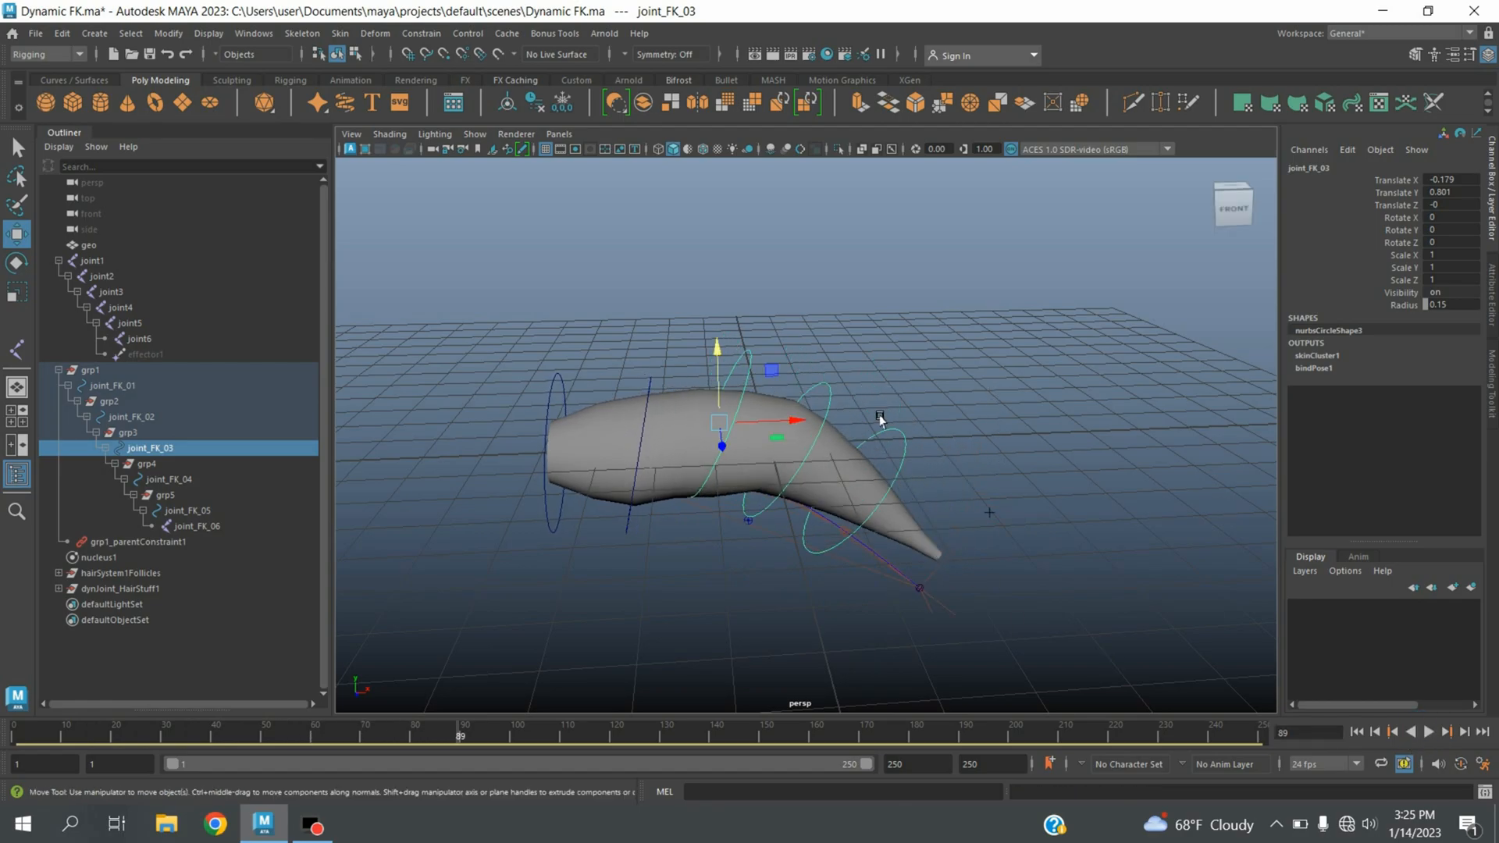
left_click(186, 509)
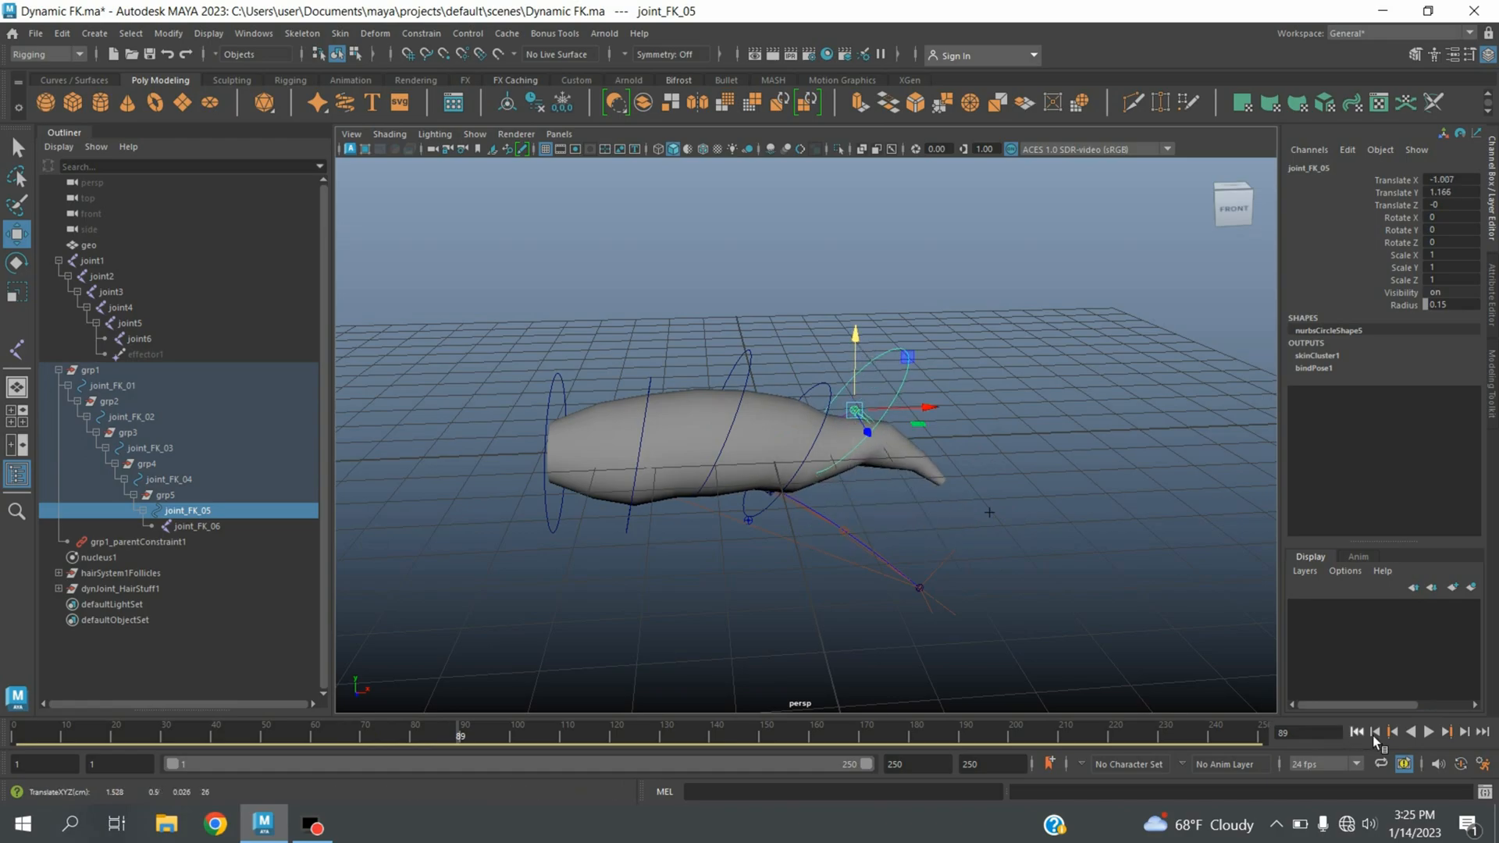
left_click(1429, 731)
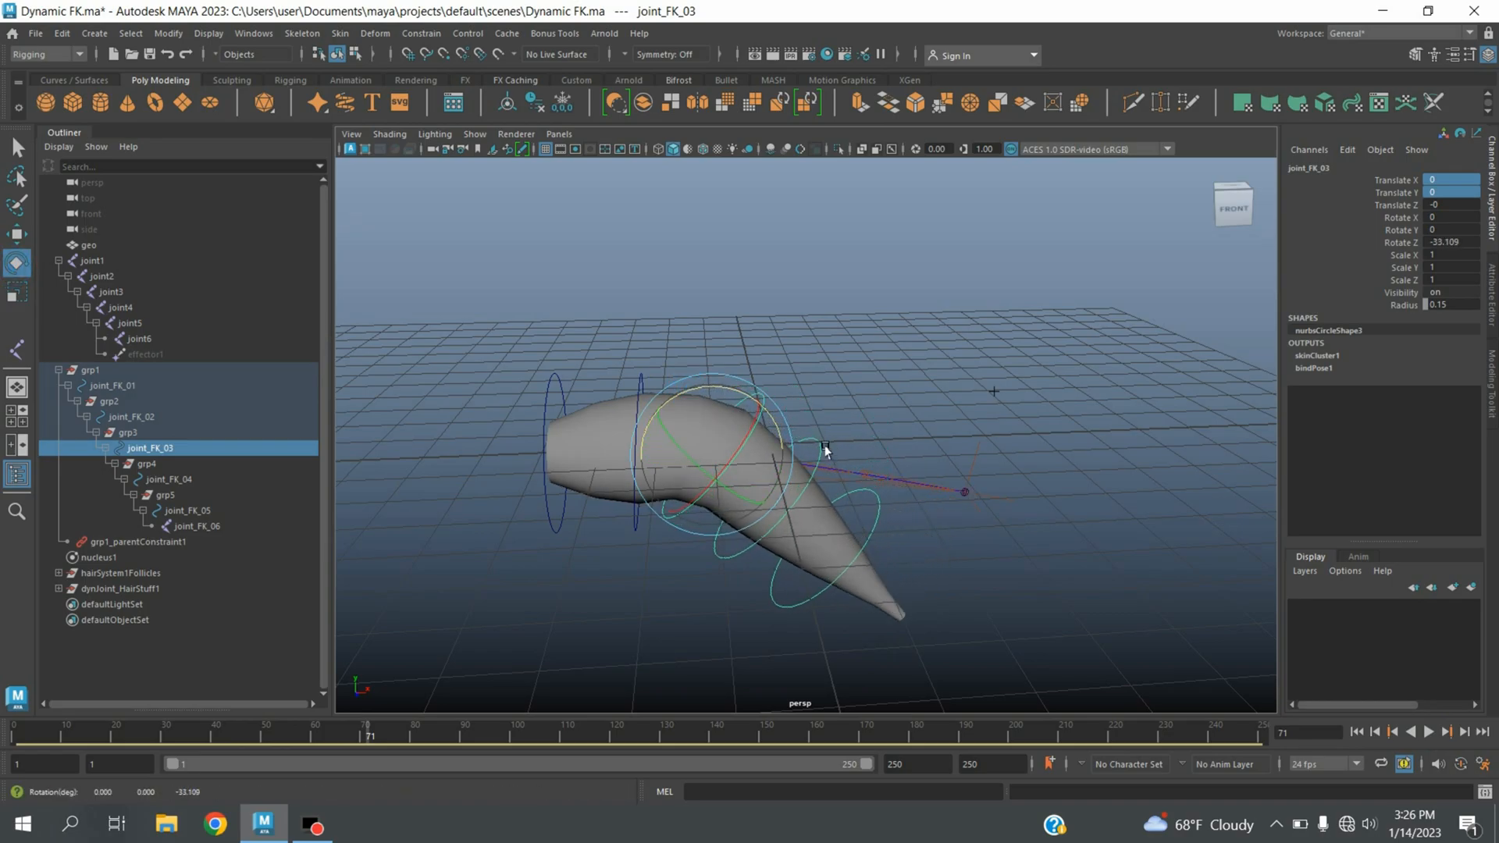
Step: Bend joint_FK_04 as well and replay from the first frame to see the layered flop
left_click(167, 479)
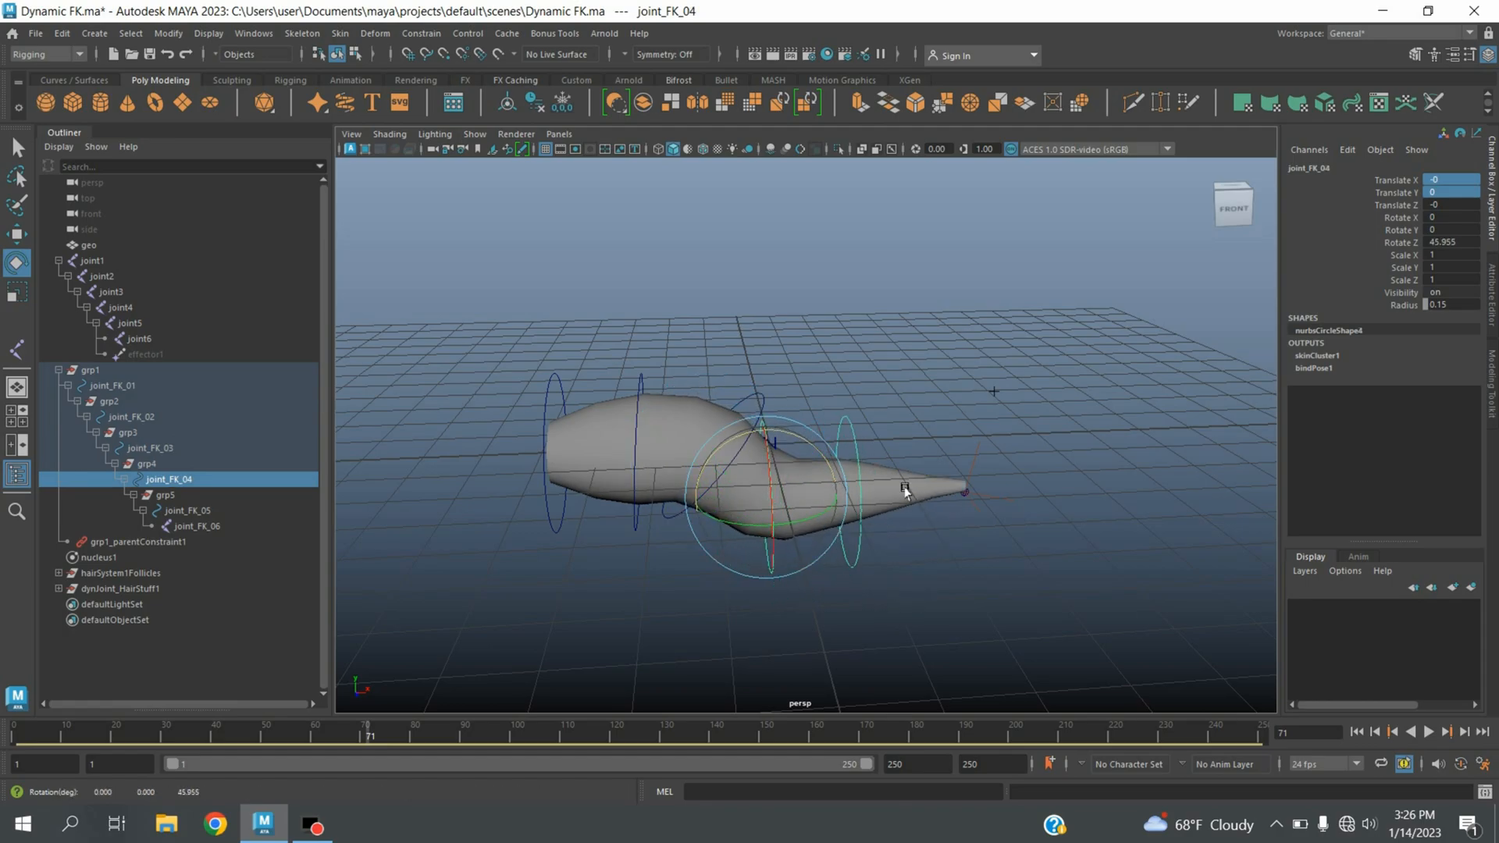
left_click(1445, 730)
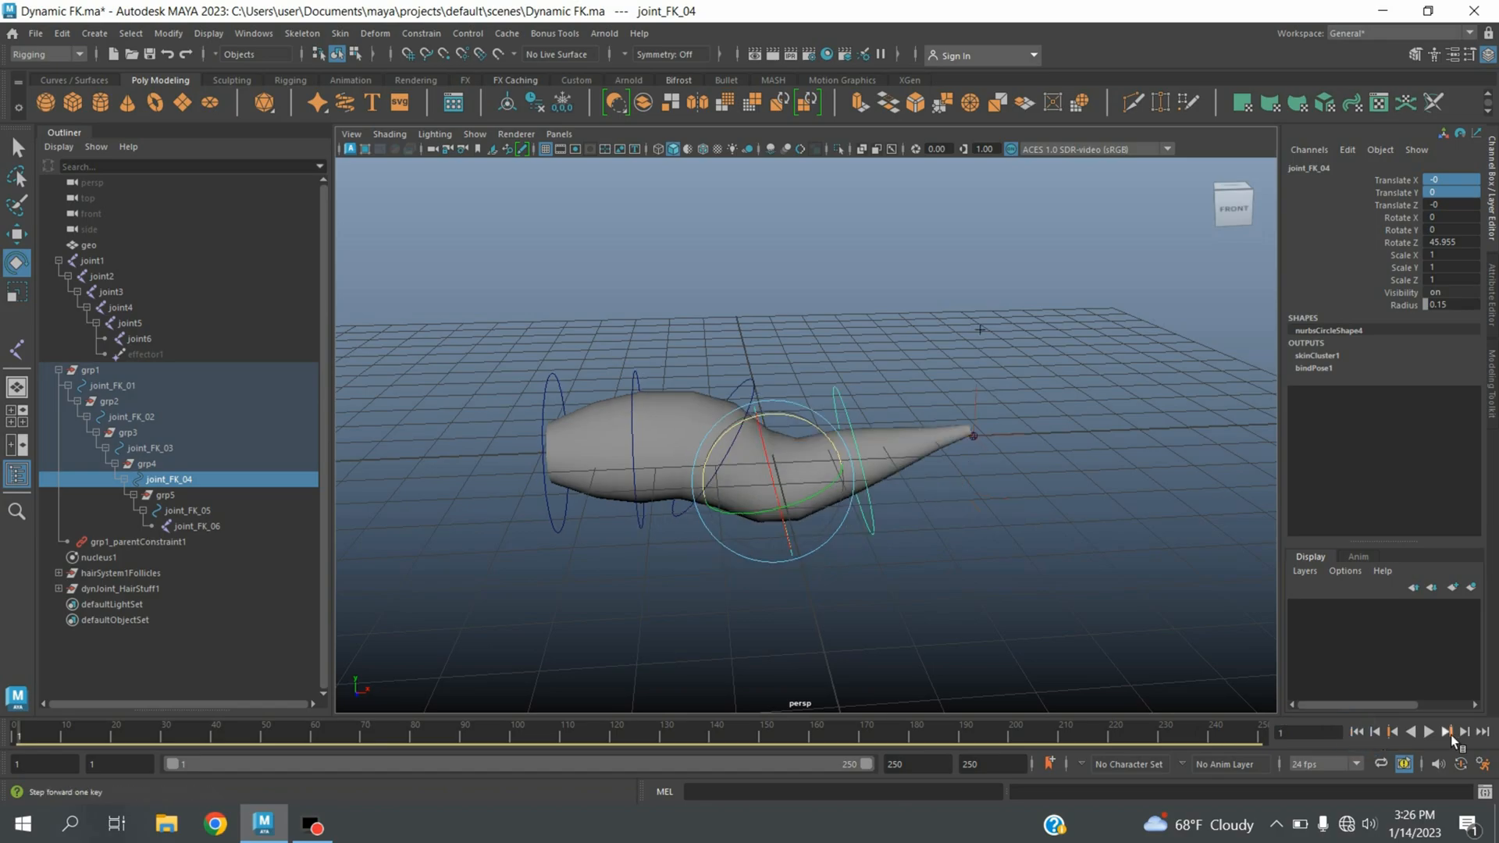
left_click(1445, 731)
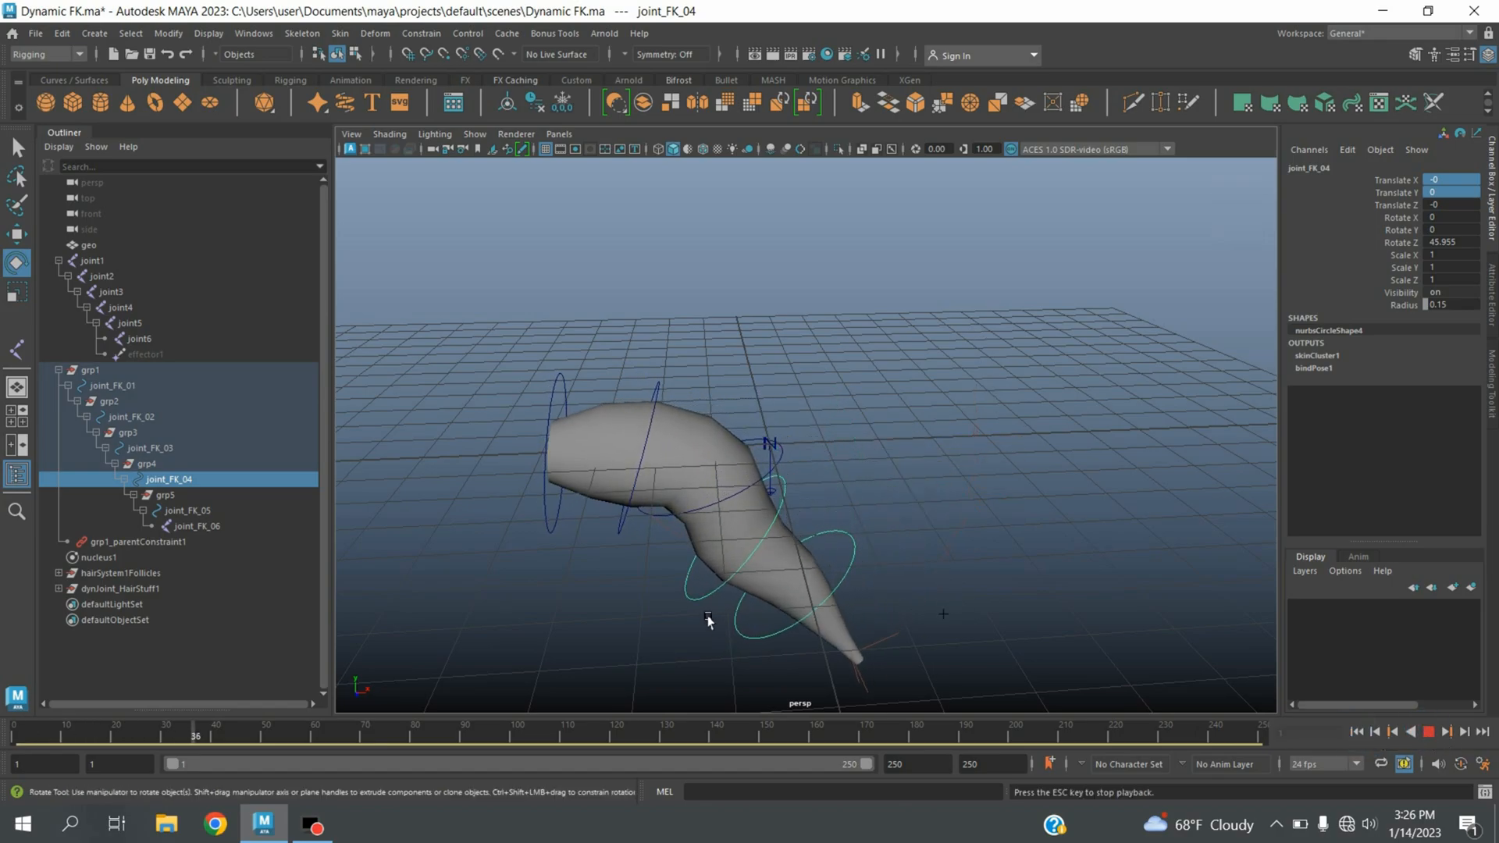